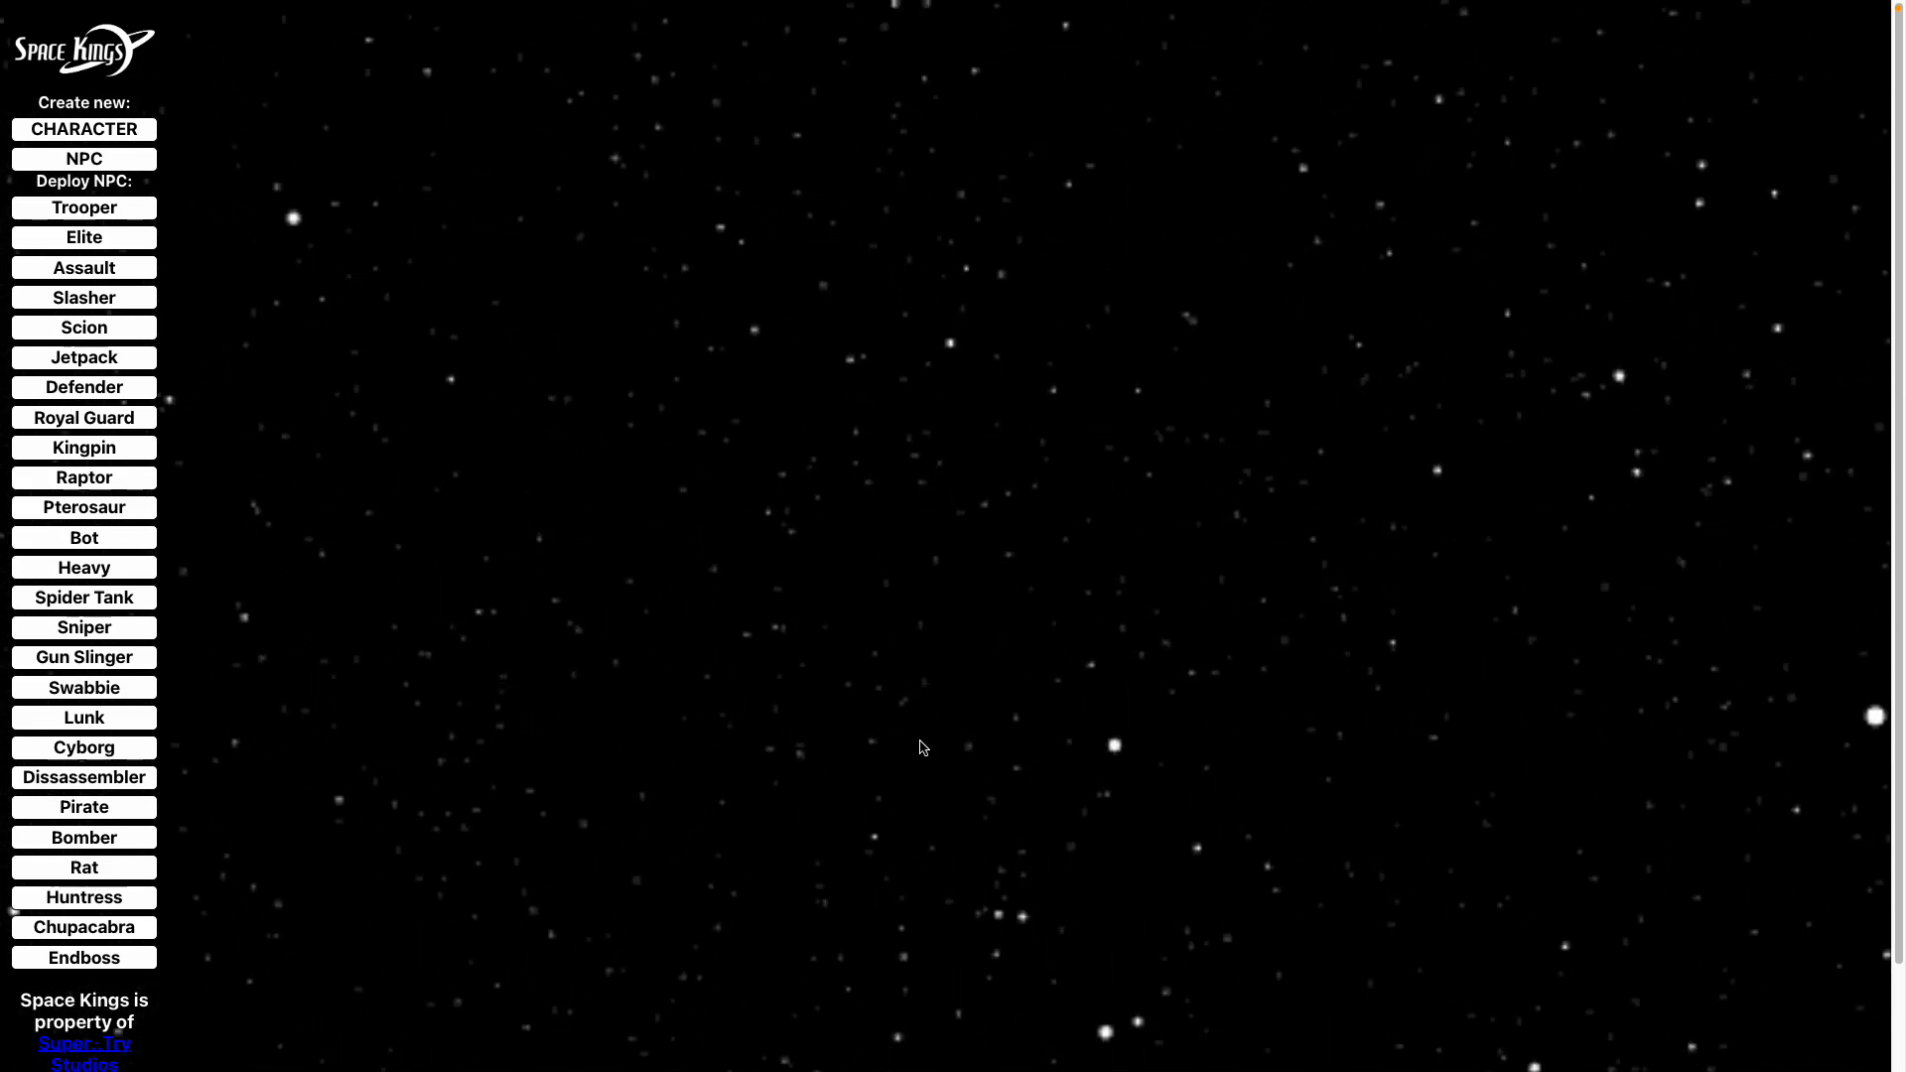
mouse_move(854, 646)
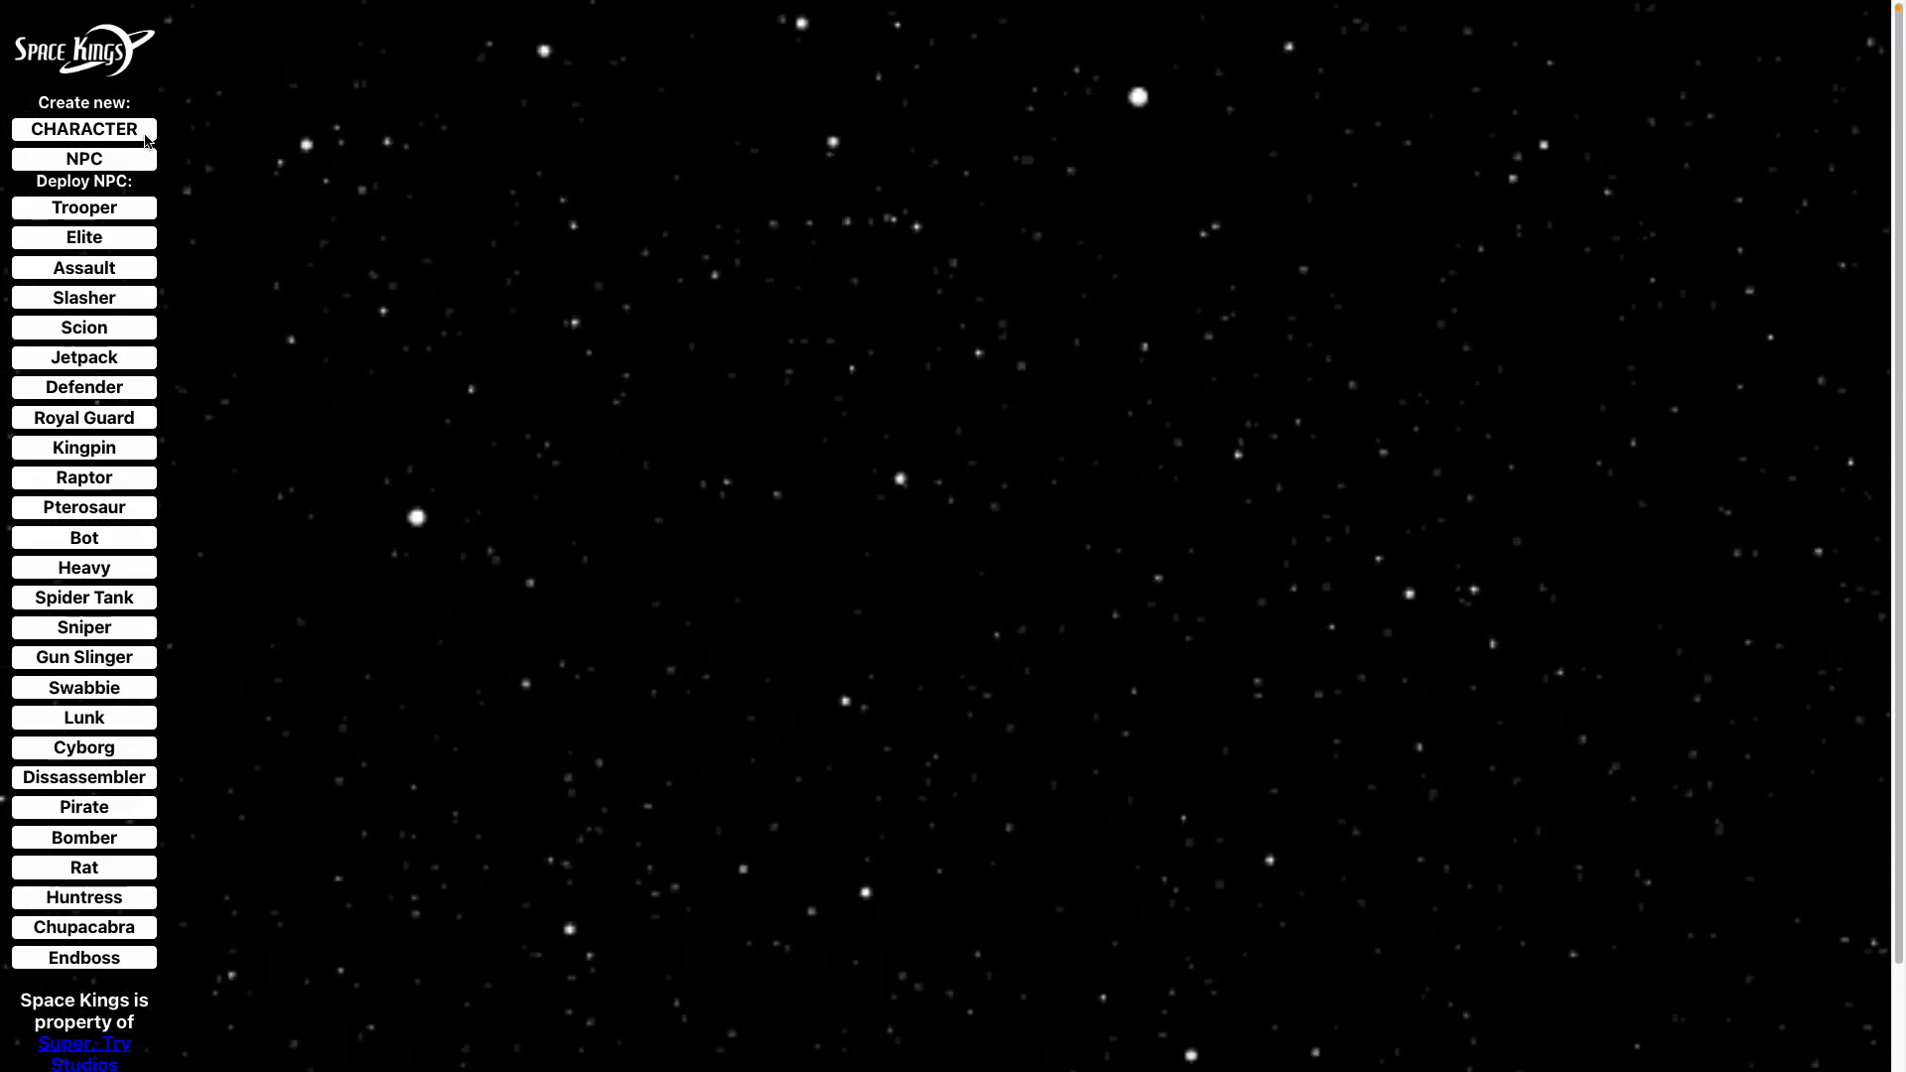
Begin a new character named Steve for player Catalyst.
left_click(83, 129)
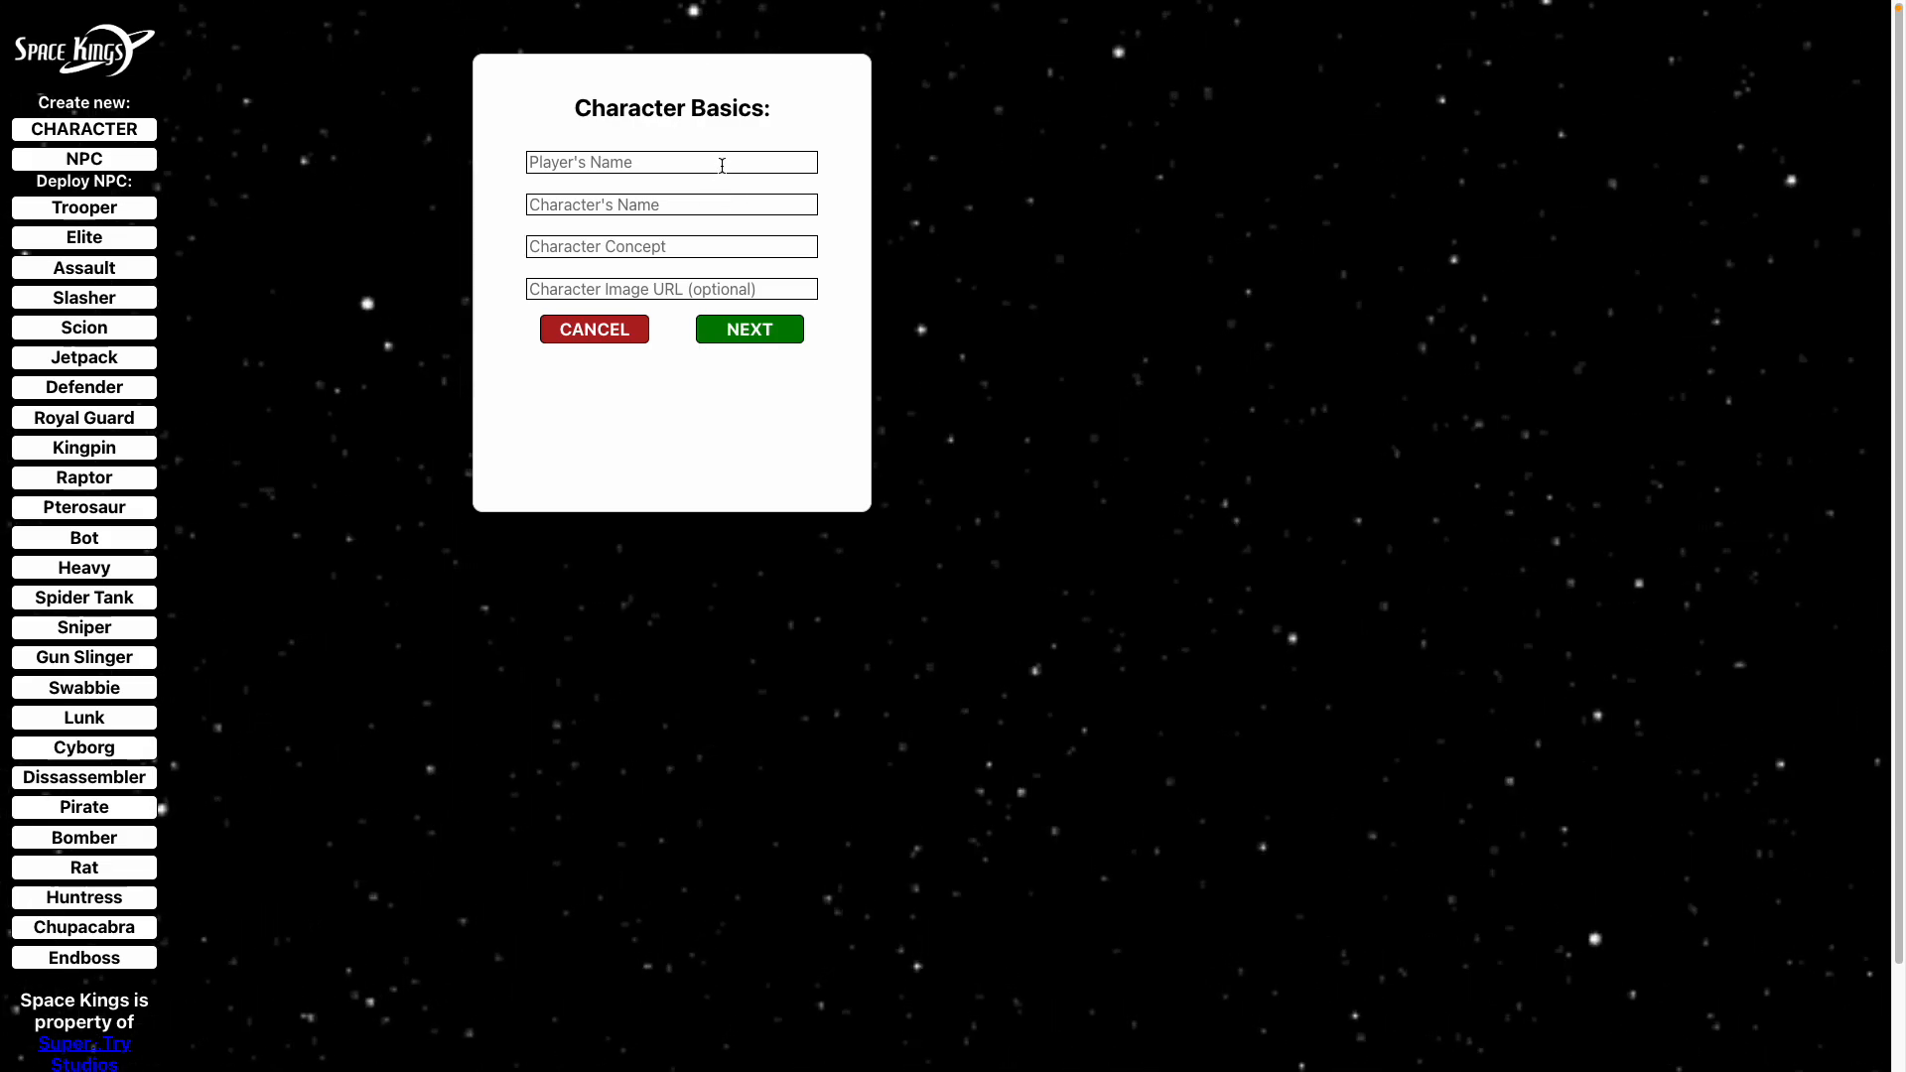
type("Catalys")
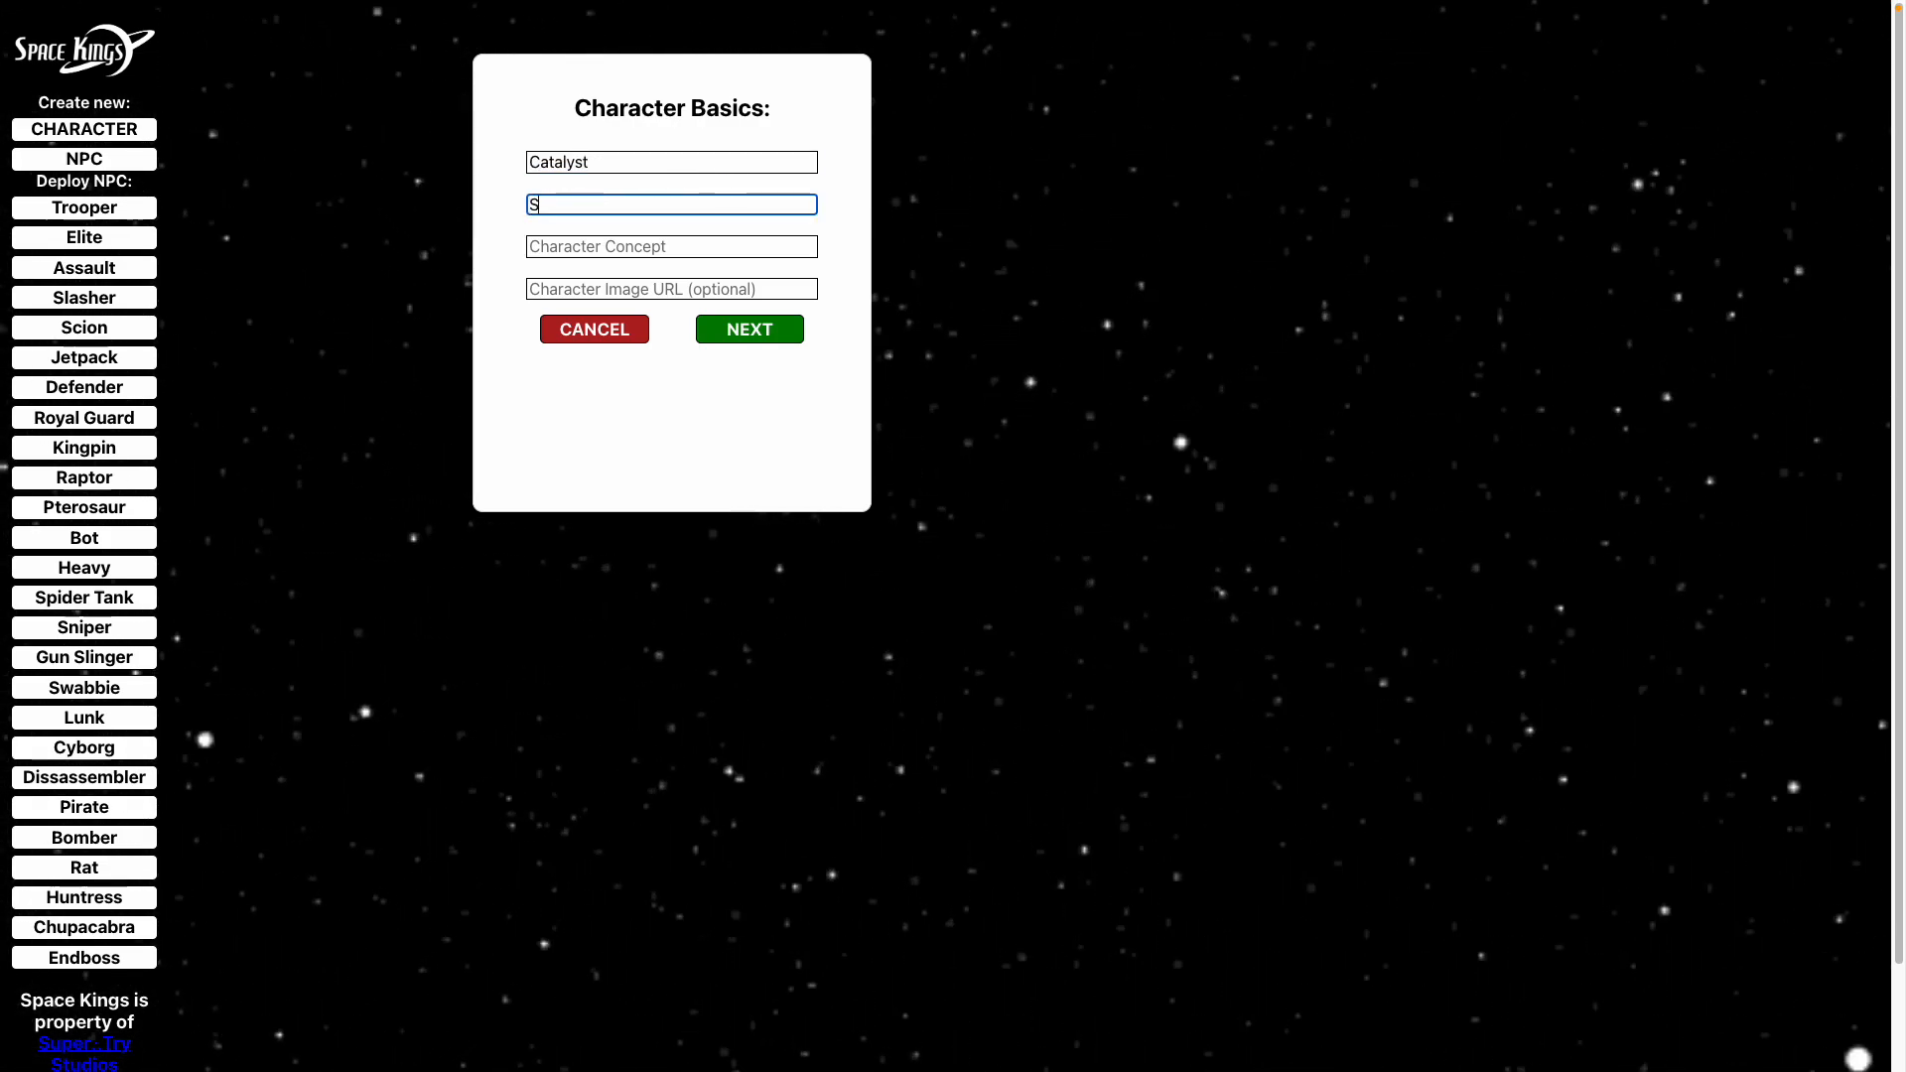
type("teve")
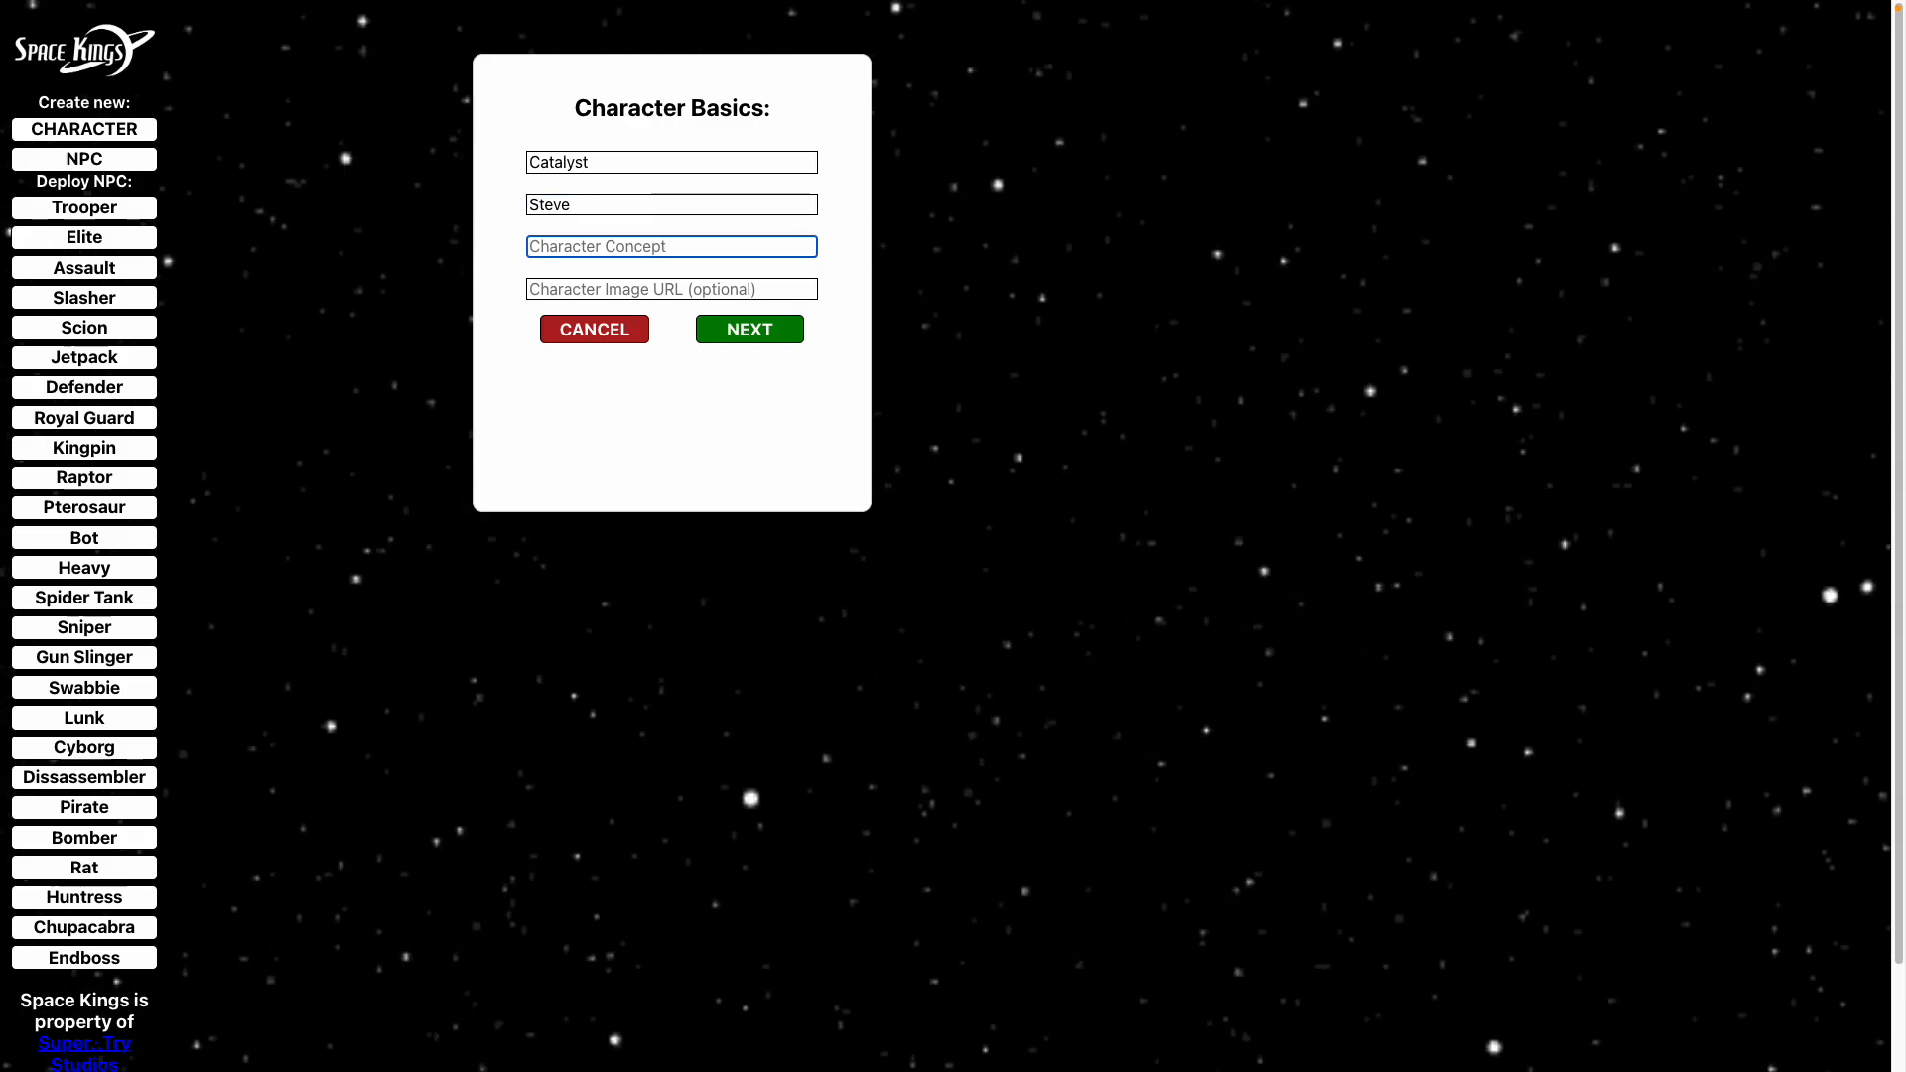
Enter the concept 'that guy from minecraft' and paste the render004.jpg image link.
type("that guy f")
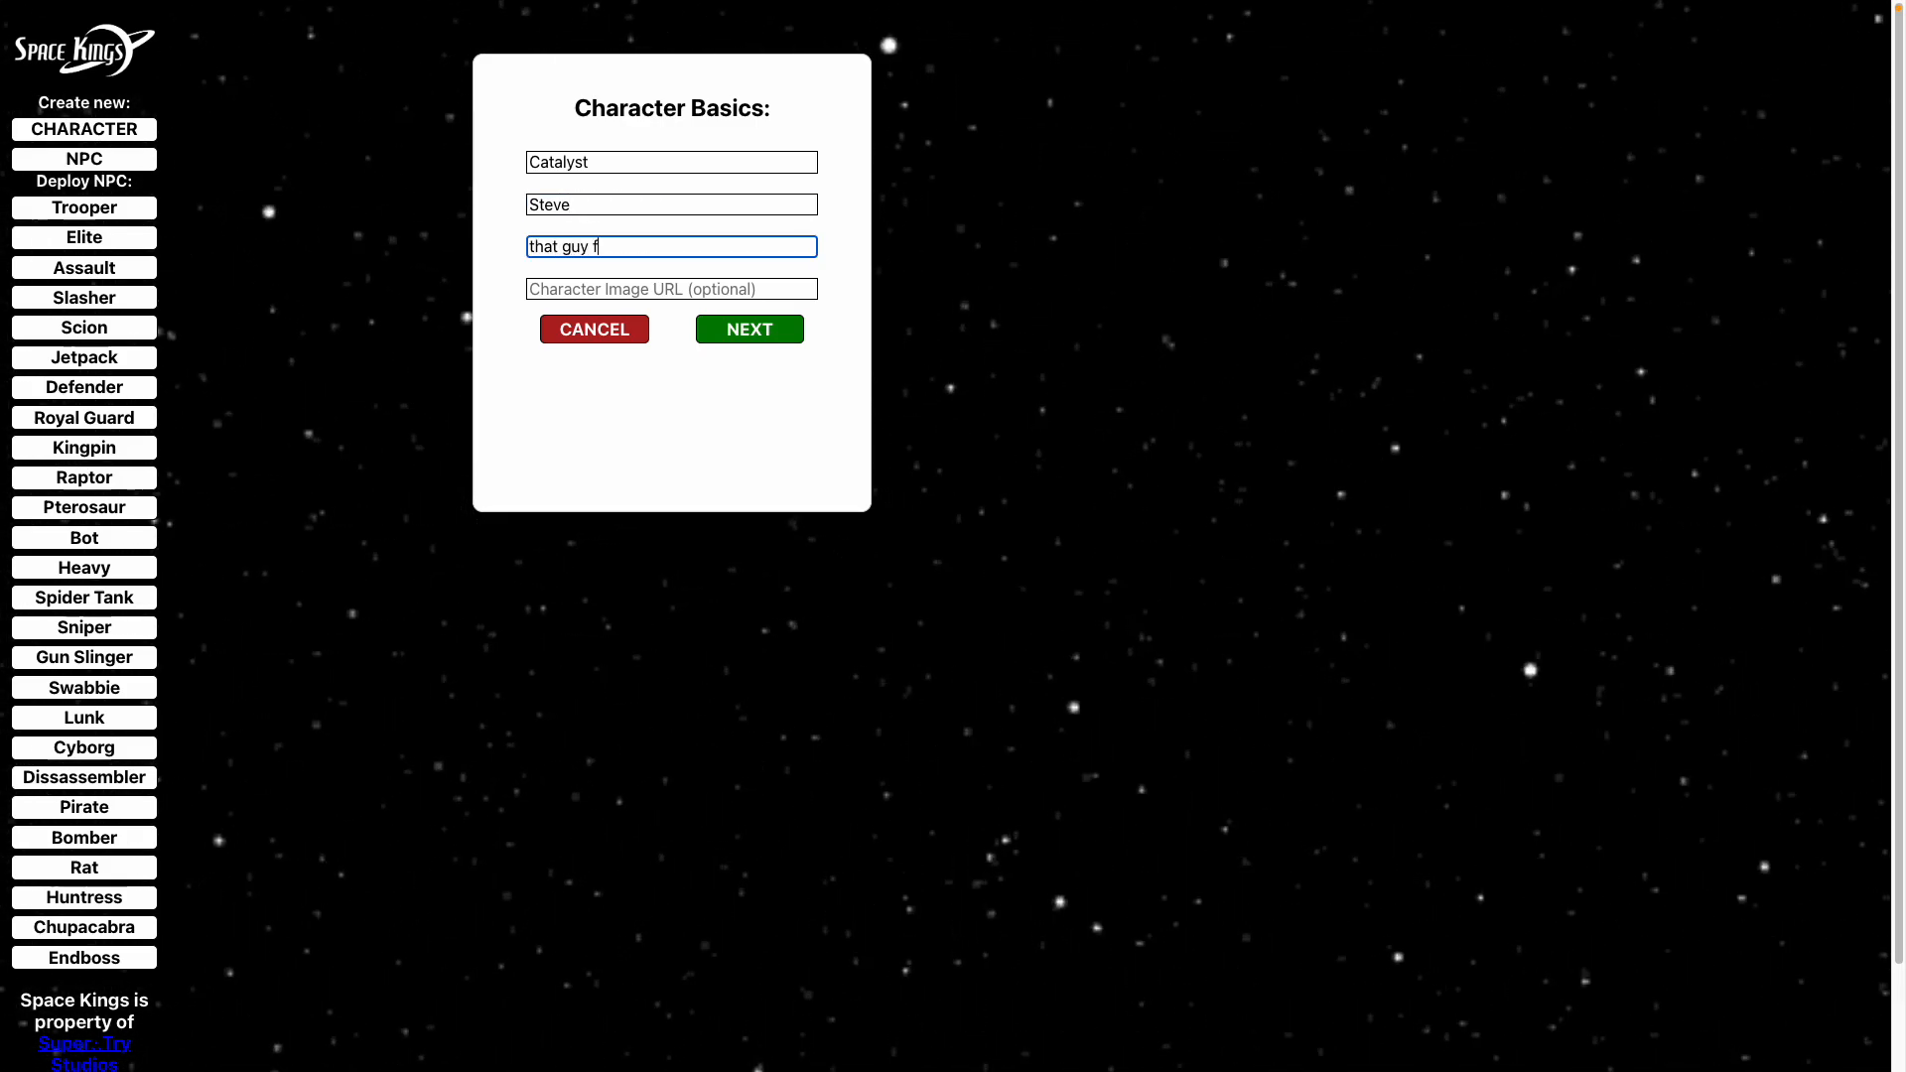
type("rom minecr")
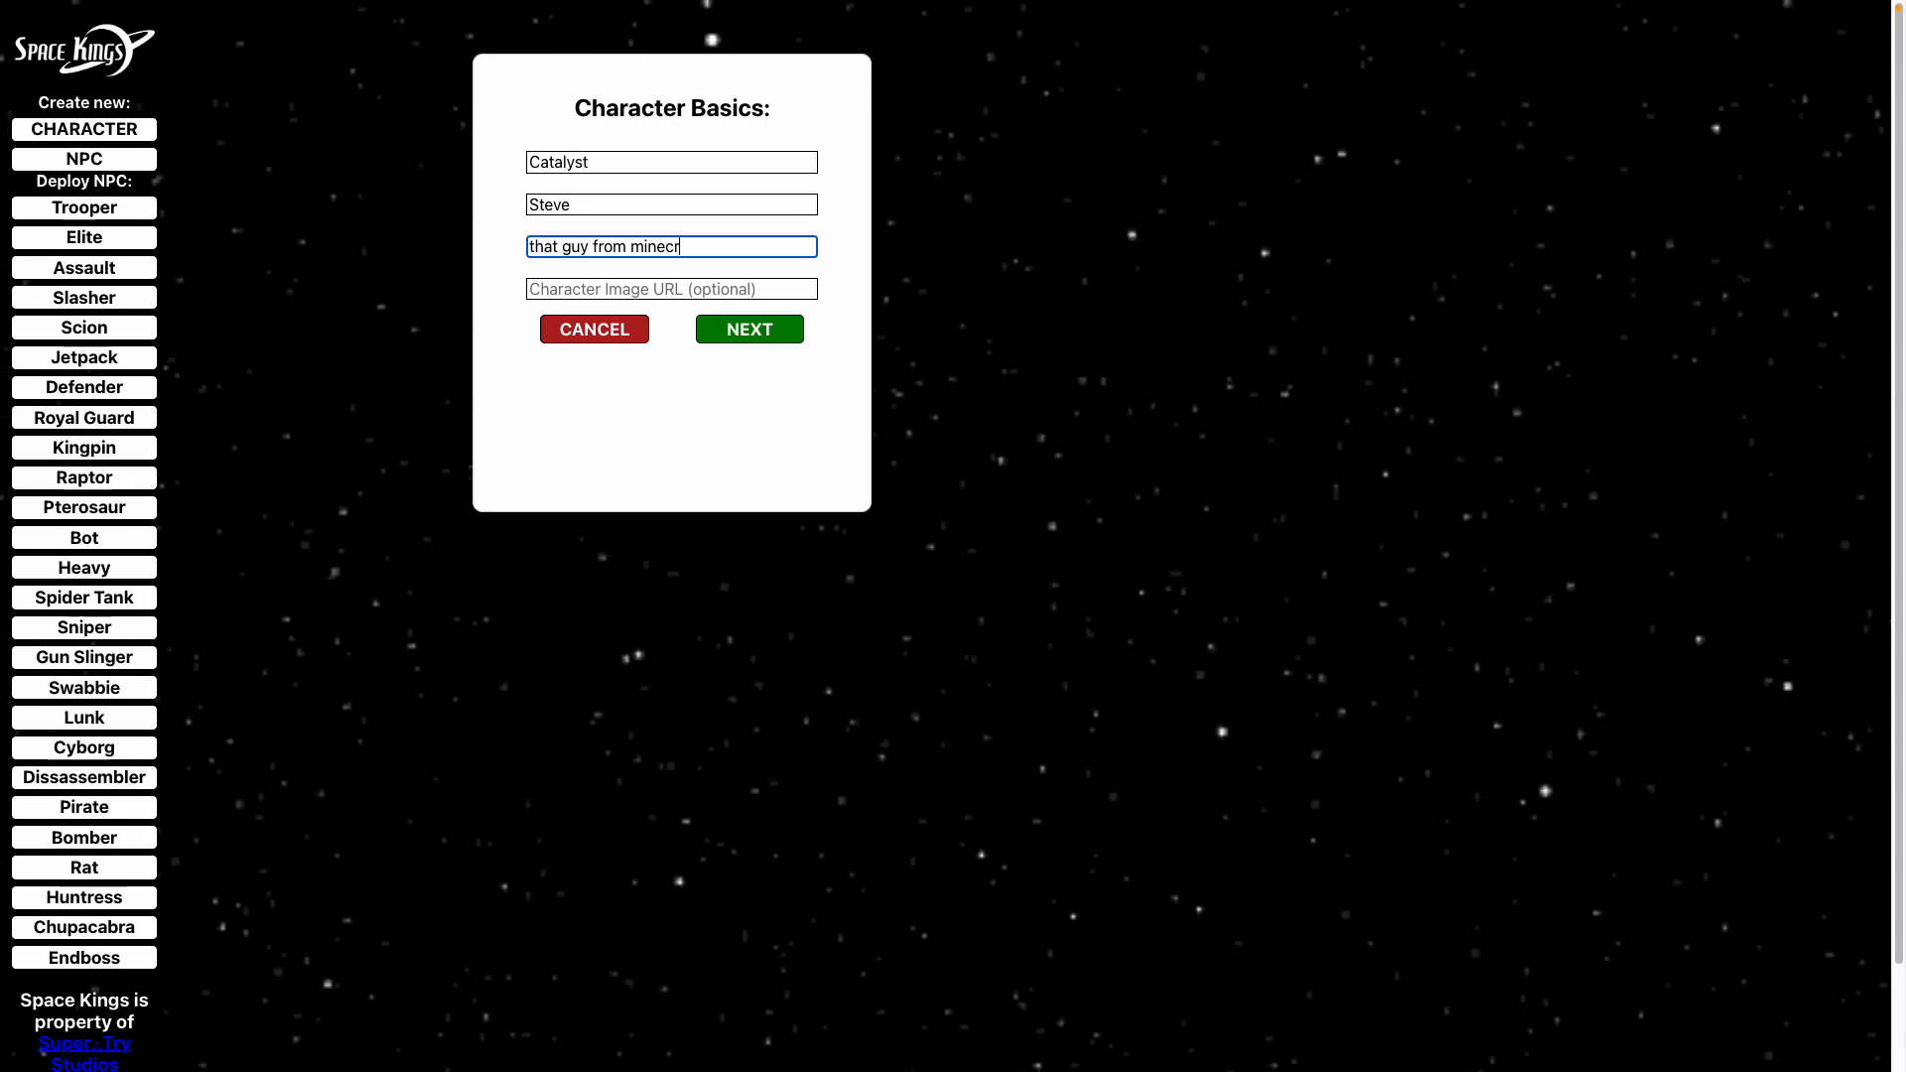
type("aft")
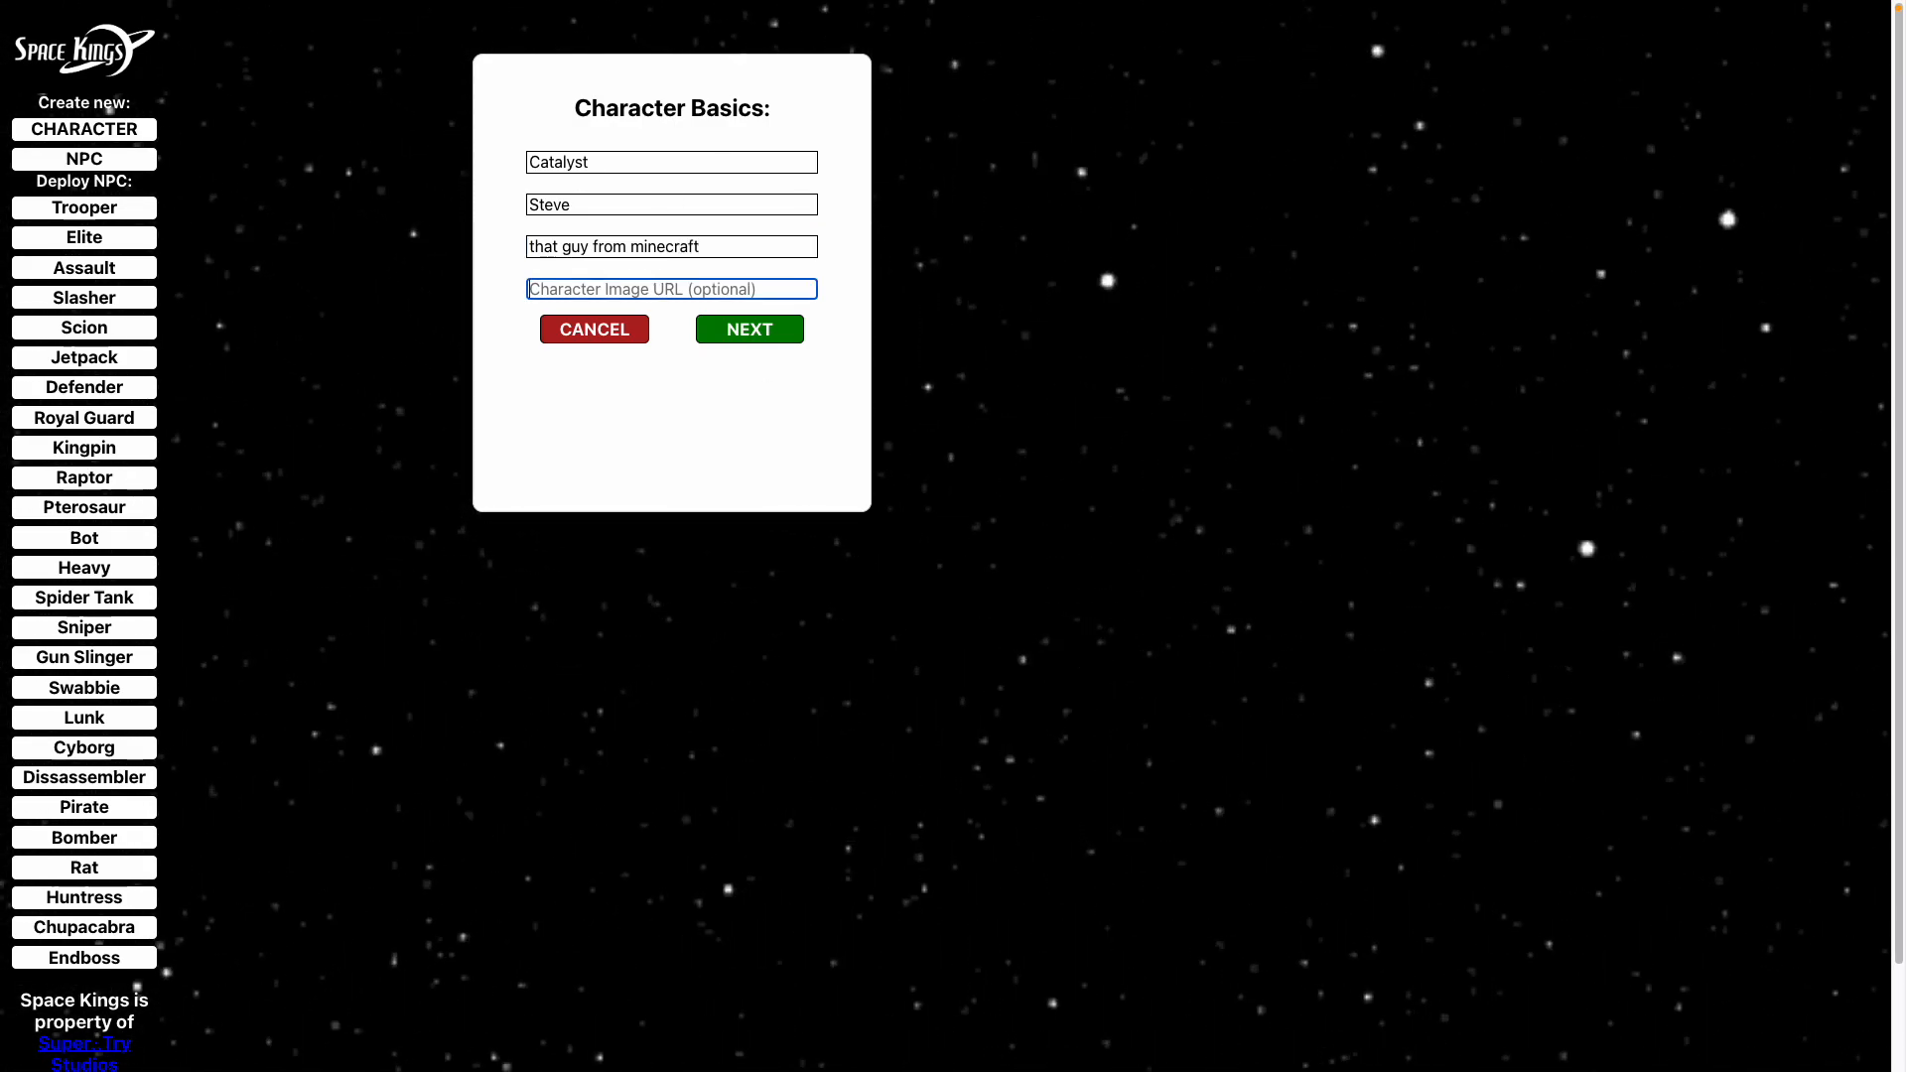
type("a5dde58ec20d50a7cbc1/render004.jpg")
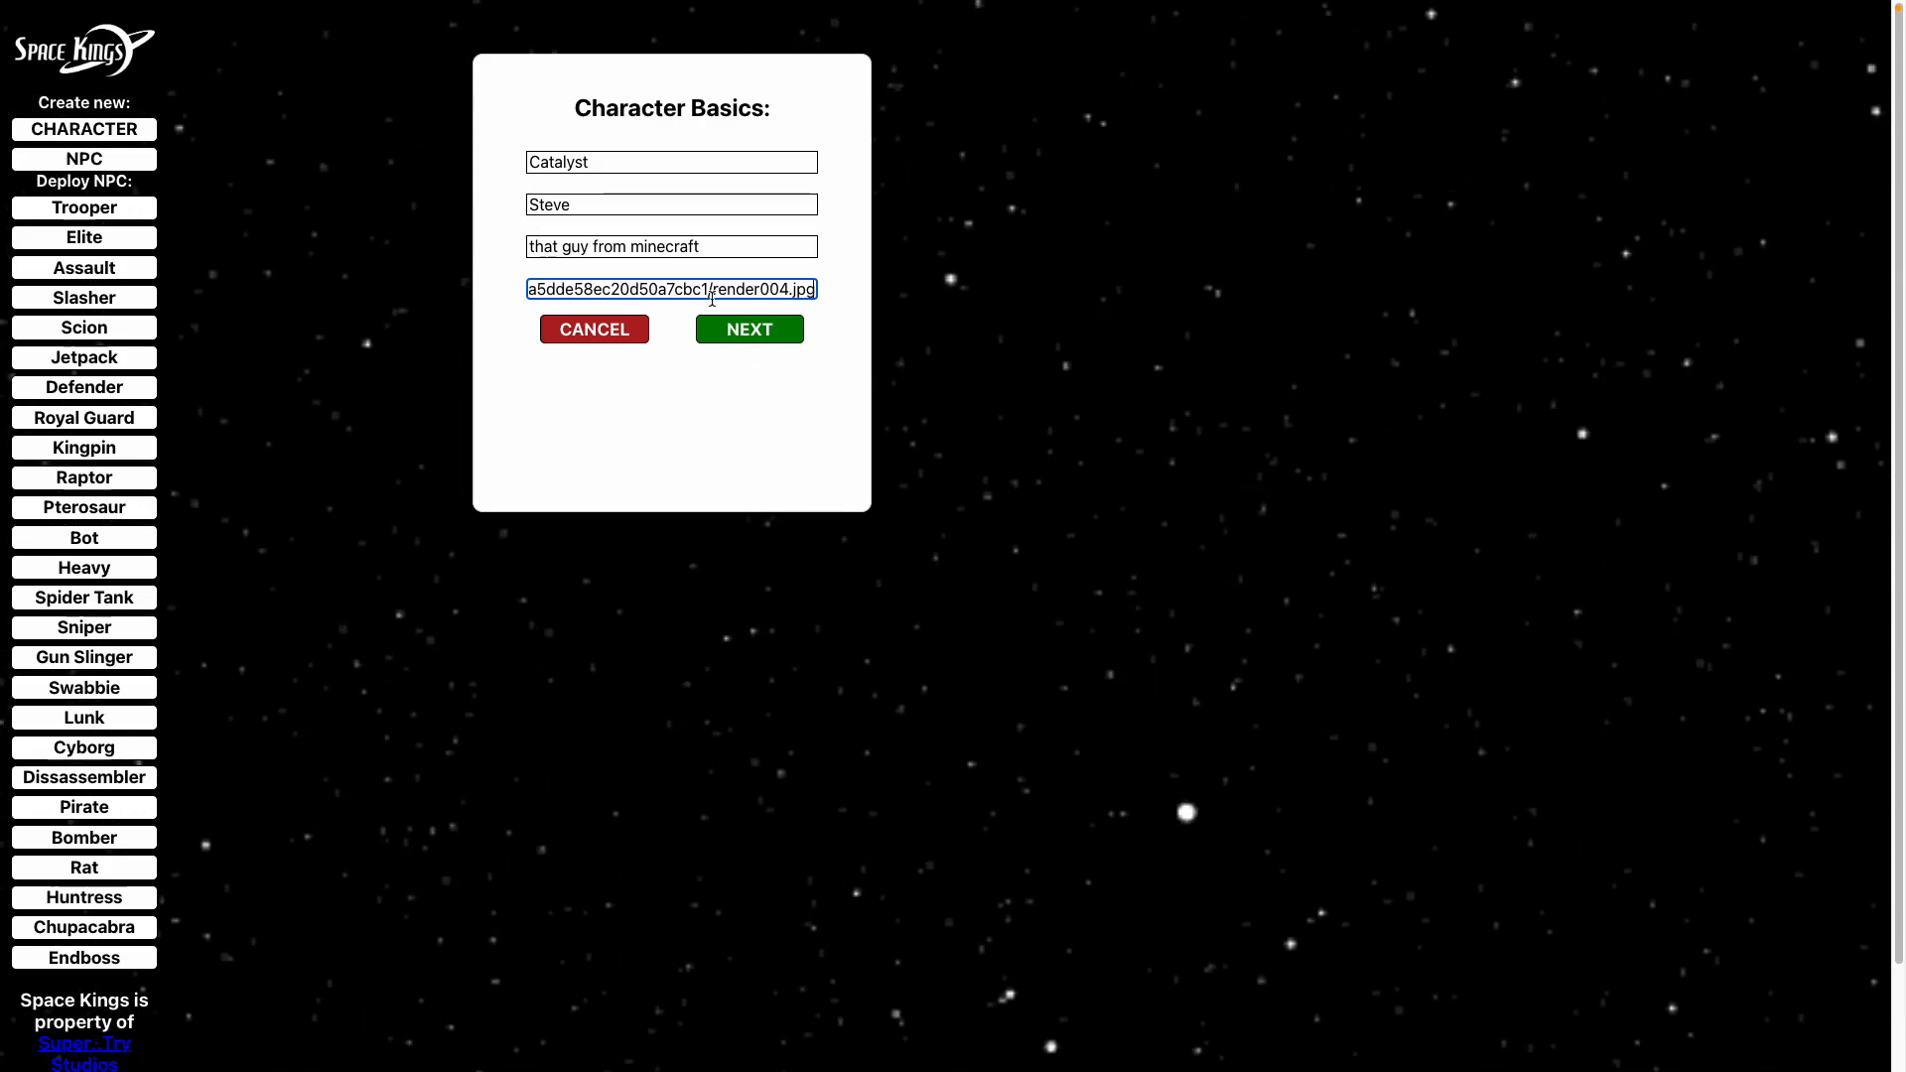
Spend the seven attribute points as Brawn 4, Wit 3, Charm 3.
left_click(749, 328)
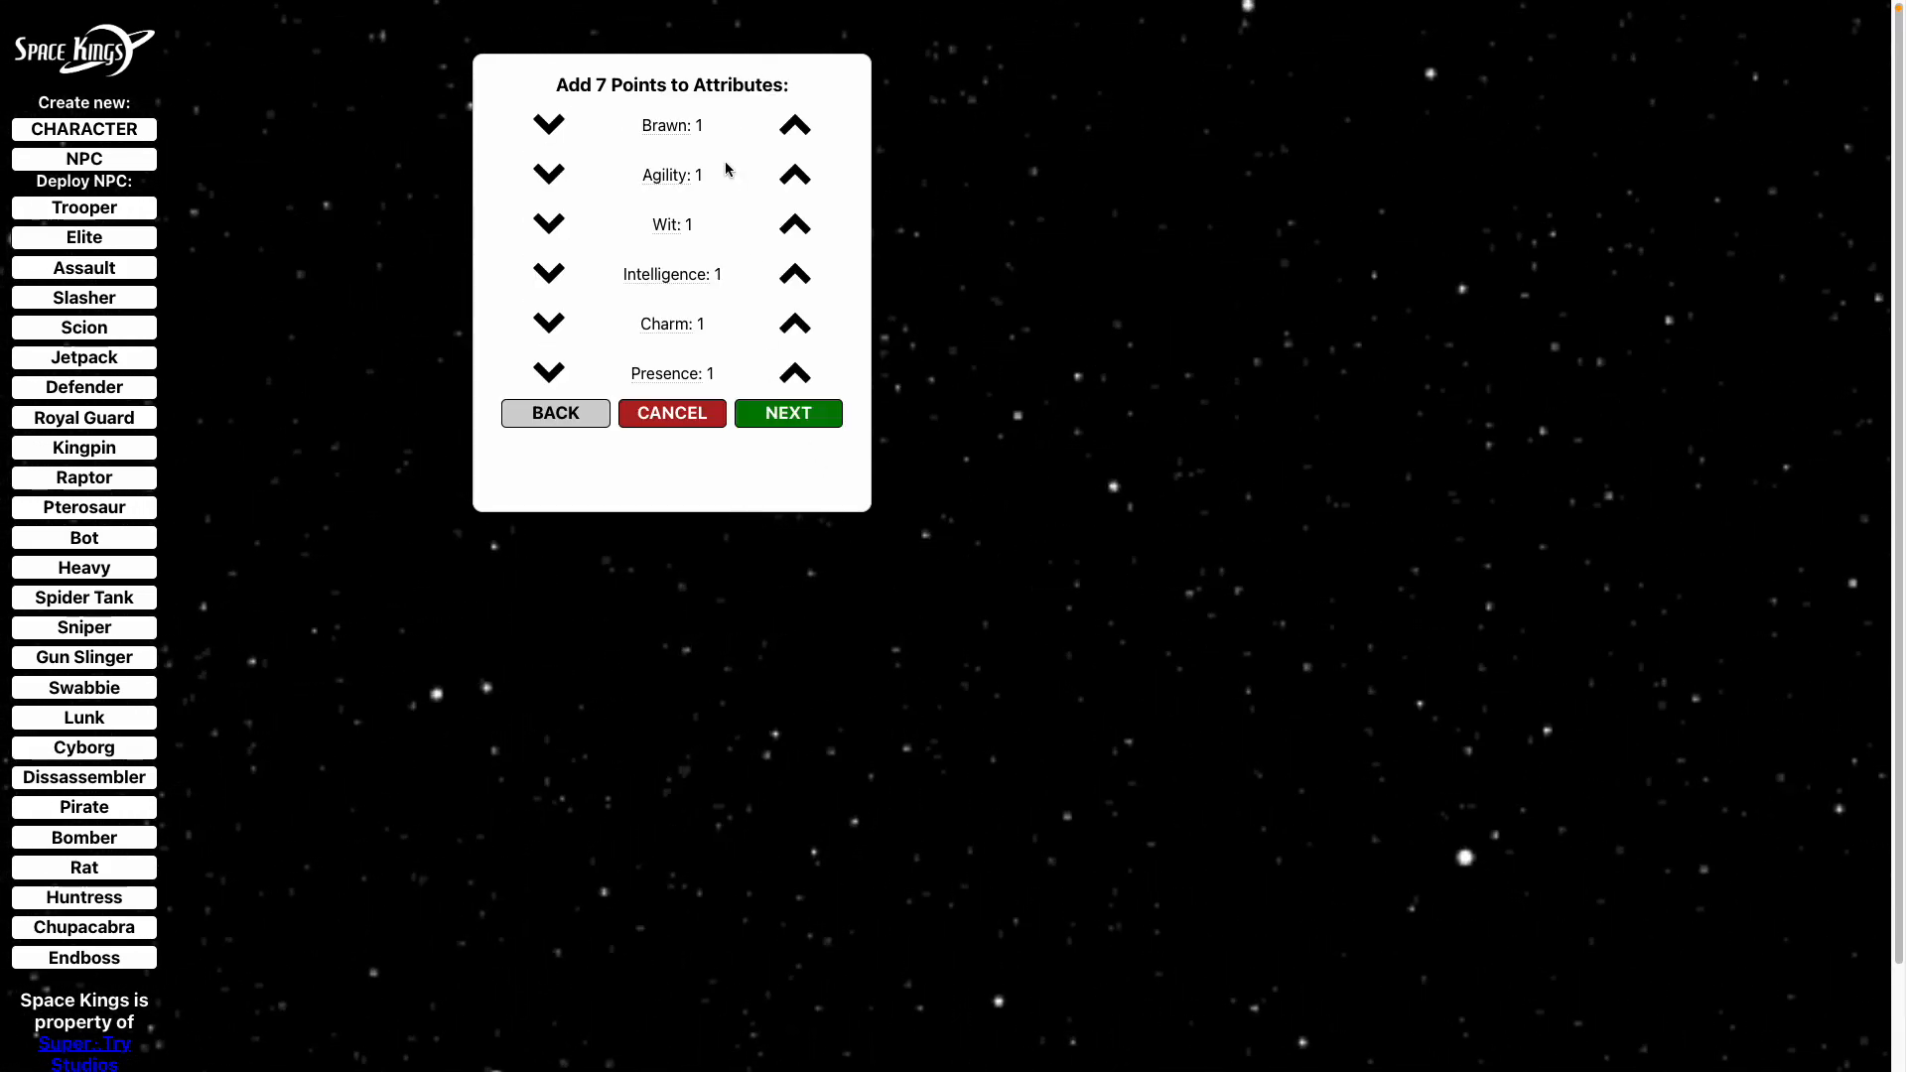
mouse_move(711, 117)
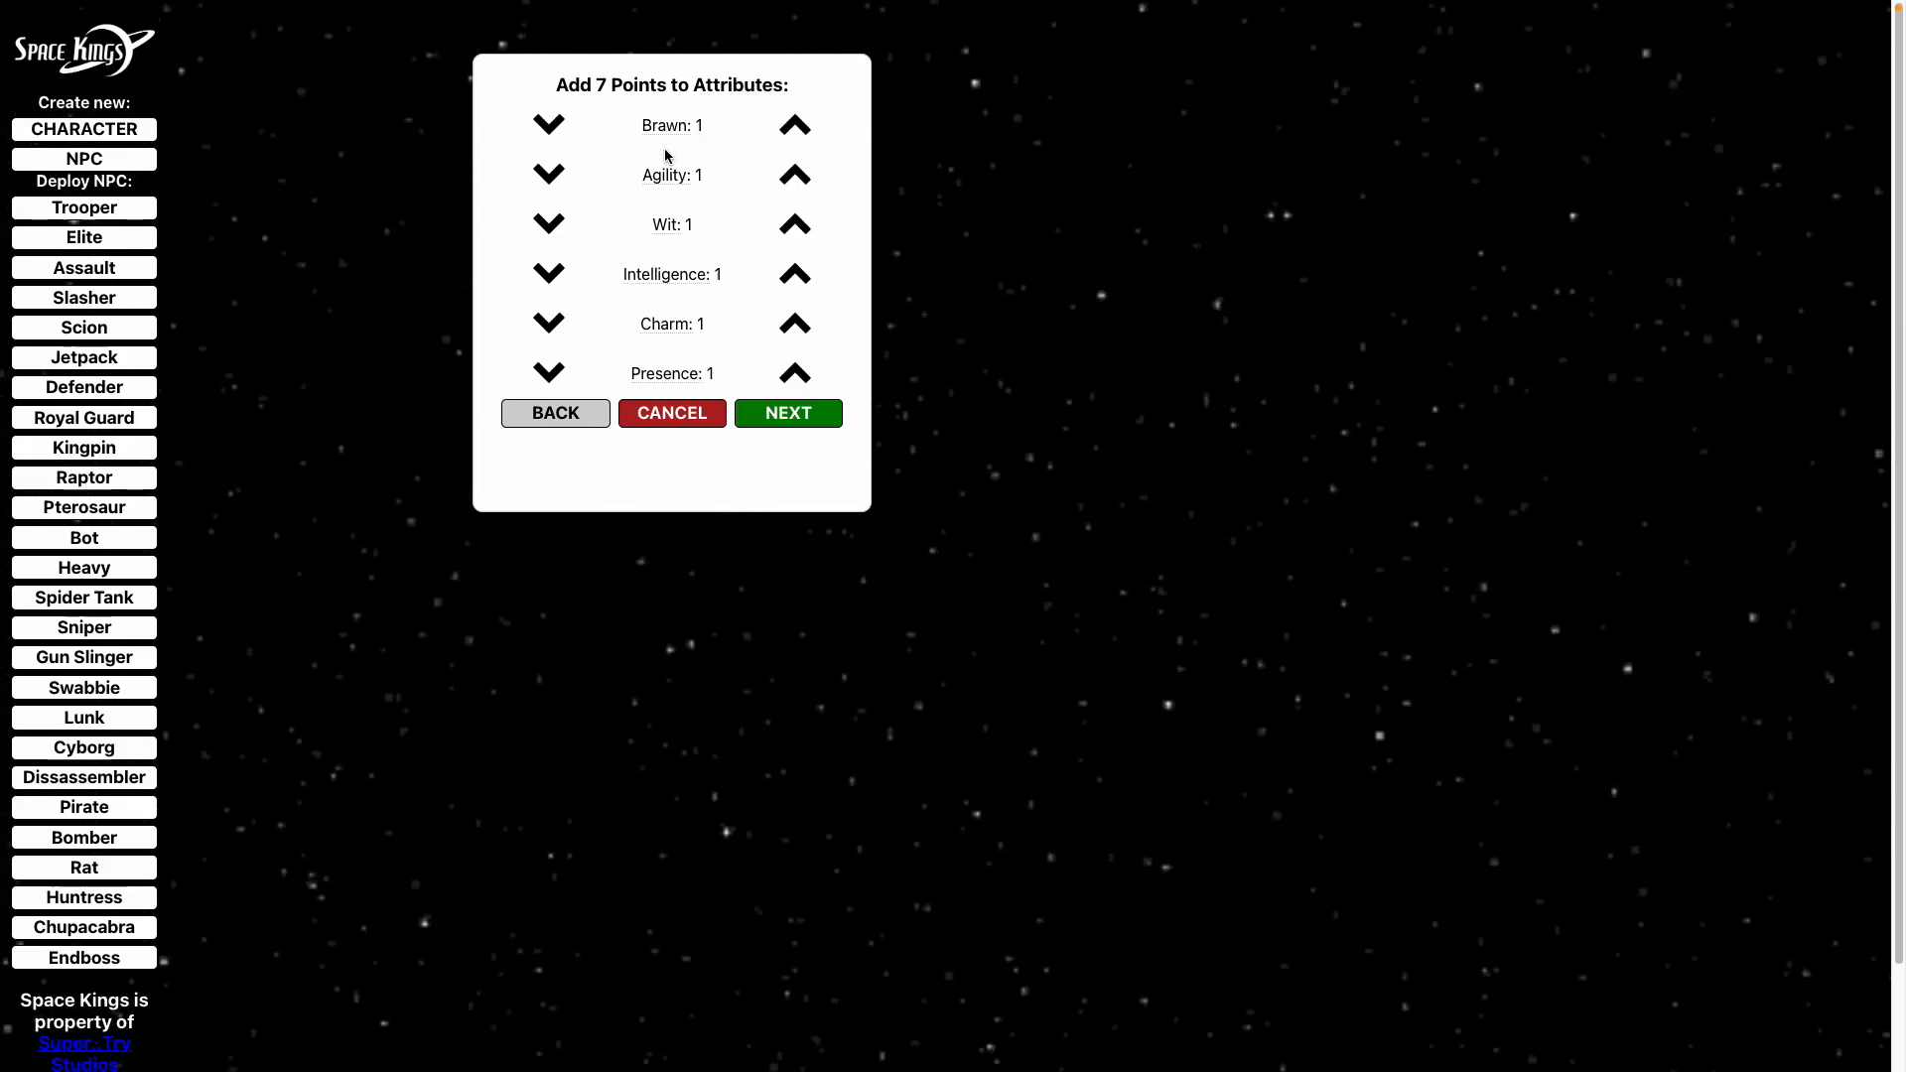
mouse_move(669, 224)
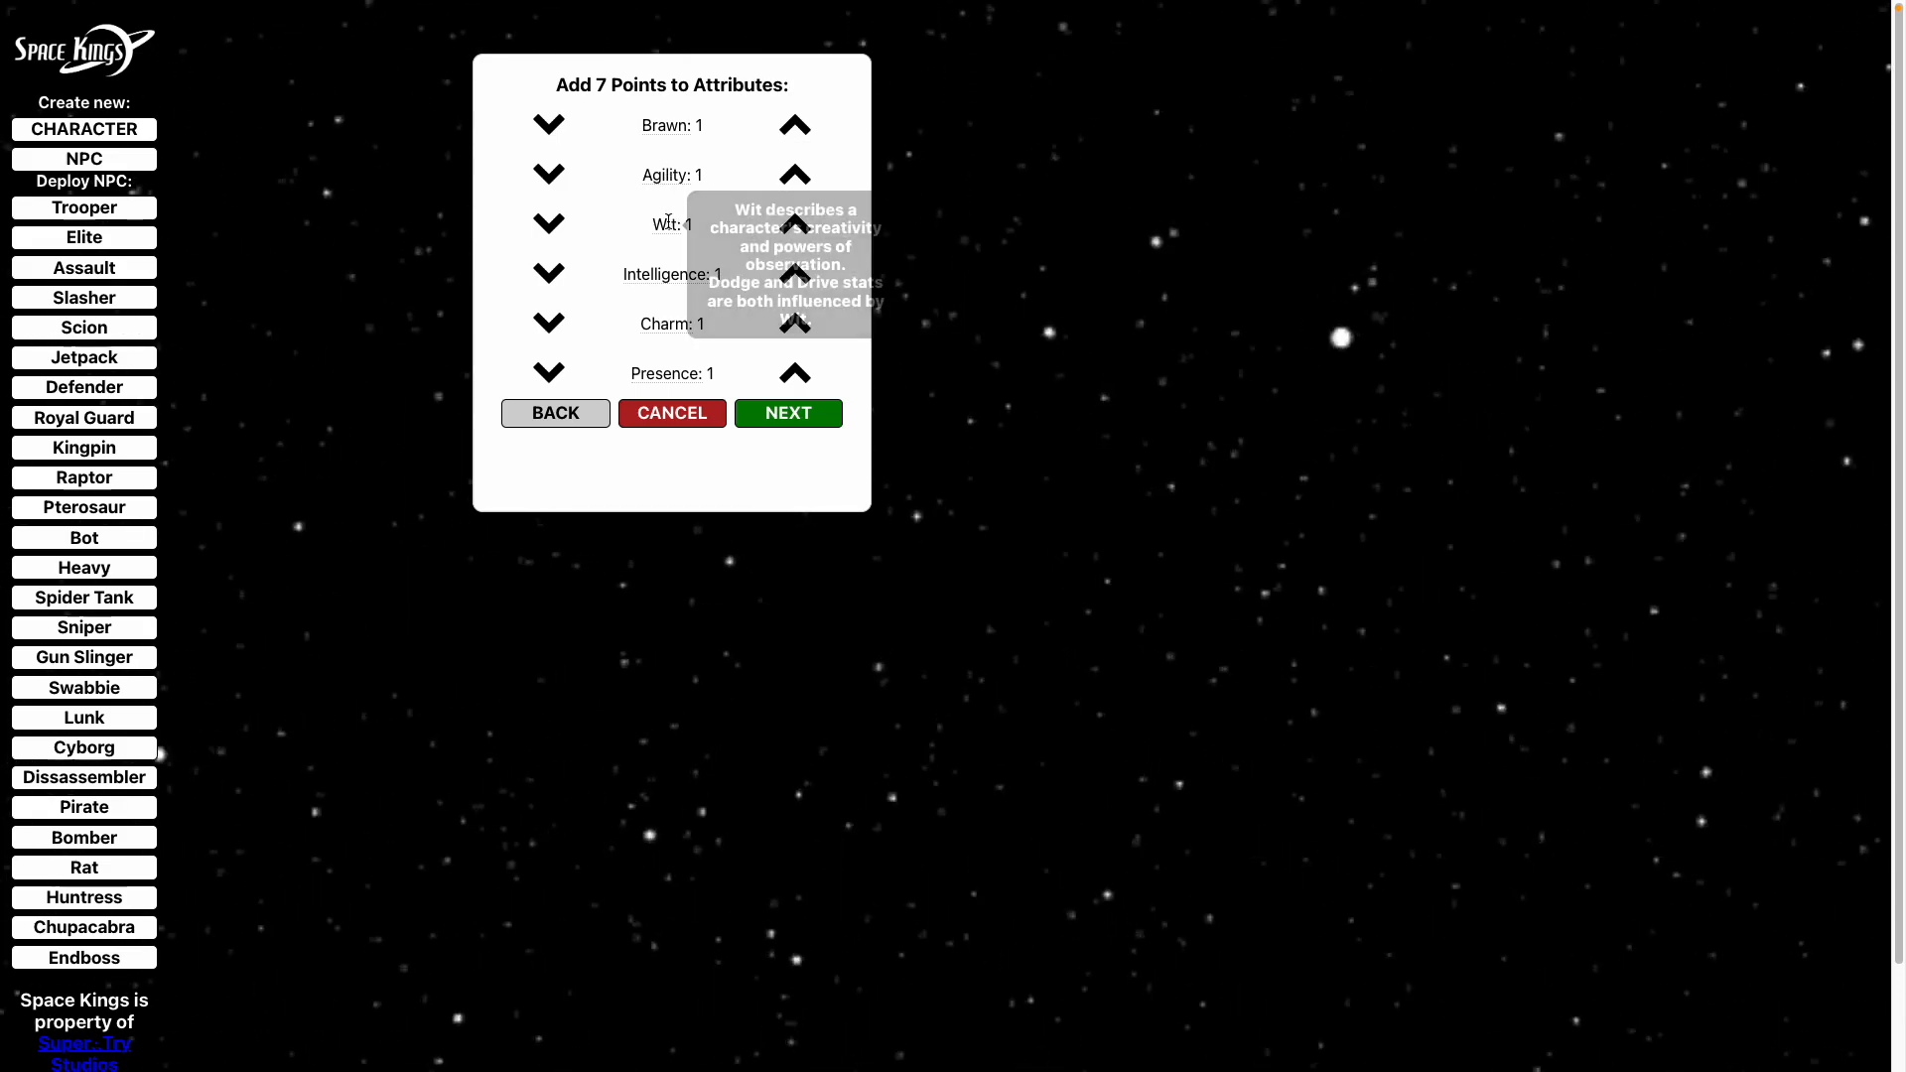
mouse_move(668, 274)
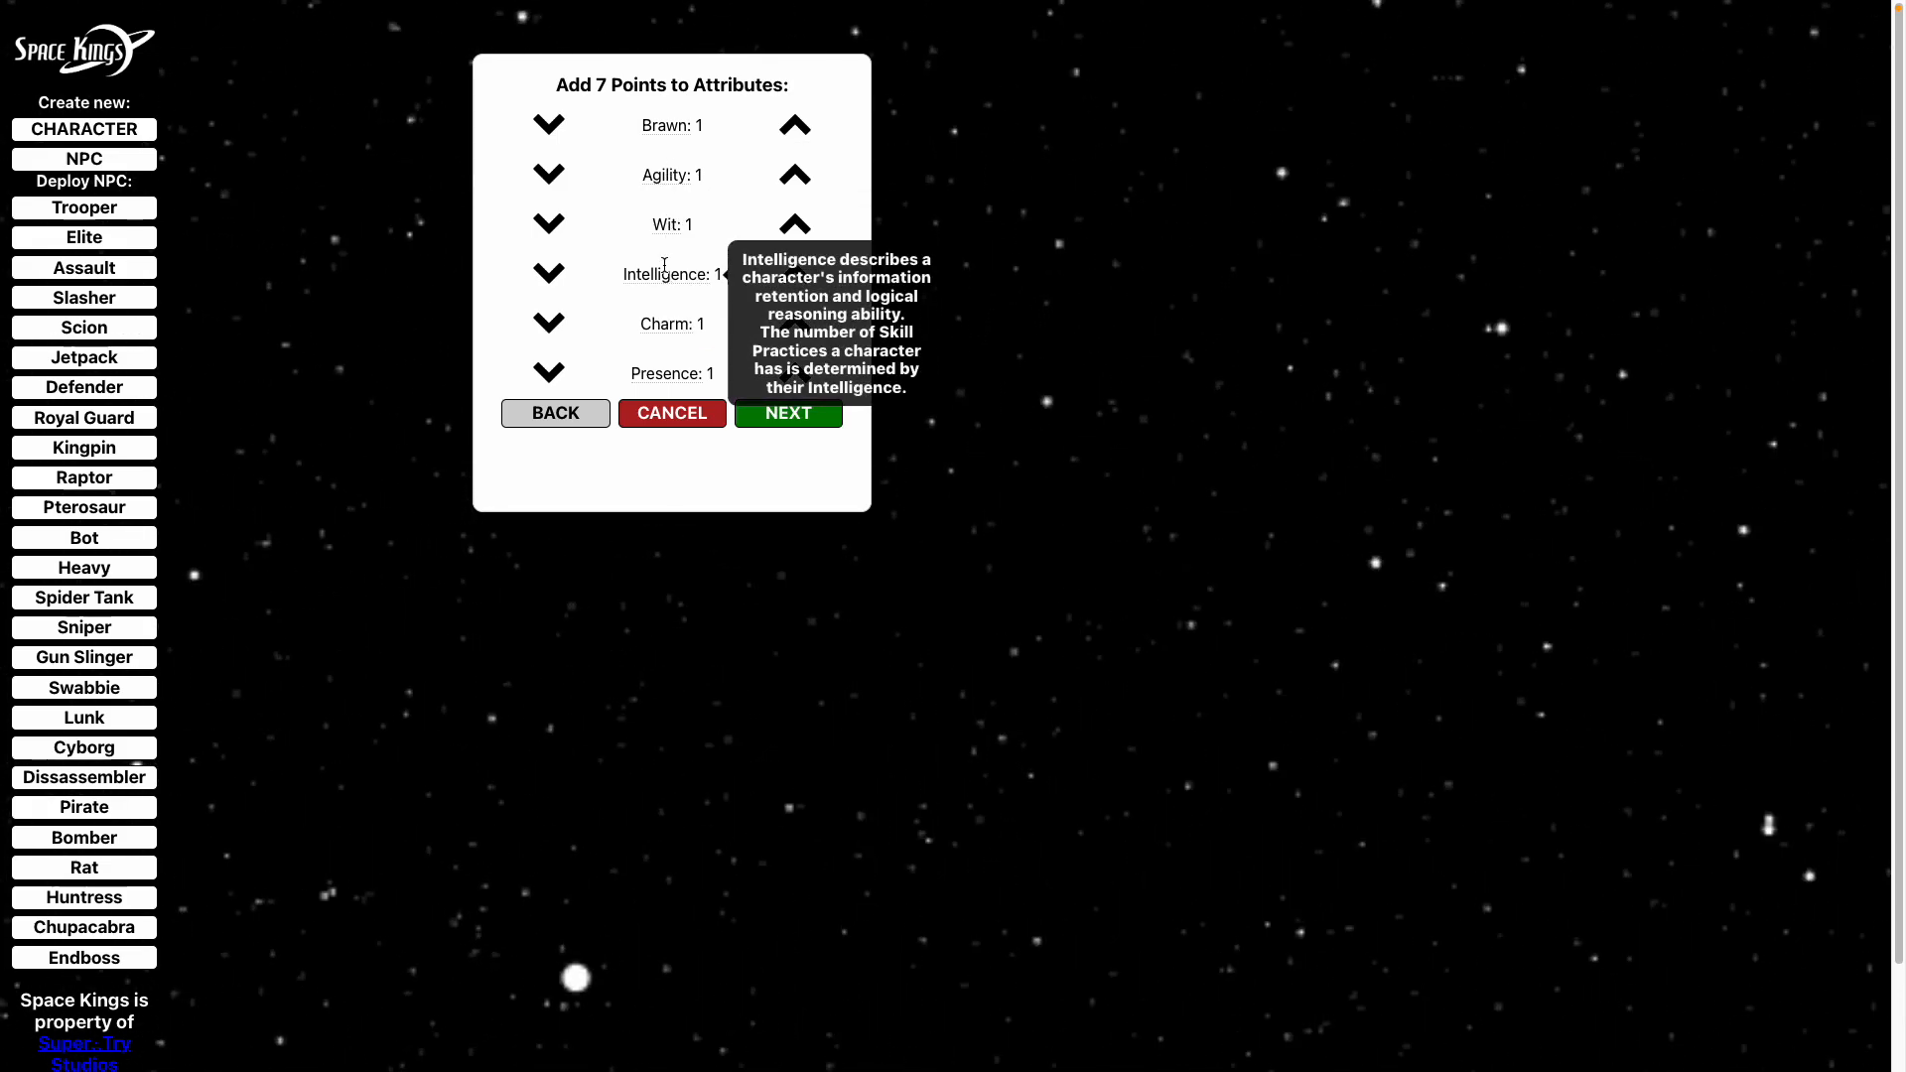
left_click(794, 123)
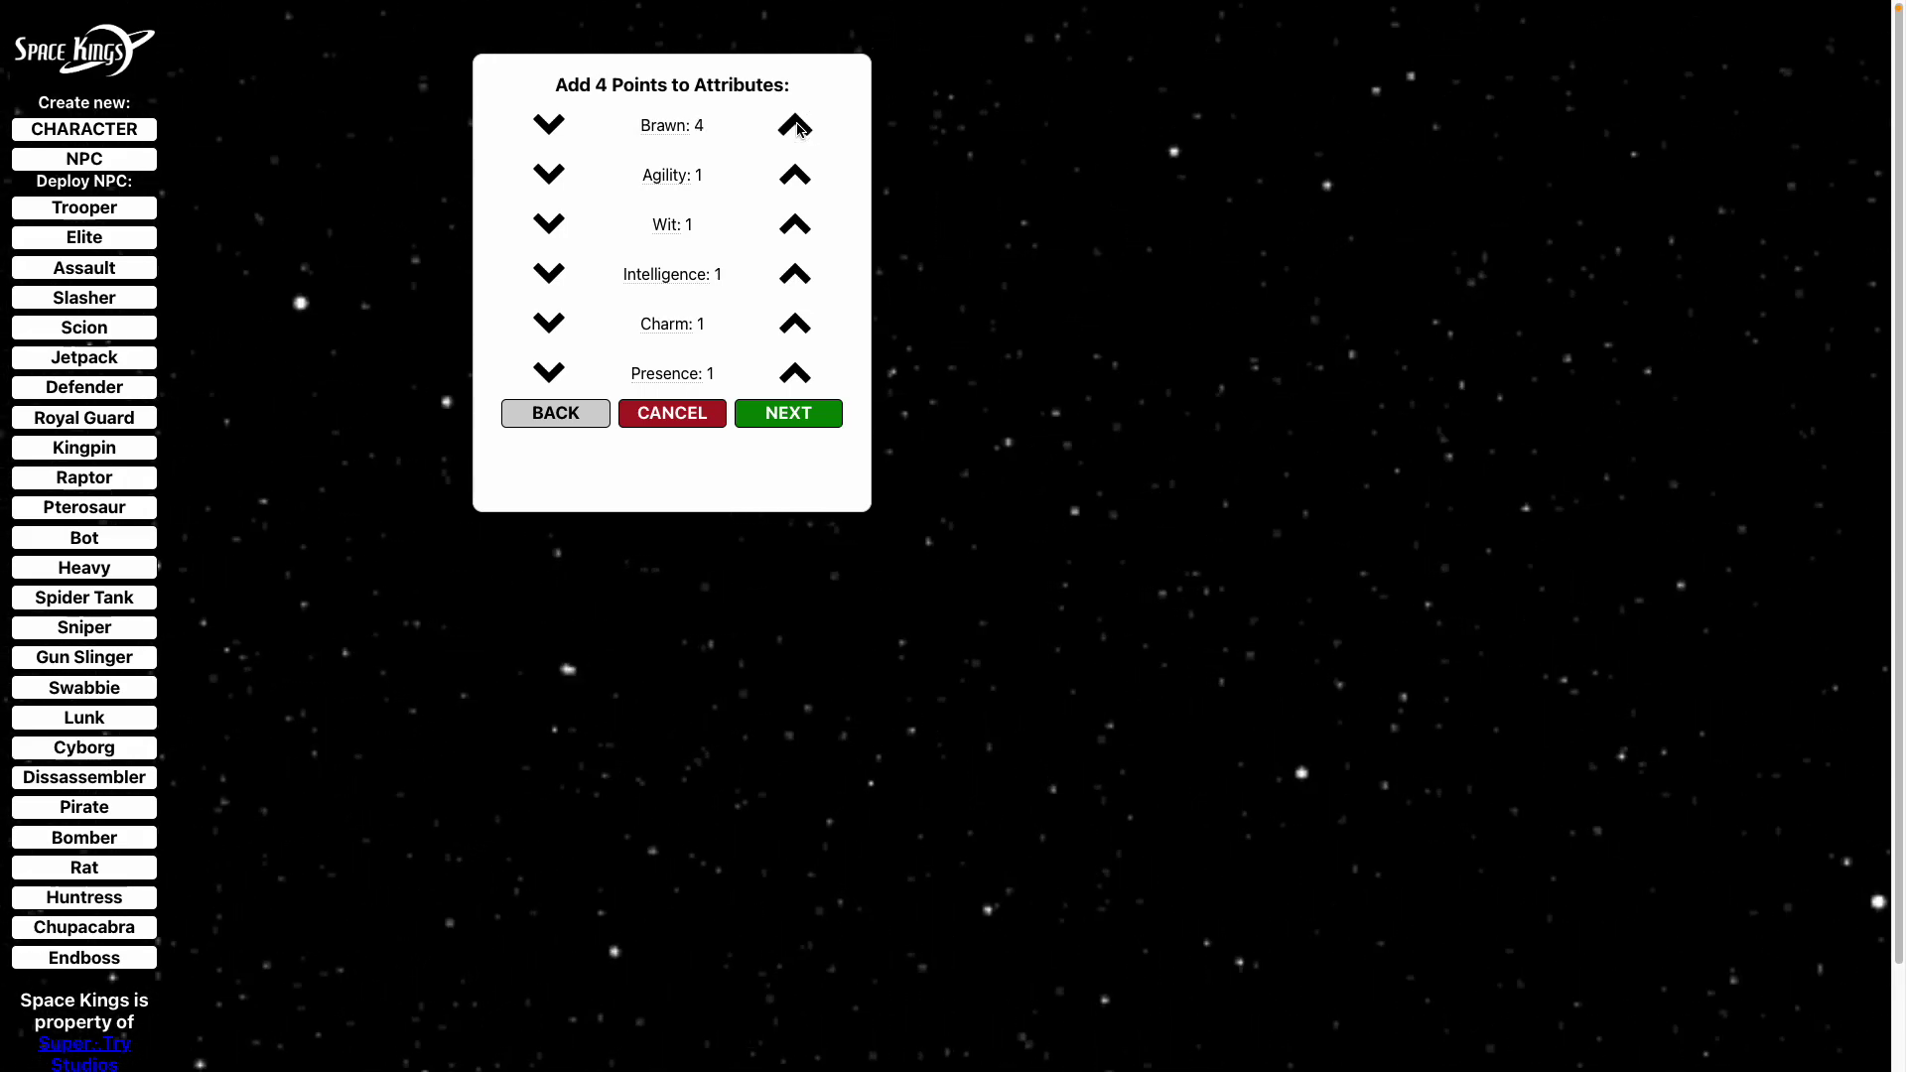
mouse_move(794, 224)
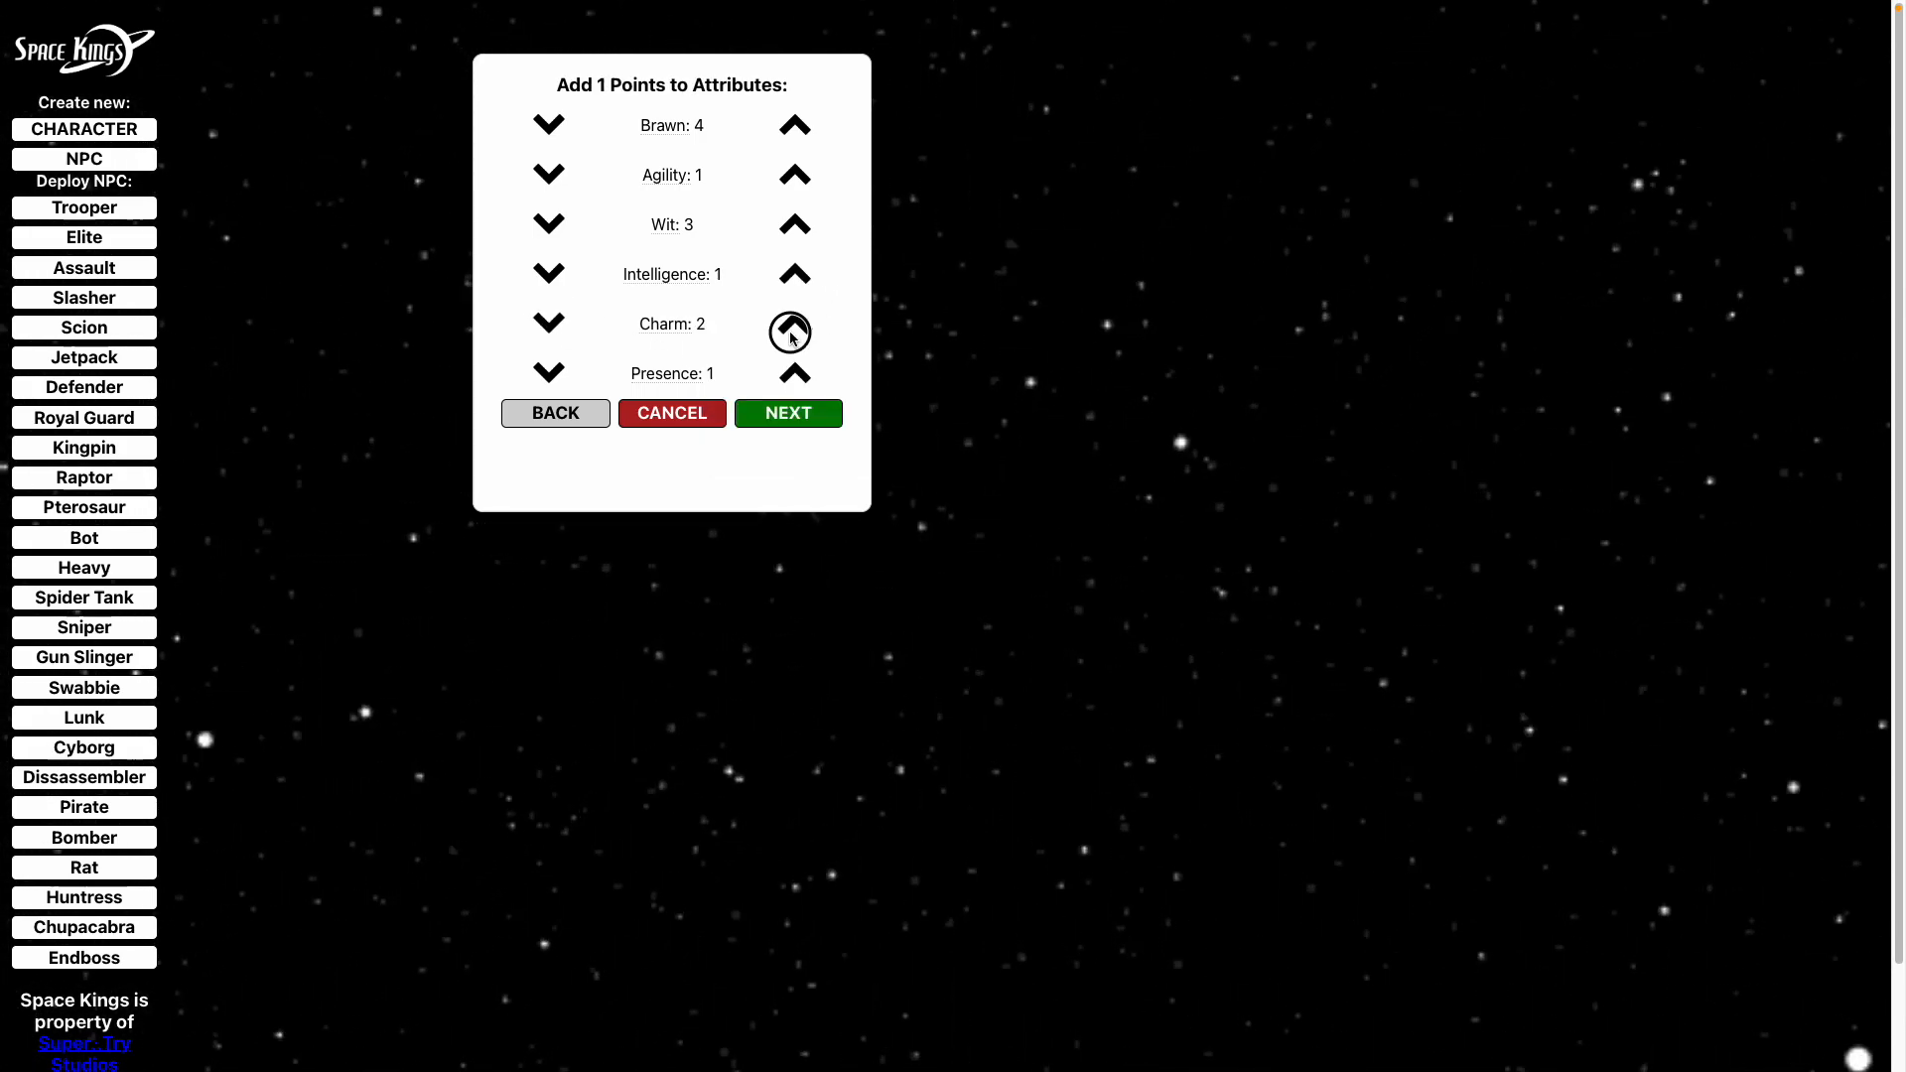
left_click(794, 324)
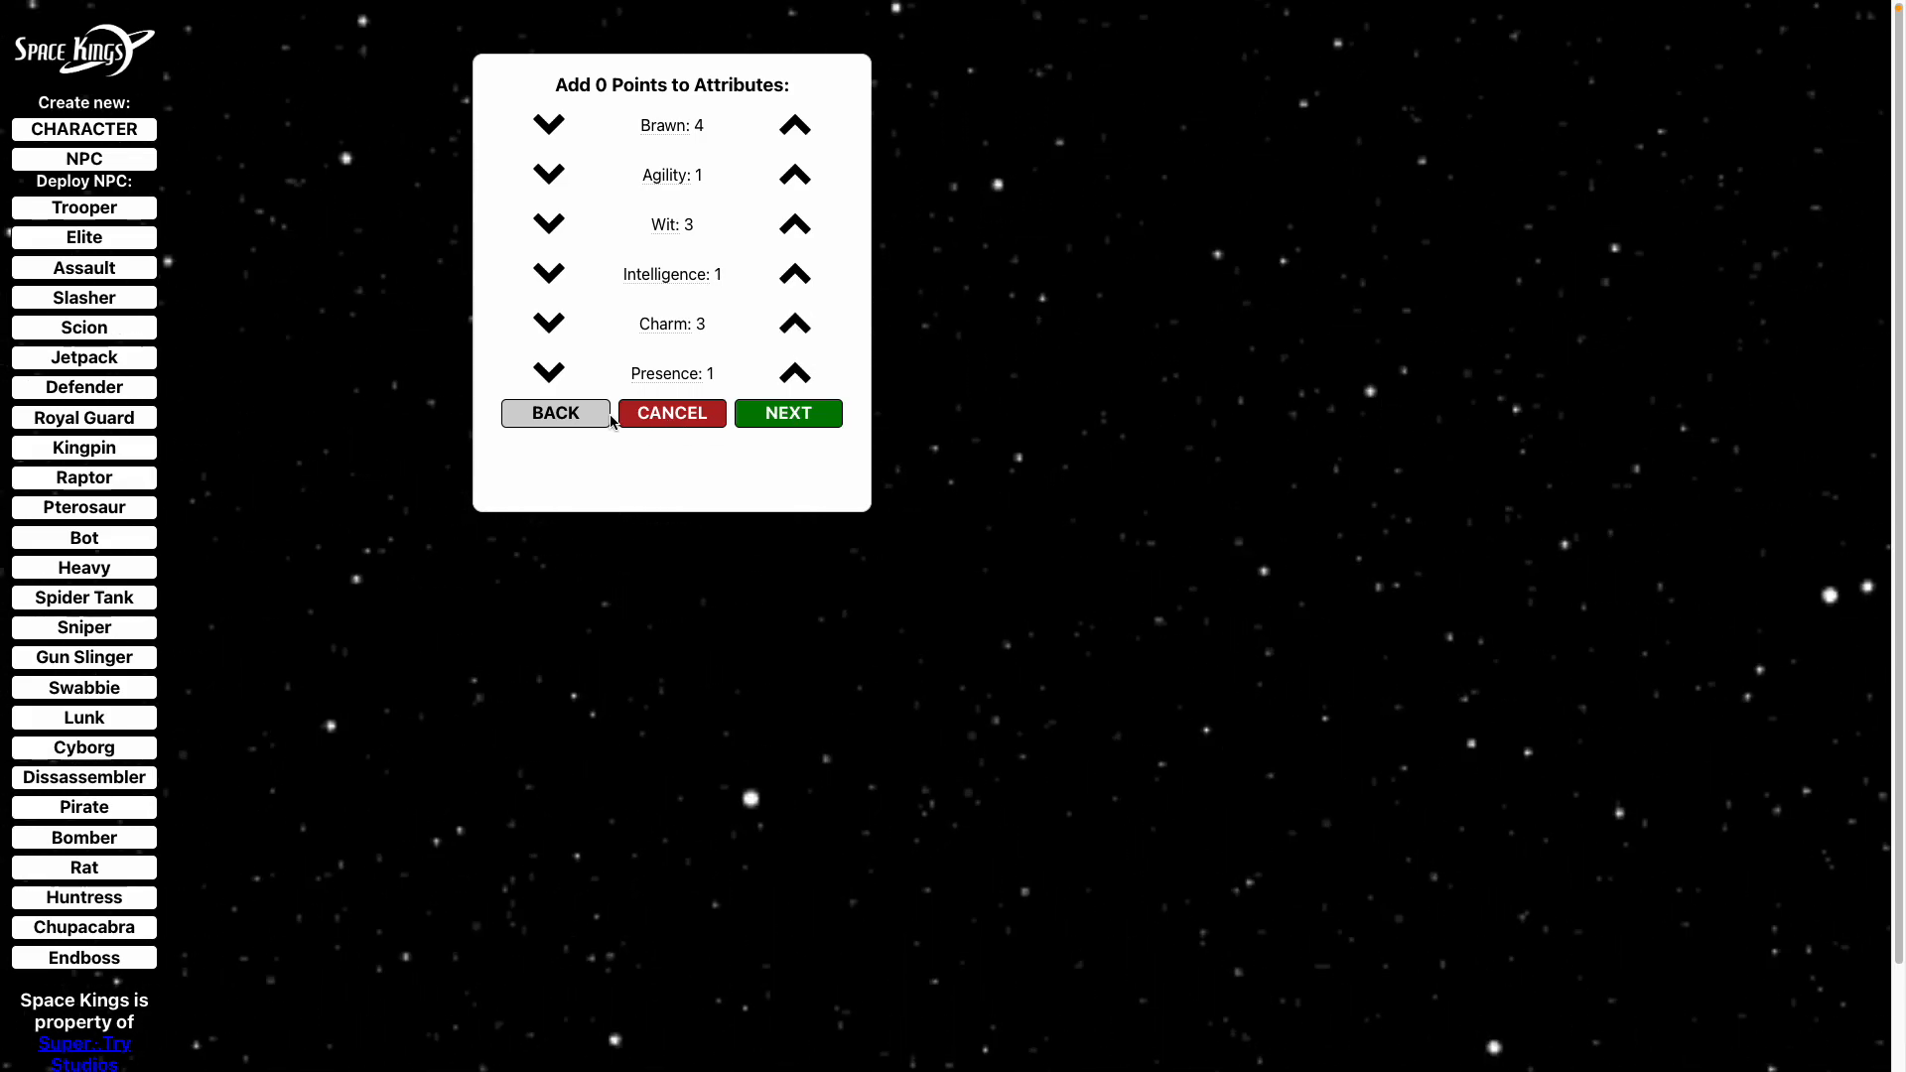
mouse_move(764, 345)
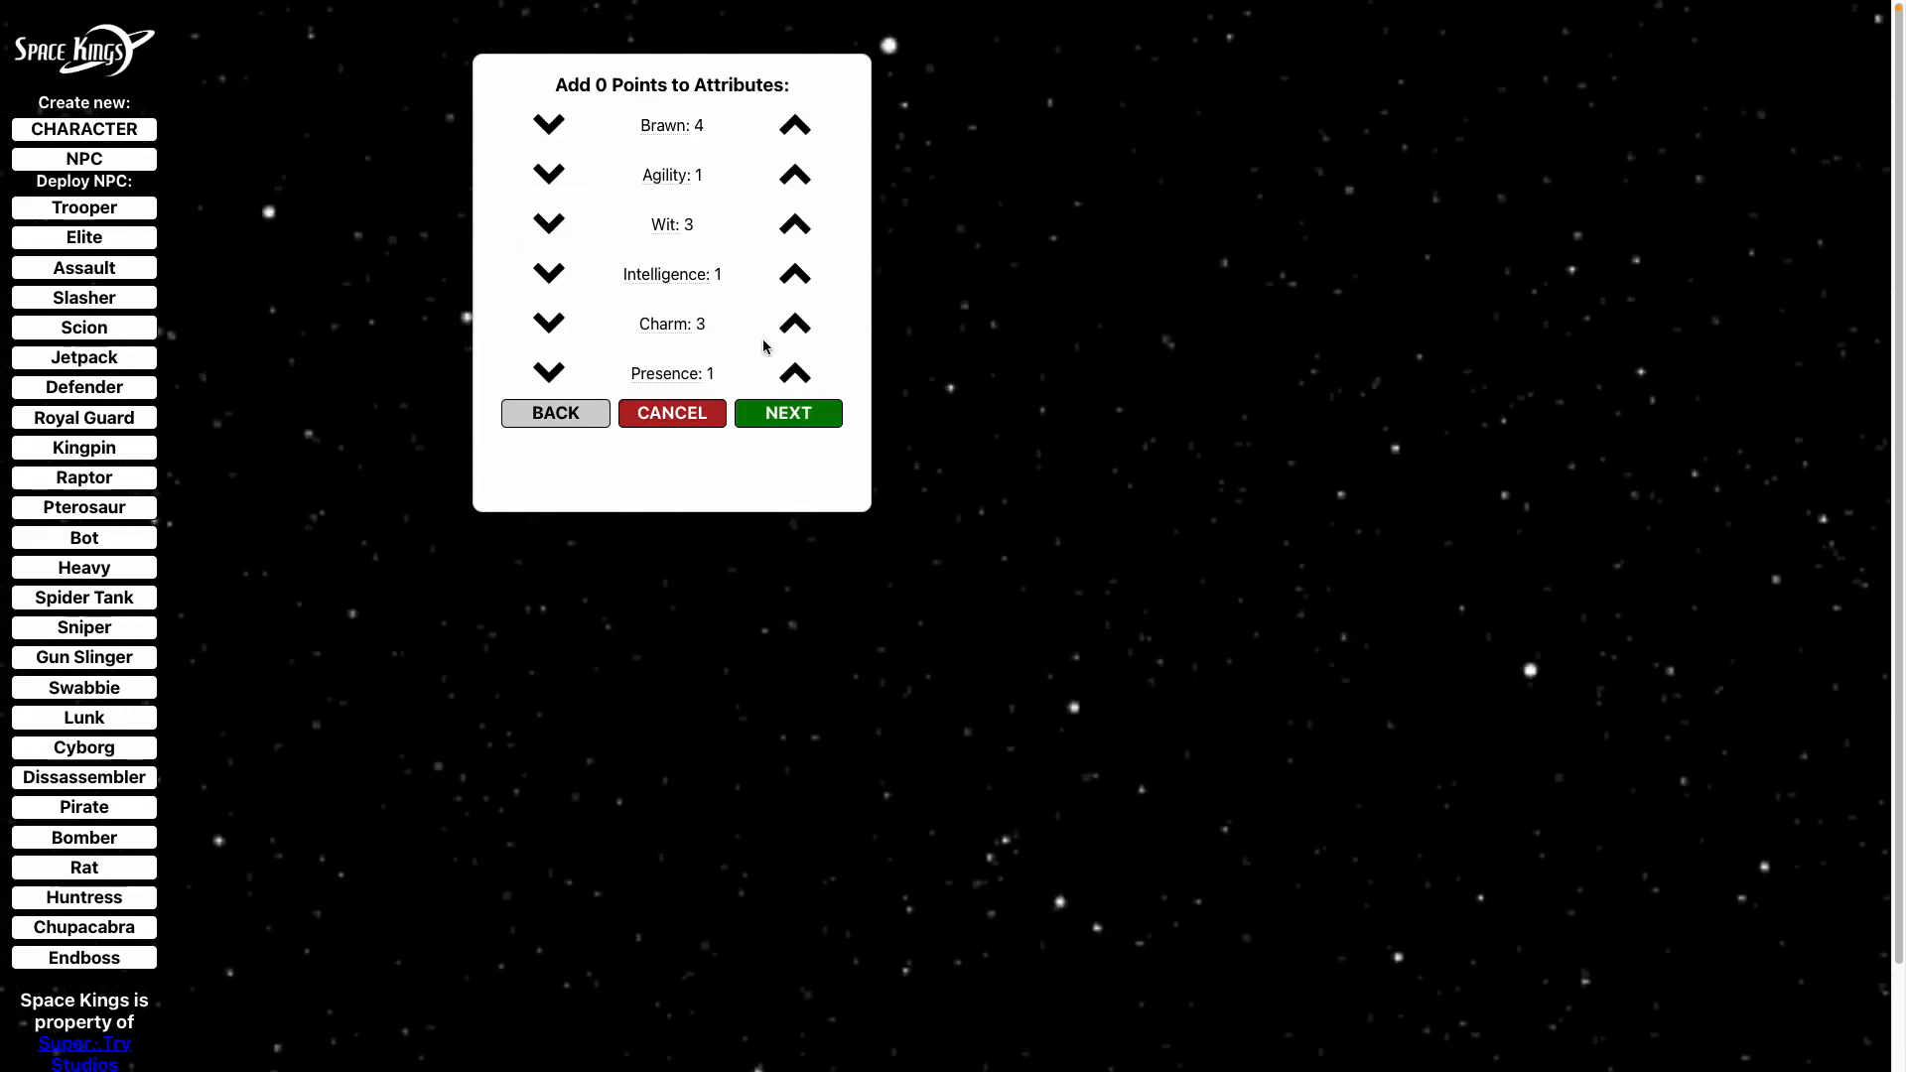
Pick Melee and Survival as Steve's two skill masteries.
left_click(787, 413)
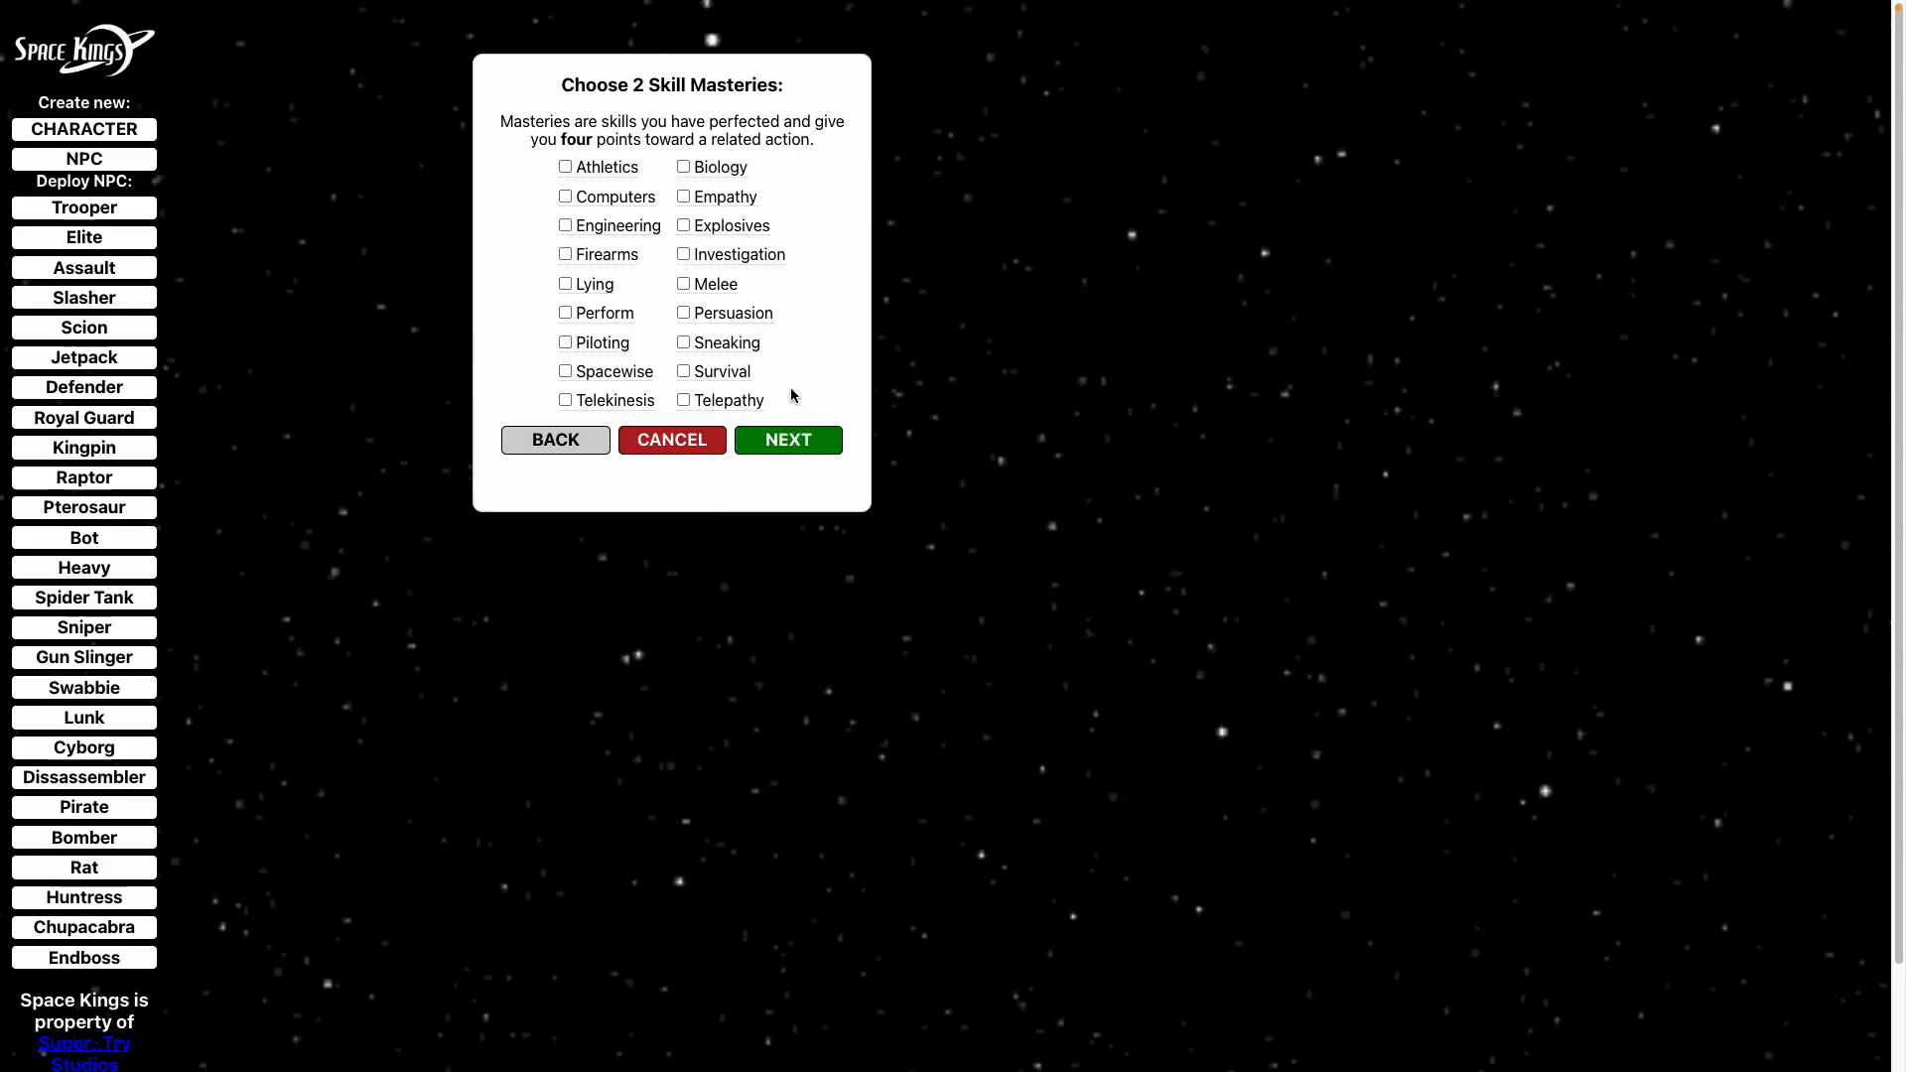
mouse_move(792, 392)
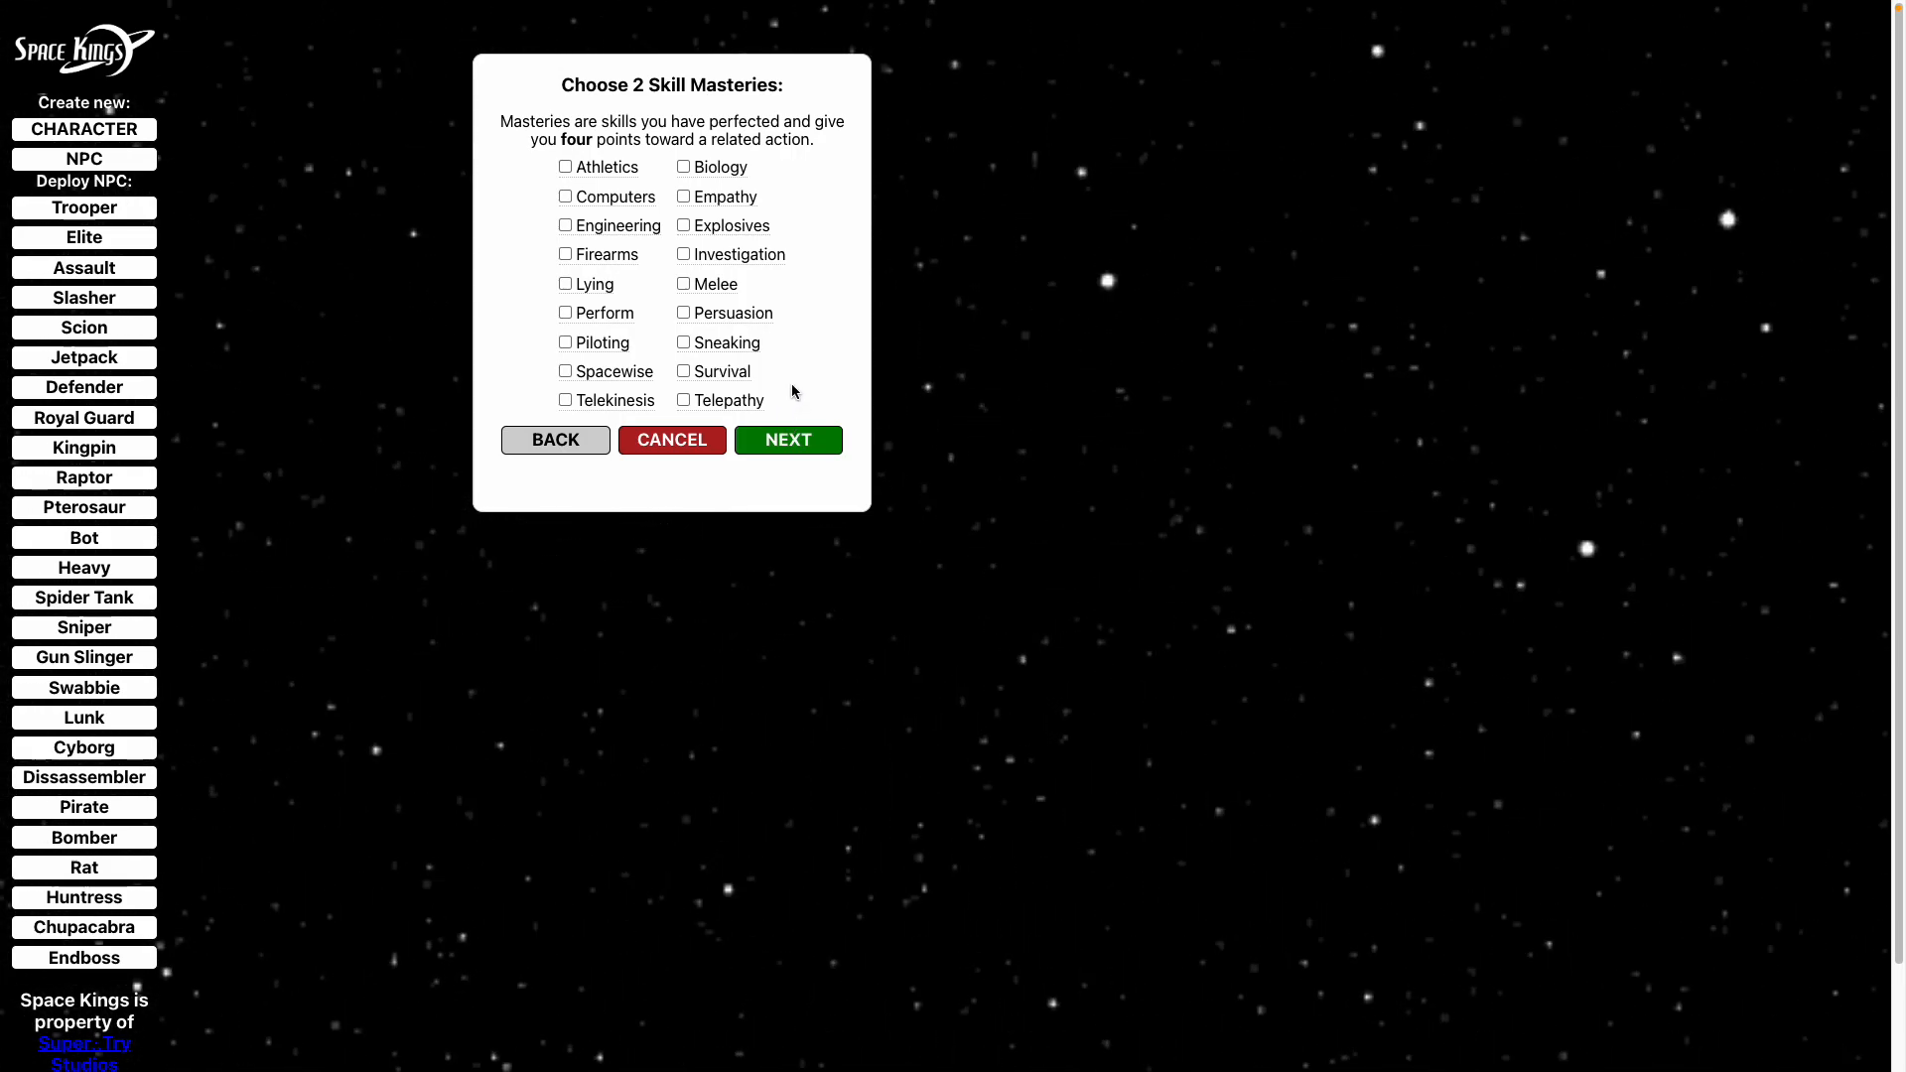
mouse_move(715, 284)
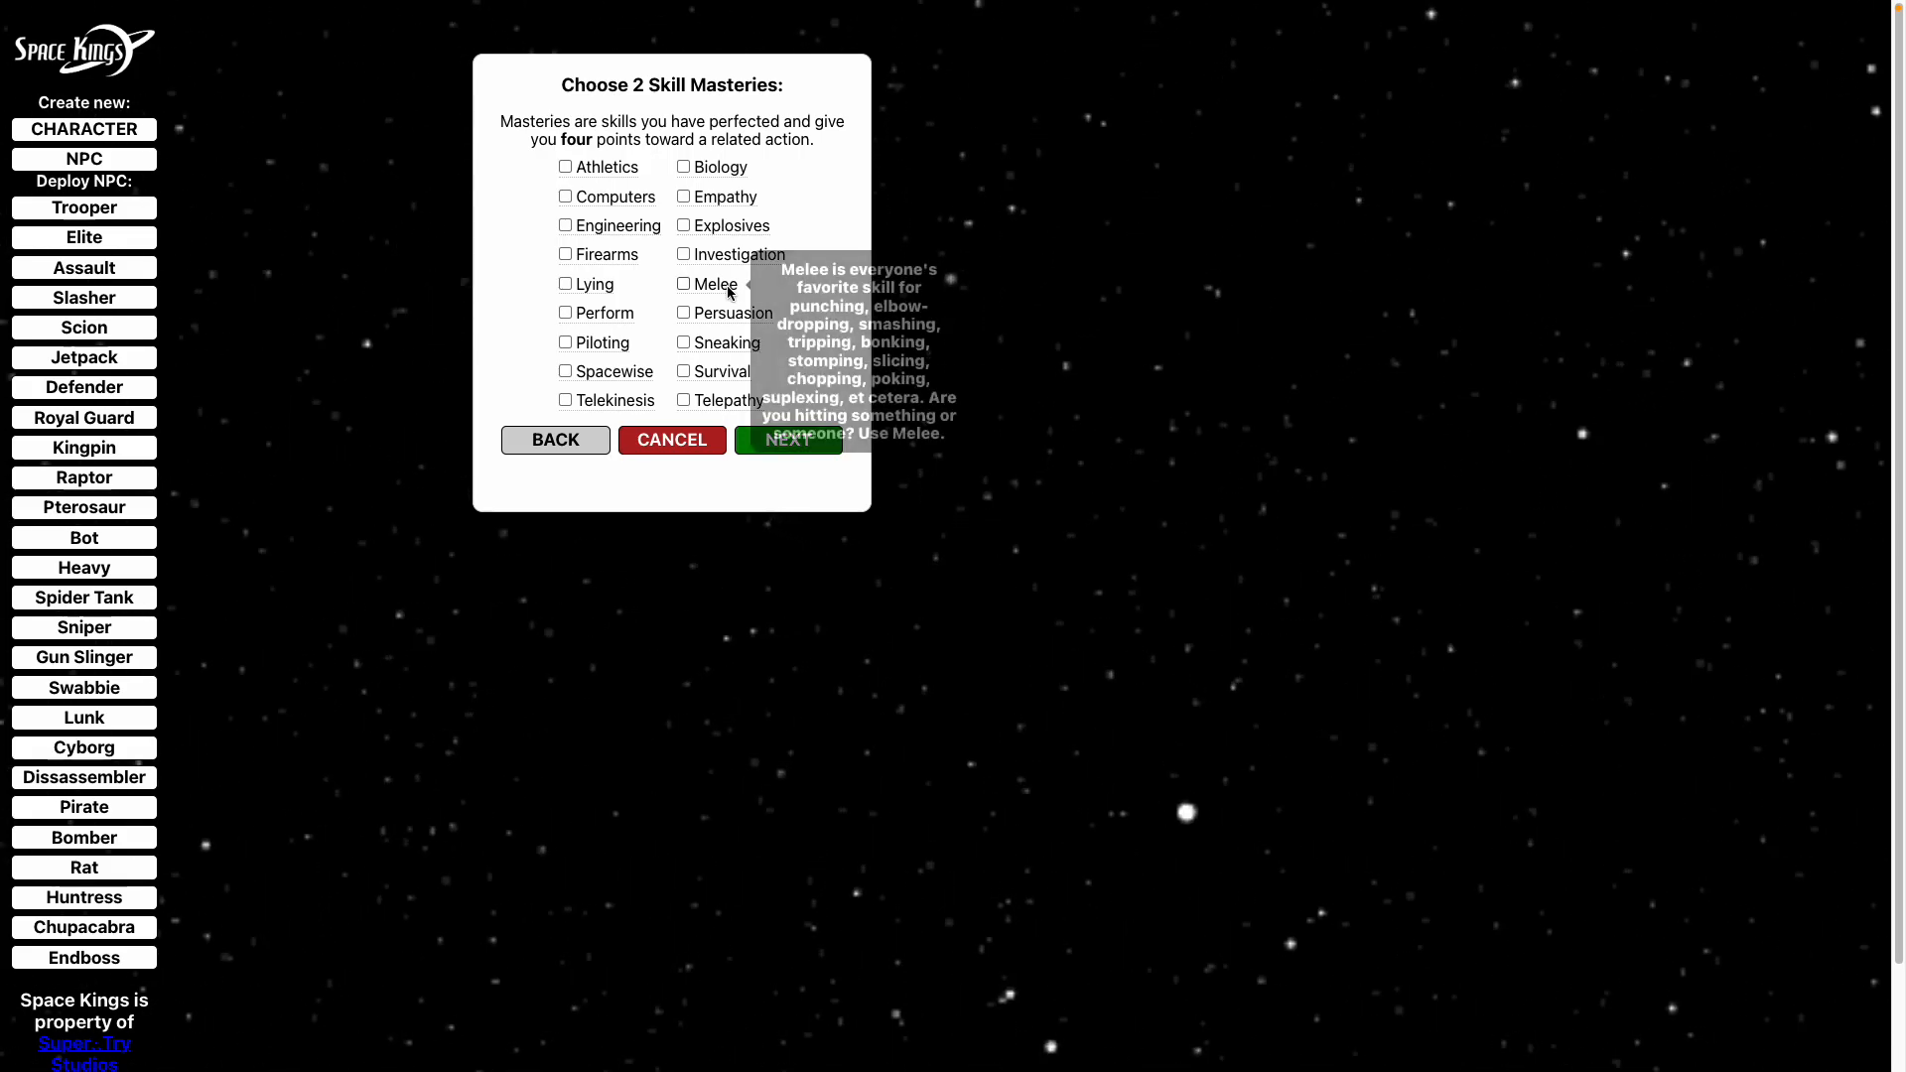
left_click(685, 284)
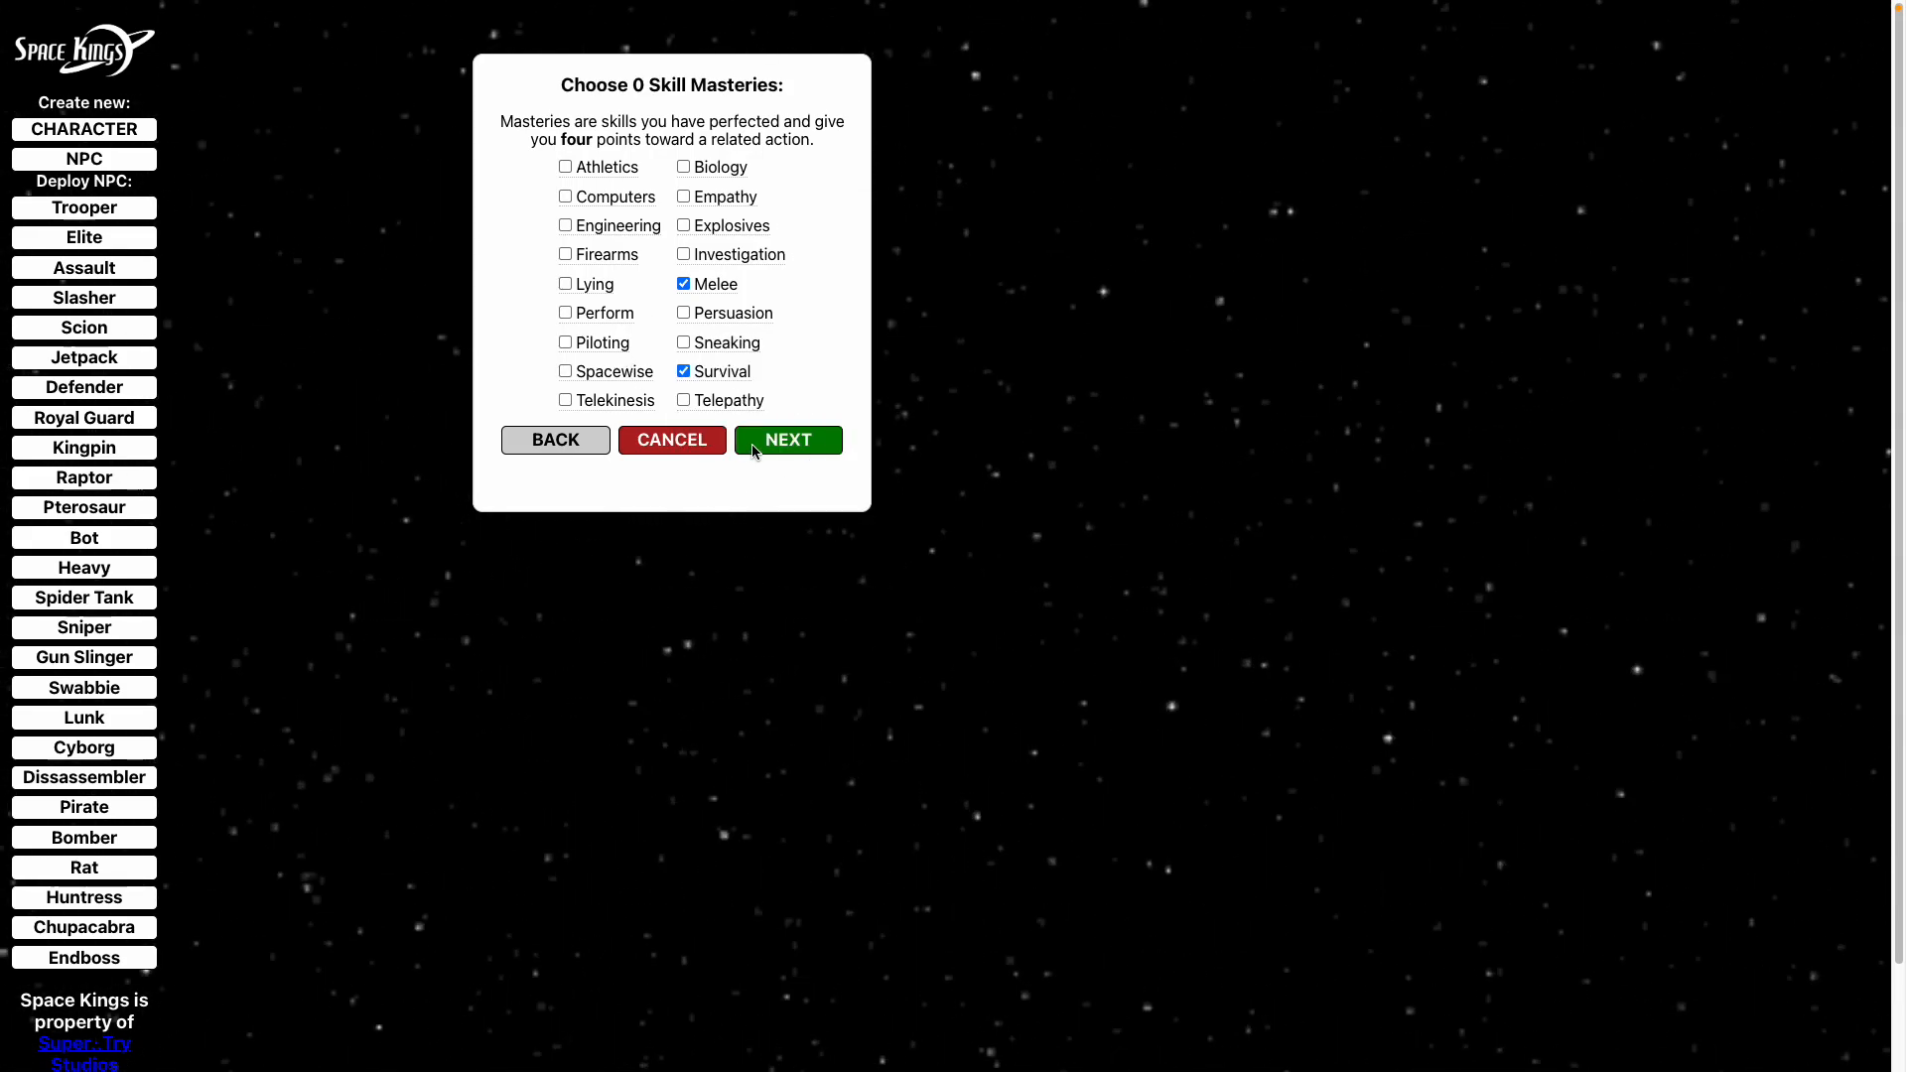
Pick Athletics, Sneaking and Explosives as Steve's three skill proficiencies.
left_click(786, 441)
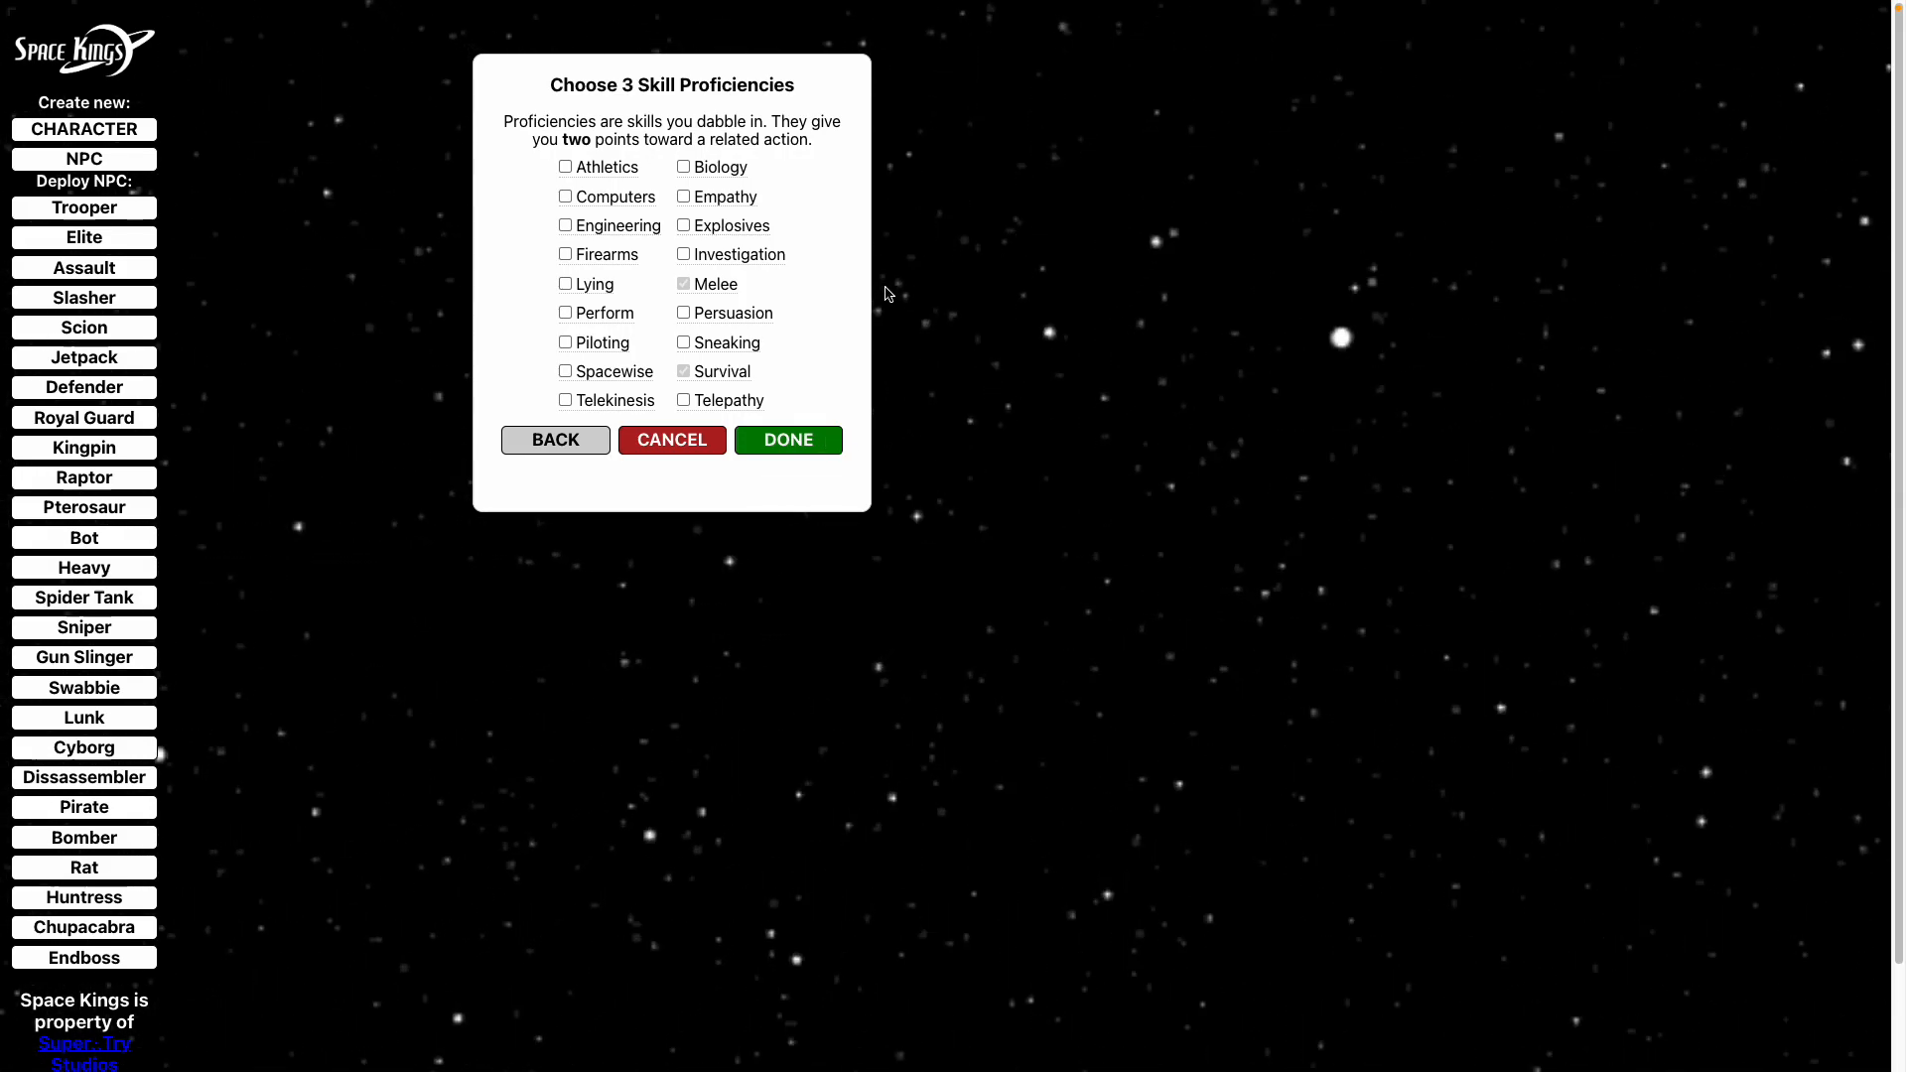
mouse_move(838, 191)
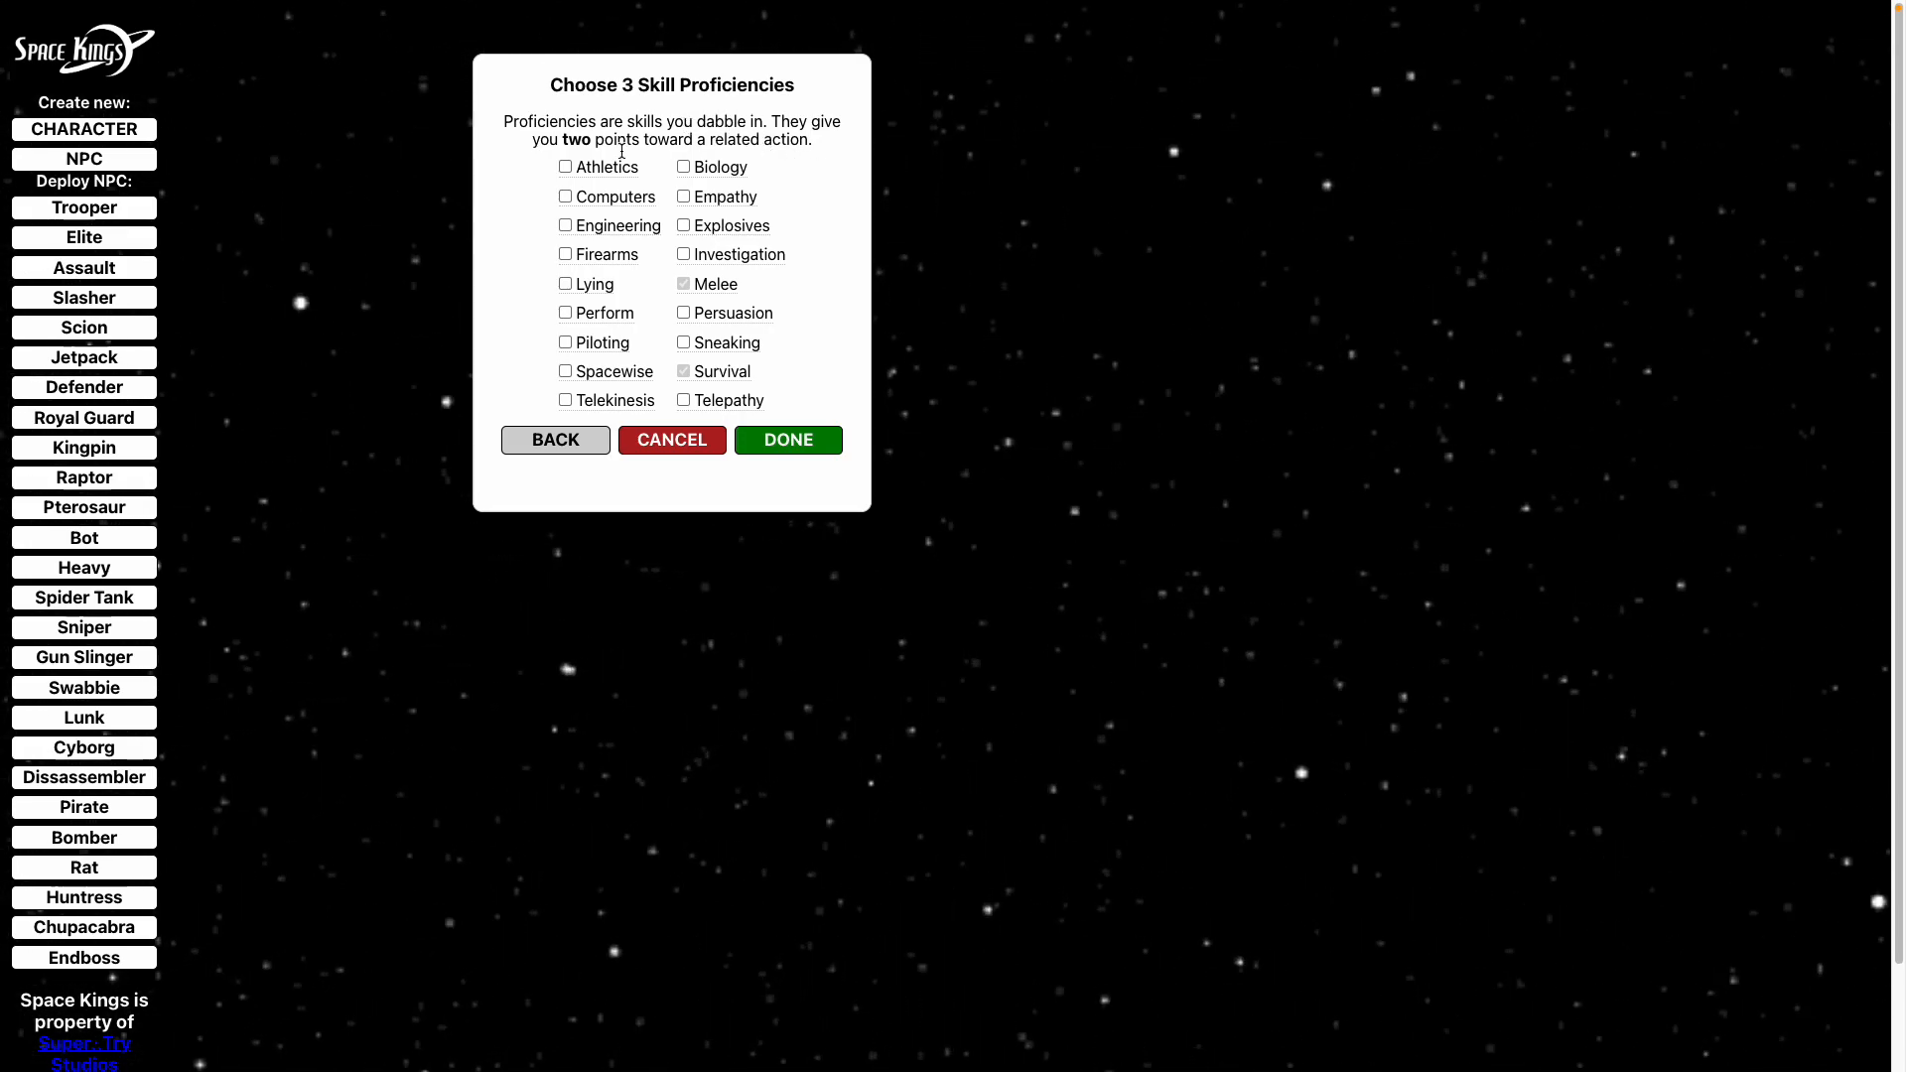
left_click(566, 167)
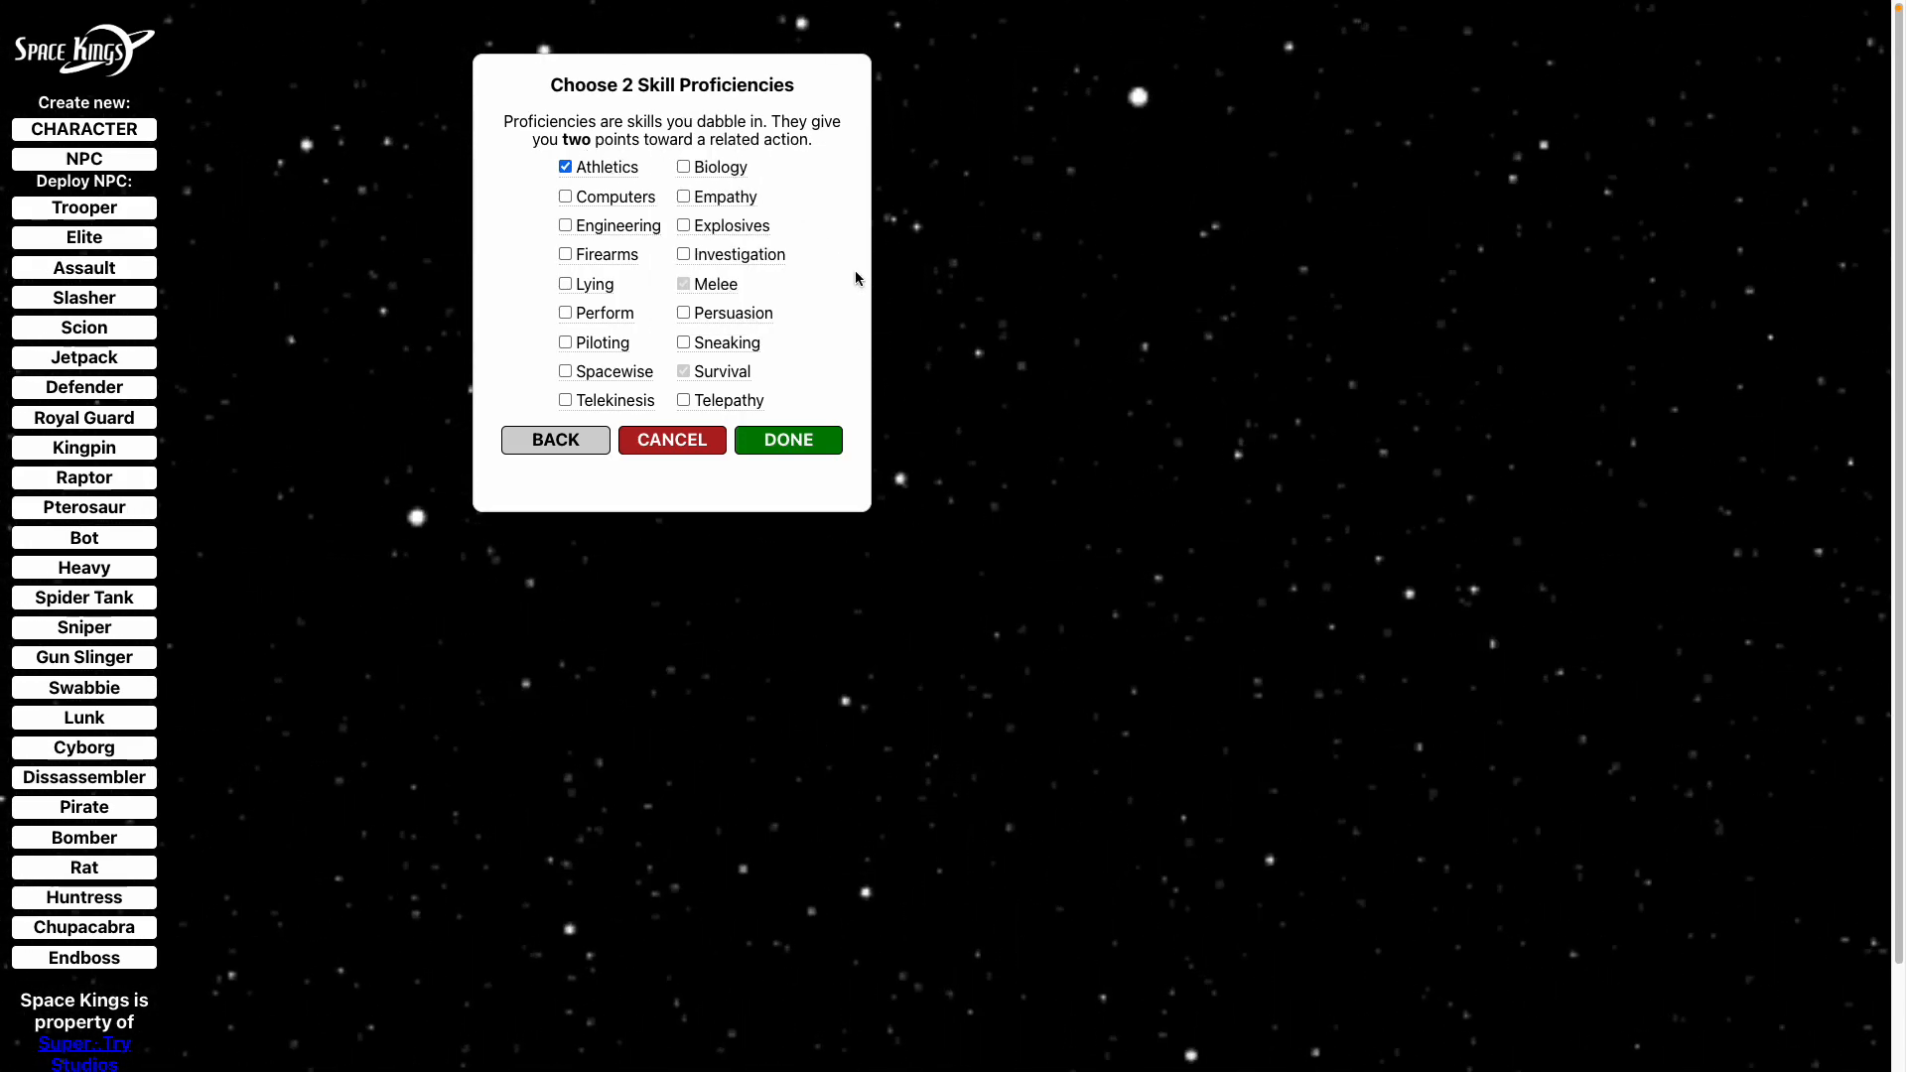
left_click(684, 343)
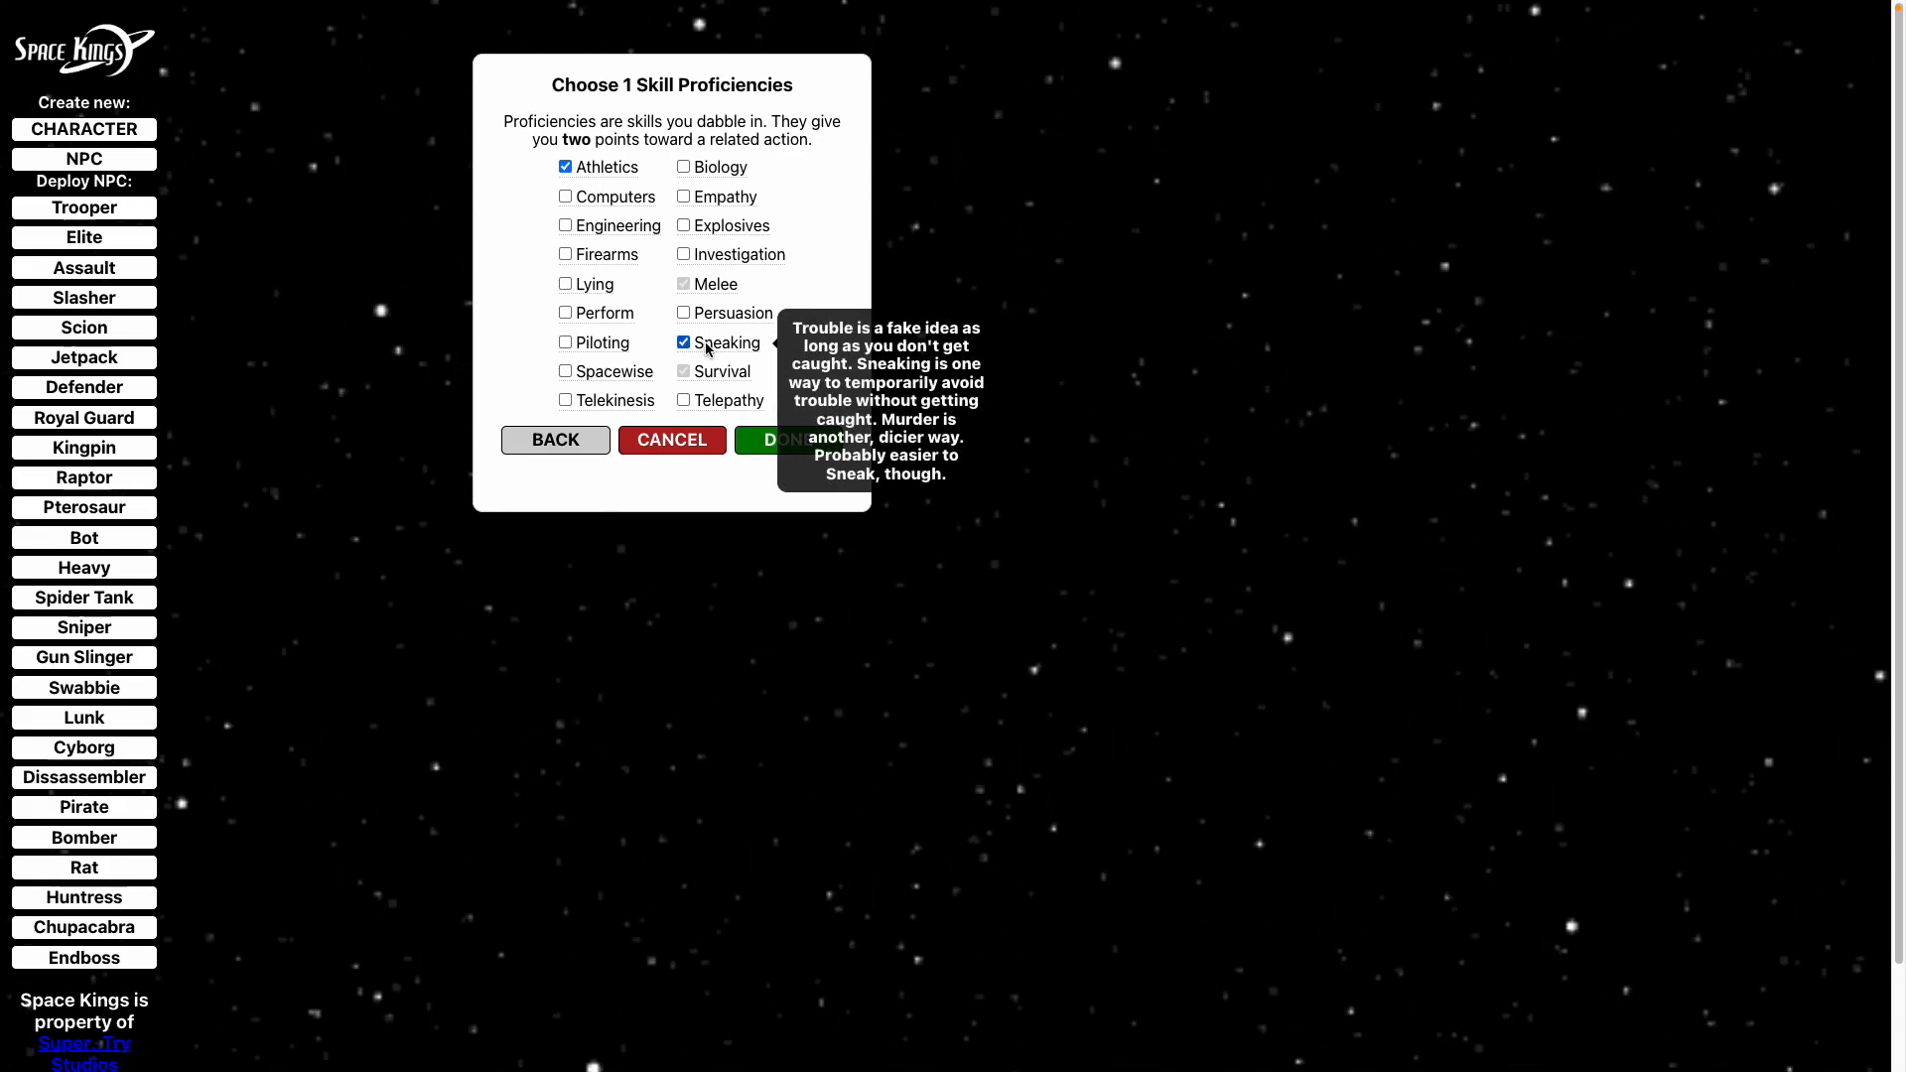
left_click(685, 226)
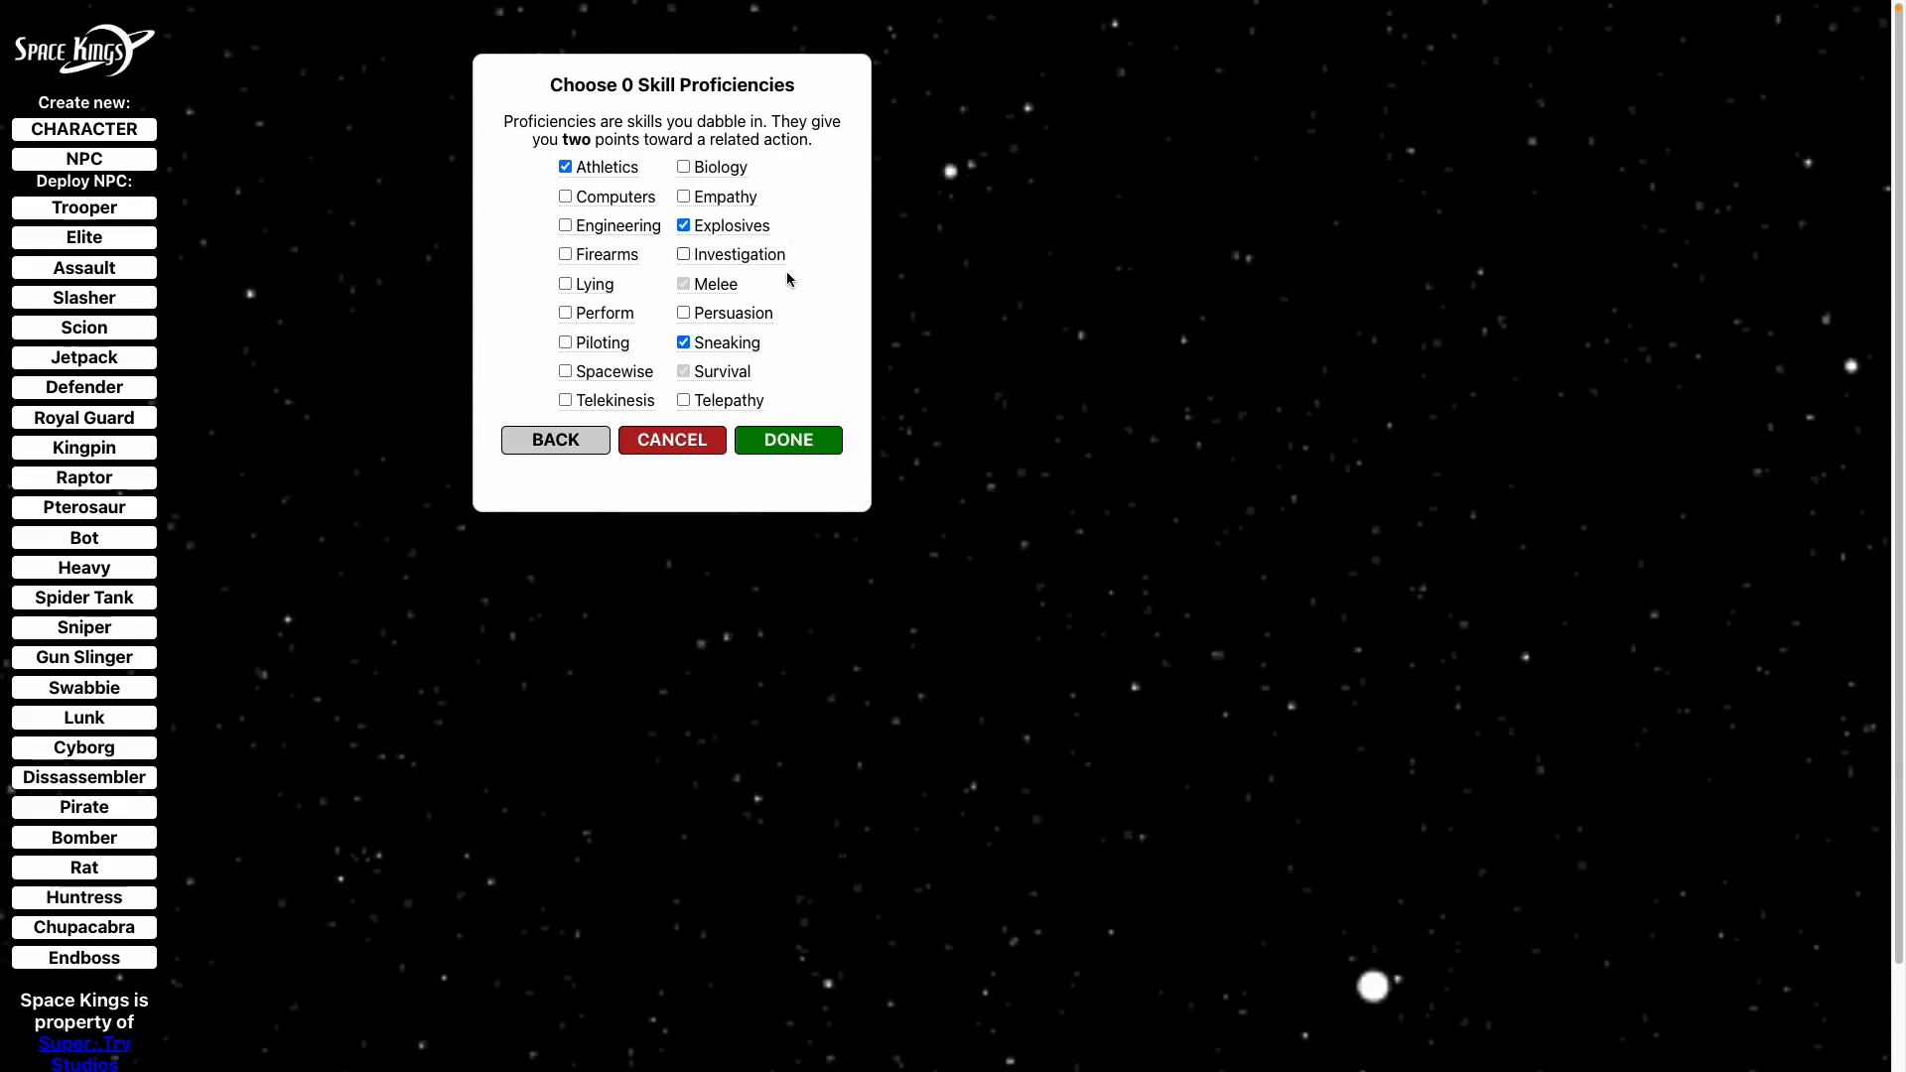
mouse_move(725, 225)
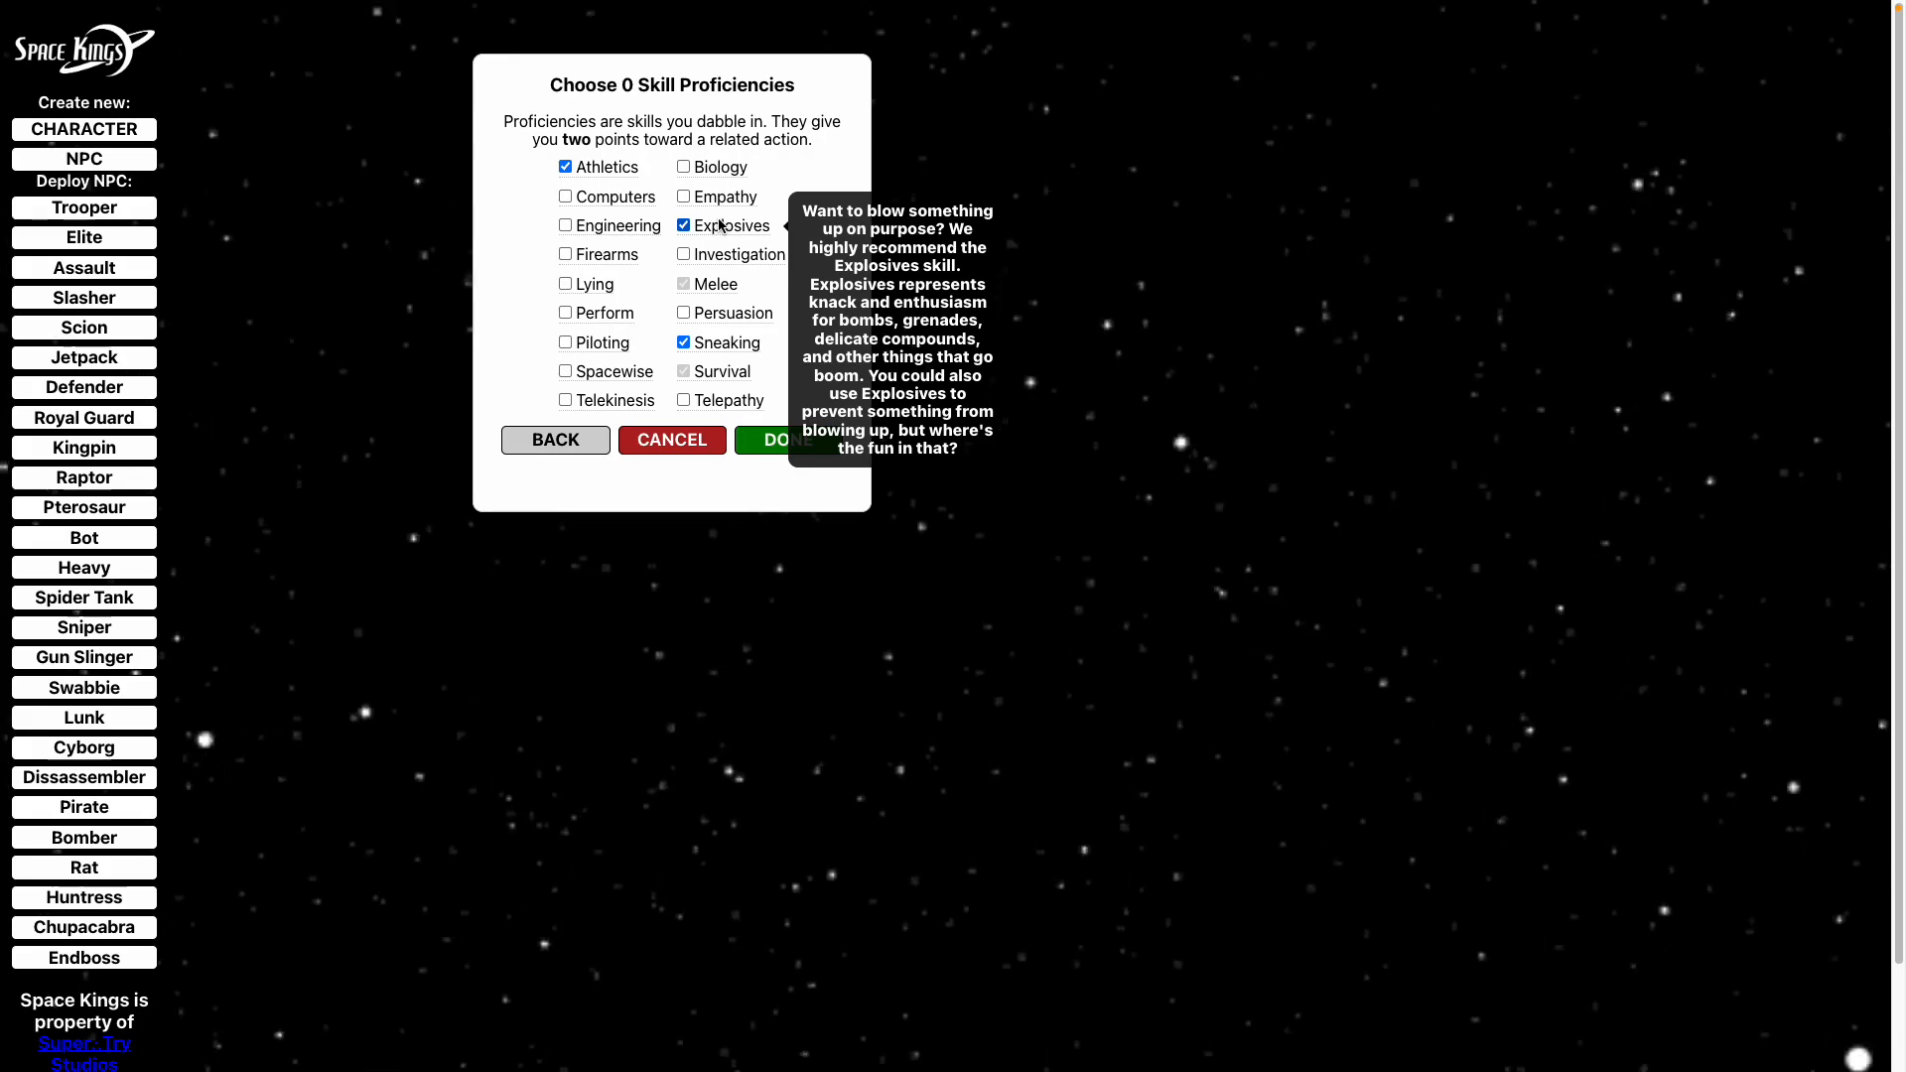
mouse_move(808, 441)
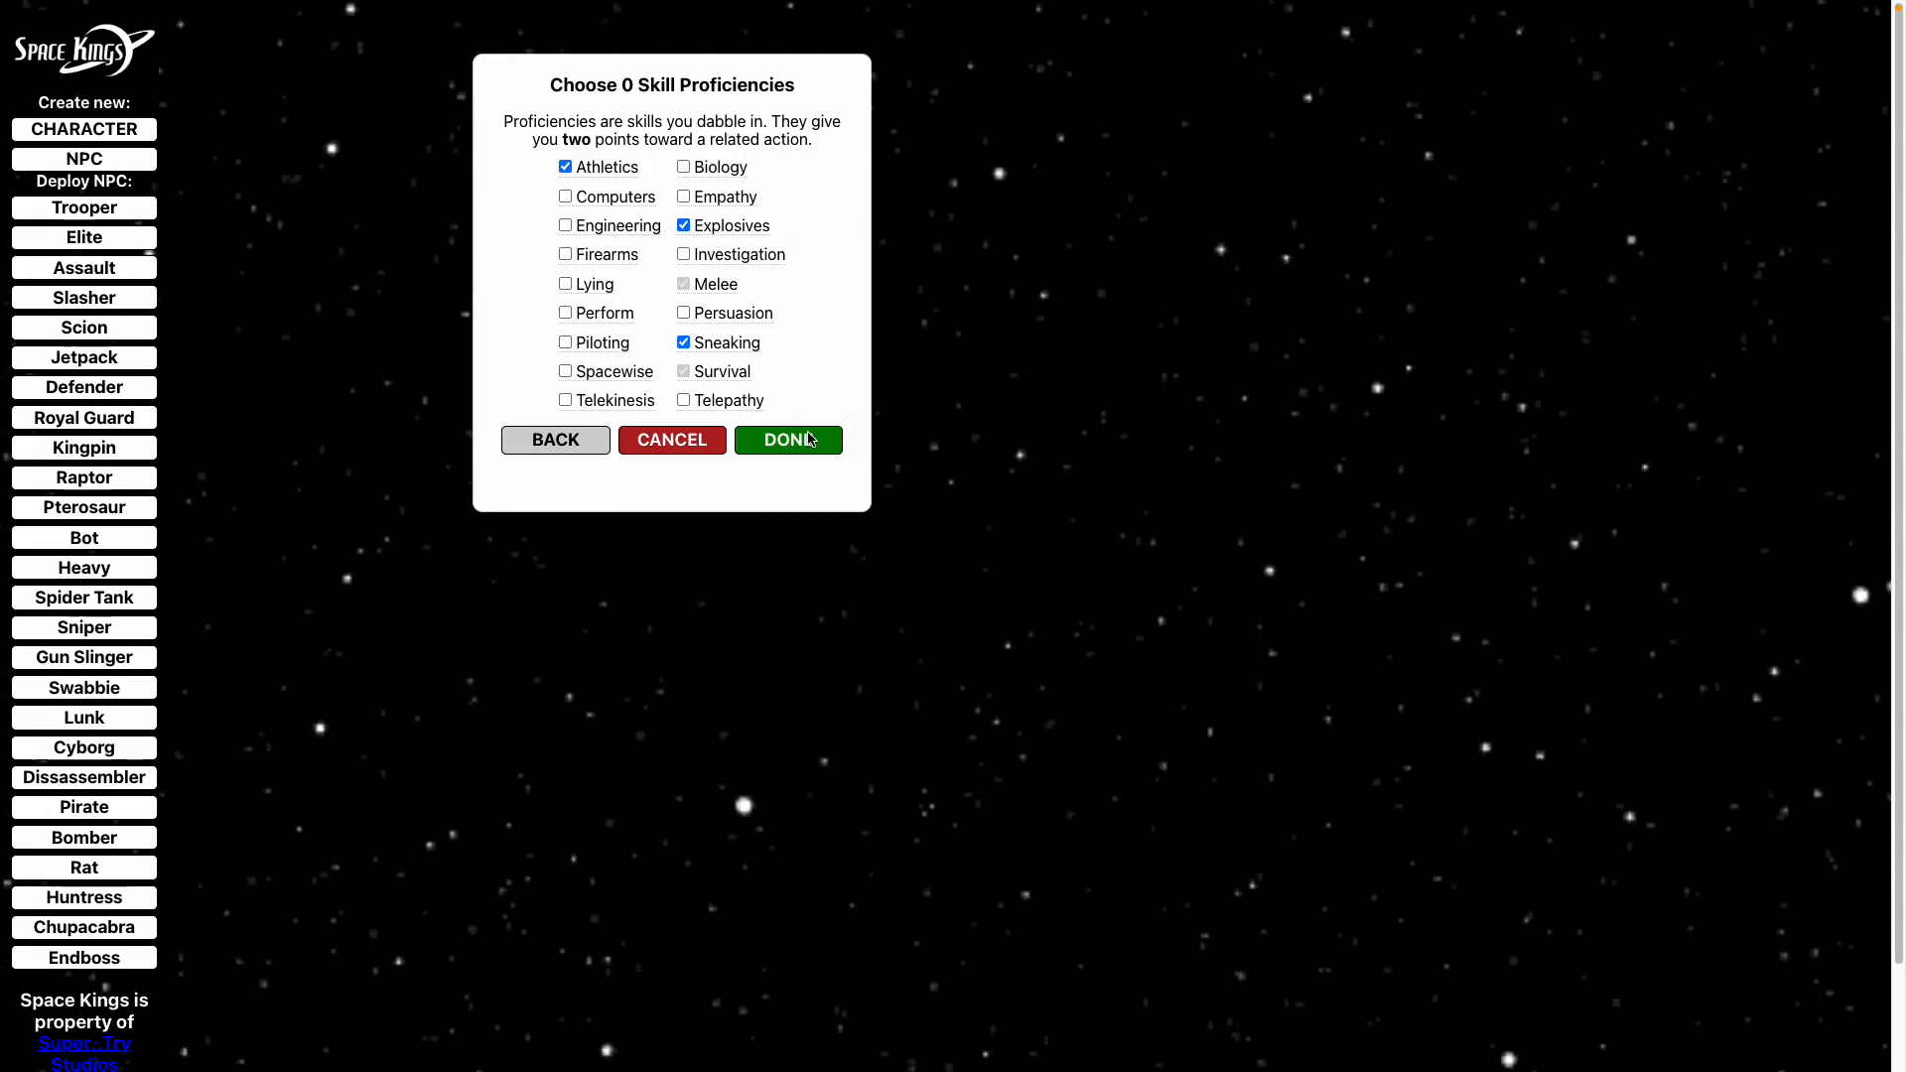
Finish the card, then lower Steve's health through injured and unconscious to DEAD.
left_click(789, 441)
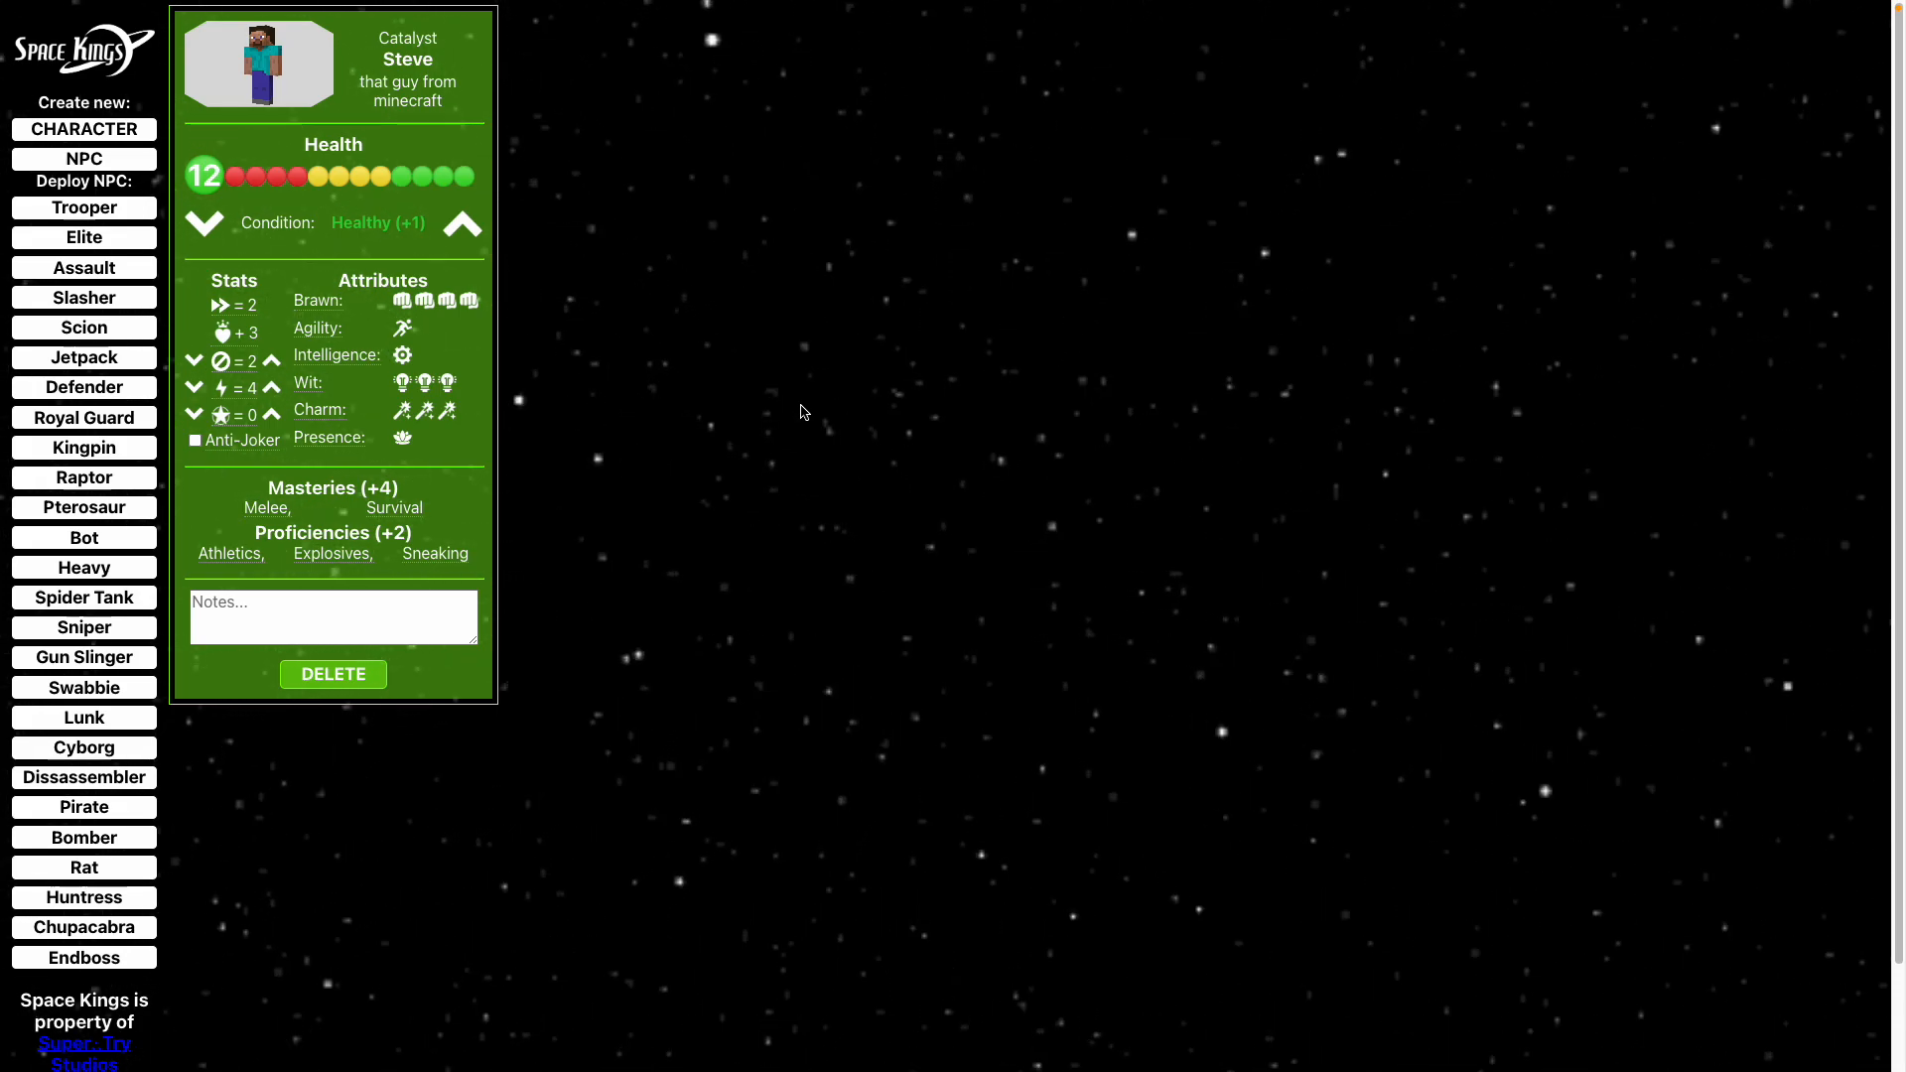
mouse_move(205, 222)
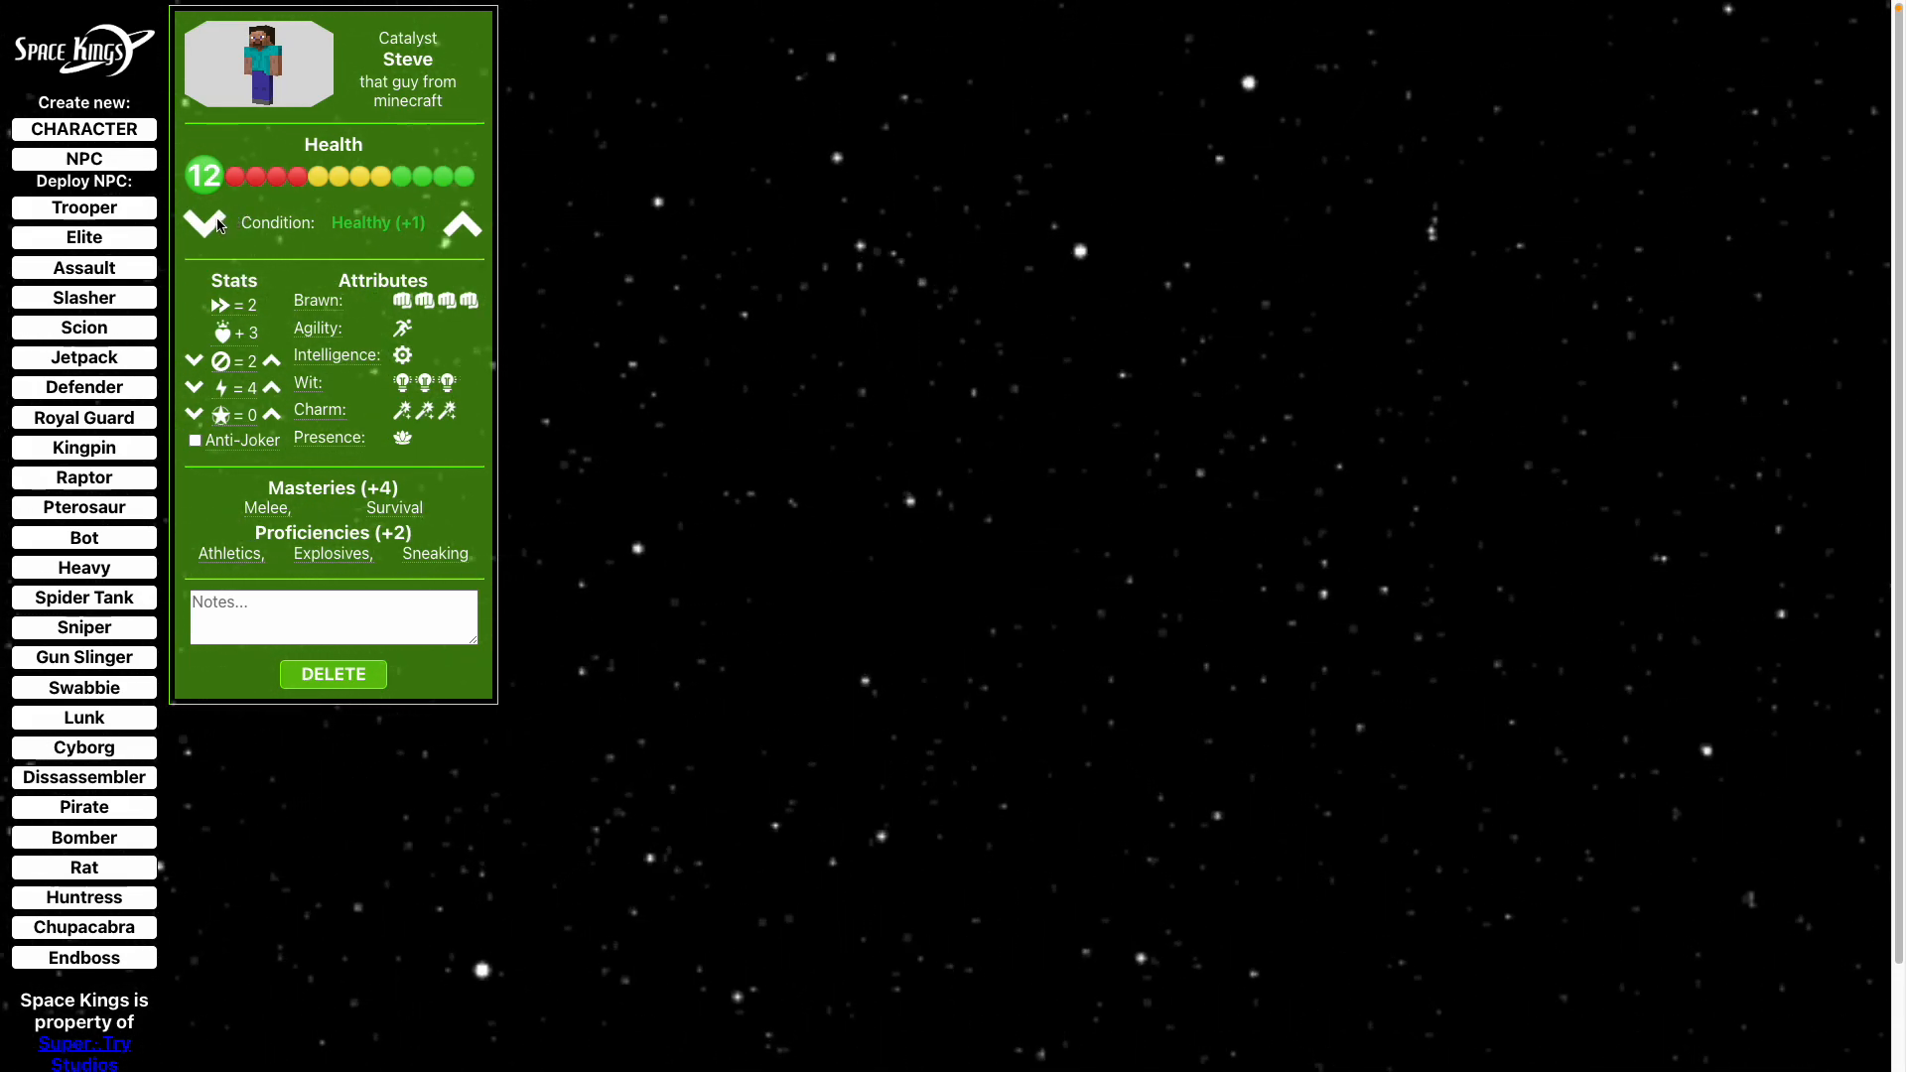
left_click(205, 223)
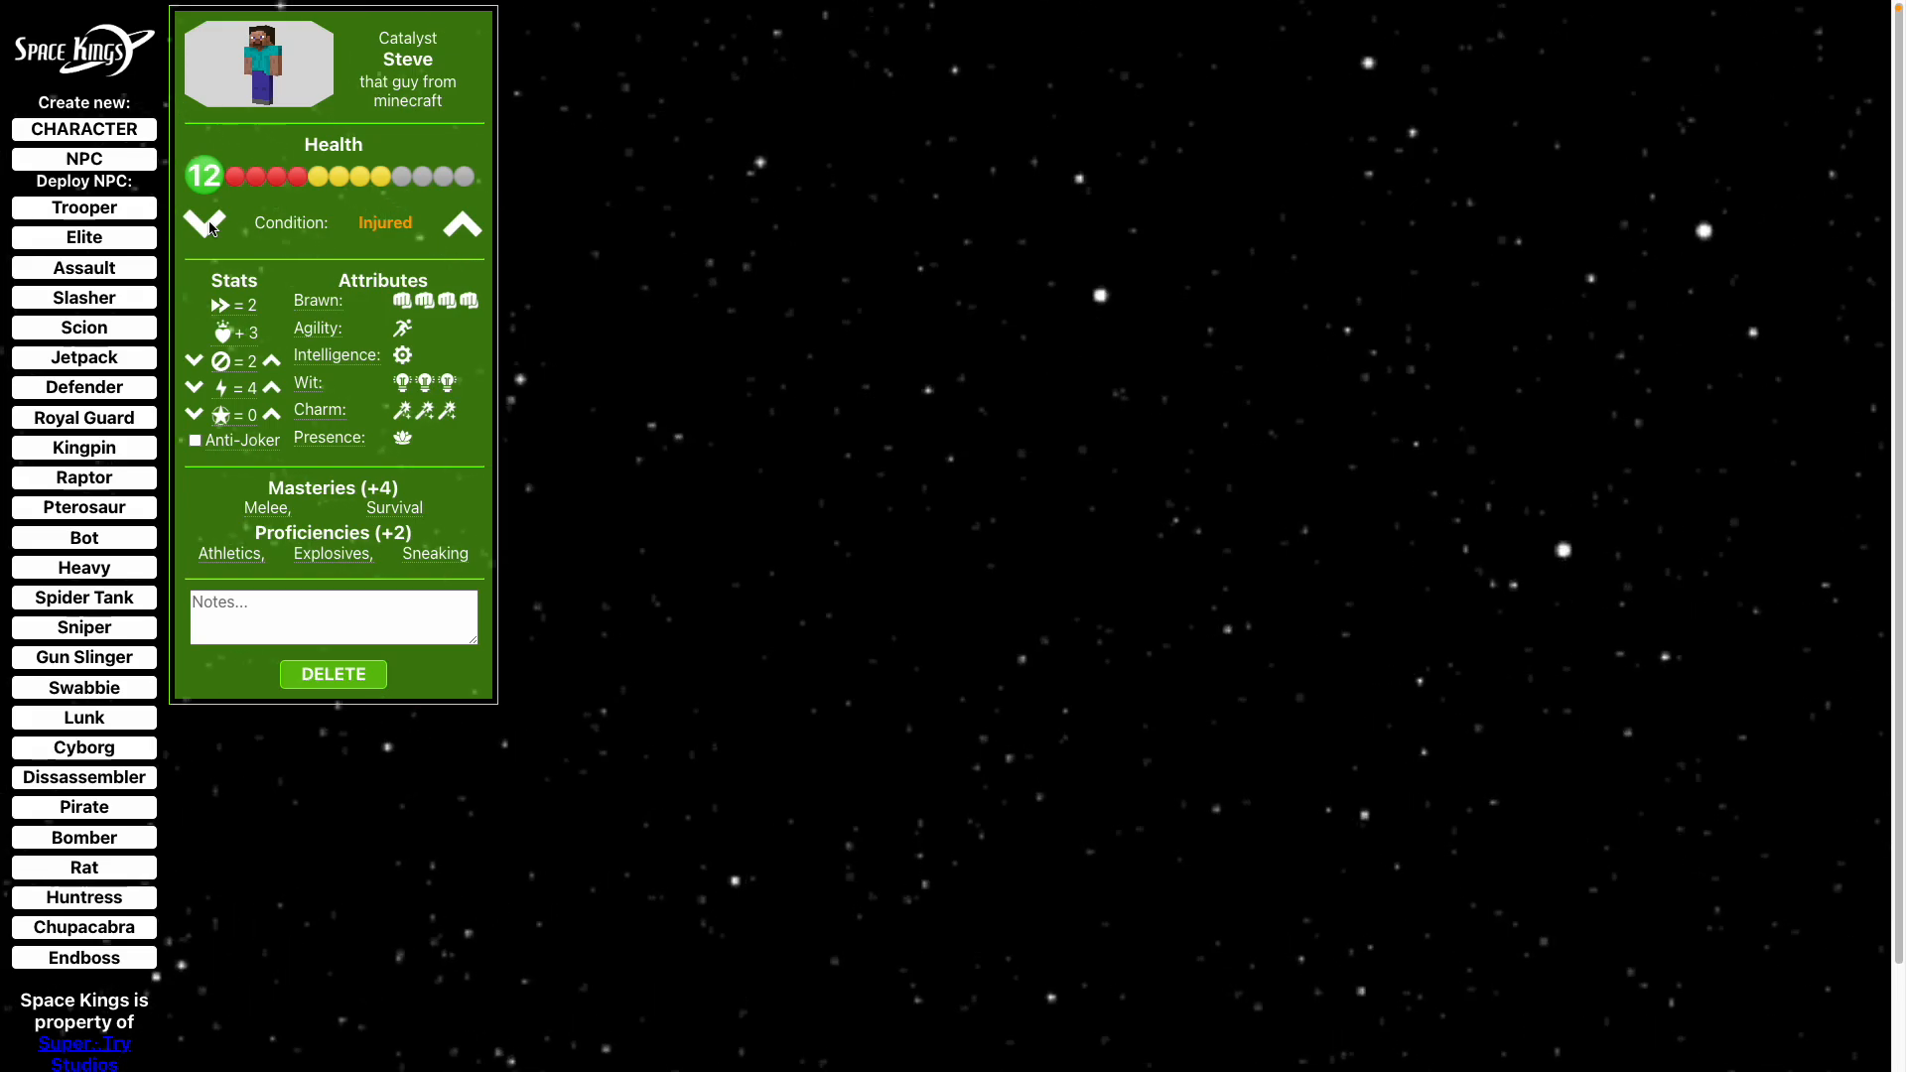
left_click(204, 224)
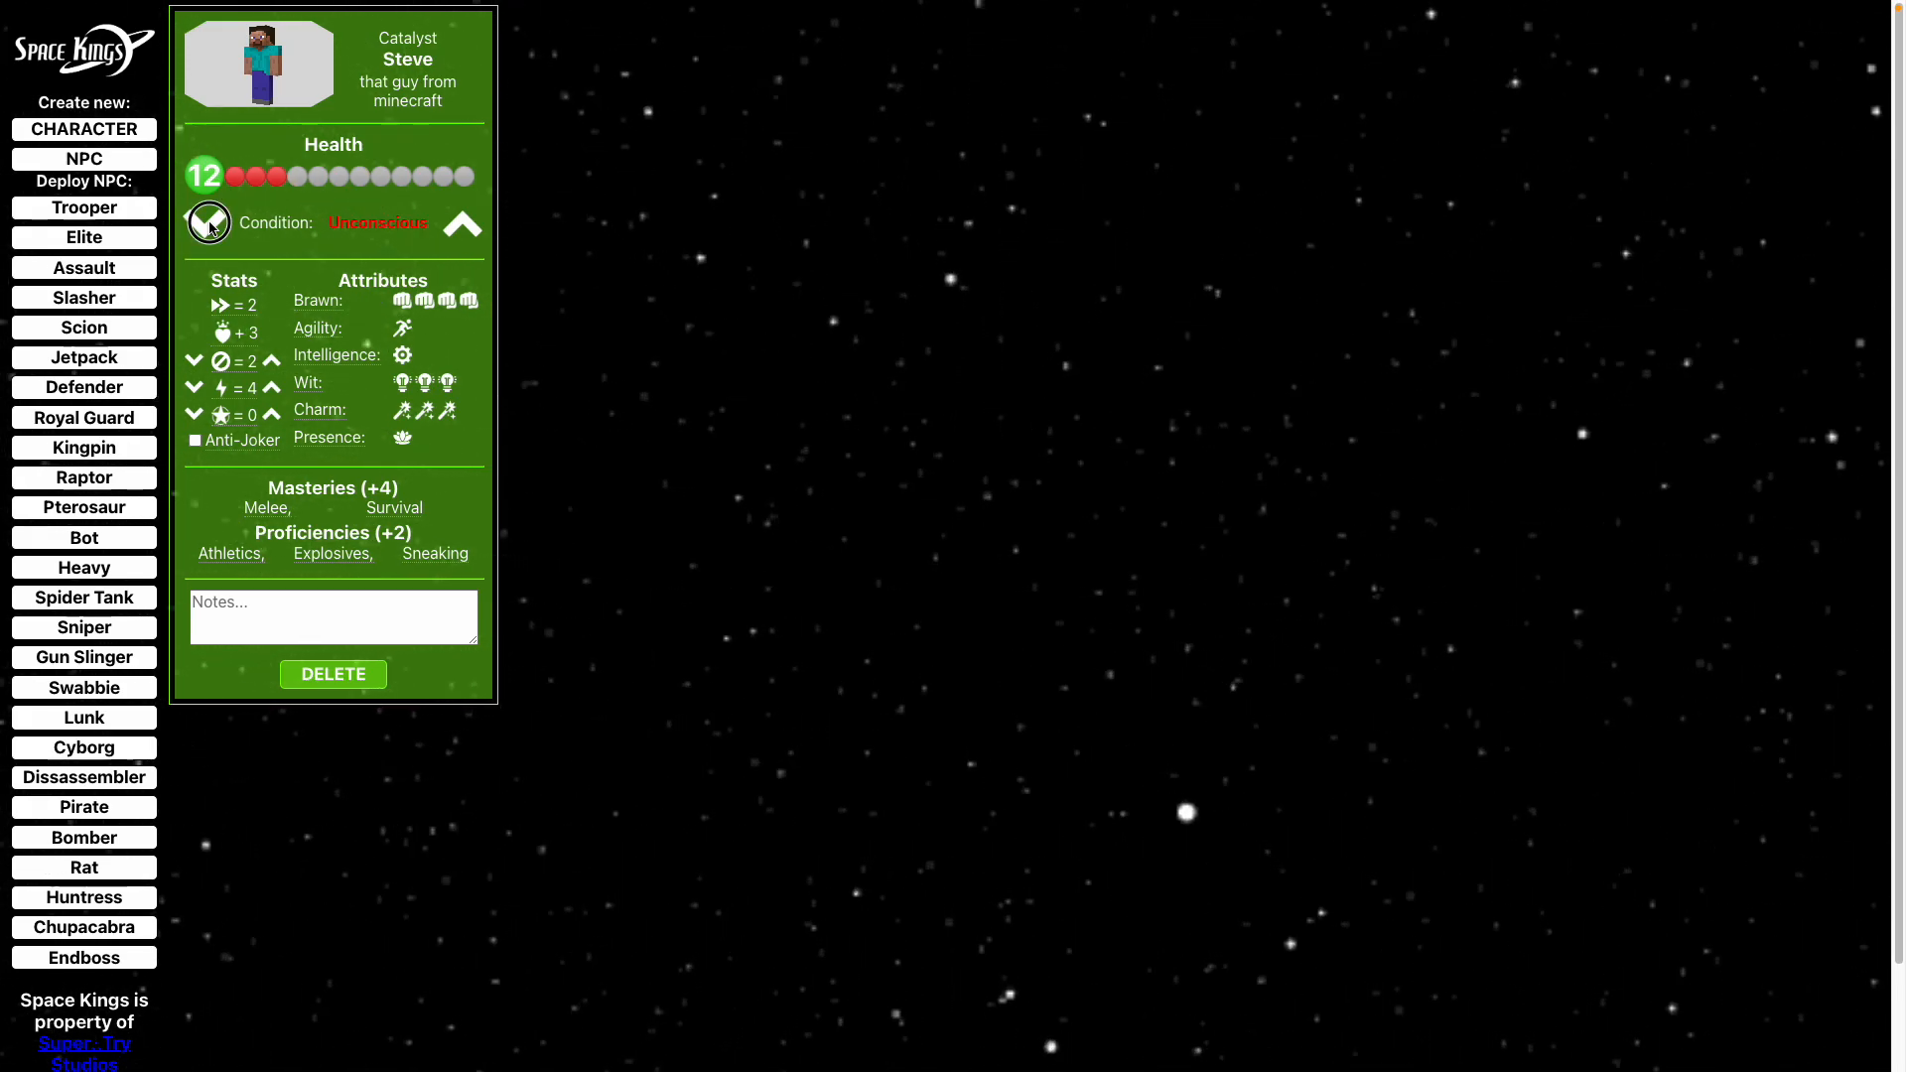
left_click(207, 223)
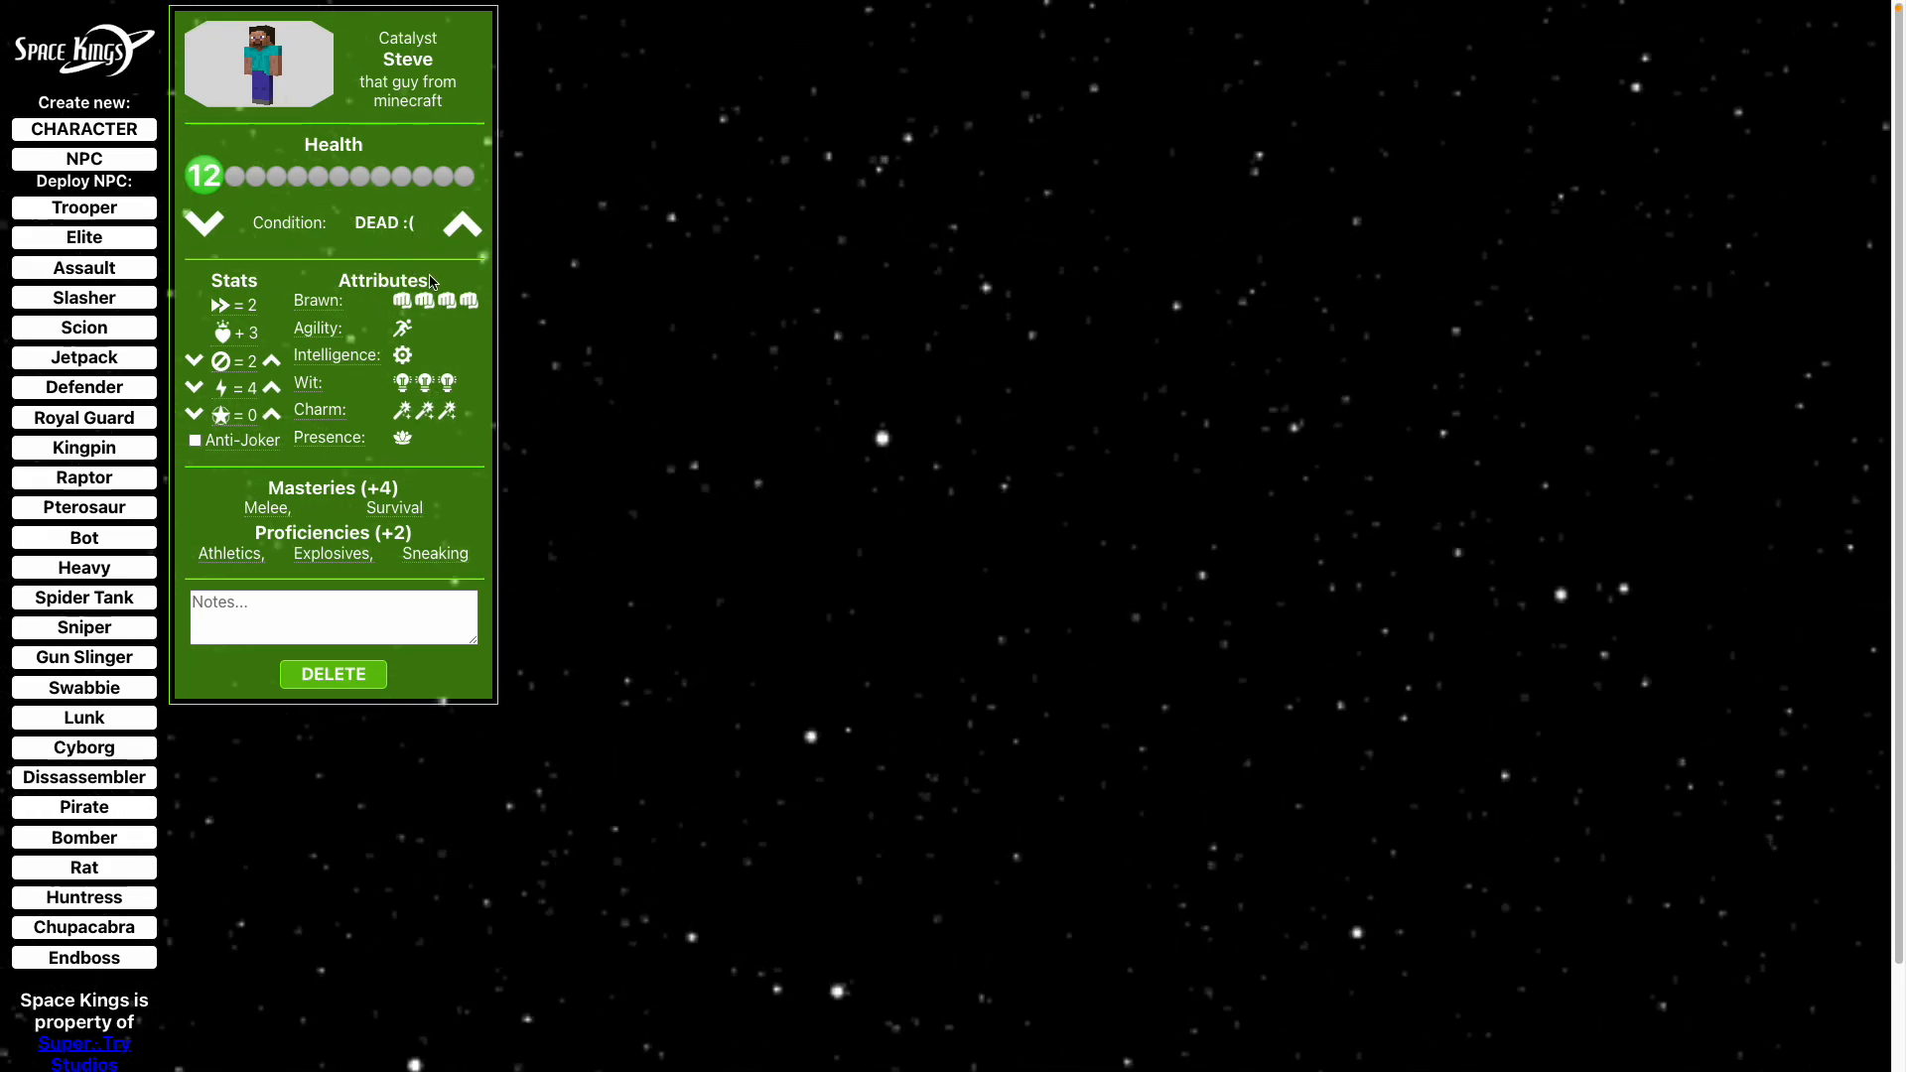
mouse_move(223, 306)
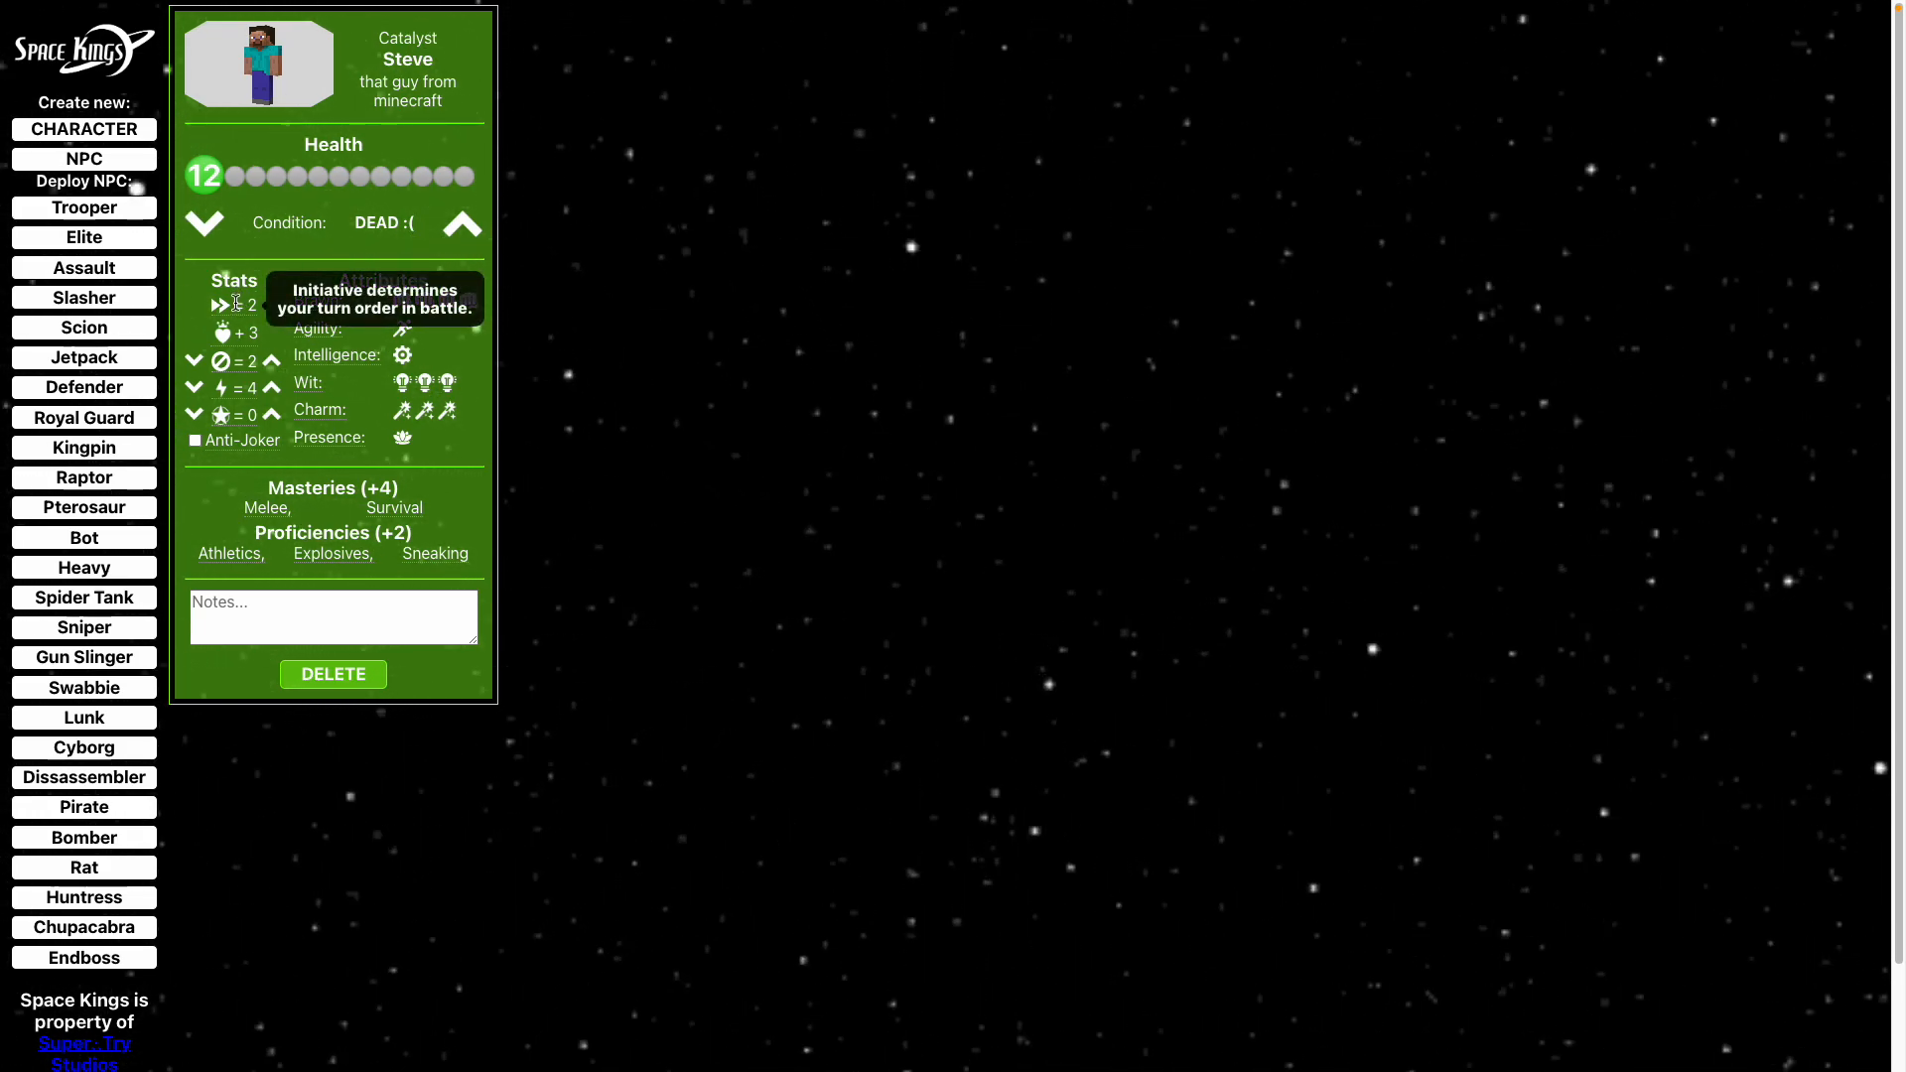
mouse_move(235, 365)
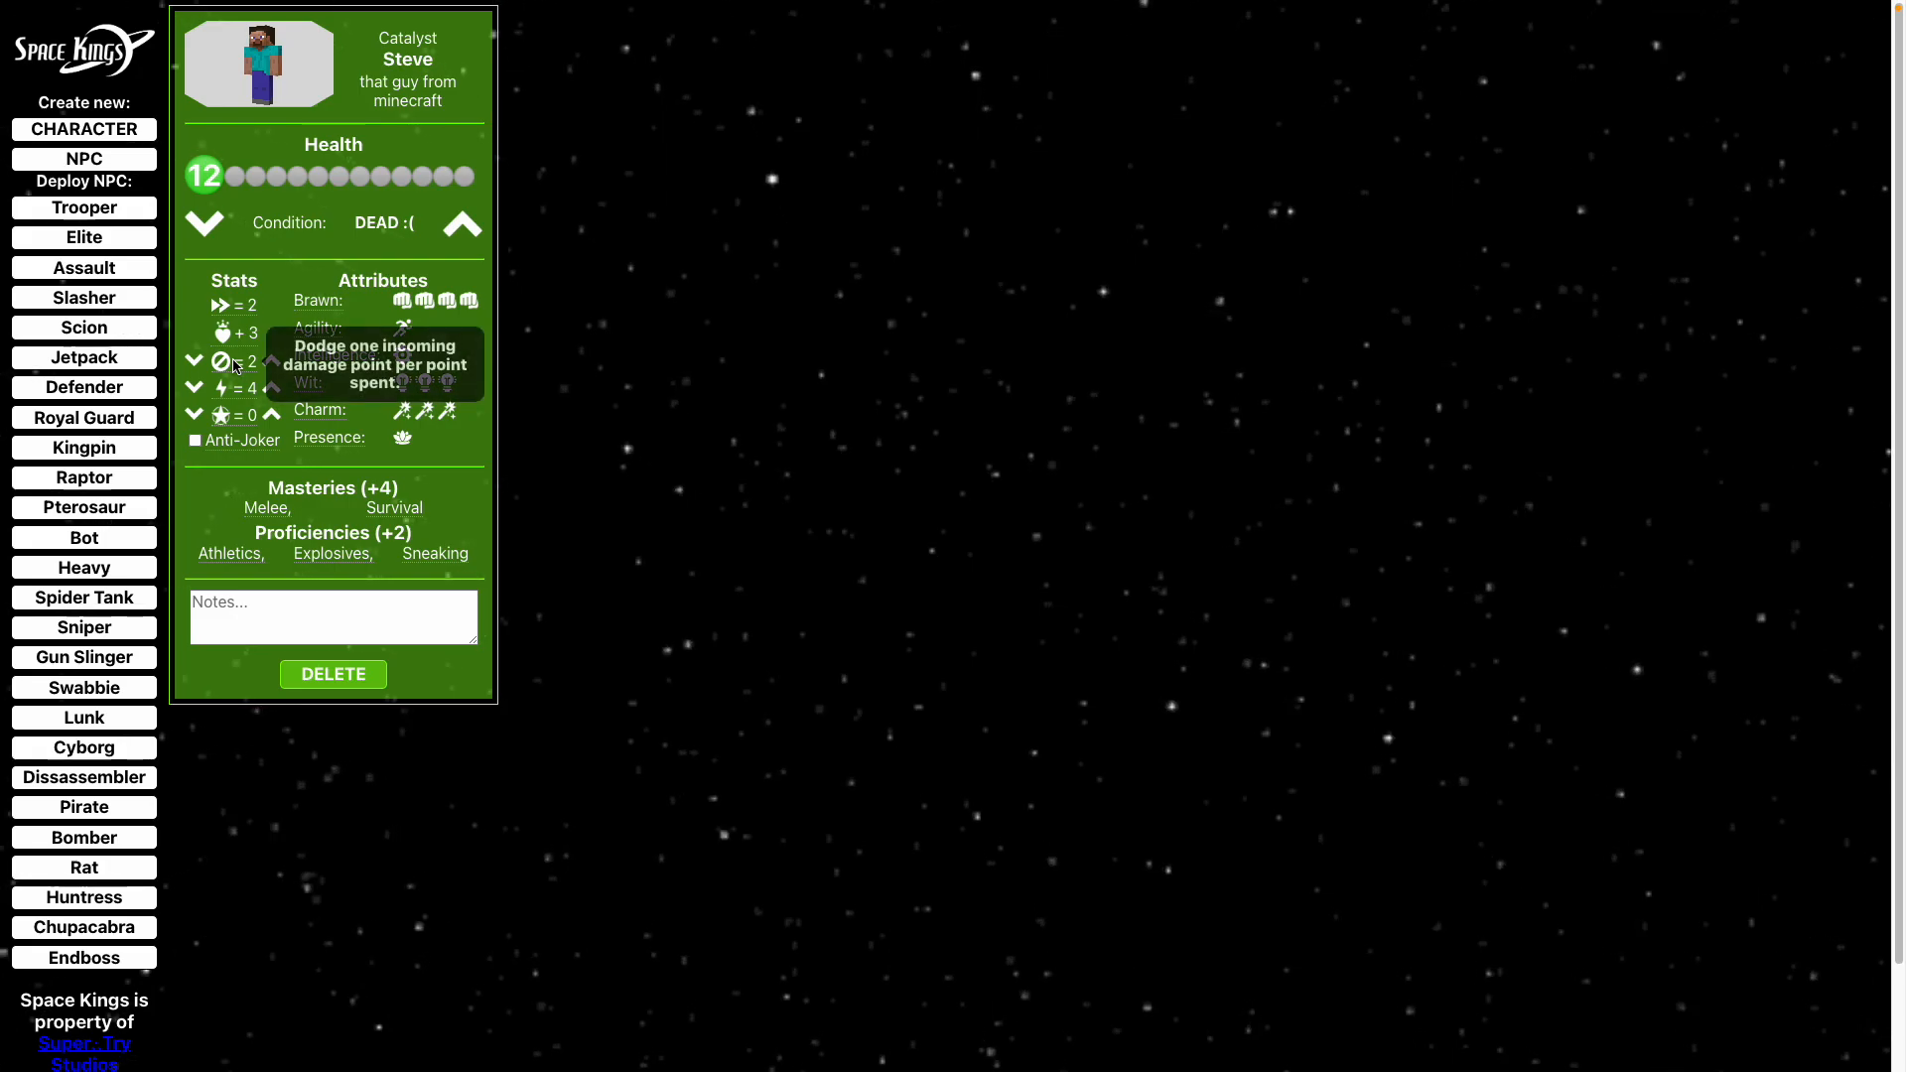
mouse_move(234, 416)
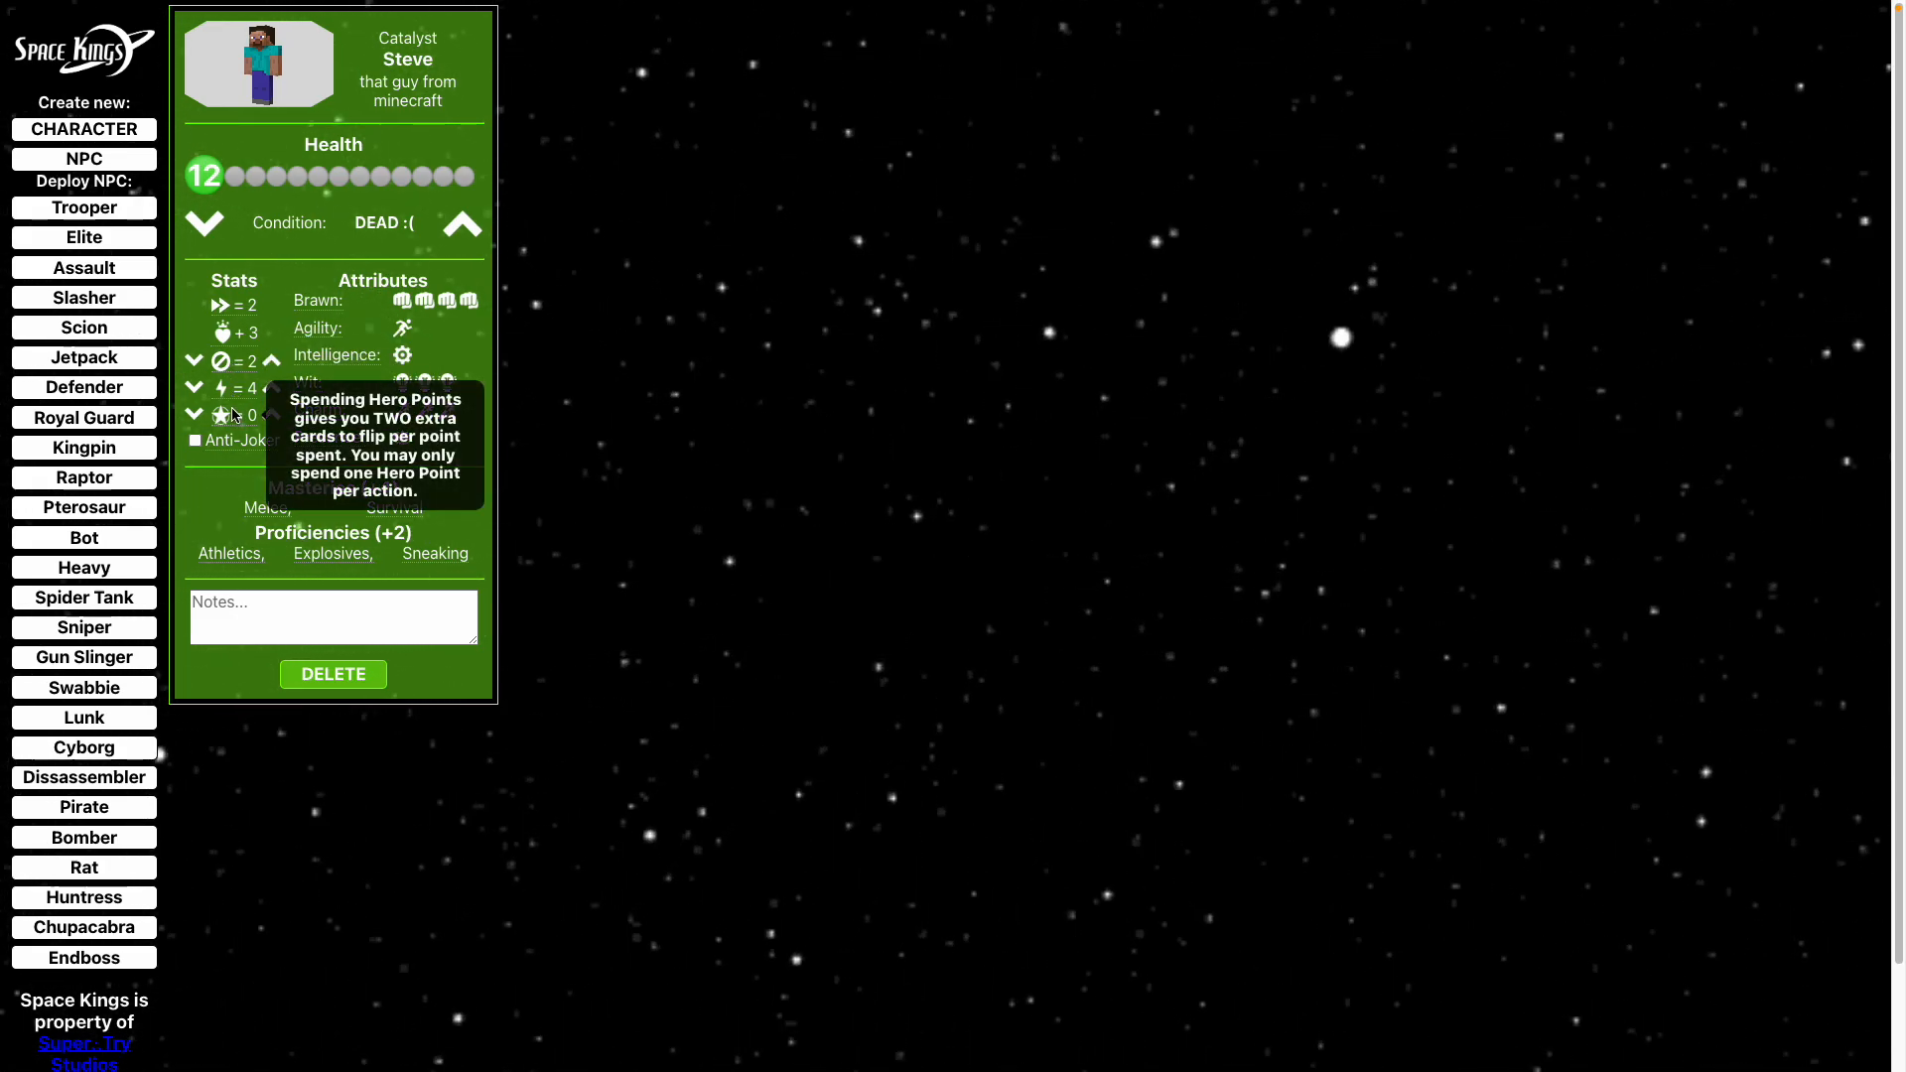
mouse_move(318, 300)
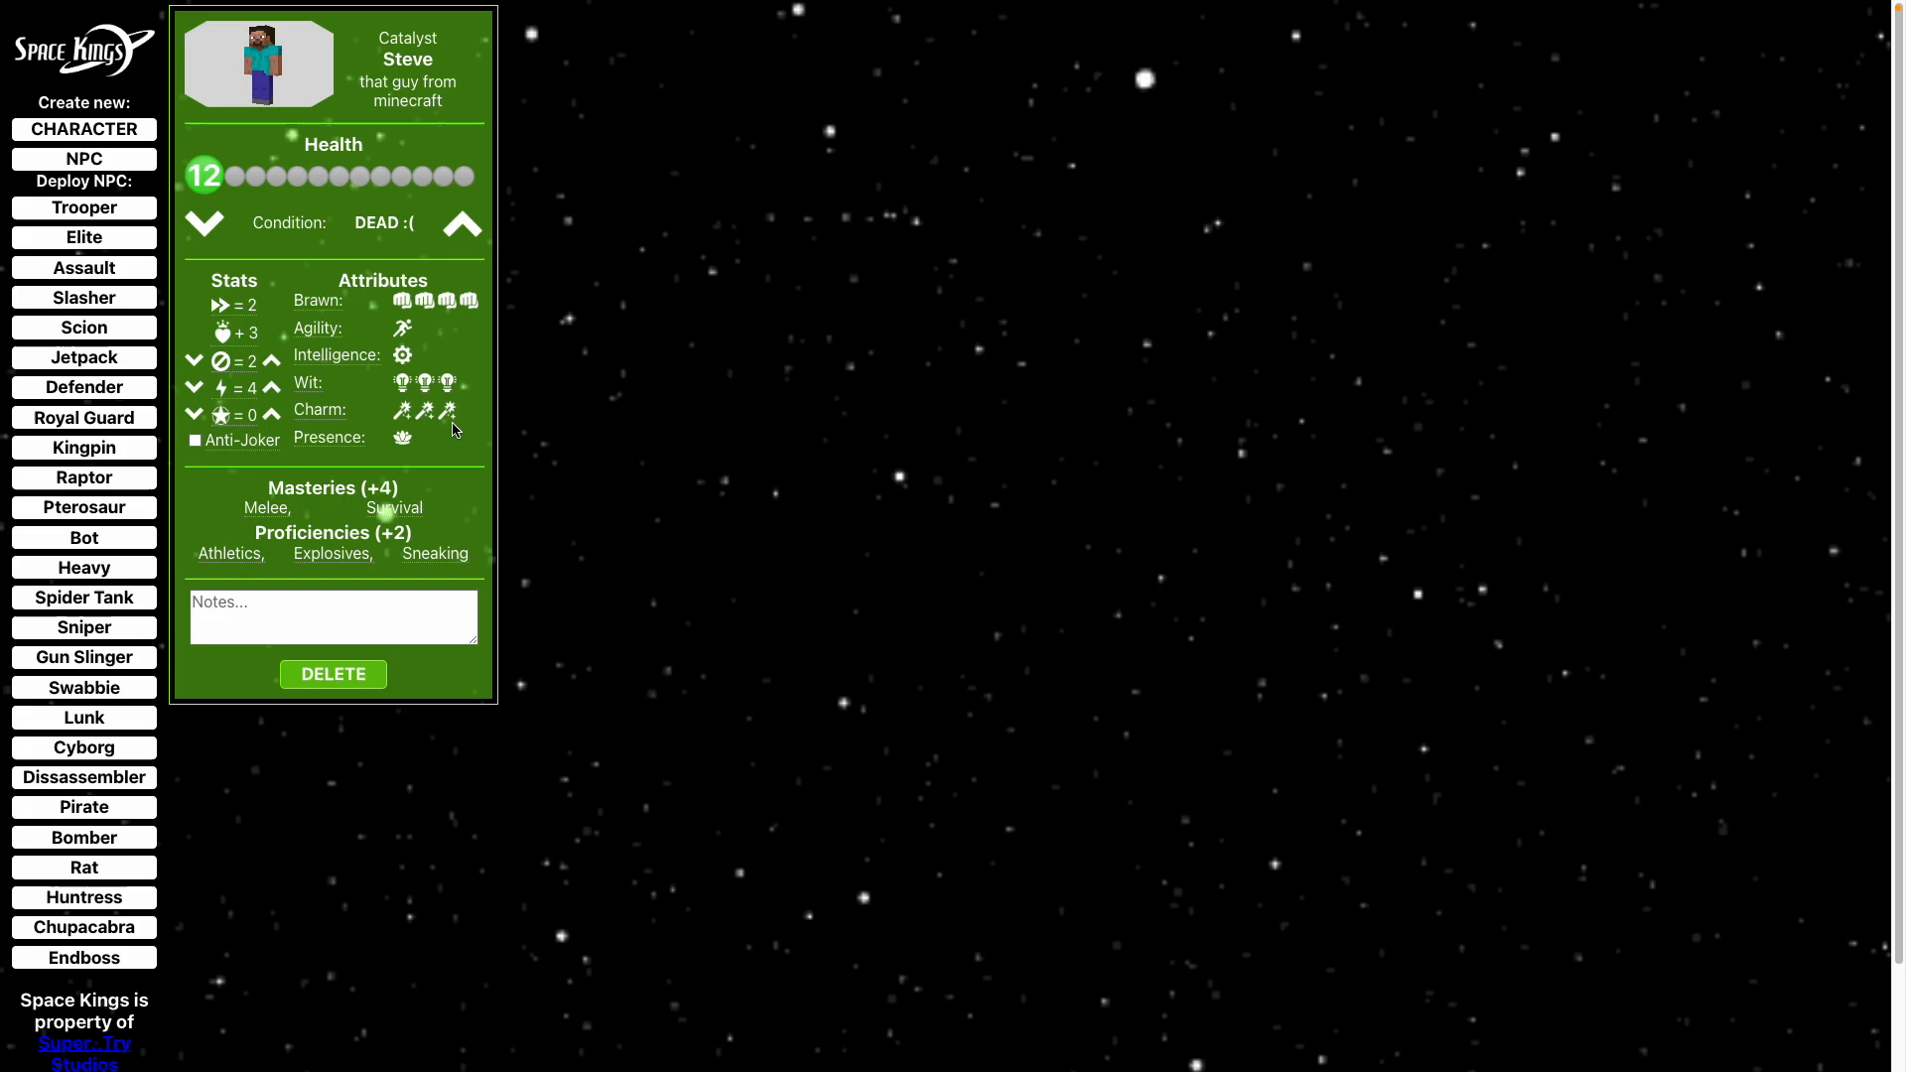
Set Steve's dodge and drive to 0, hero points to 2, and mark the Anti-Joker.
left_click(272, 359)
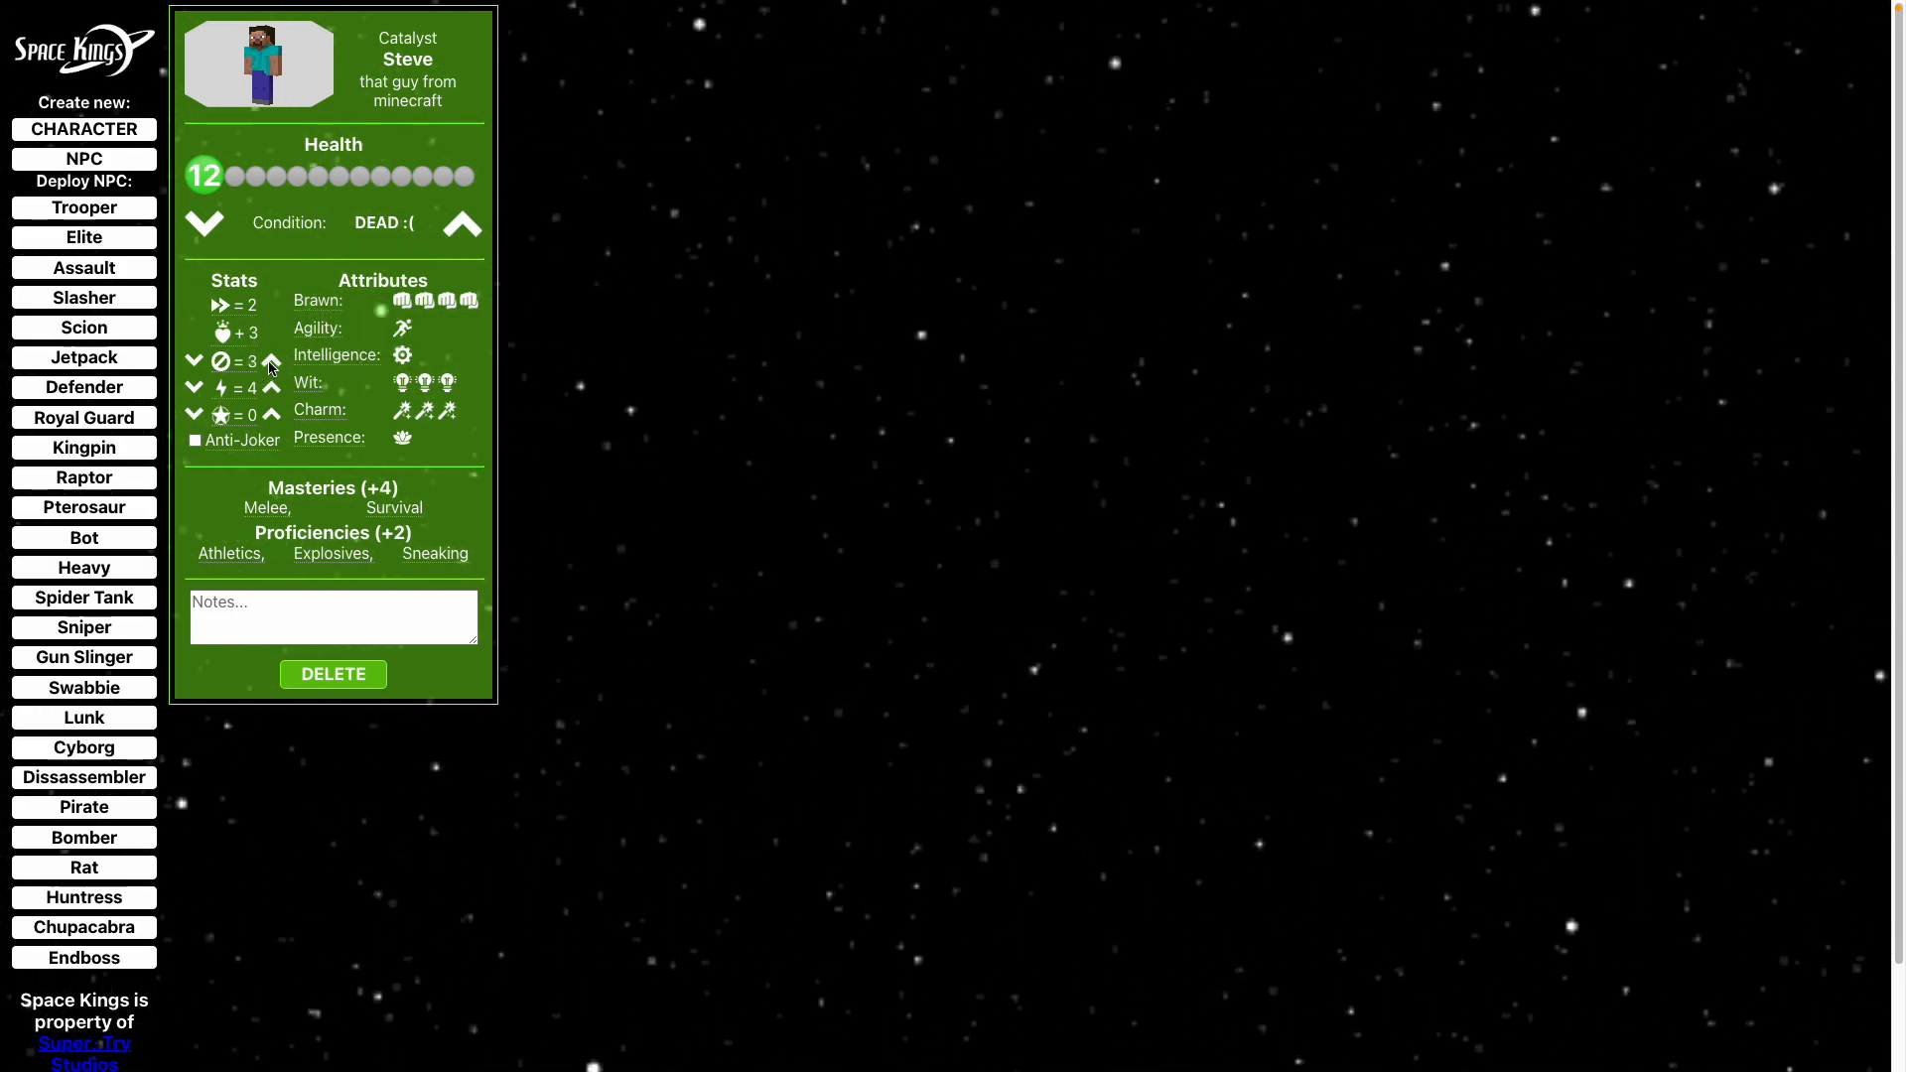
left_click(192, 359)
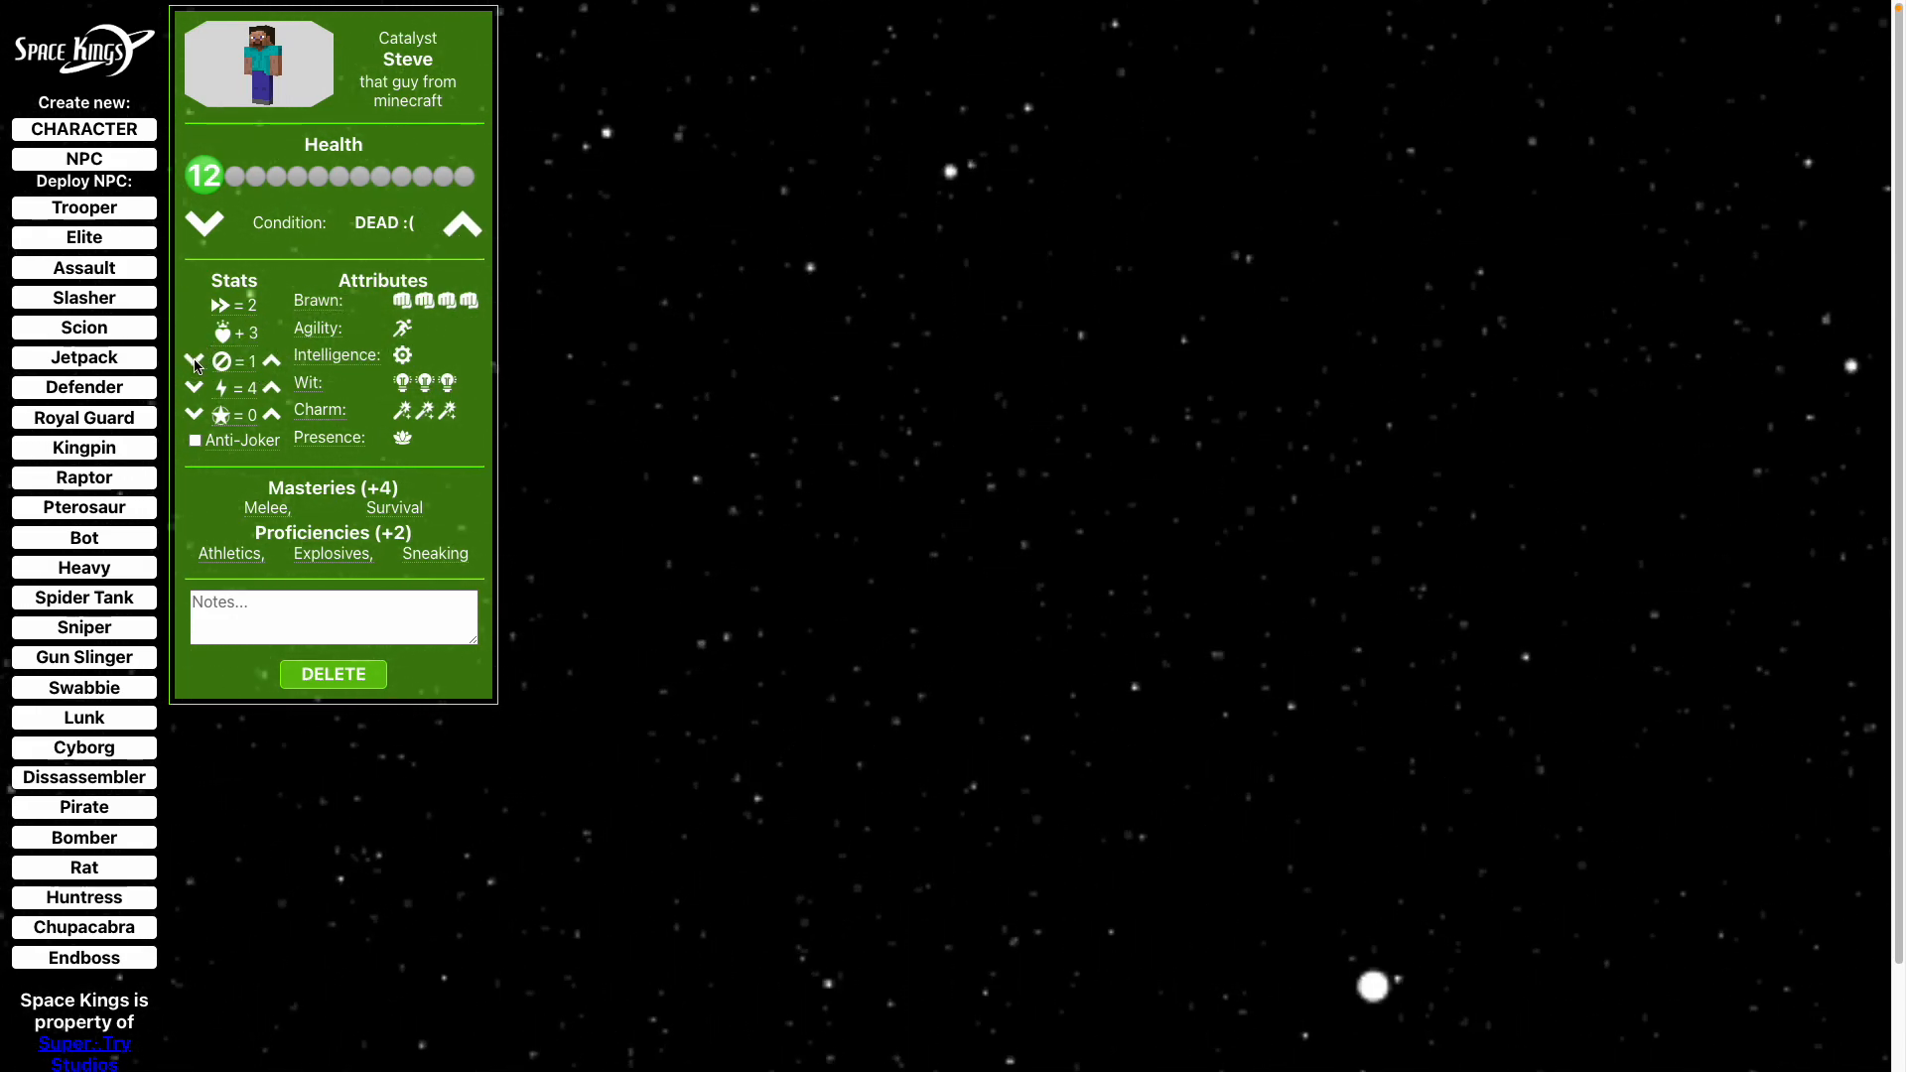
left_click(193, 388)
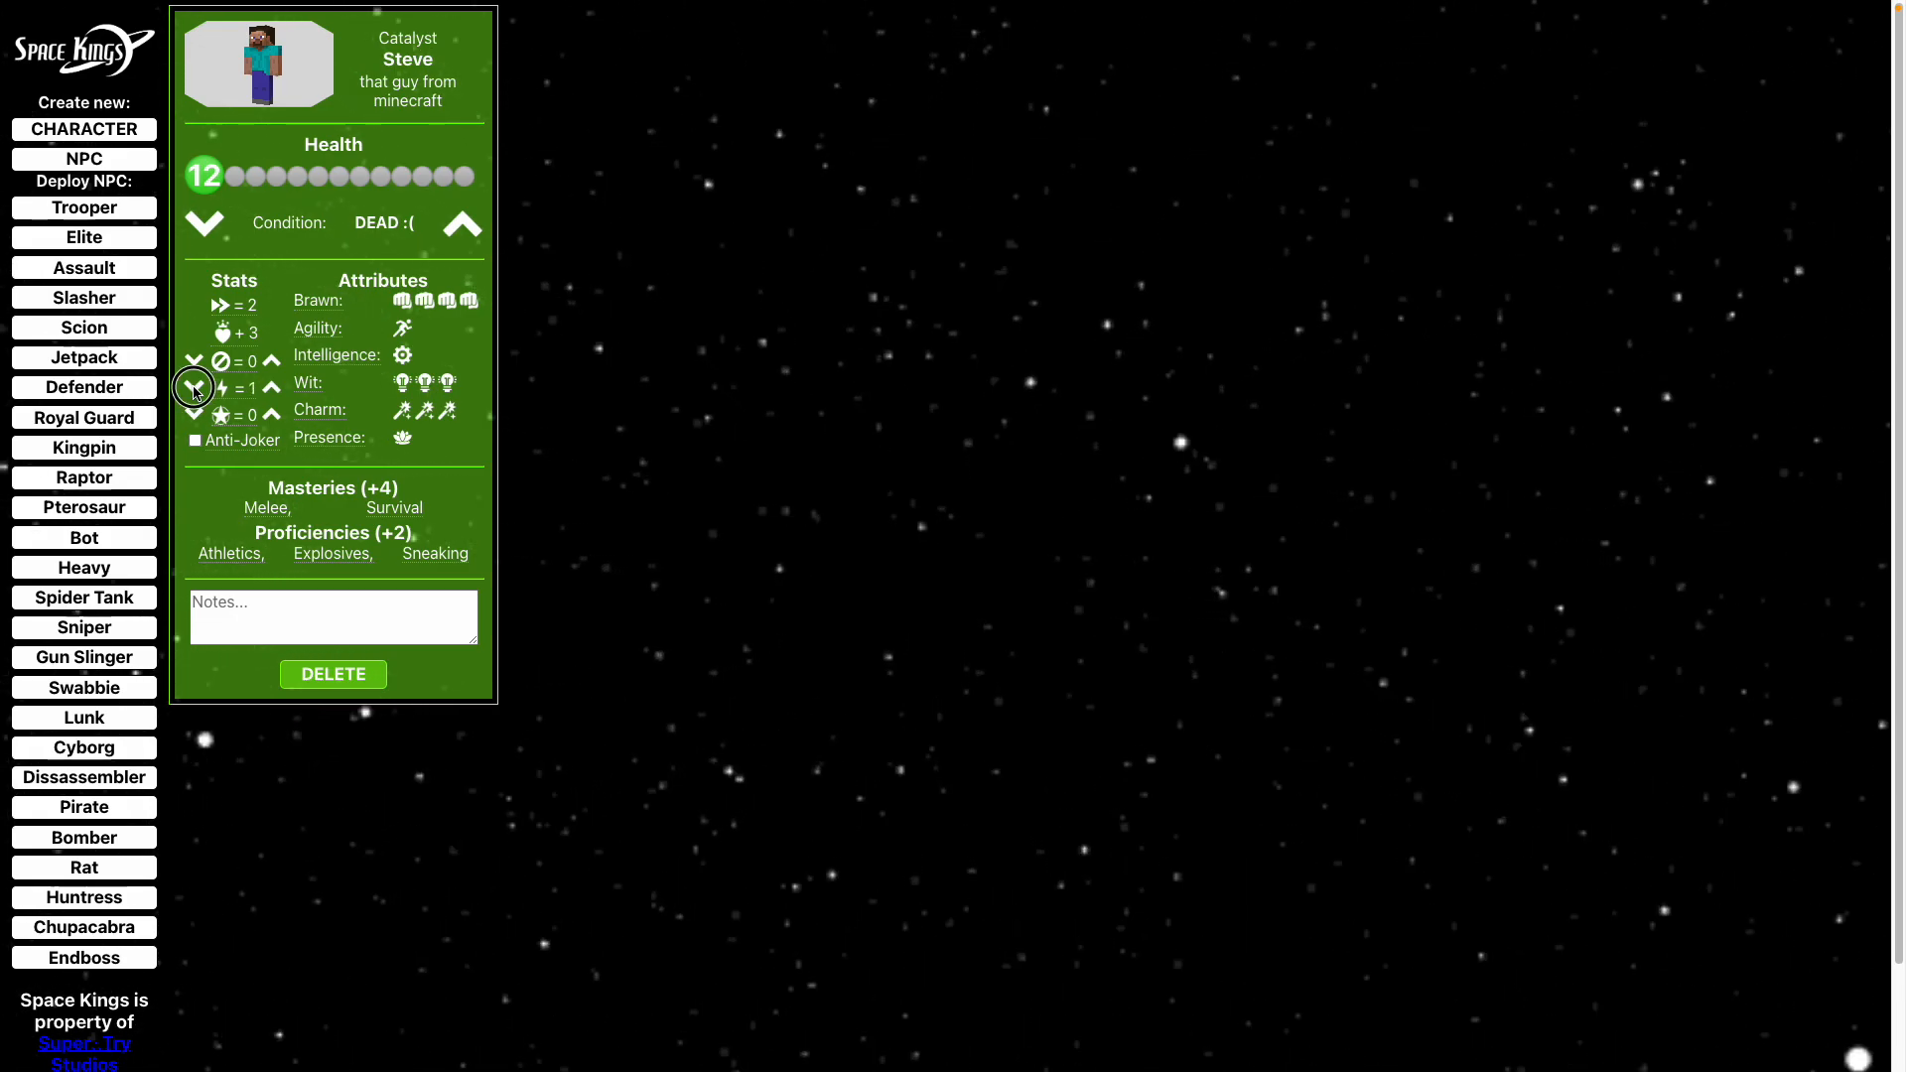
mouse_move(221, 387)
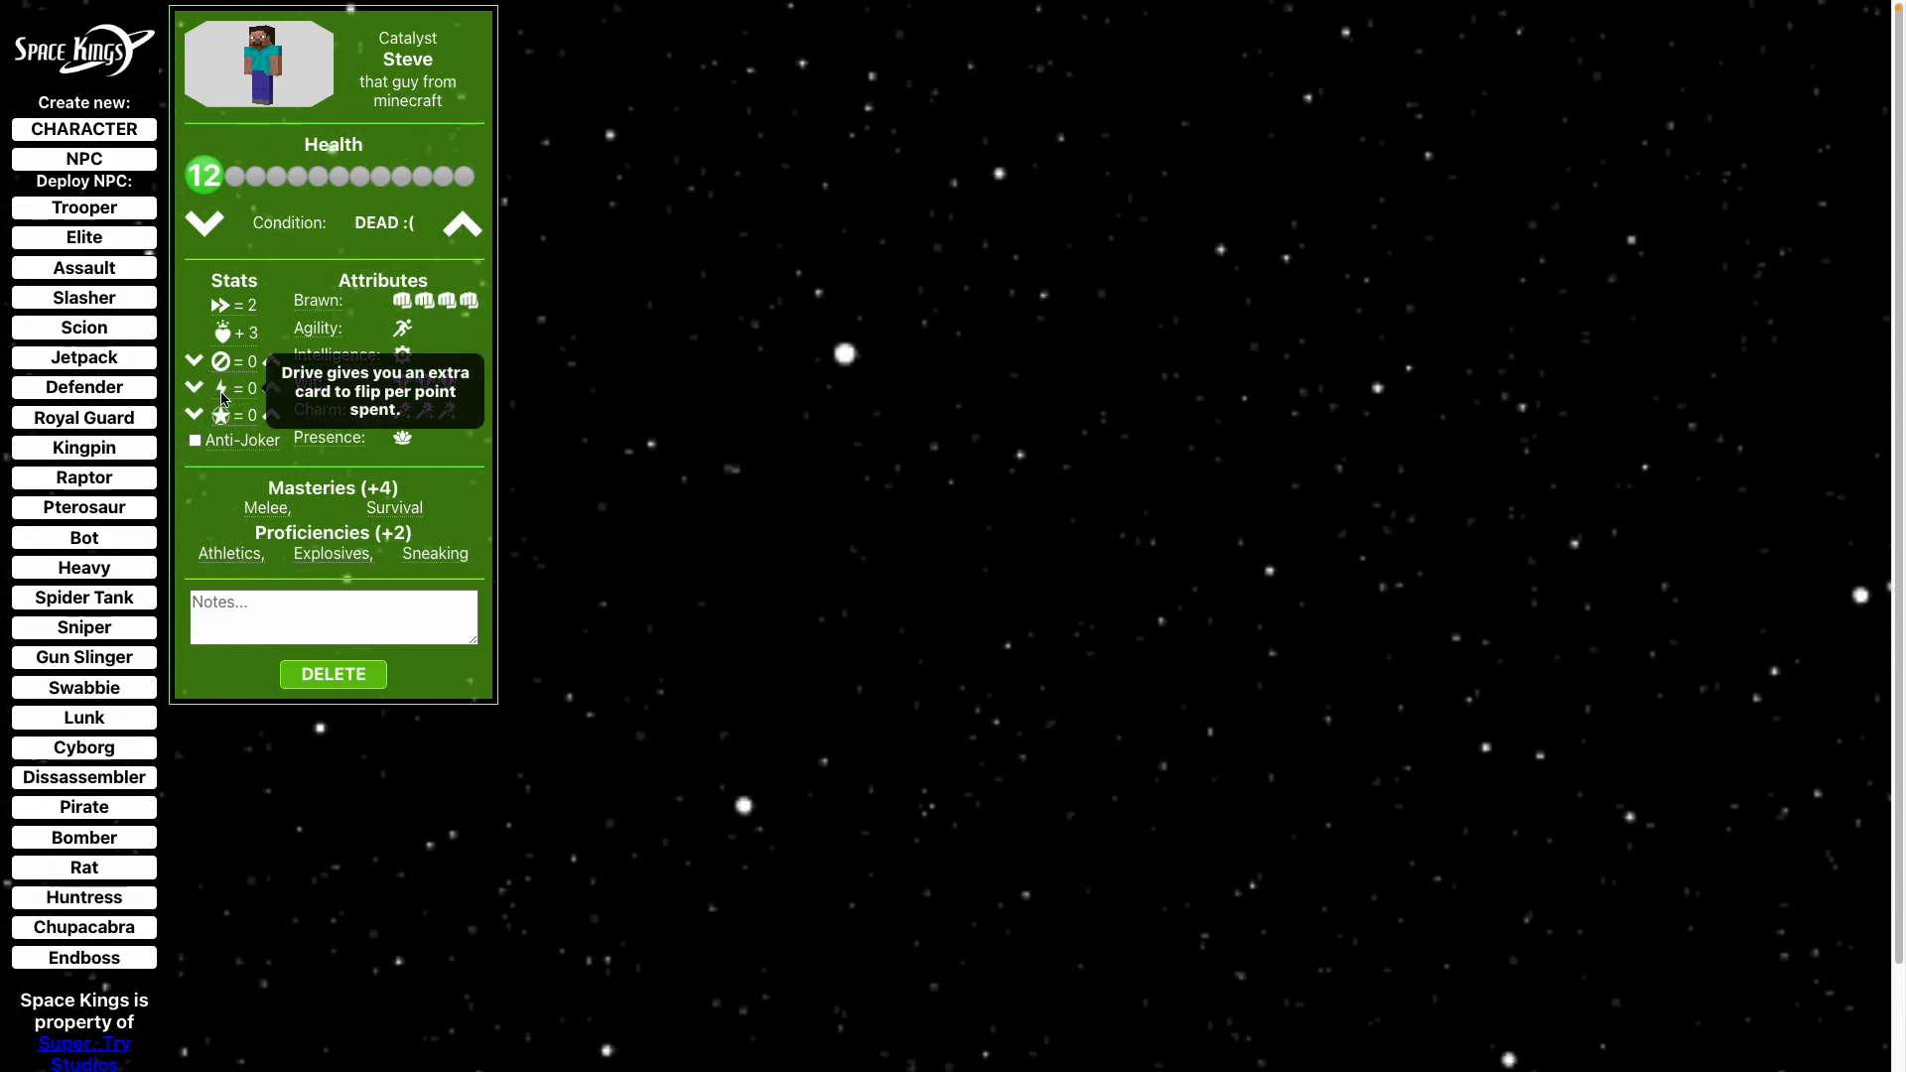
mouse_move(222, 416)
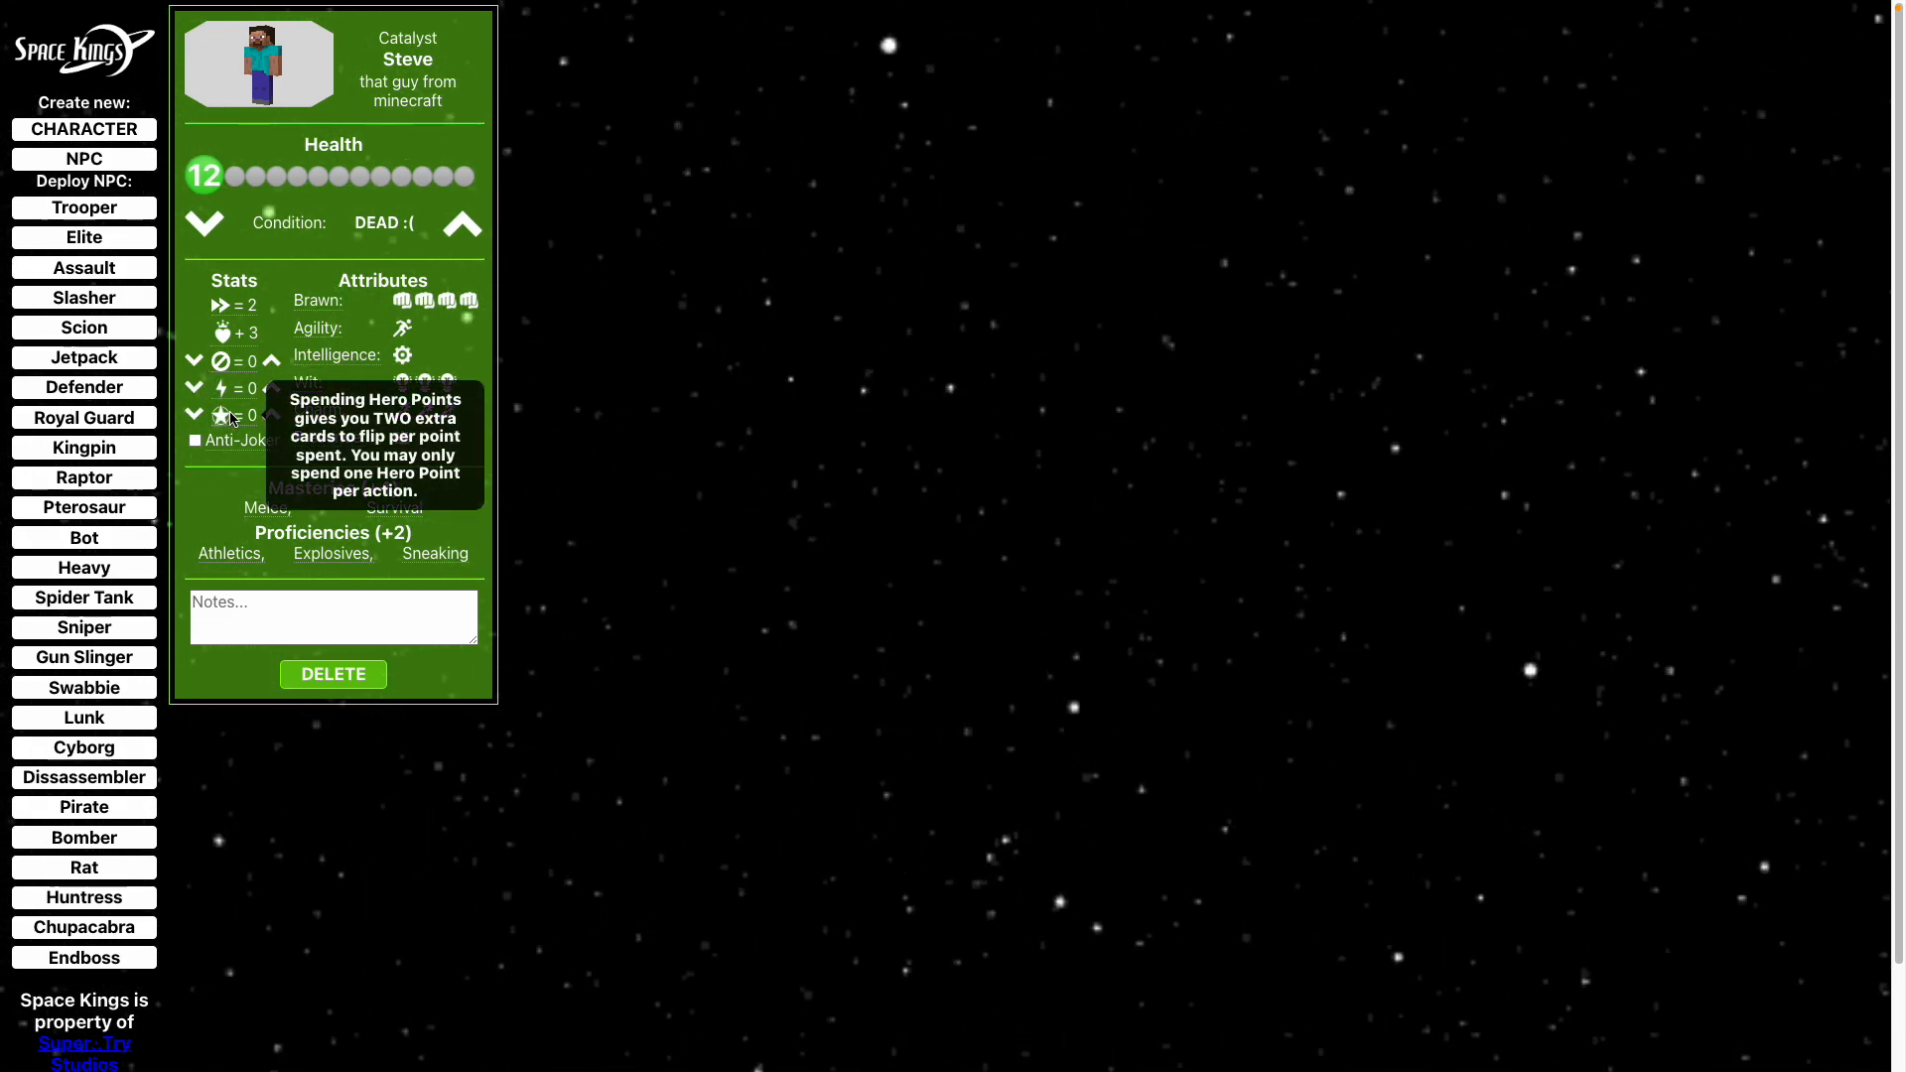
mouse_move(236, 439)
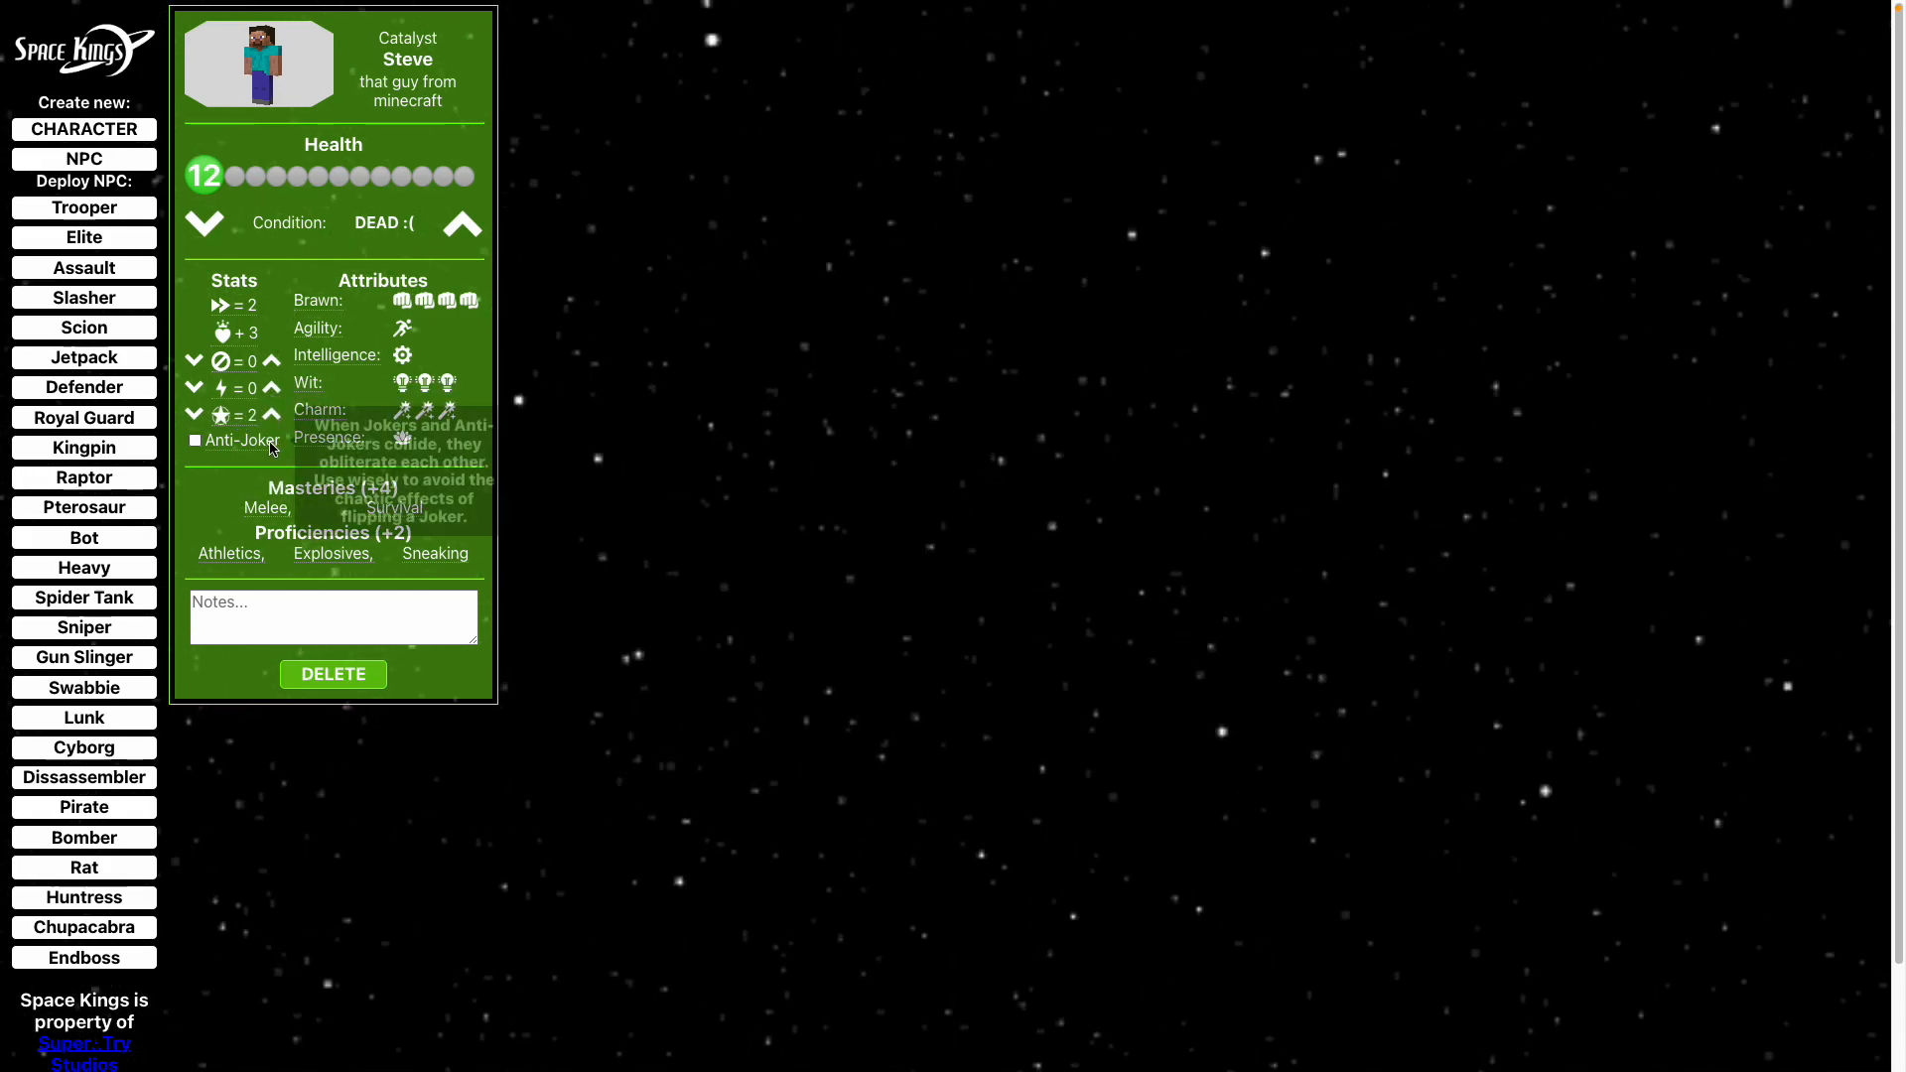
left_click(195, 441)
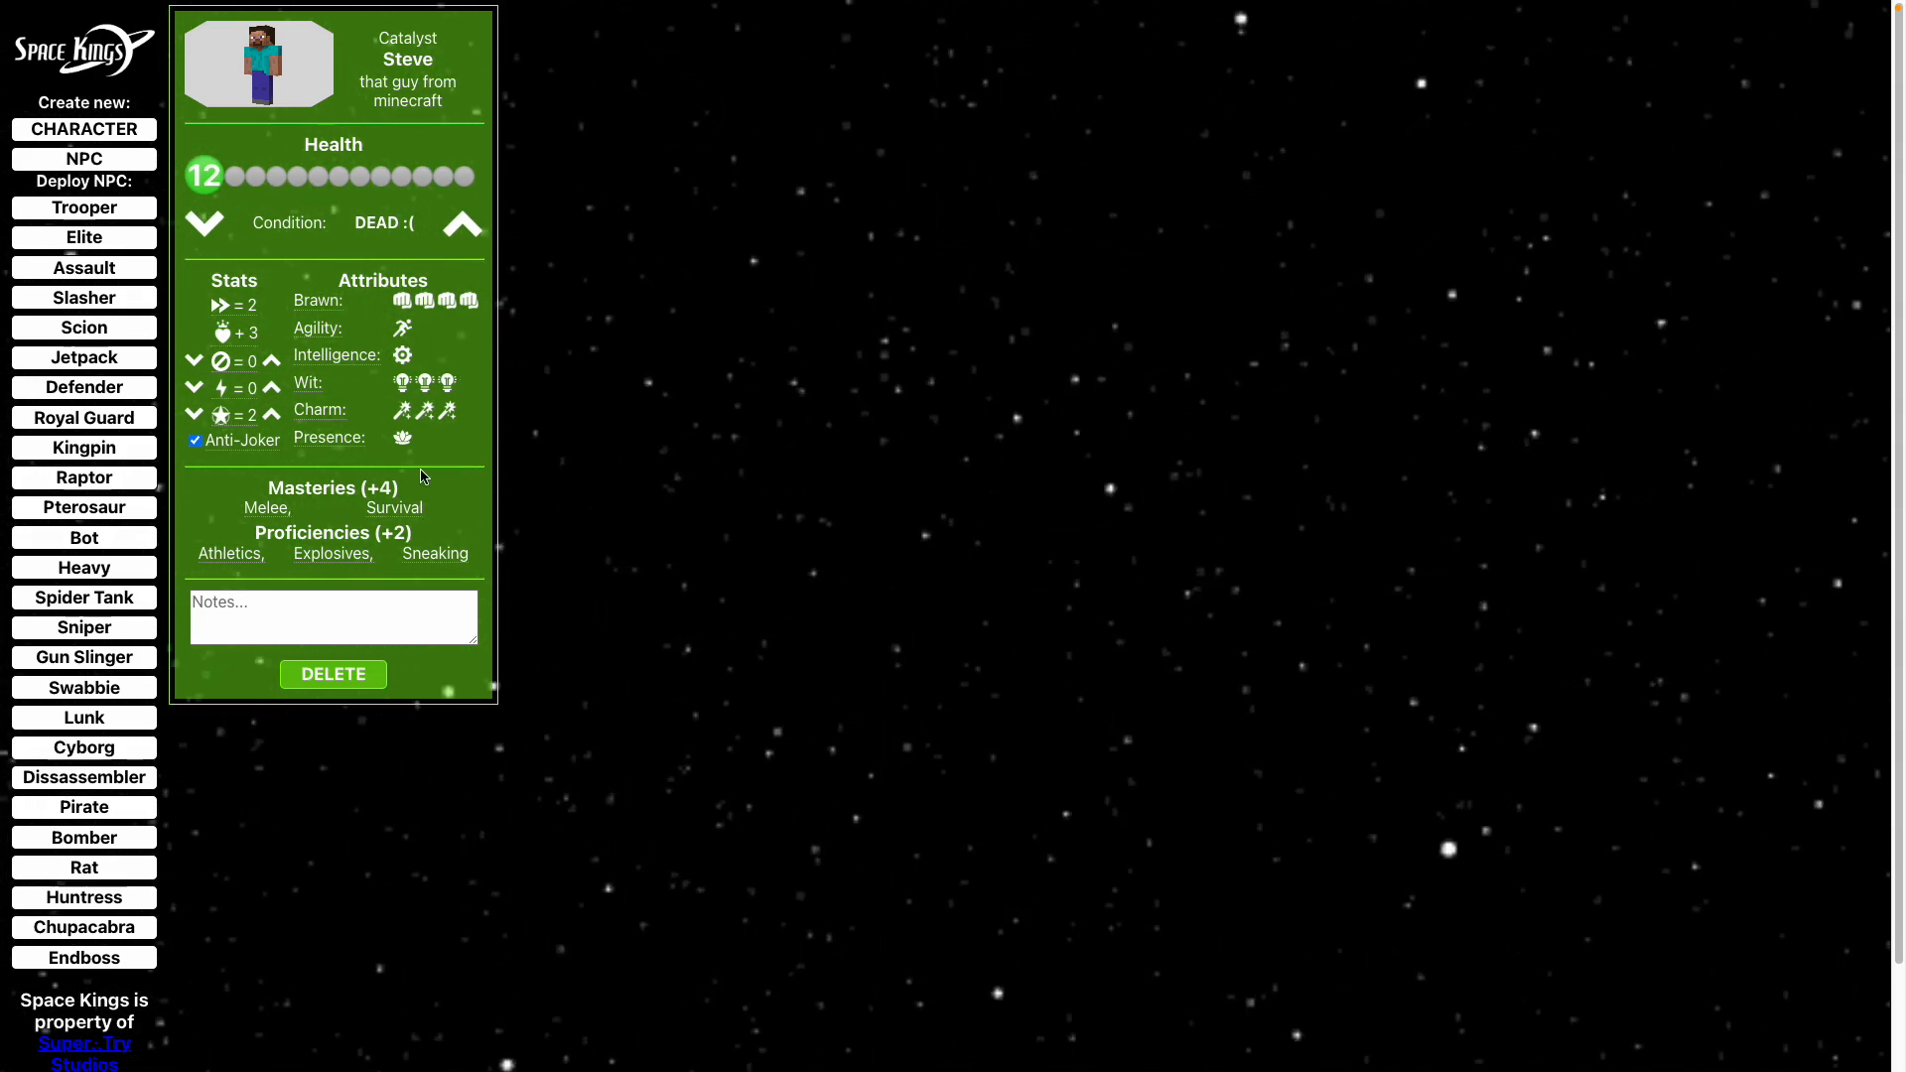
mouse_move(331, 554)
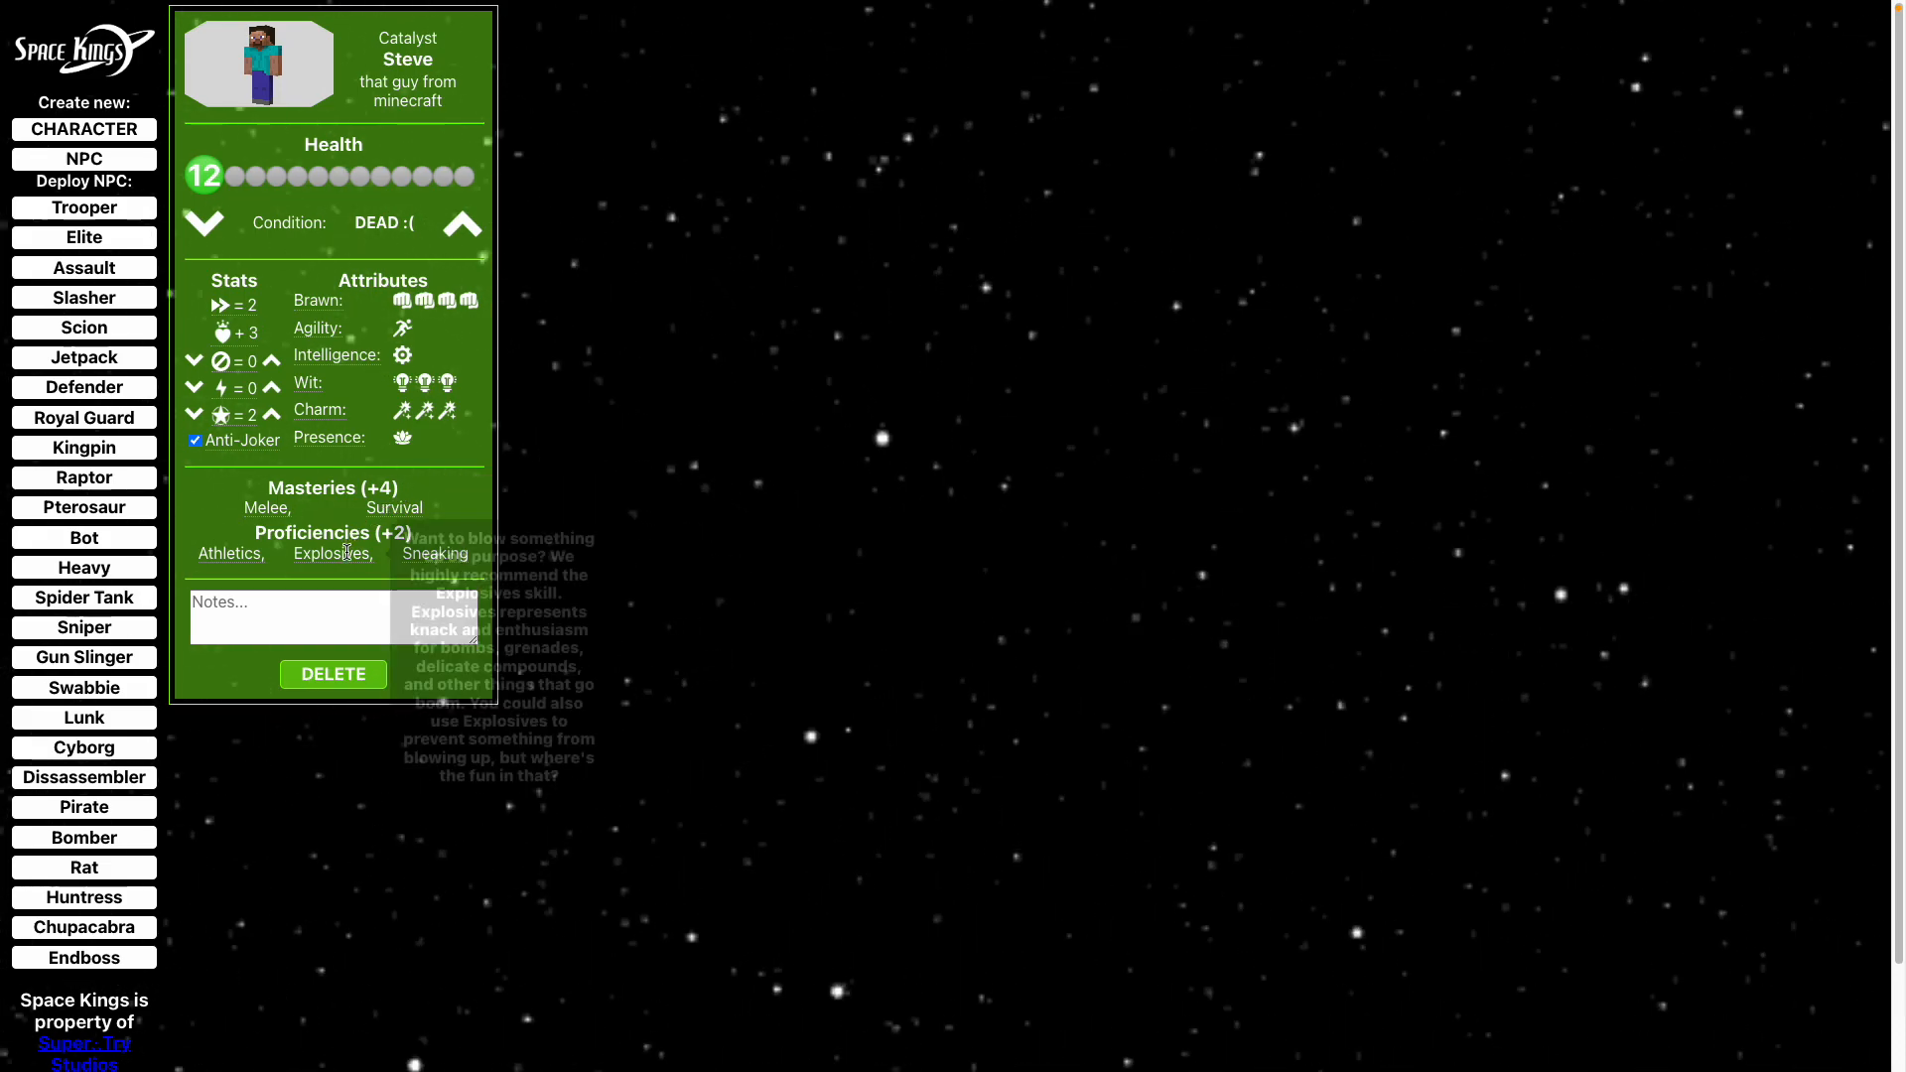
Write the note "don't die" in Steve's notes field.
left_click(332, 616)
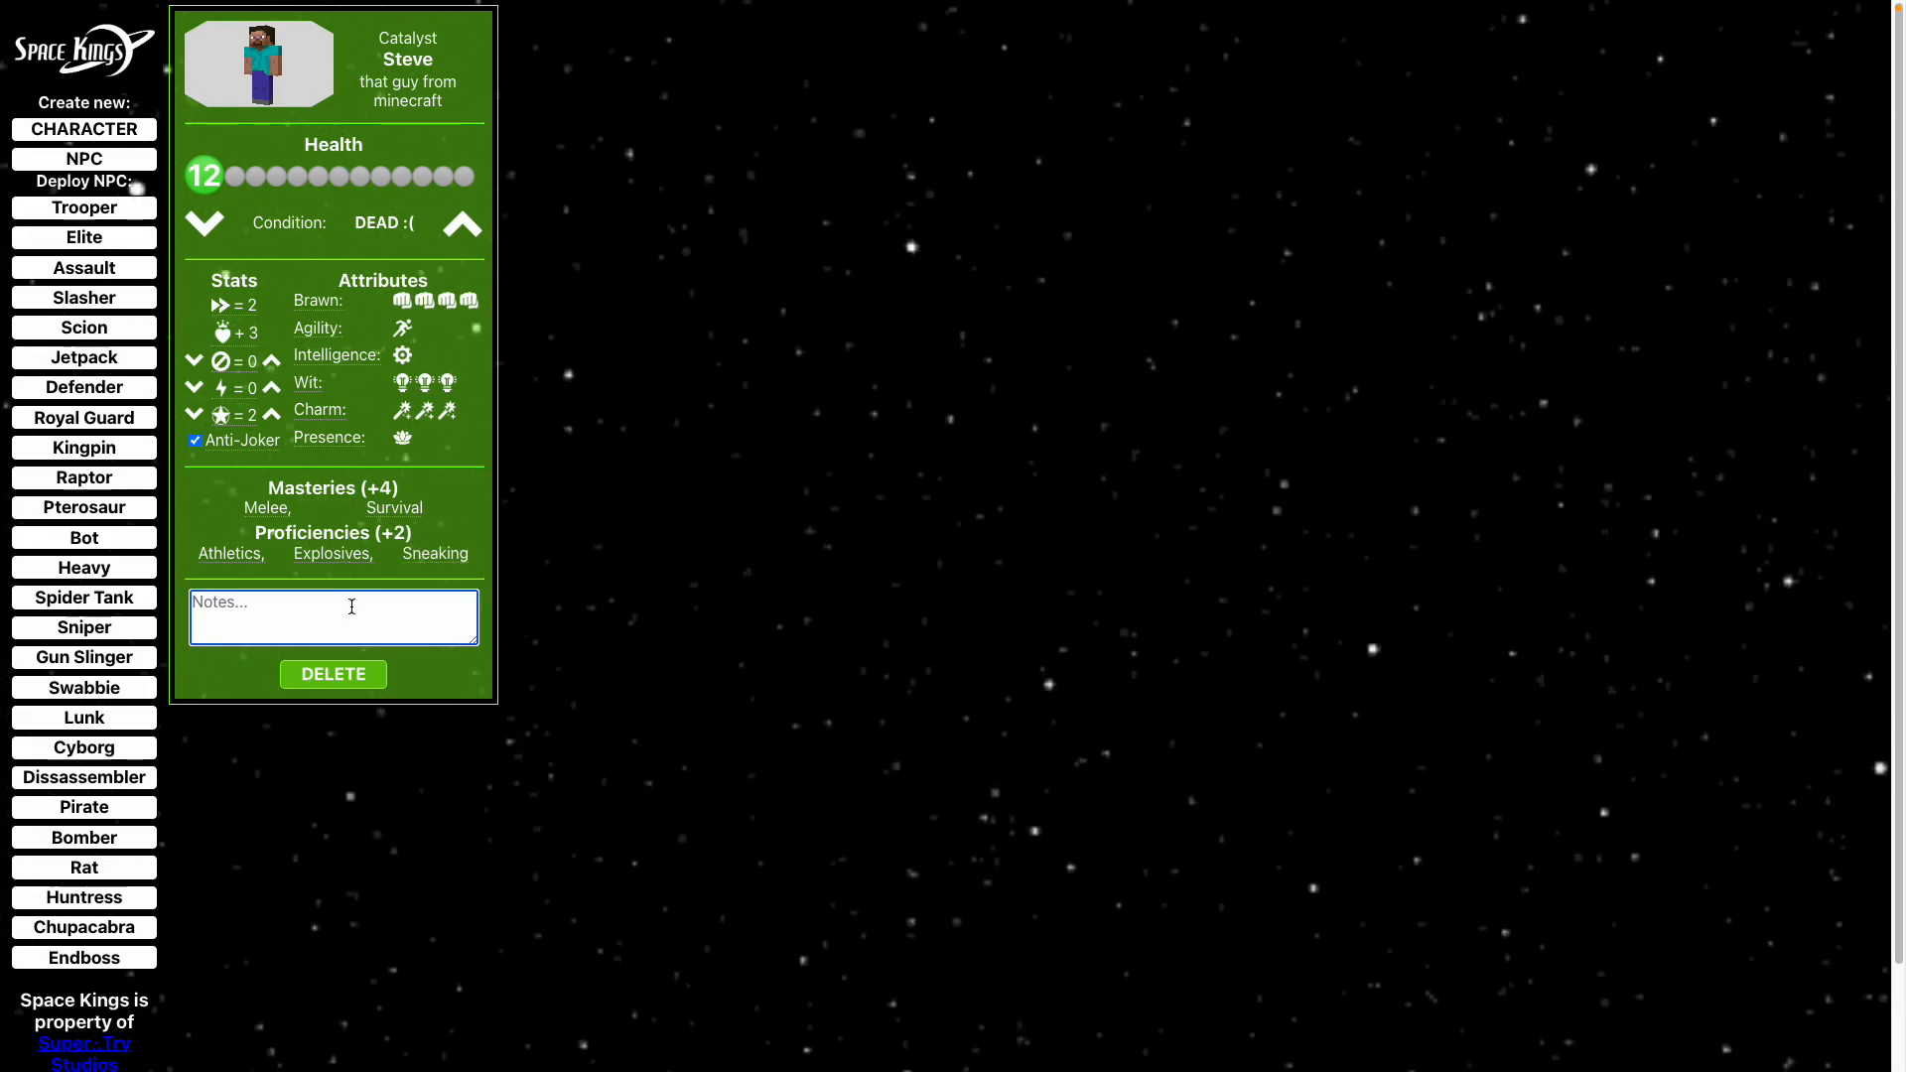
type("don")
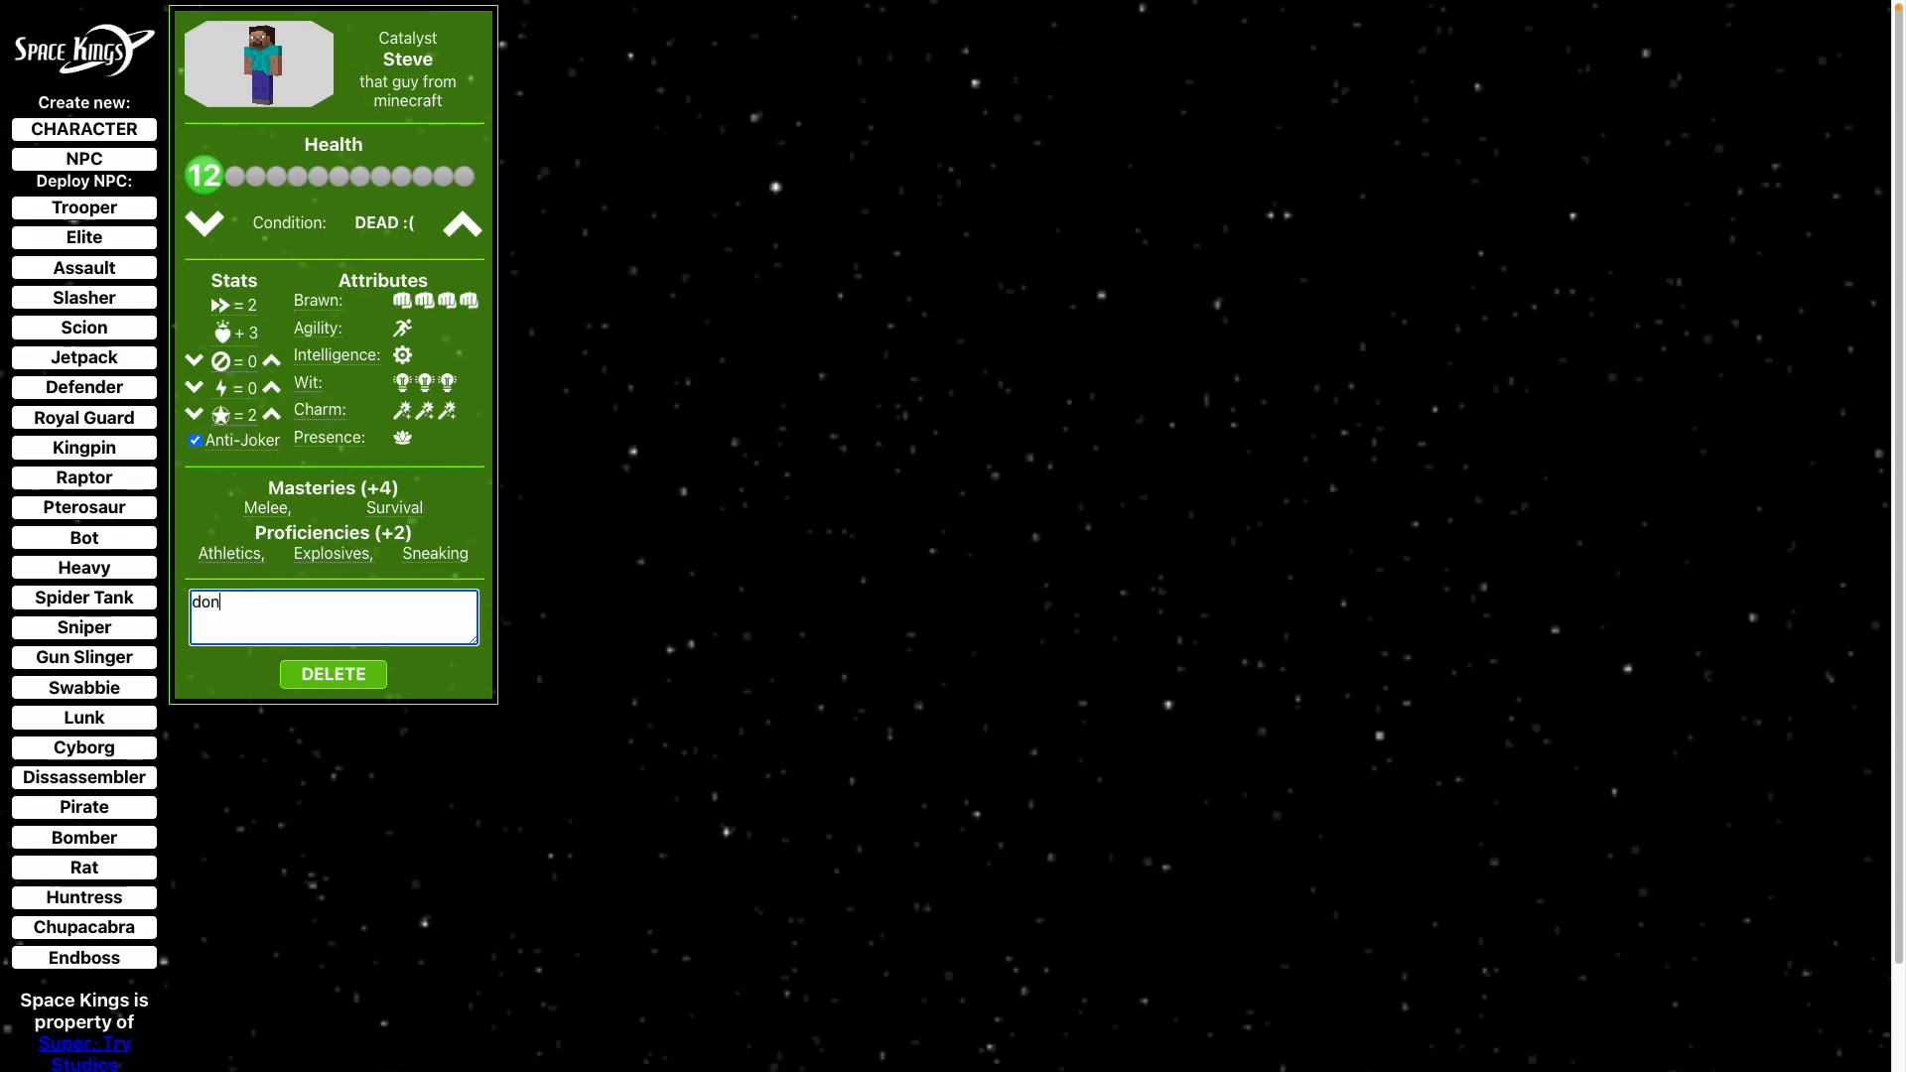
type("'t die")
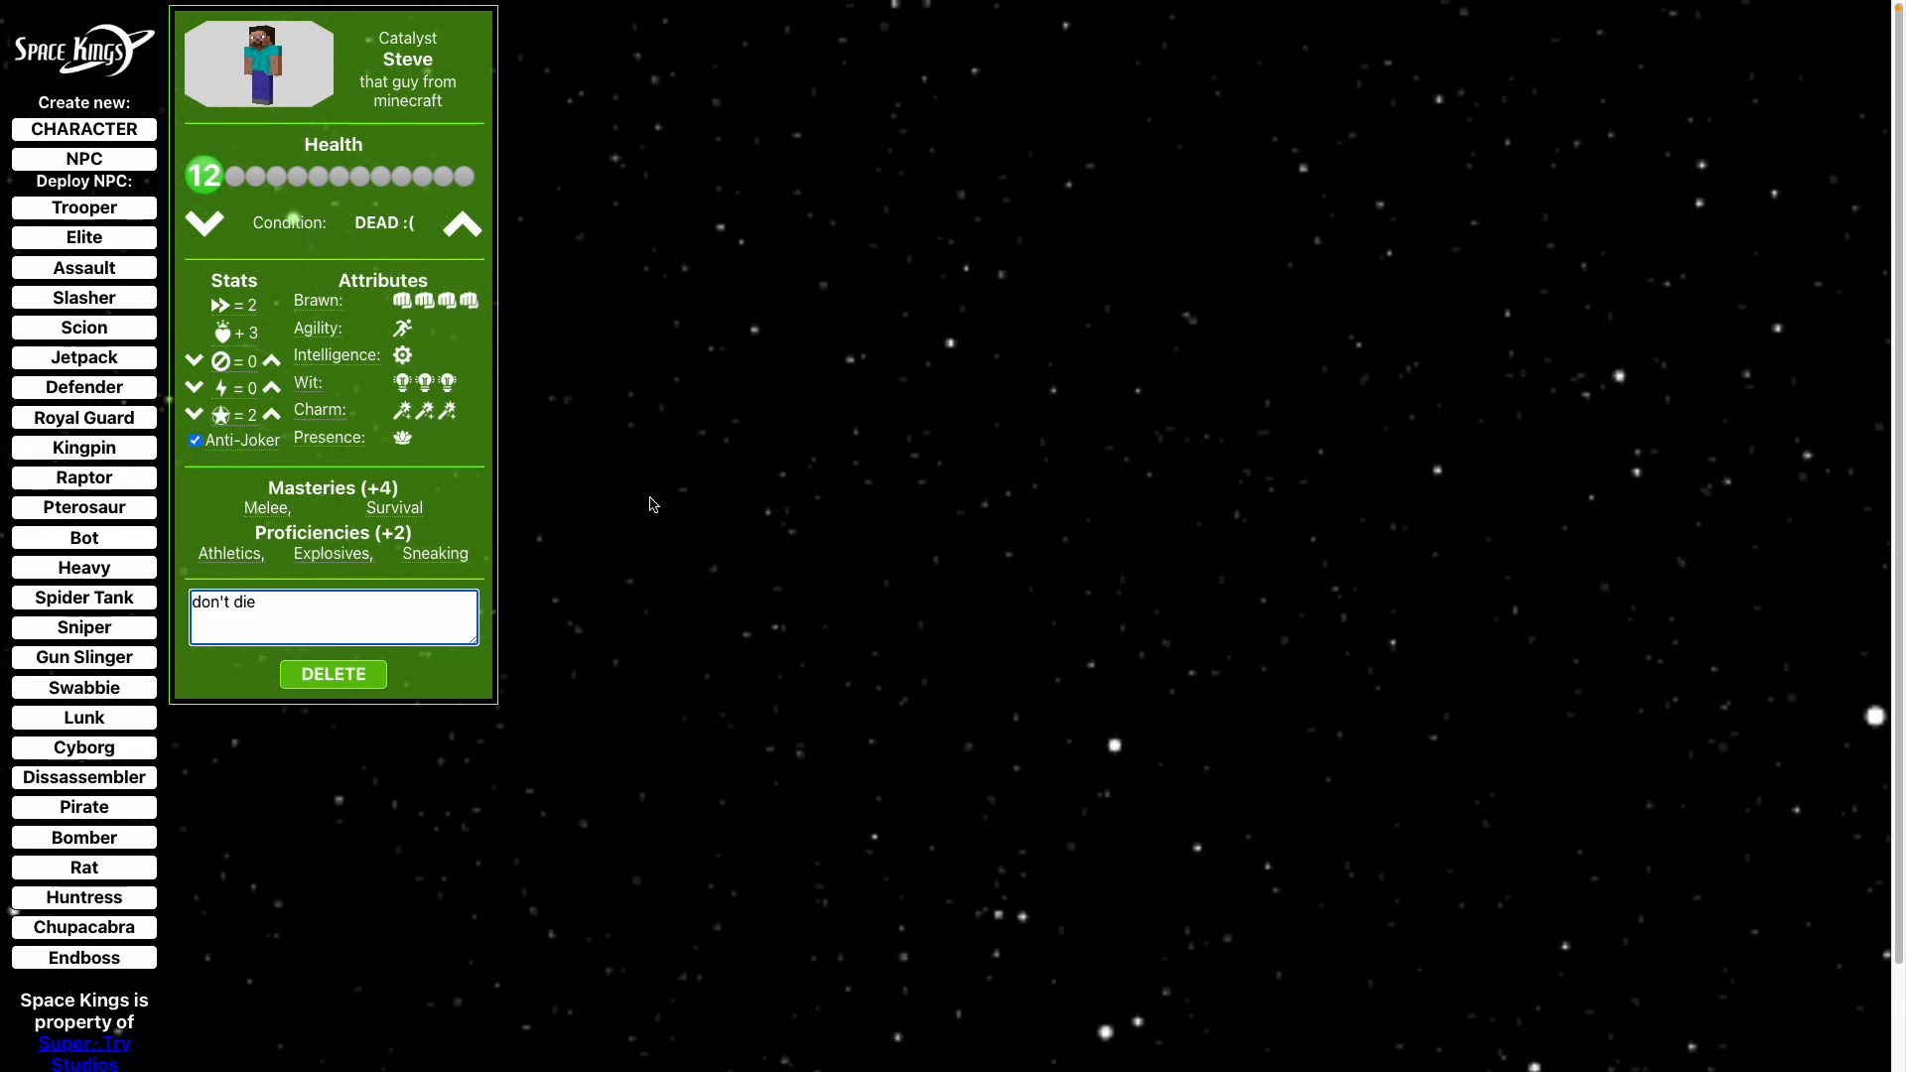
mouse_move(342, 393)
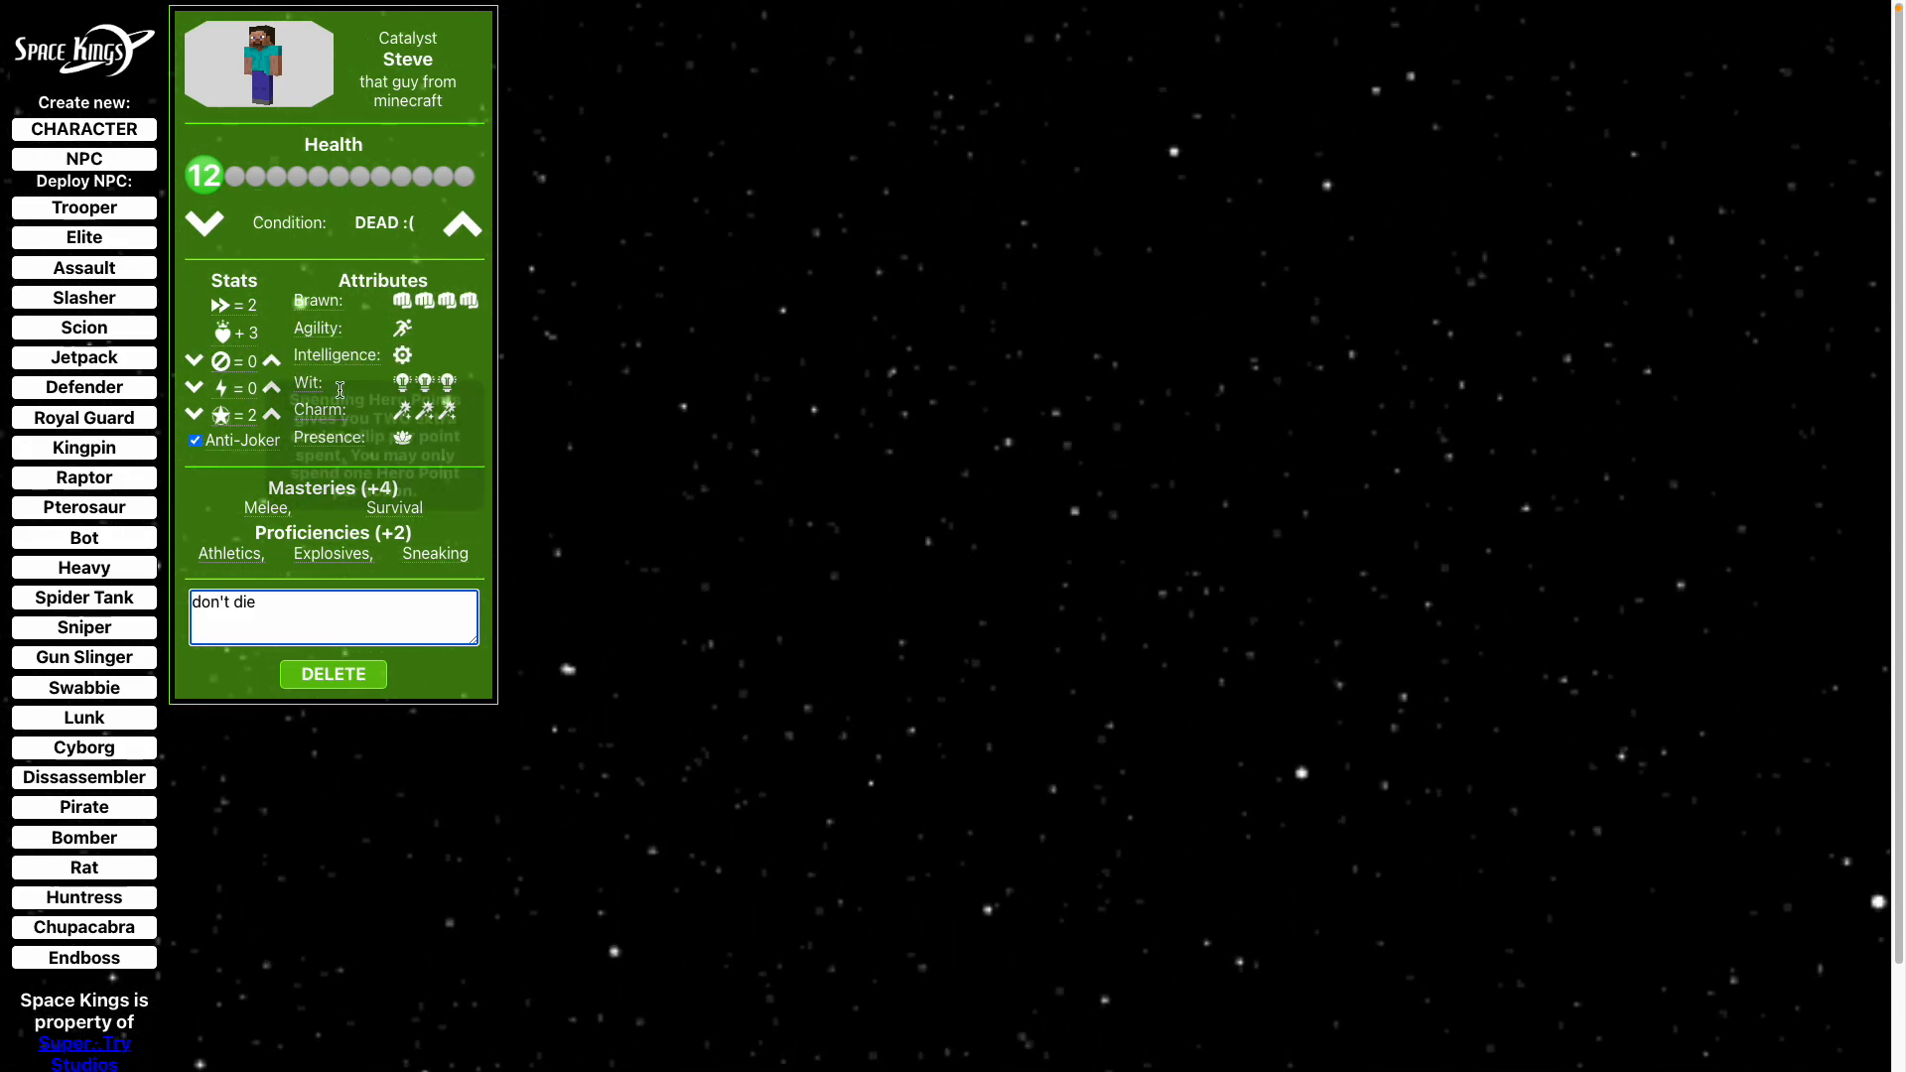
mouse_move(340, 390)
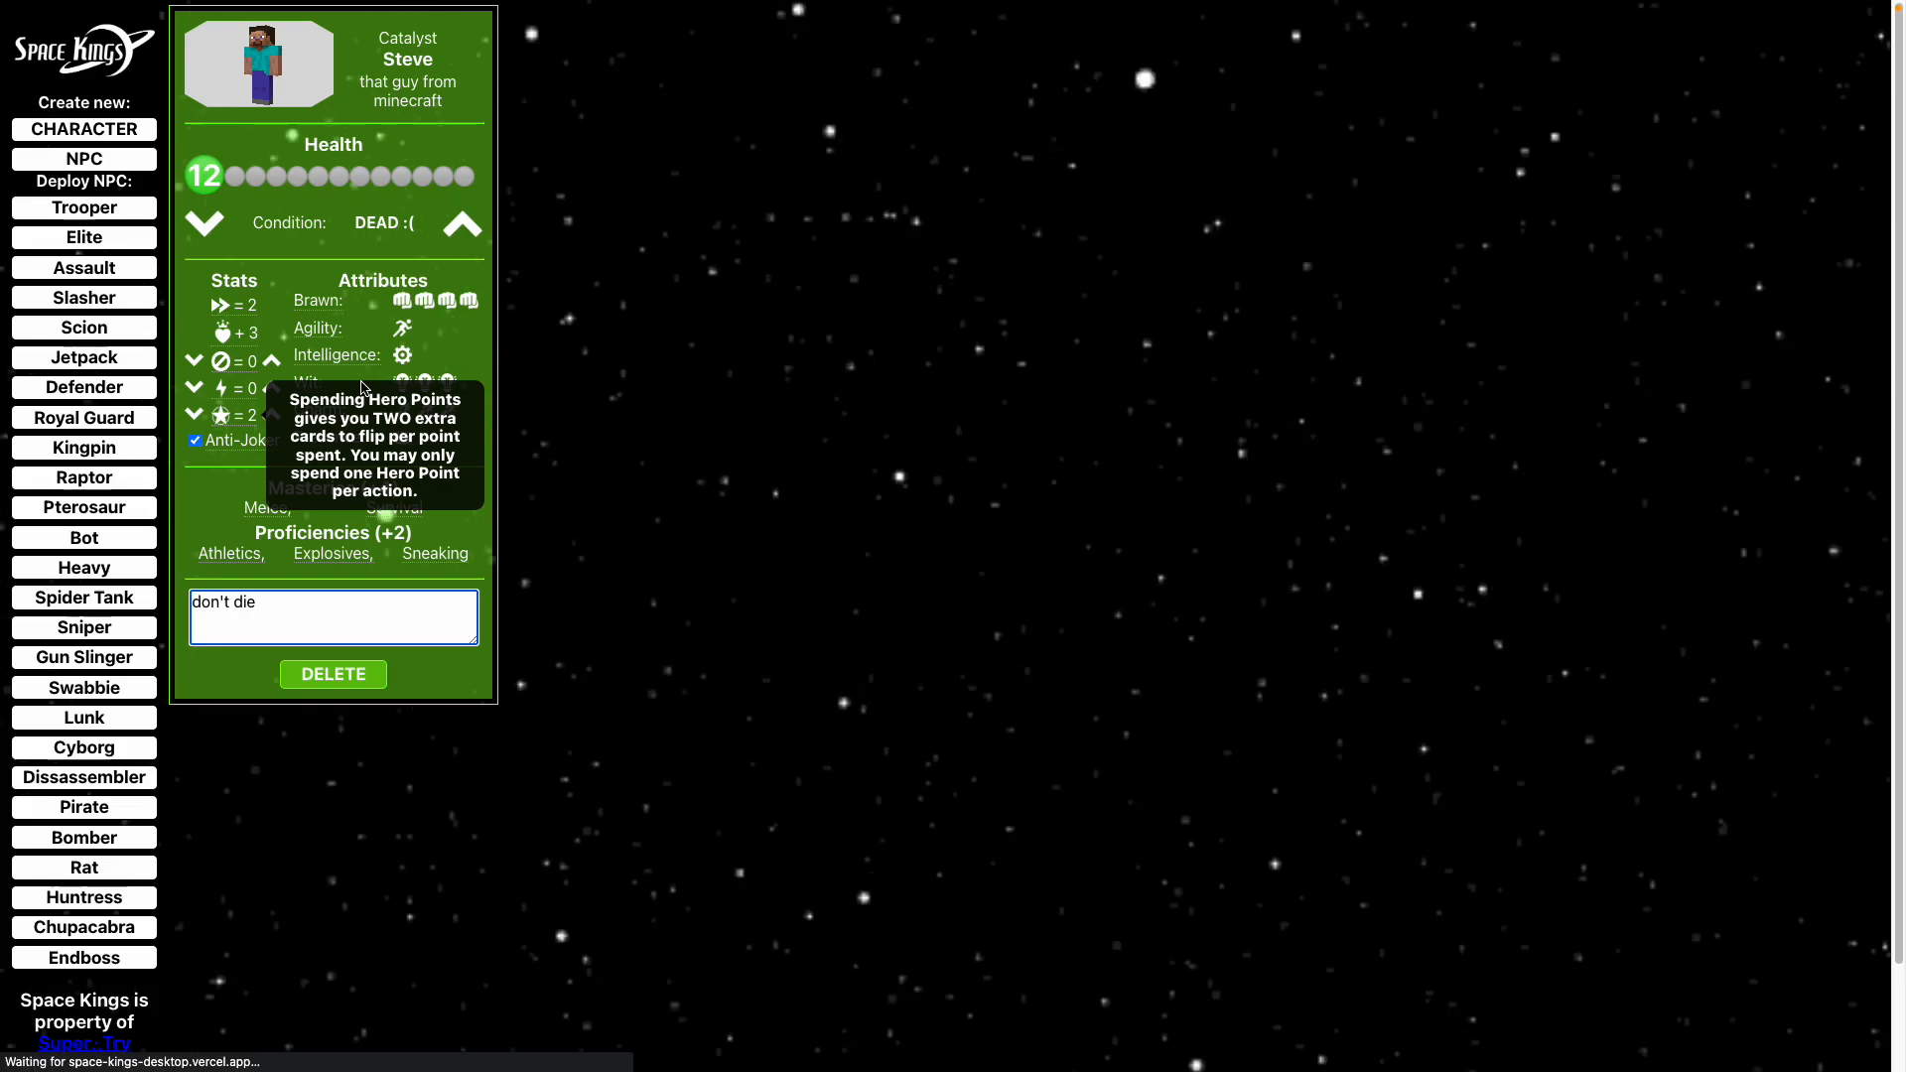
left_click(463, 224)
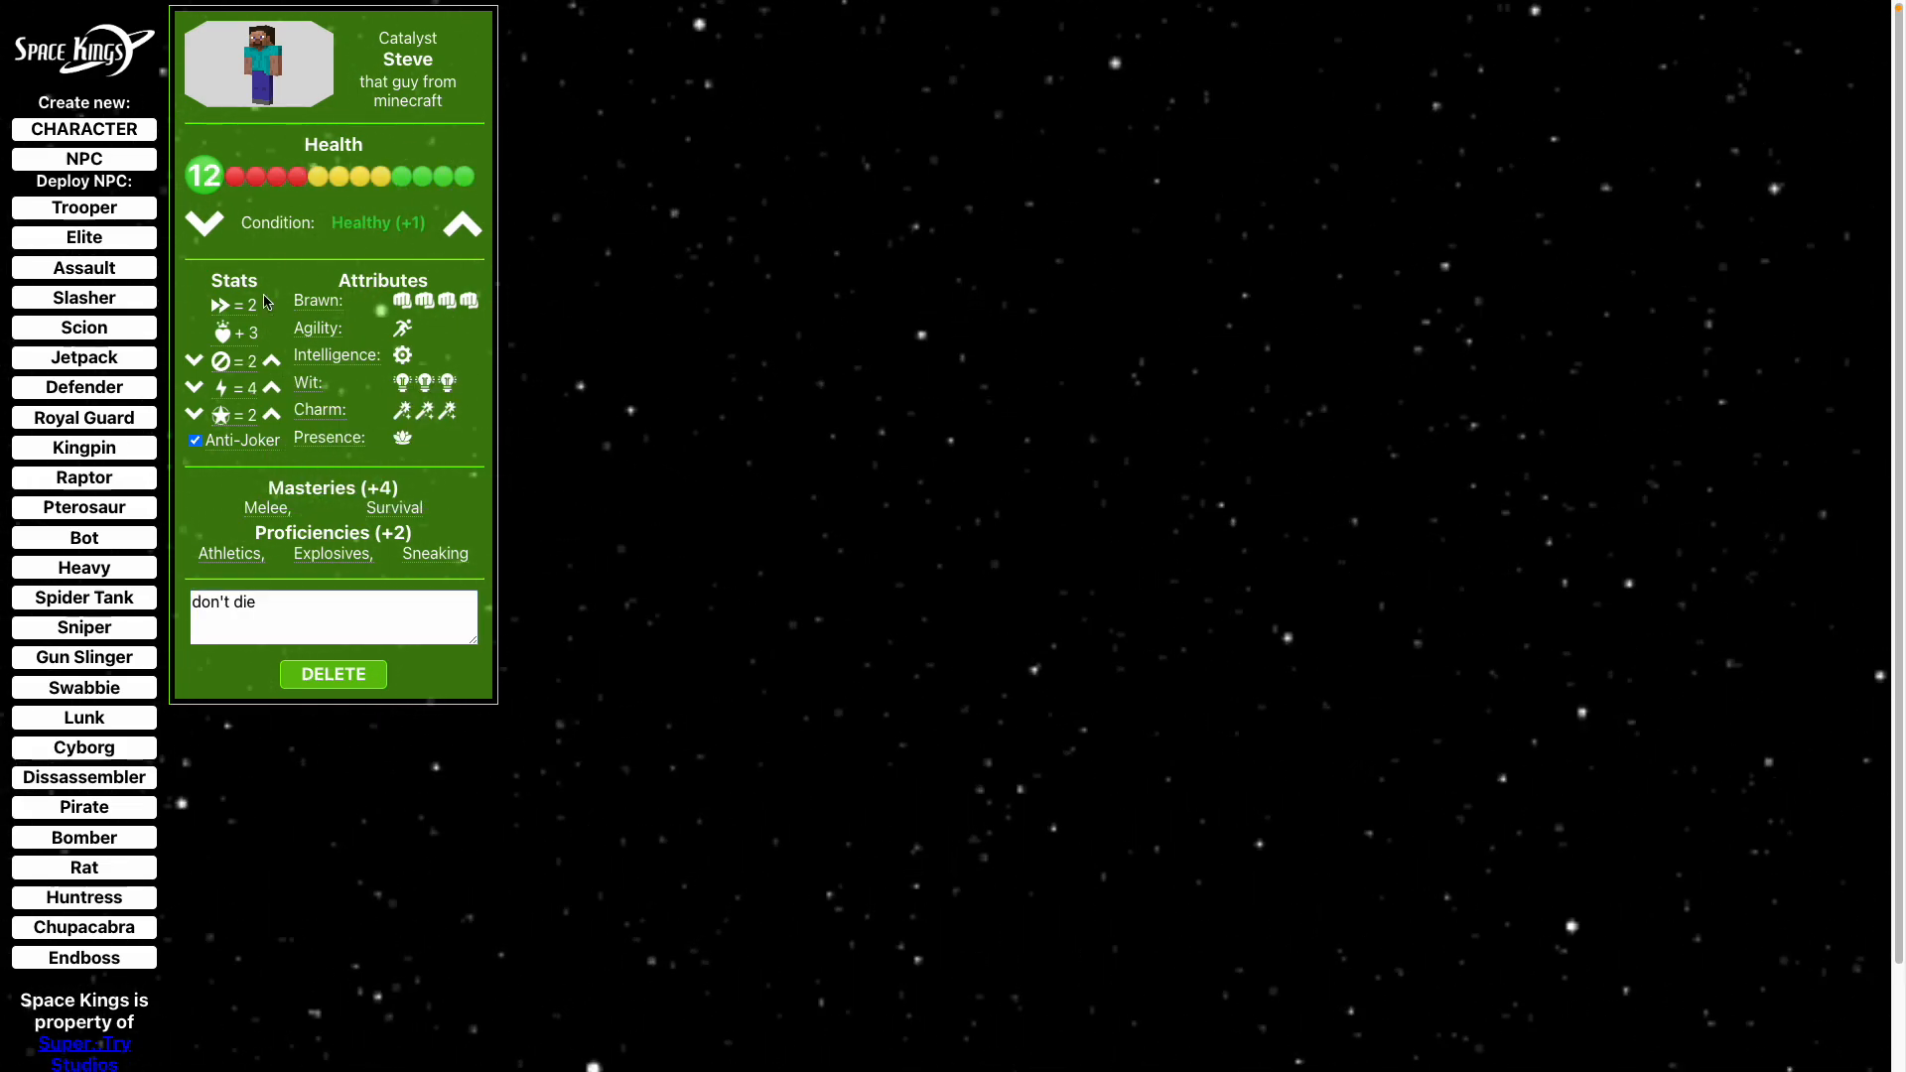
mouse_move(223, 415)
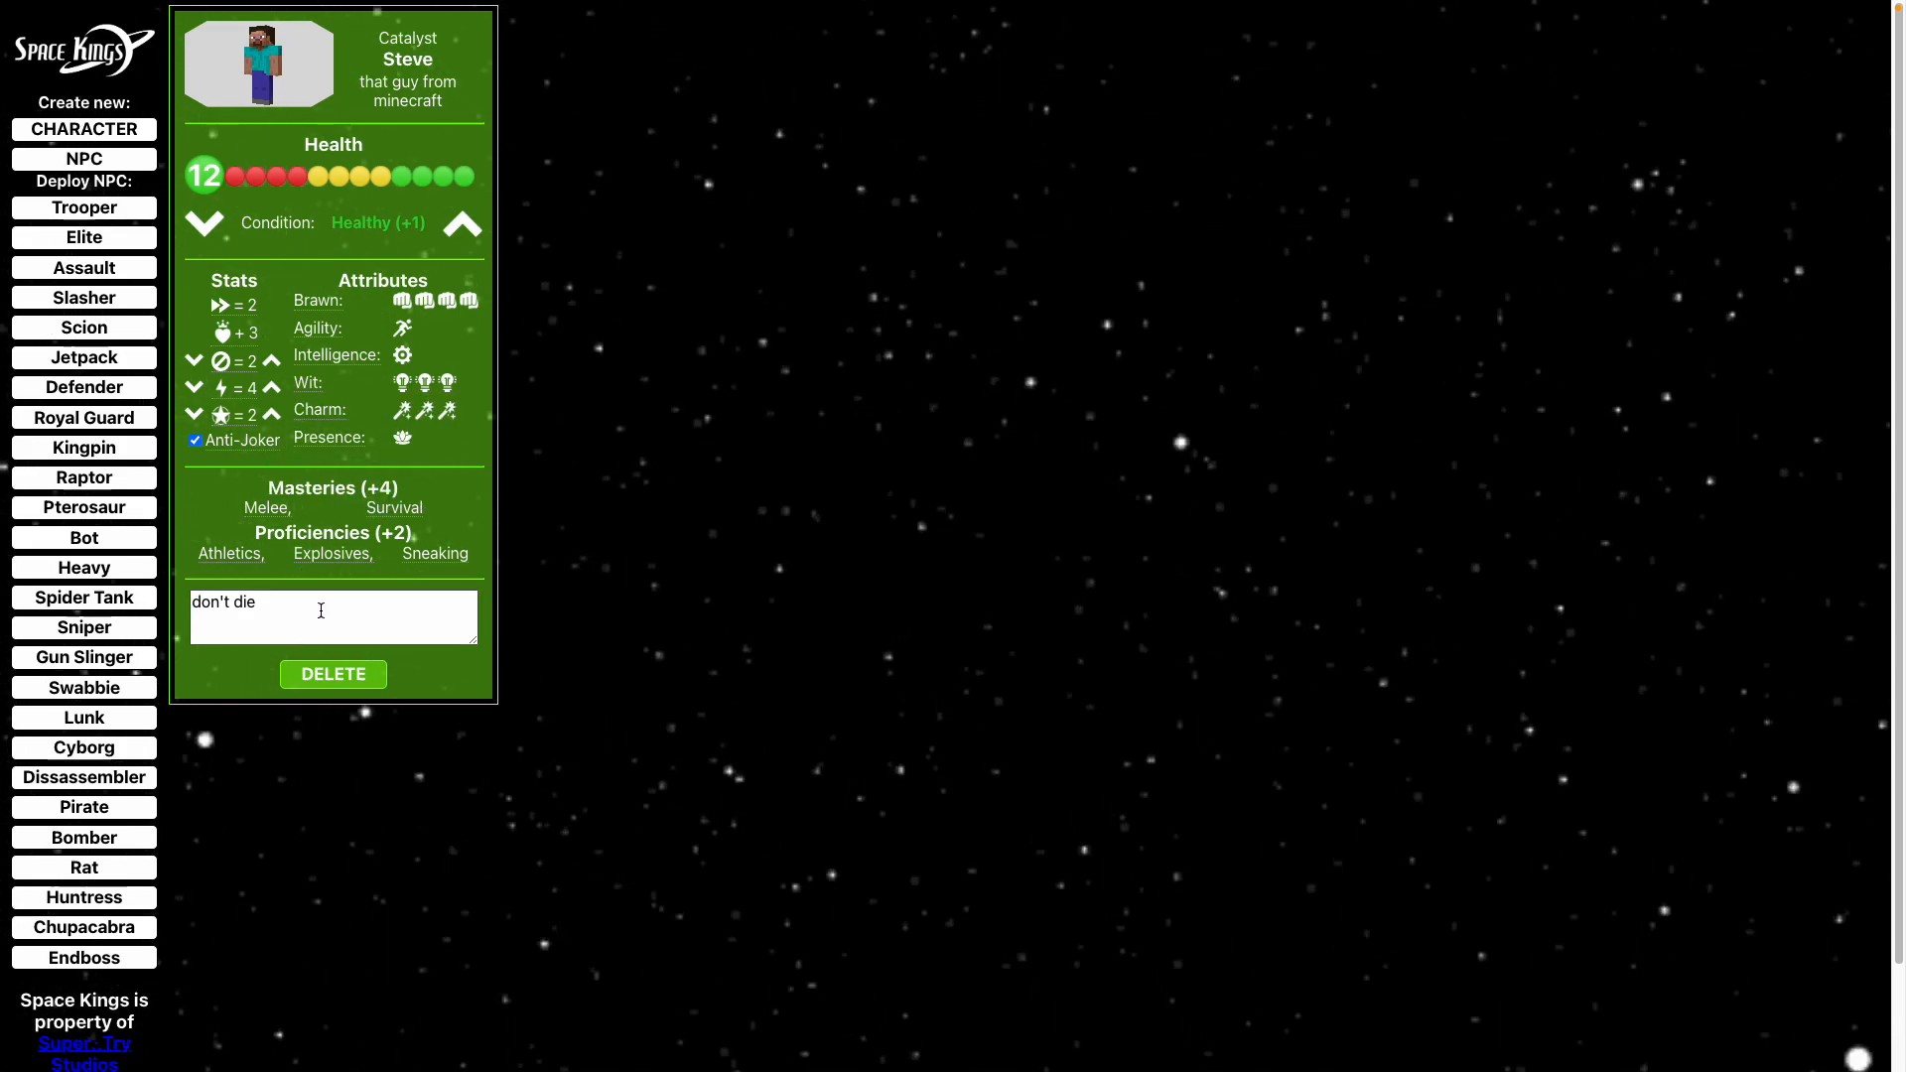
mouse_move(483, 322)
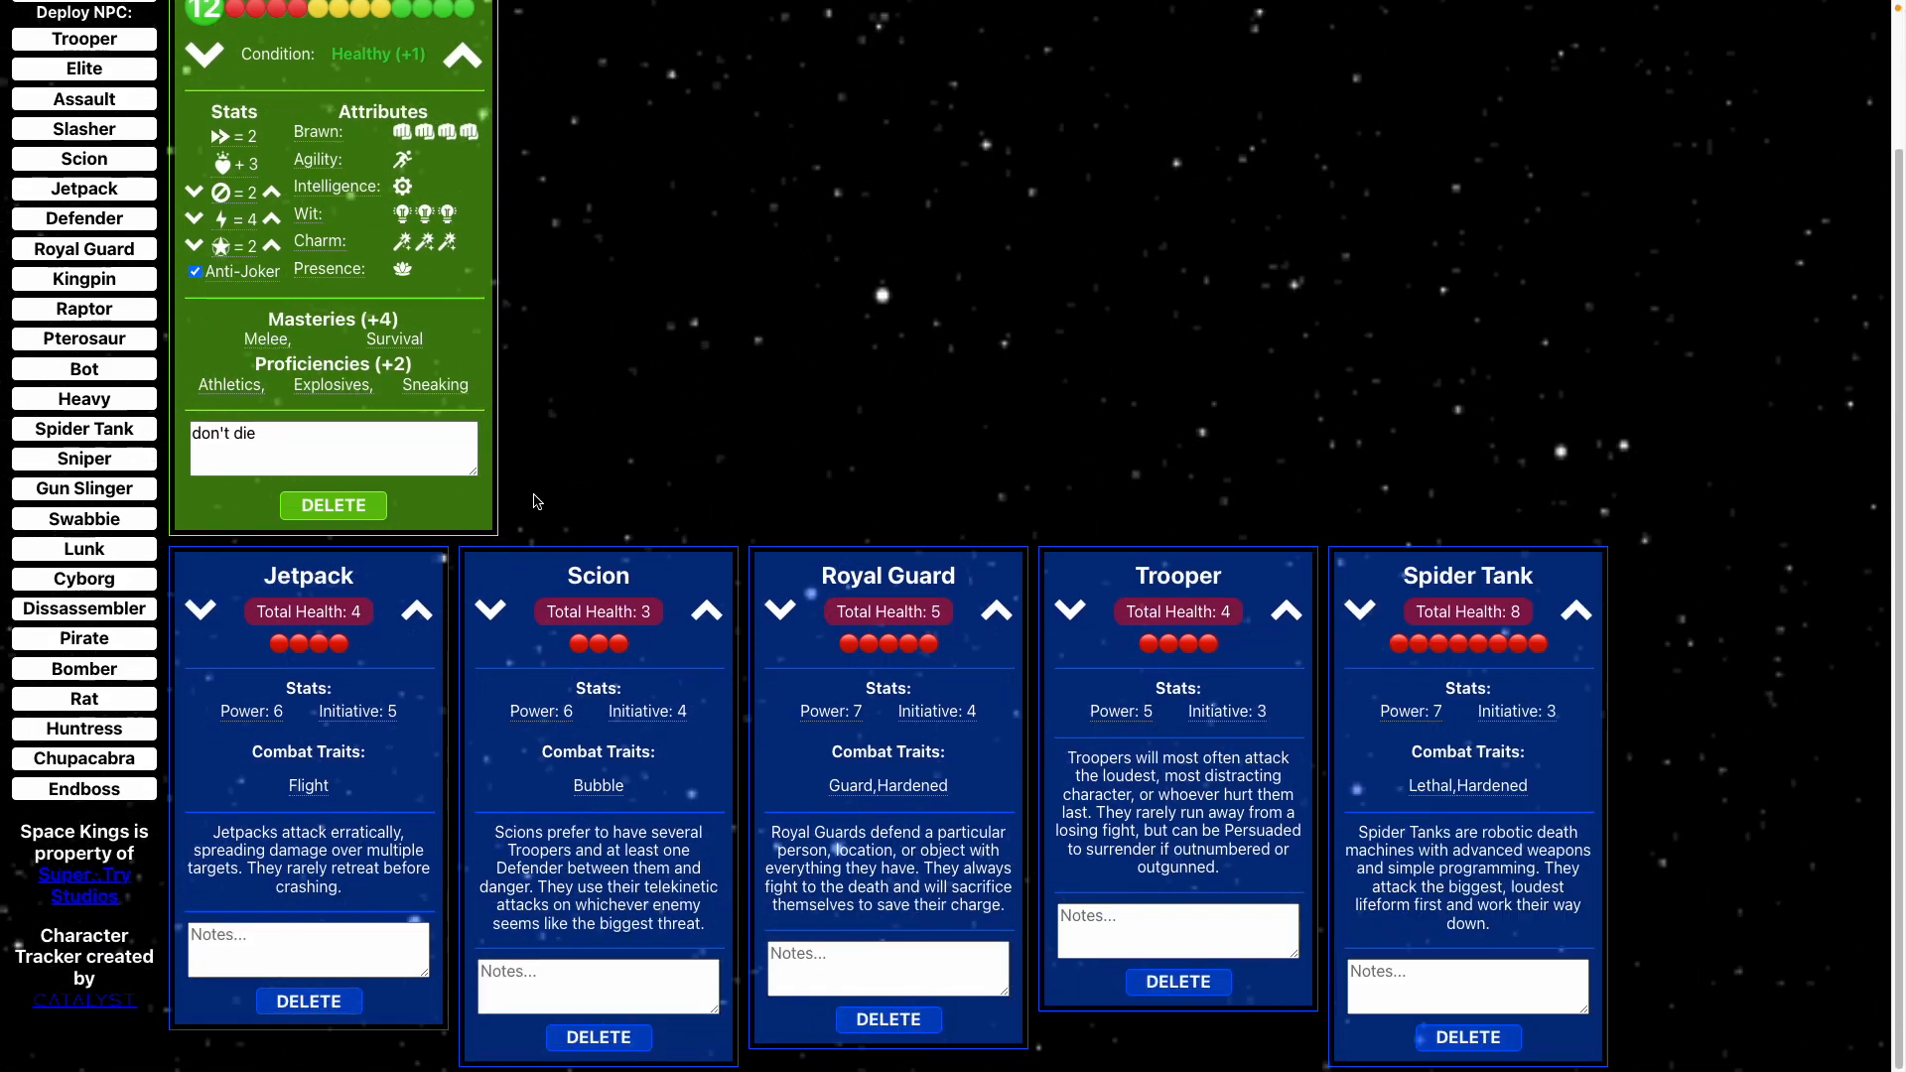
mouse_move(511, 729)
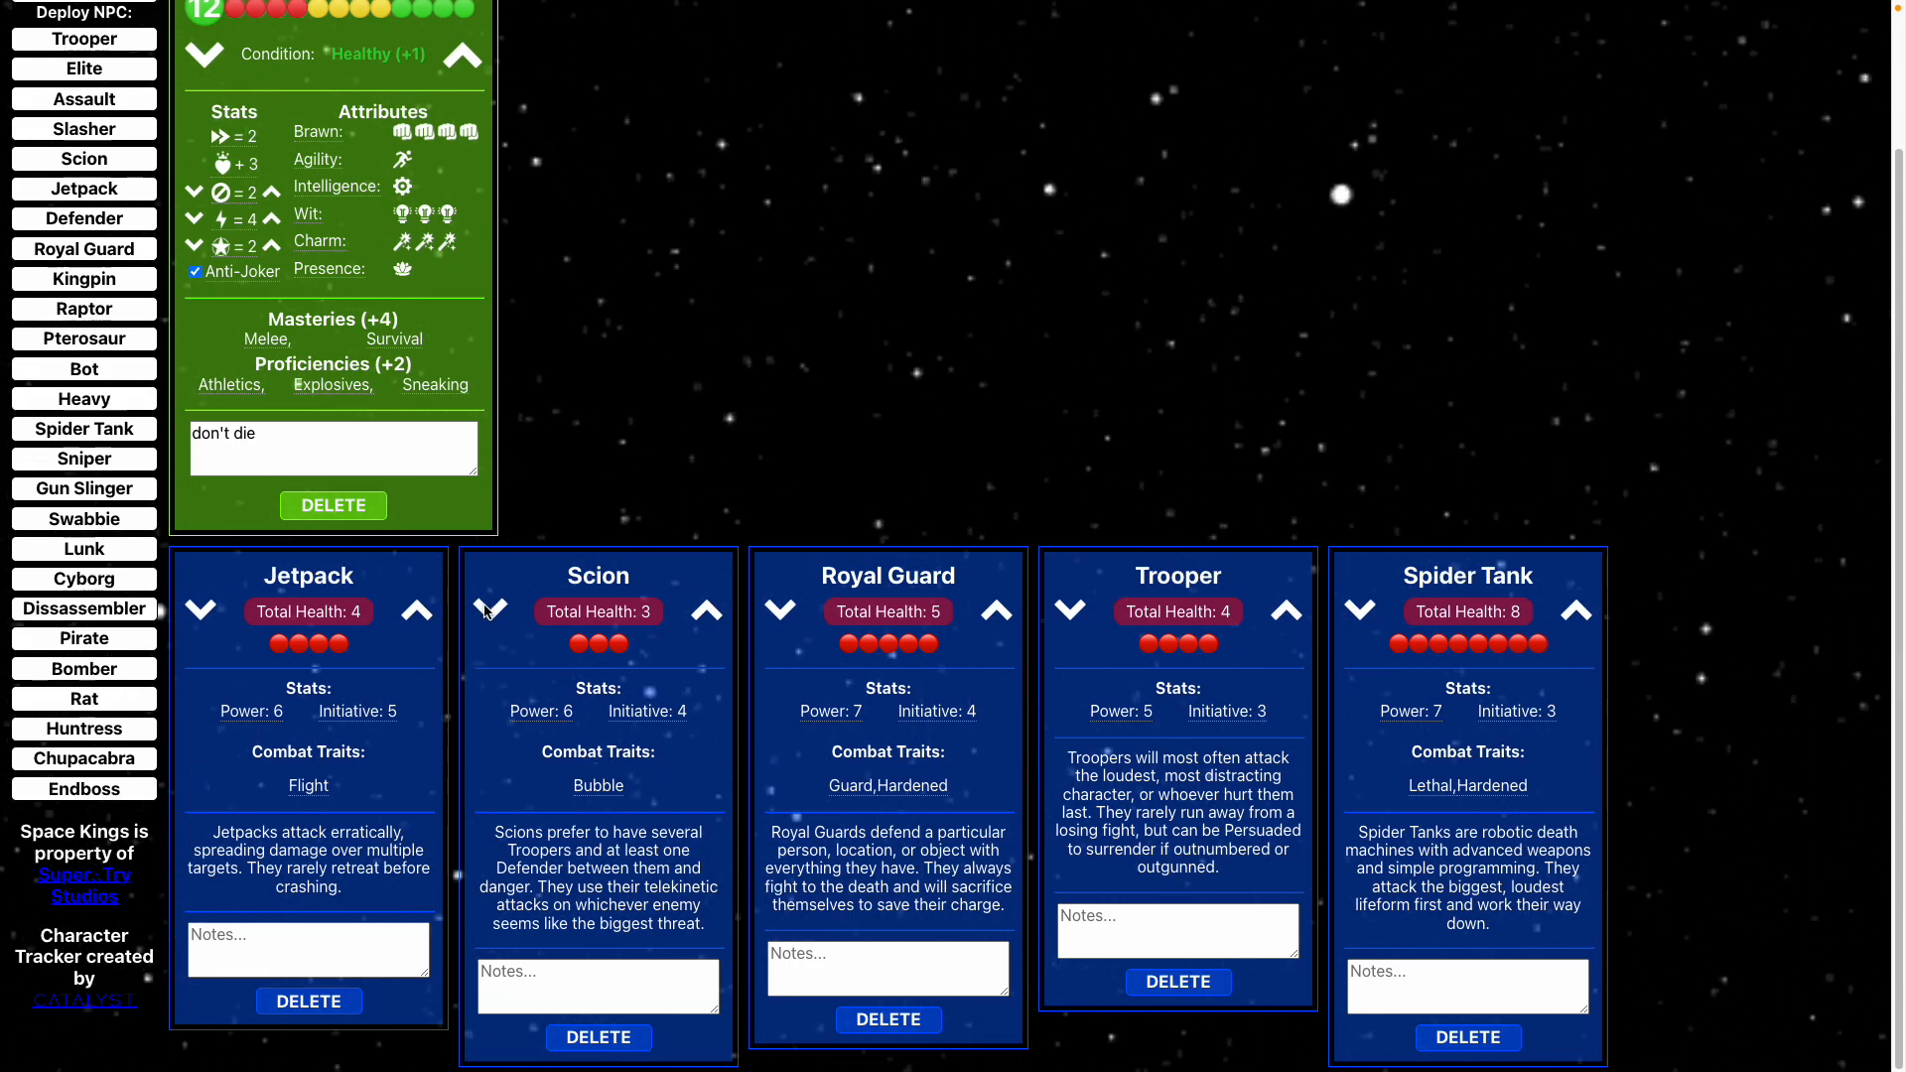
Drop the Scion to DEAD!, delete its card, and type in the Royal Guard notes box.
left_click(490, 612)
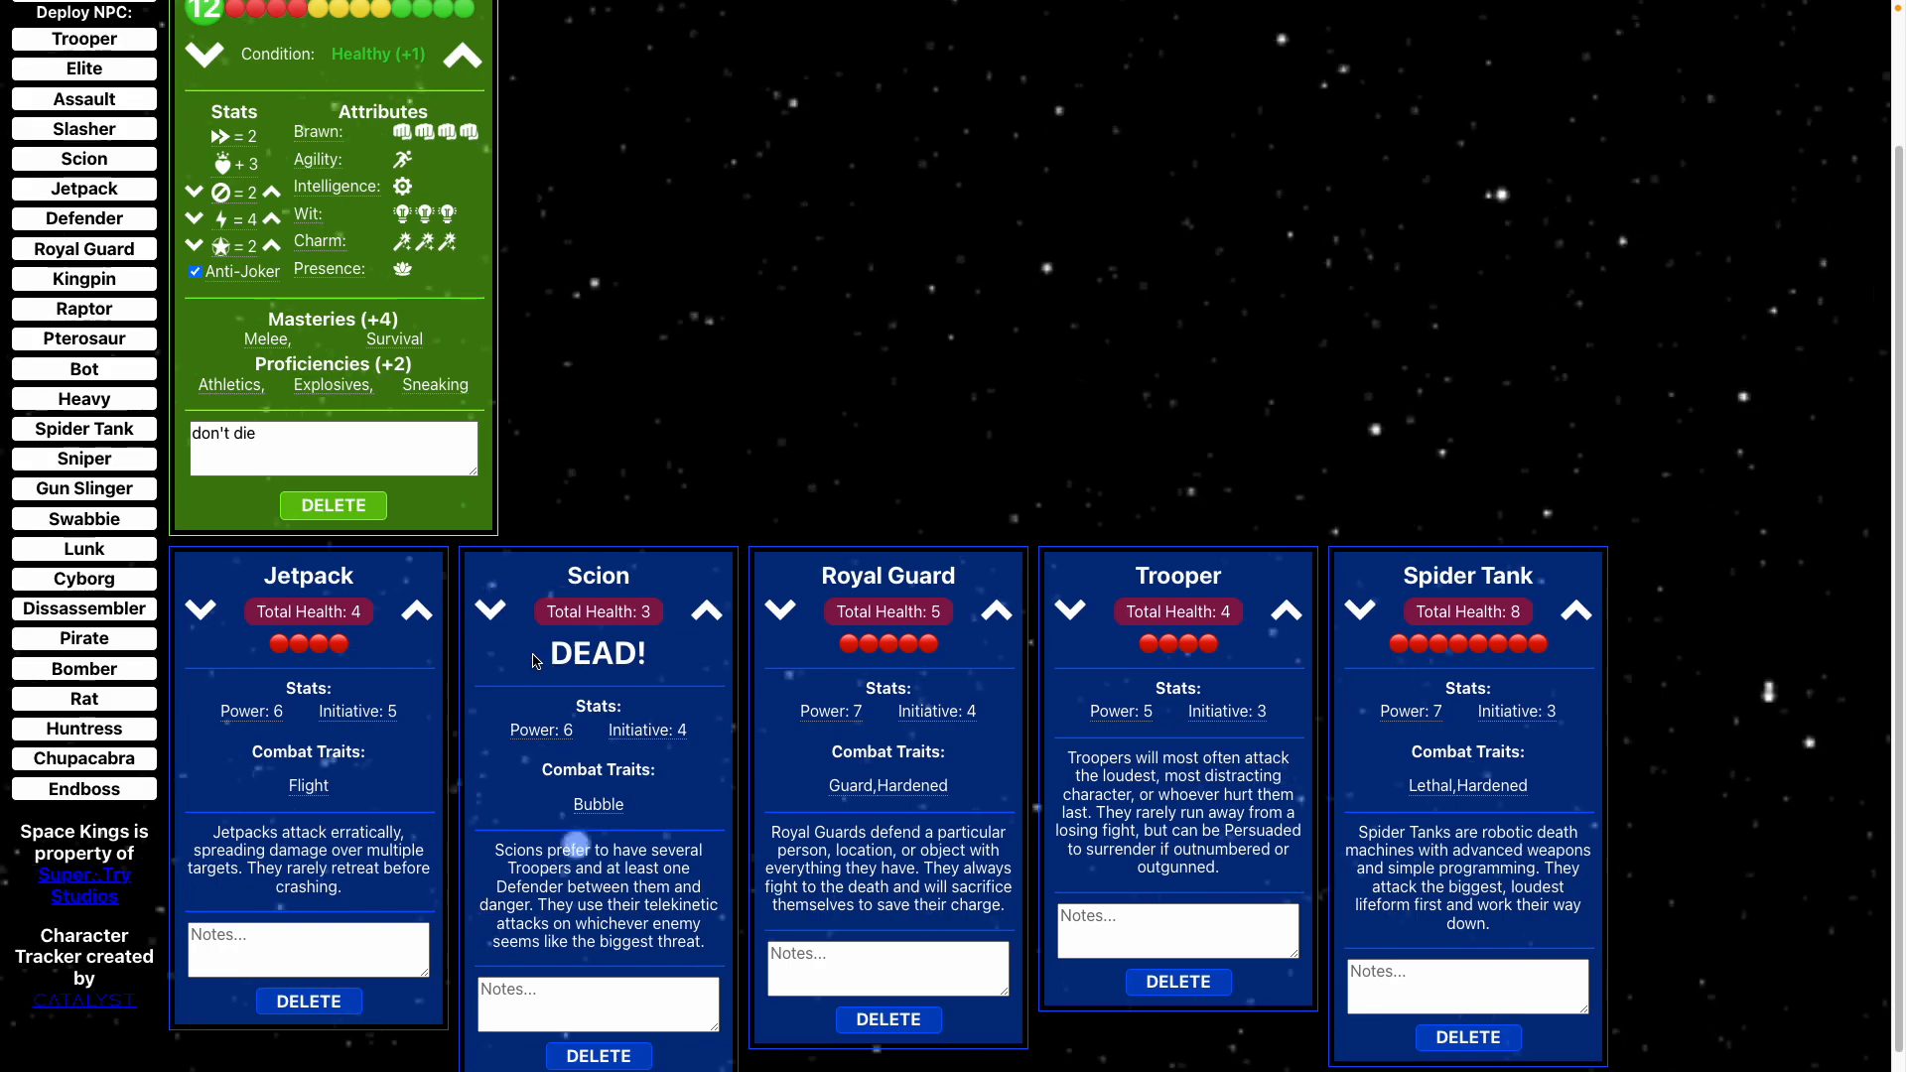
left_click(598, 1055)
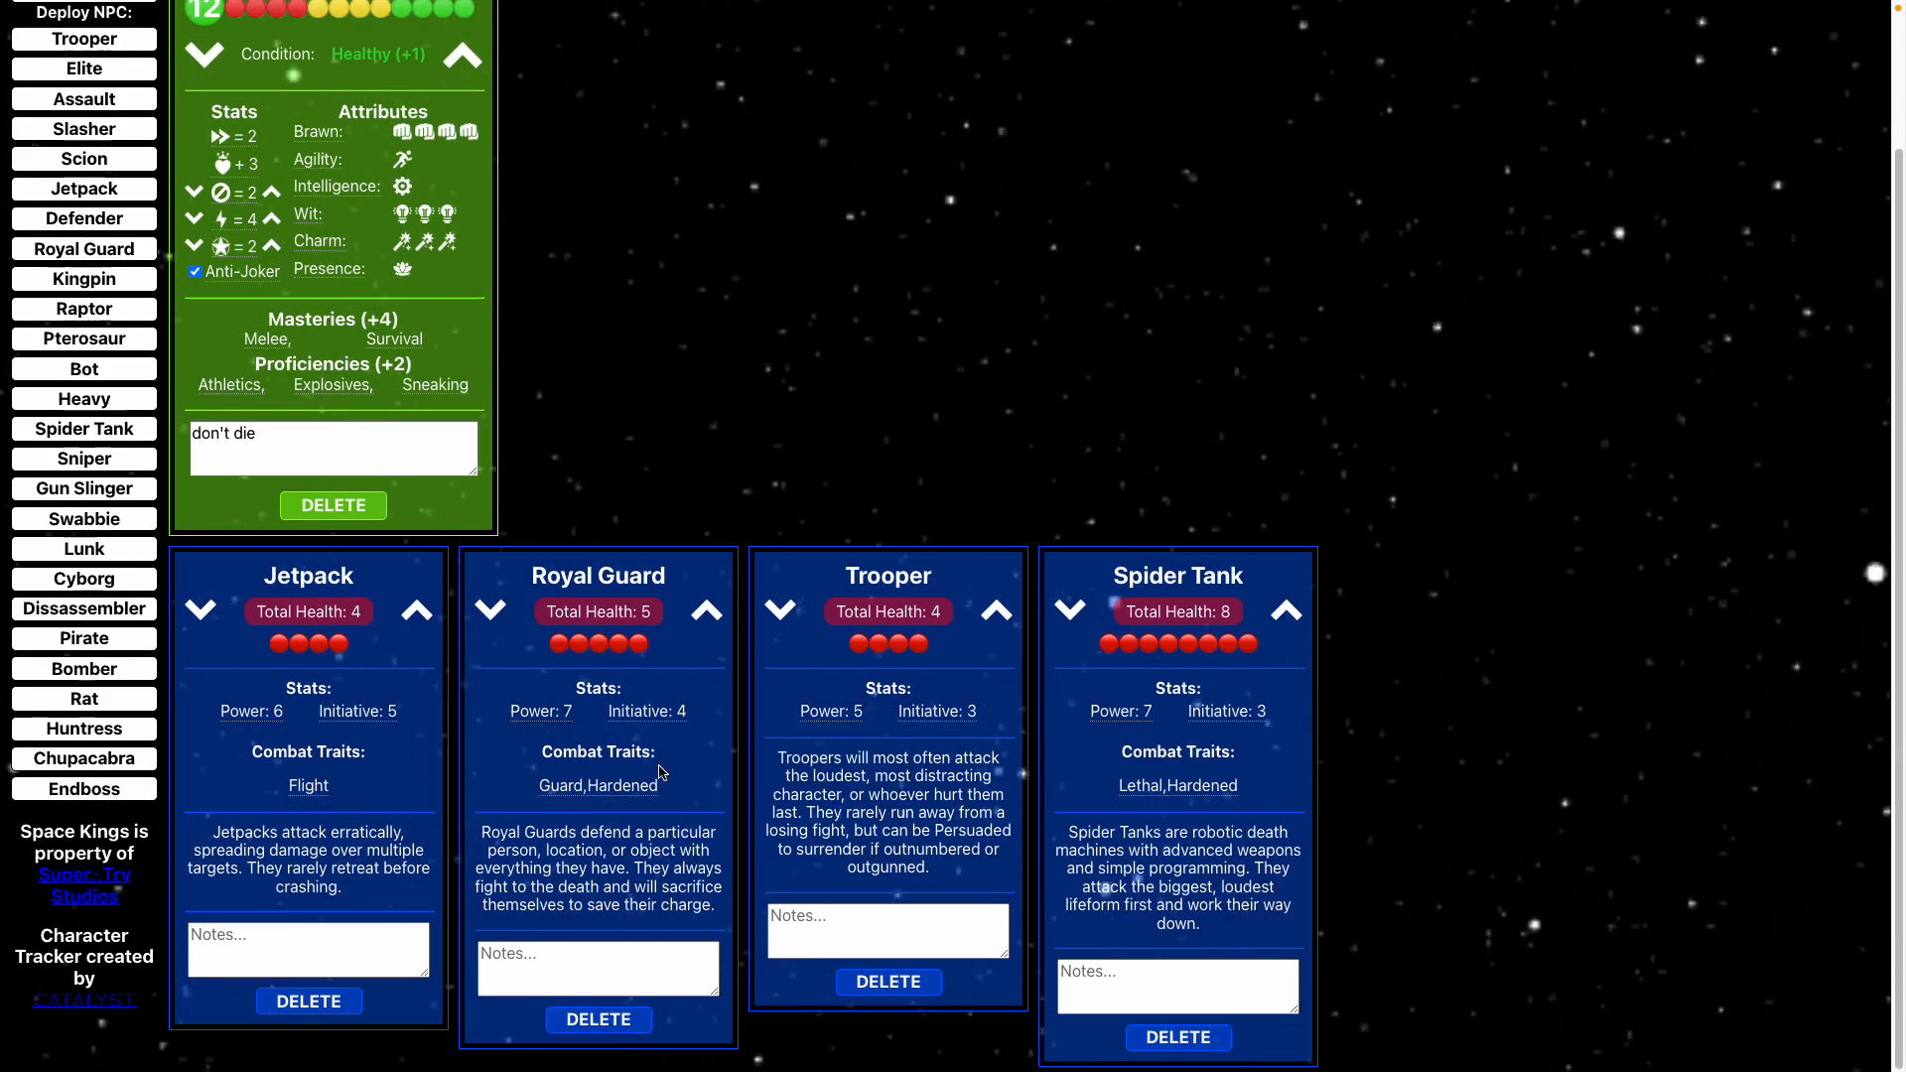
type("e")
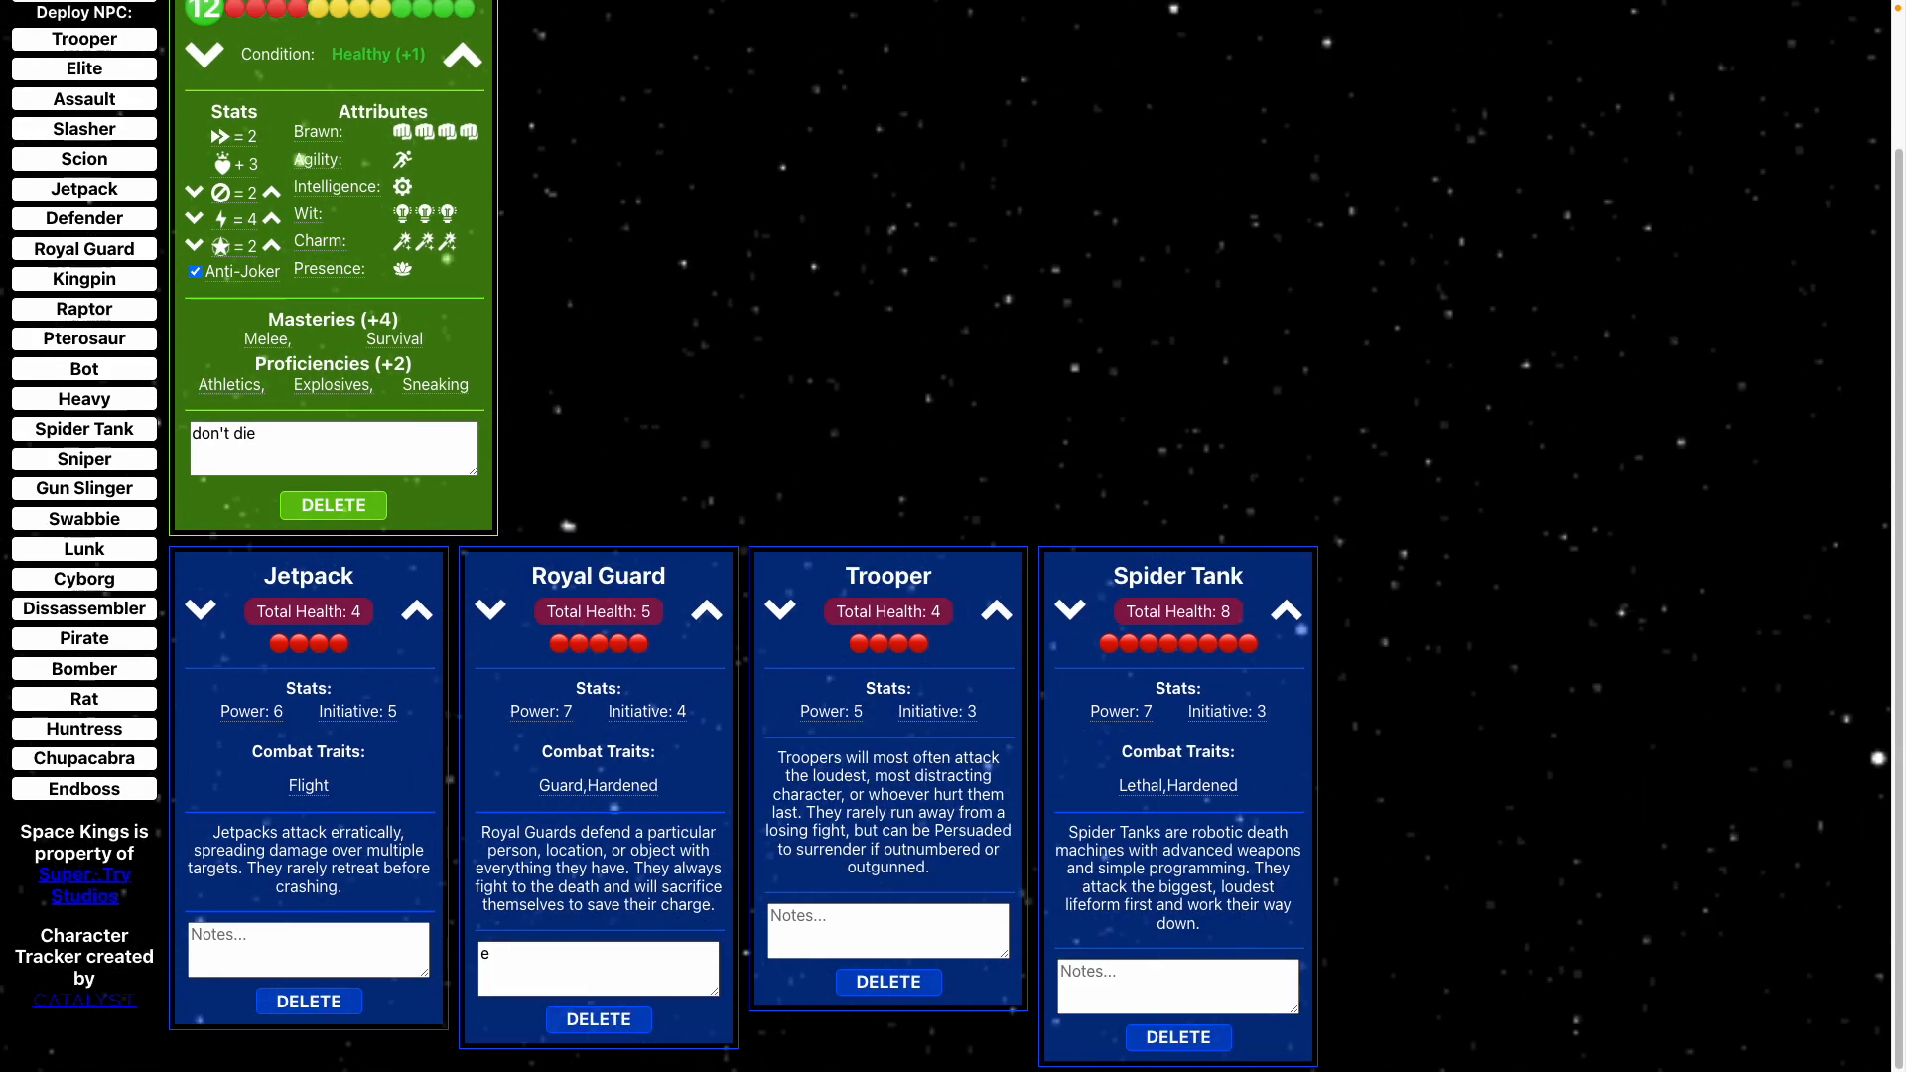
type("gn")
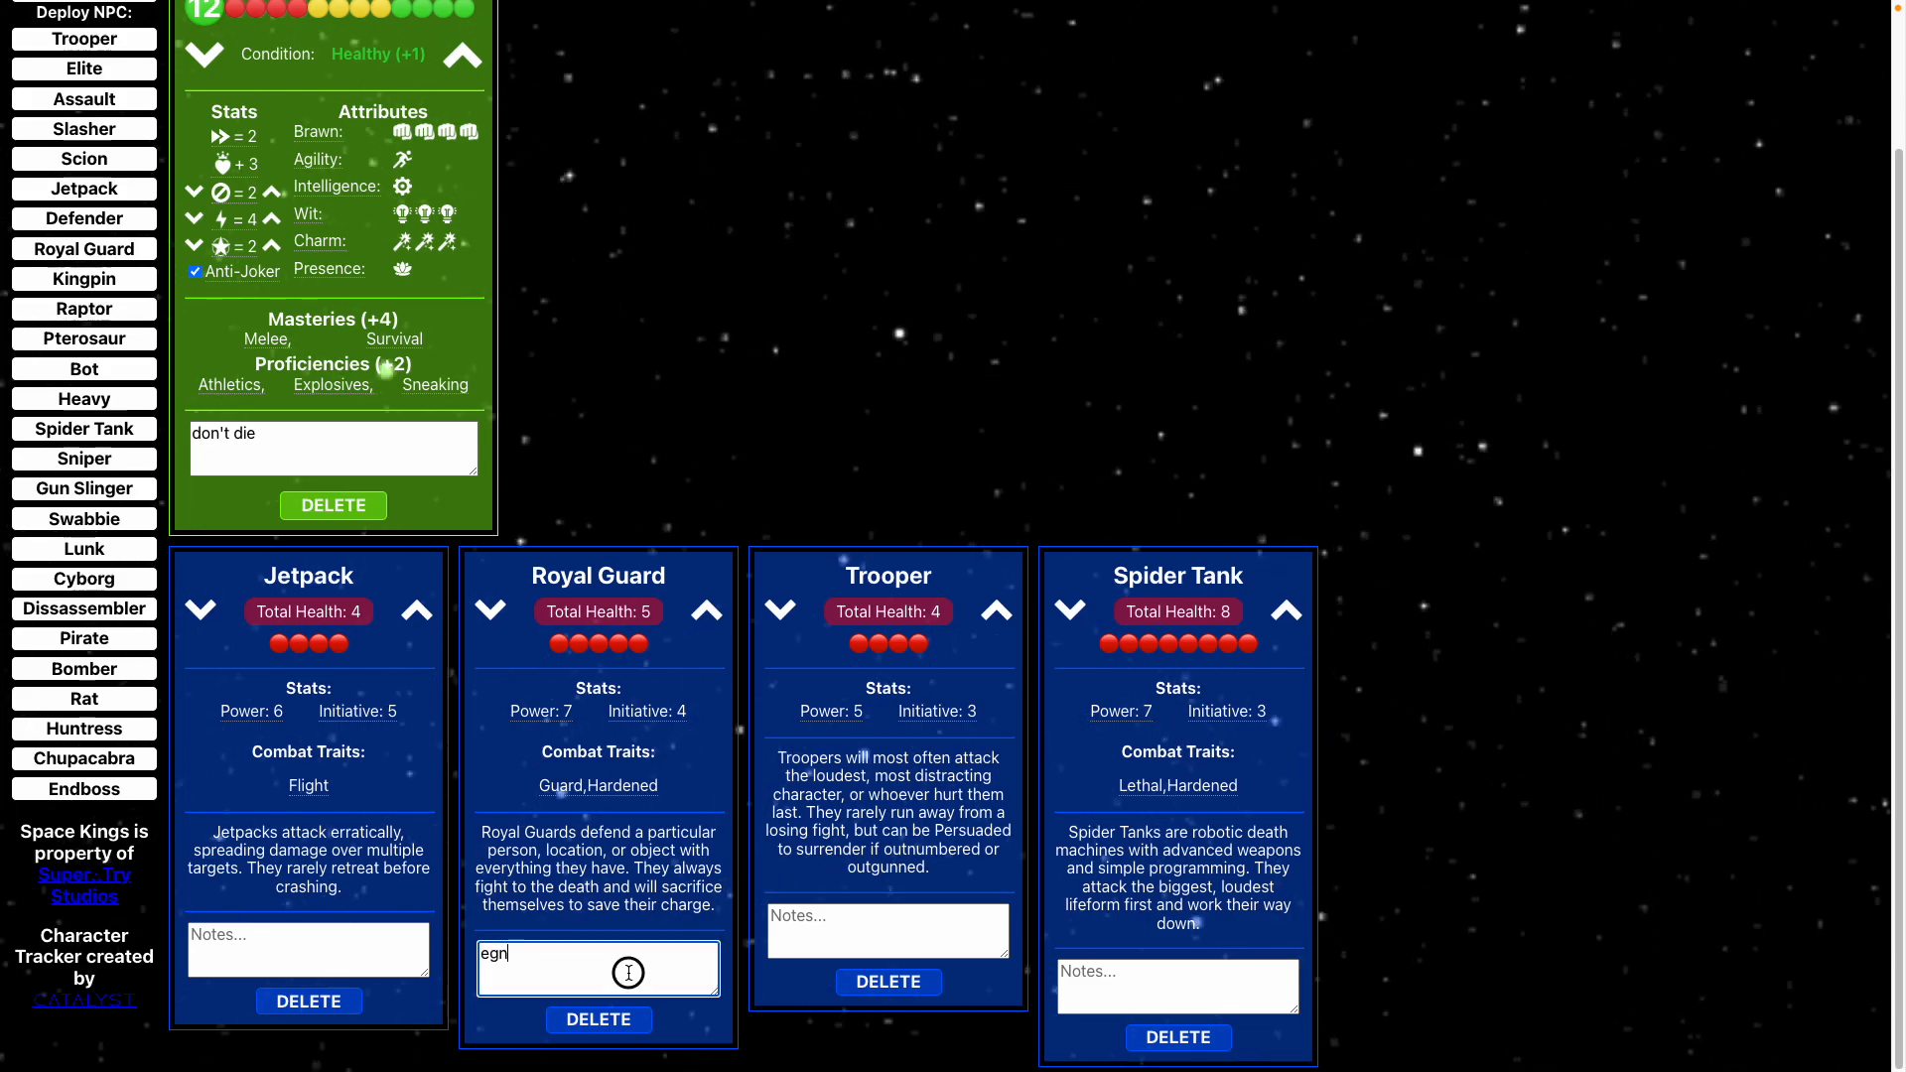
mouse_move(699, 705)
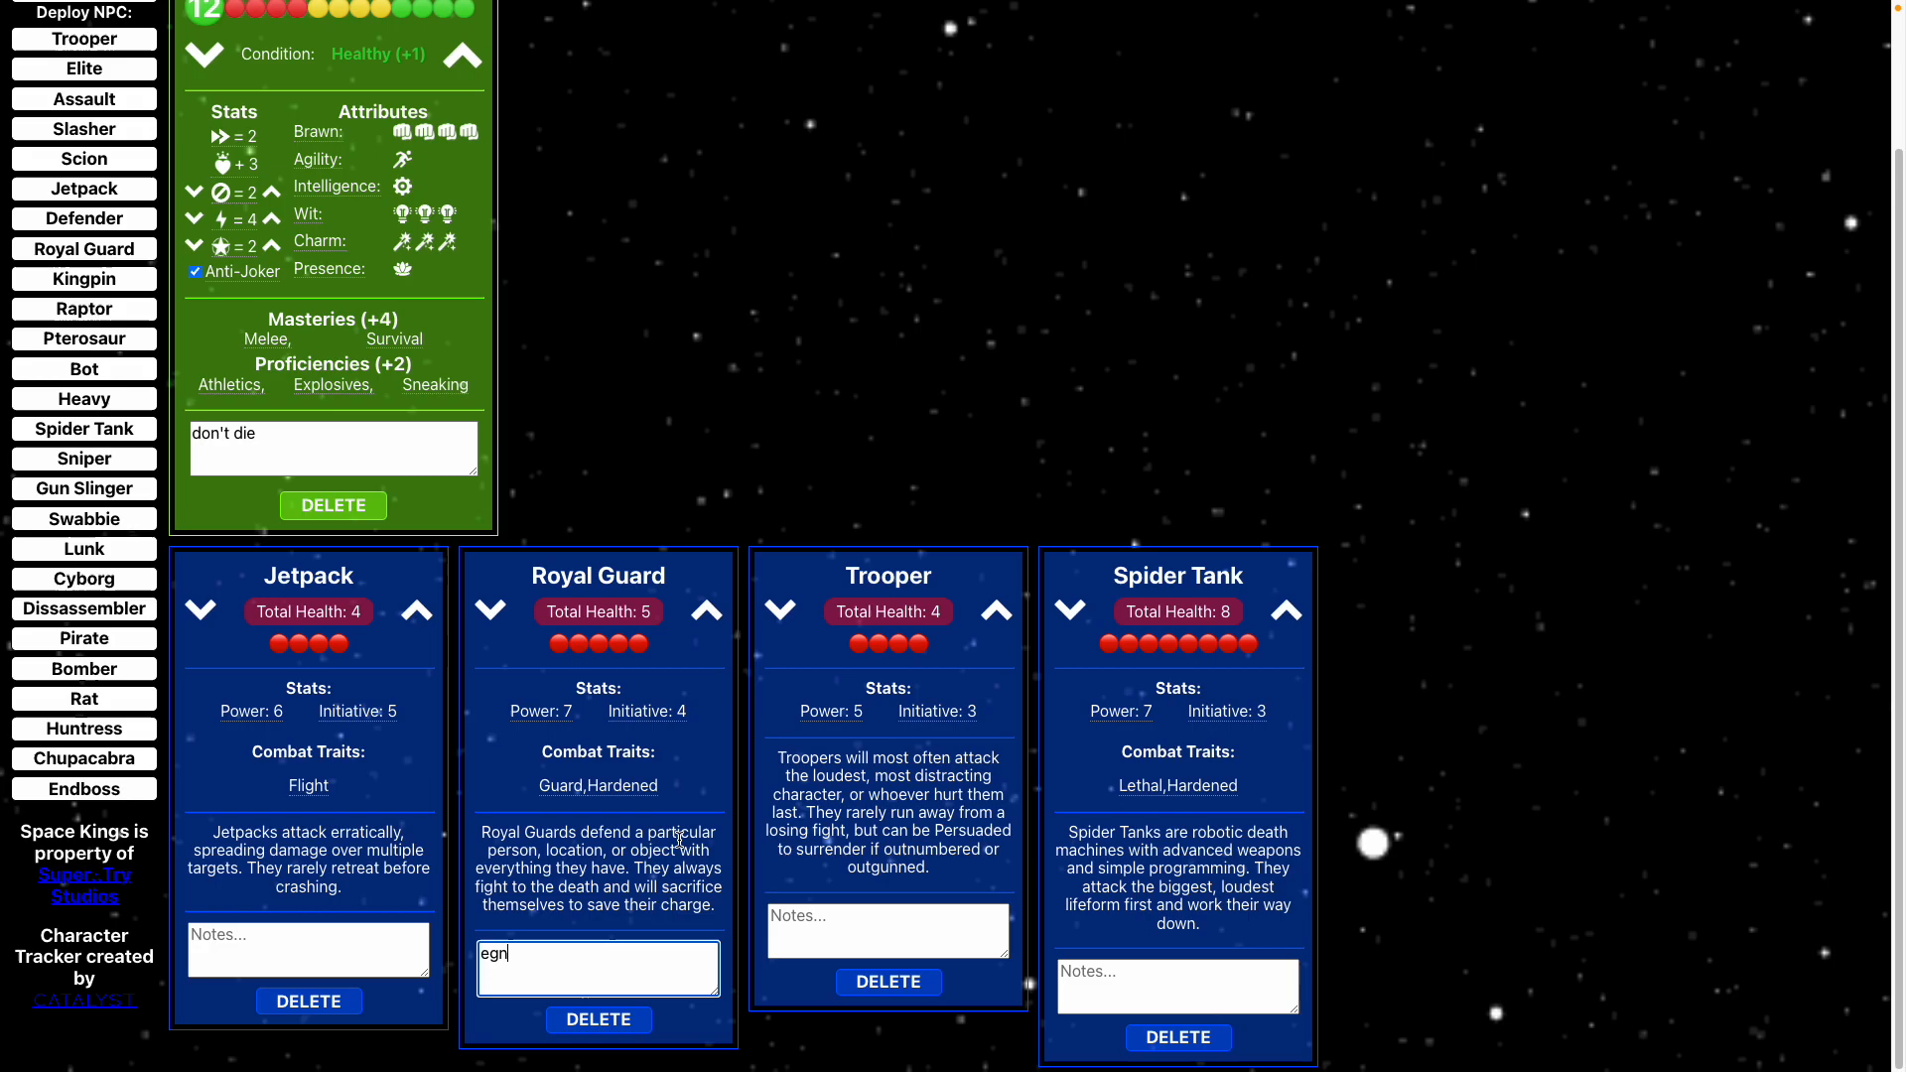
mouse_move(645, 786)
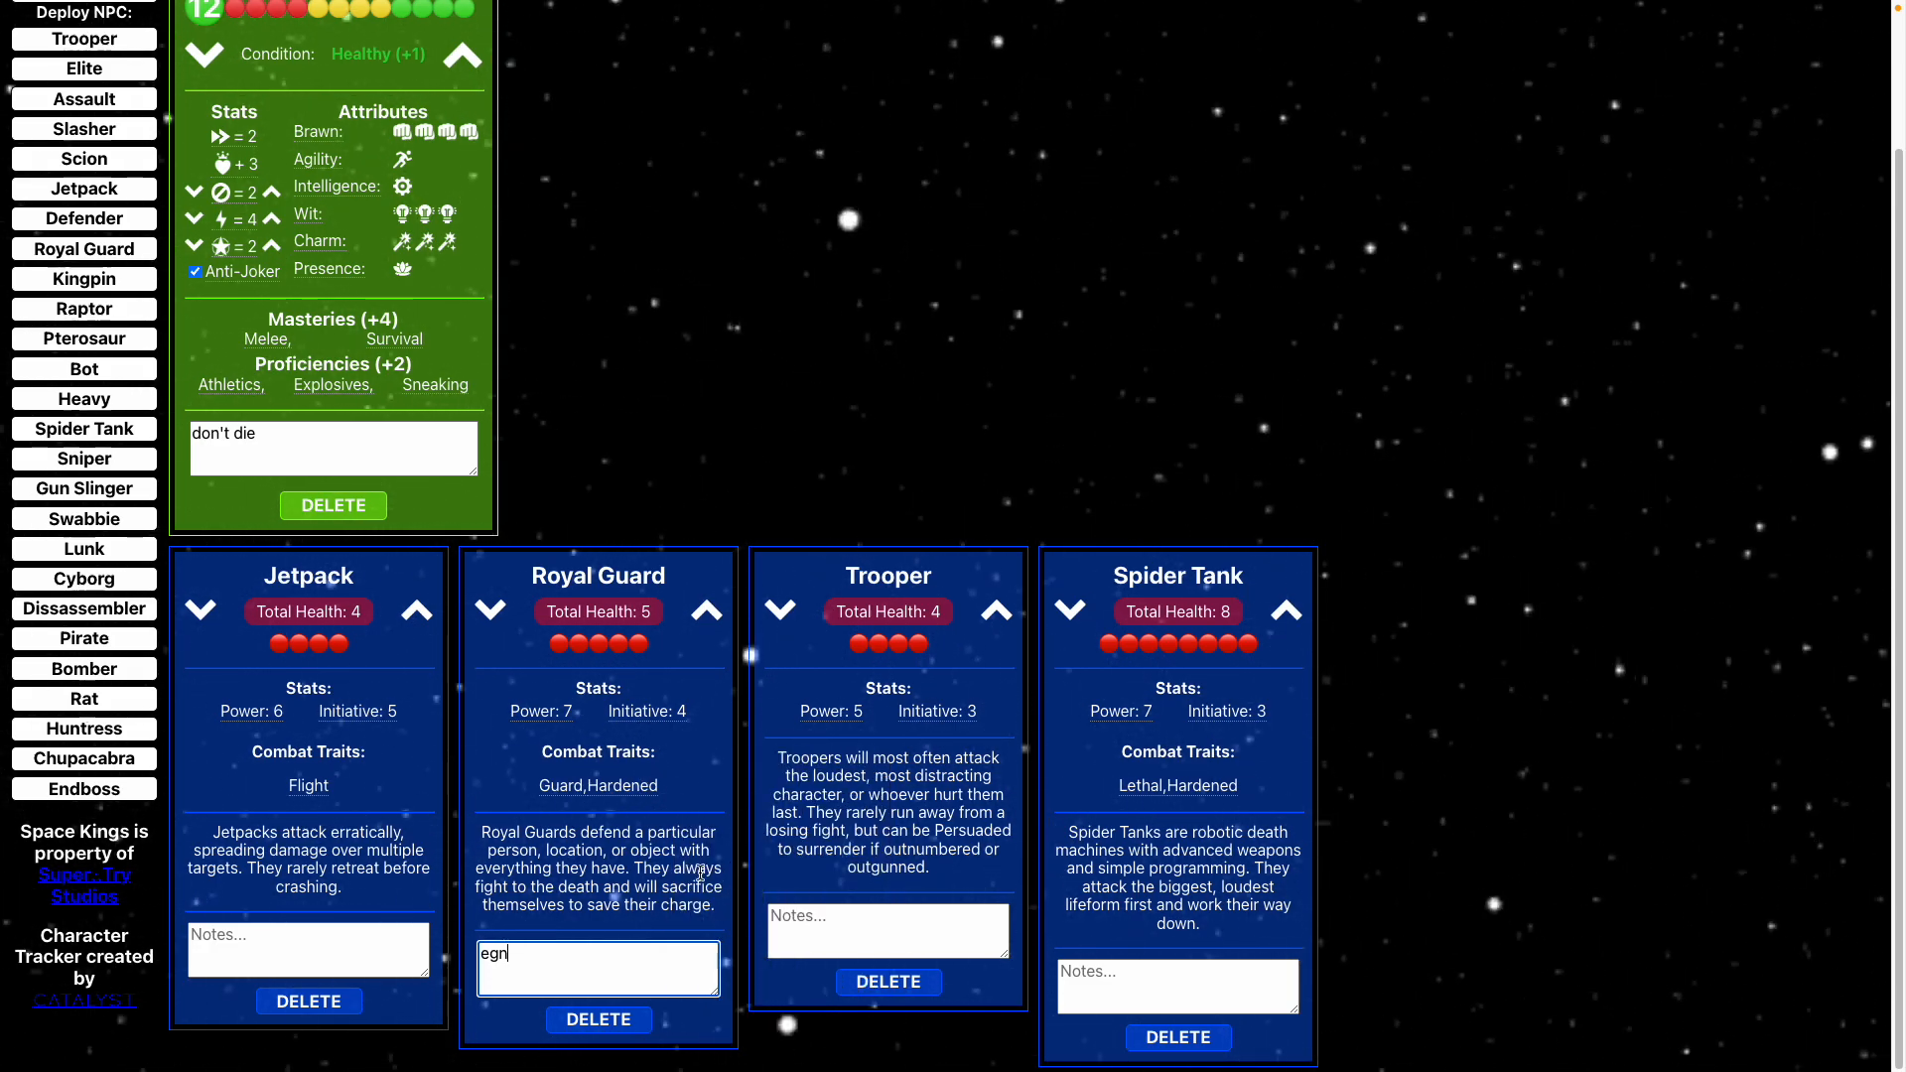
scroll("up", 3)
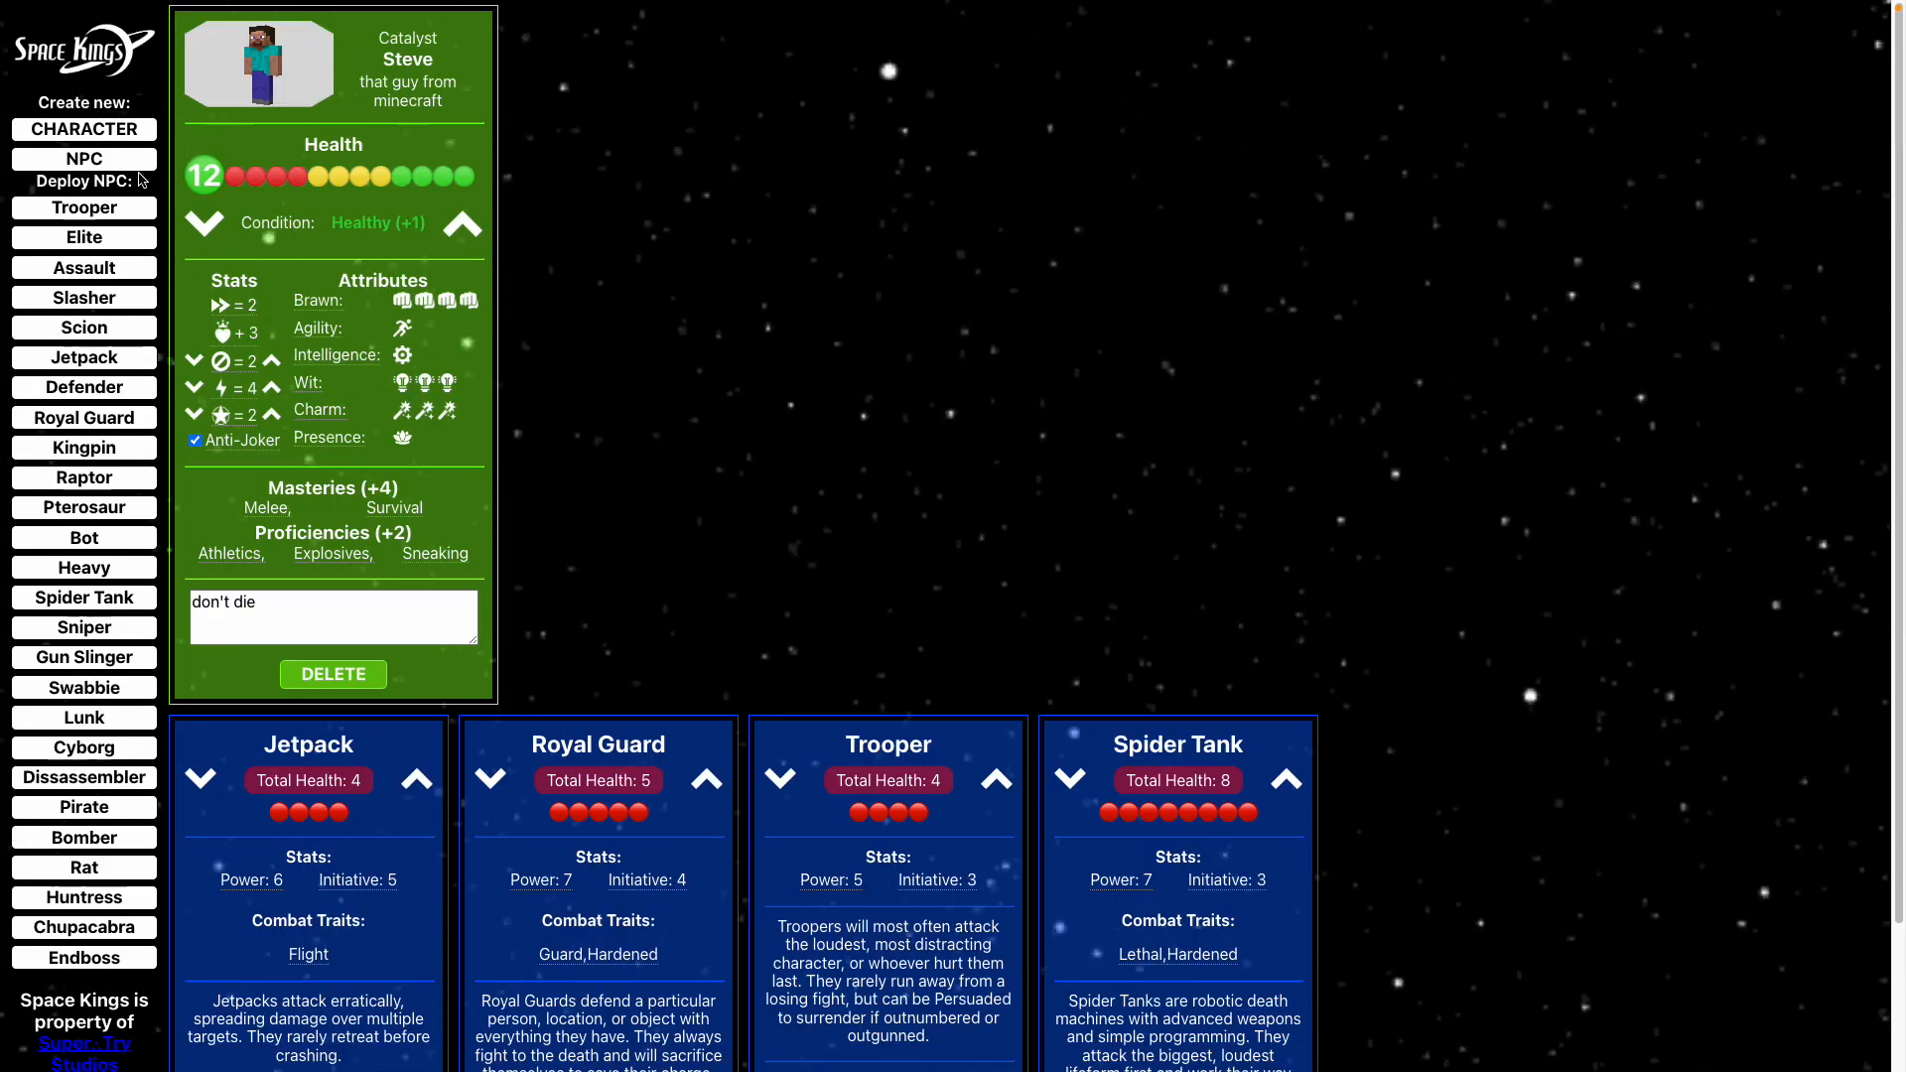
Start a custom NPC named Juicy Squelch with health 4, power 3, initiative 5.
left_click(84, 159)
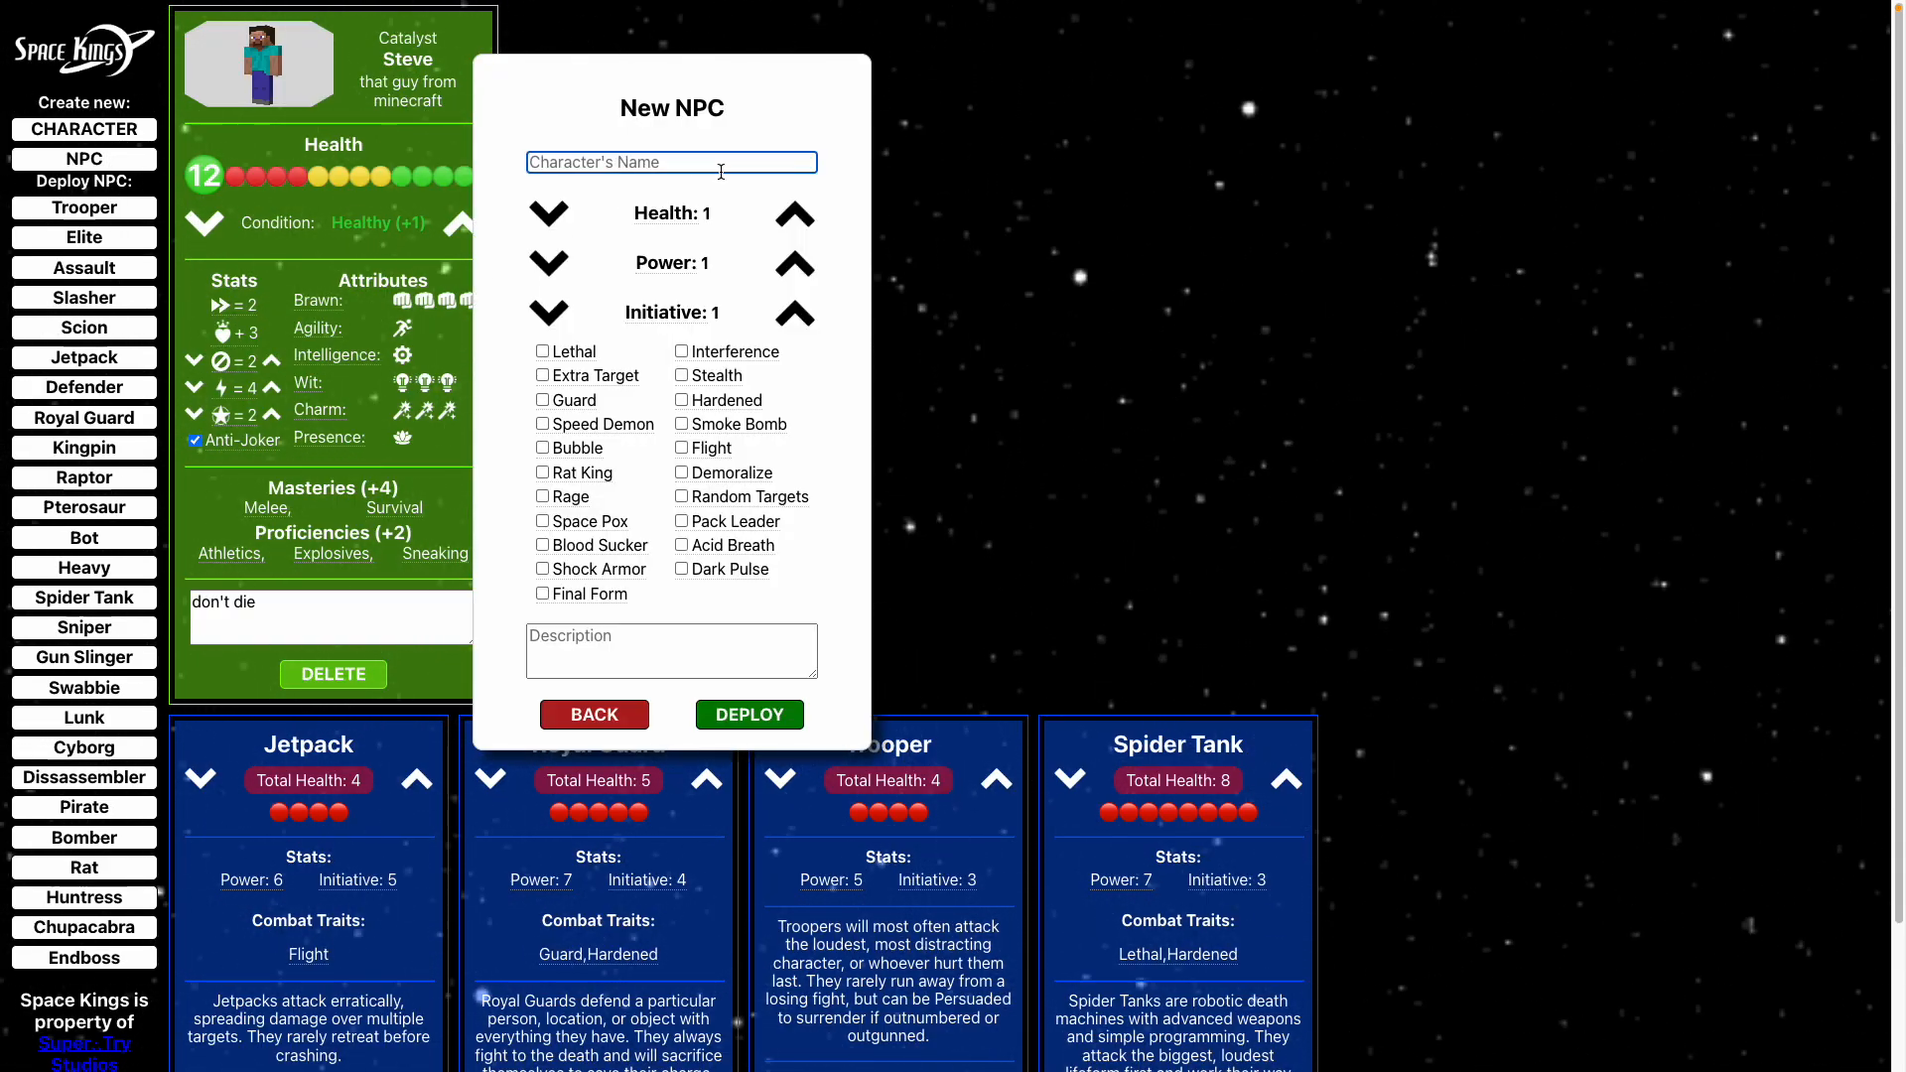
type("Juicy Squelch")
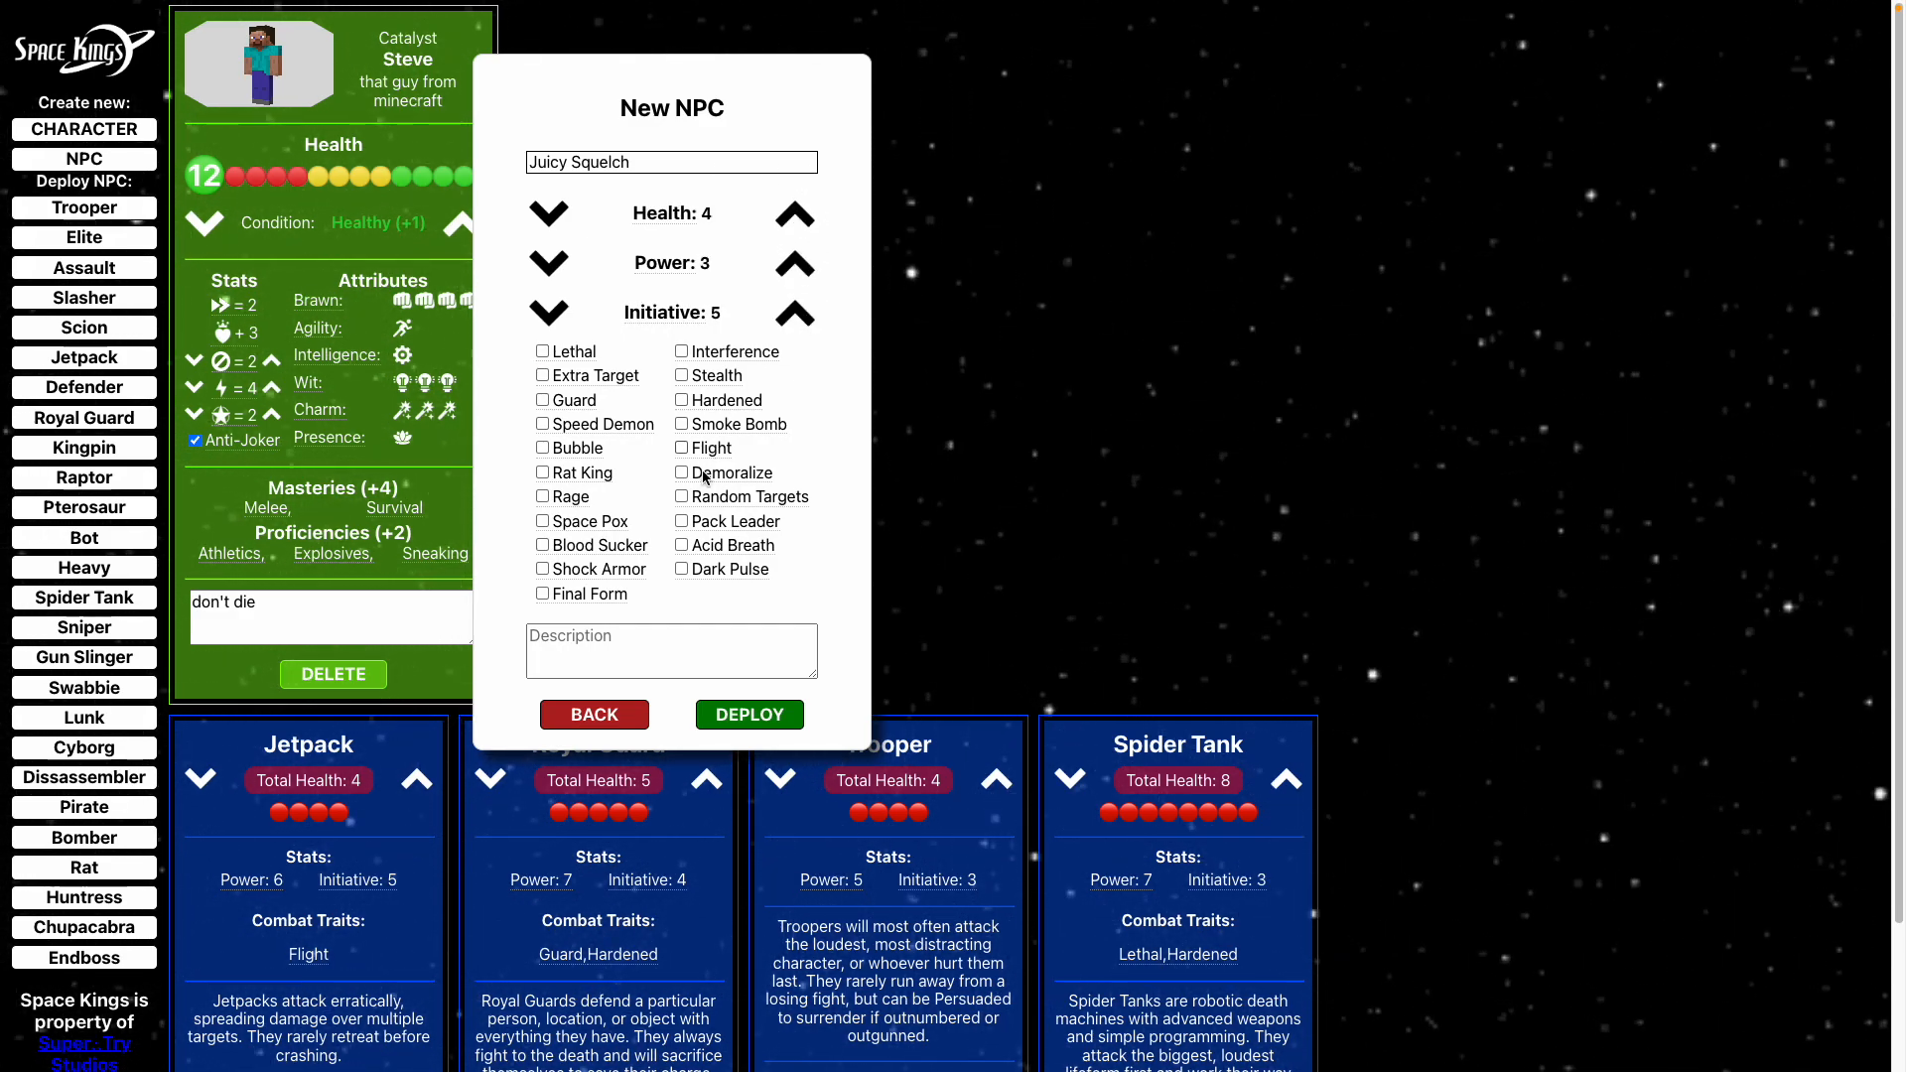
mouse_move(723, 453)
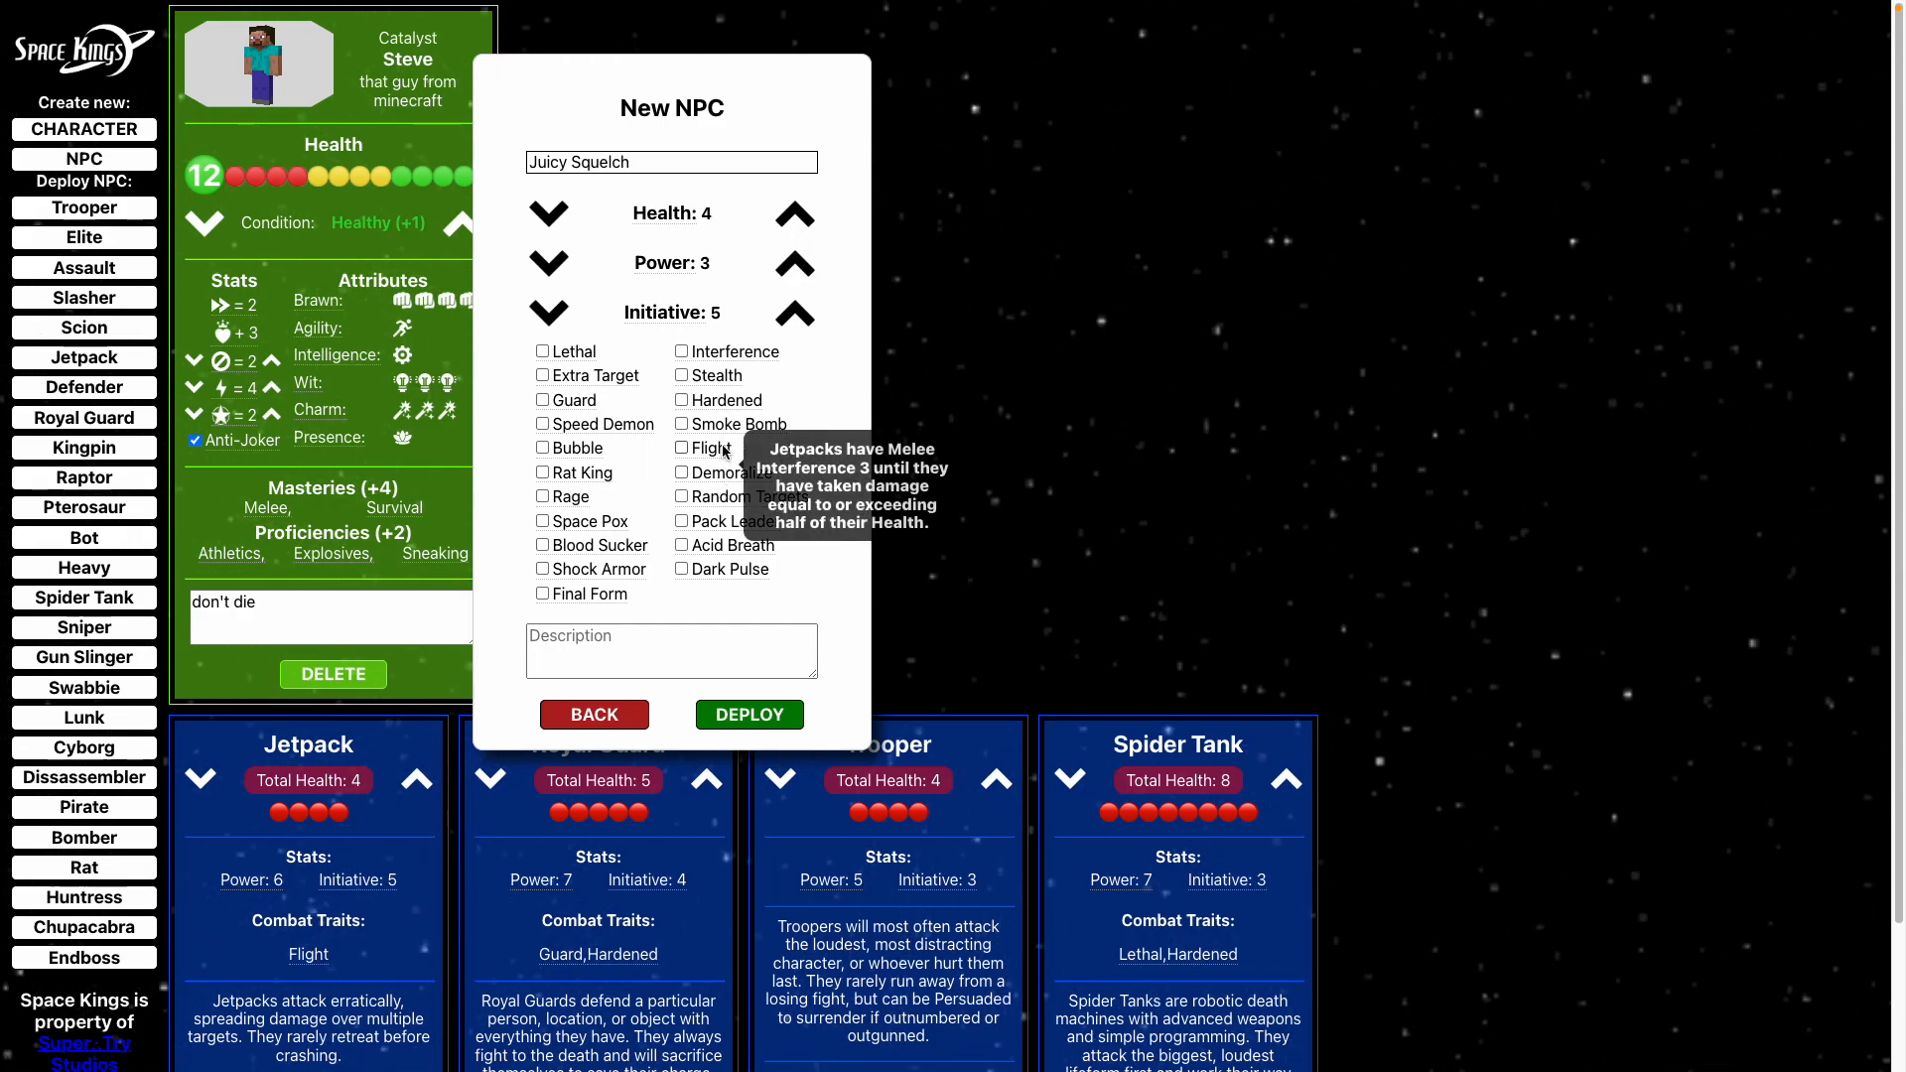
mouse_move(707, 375)
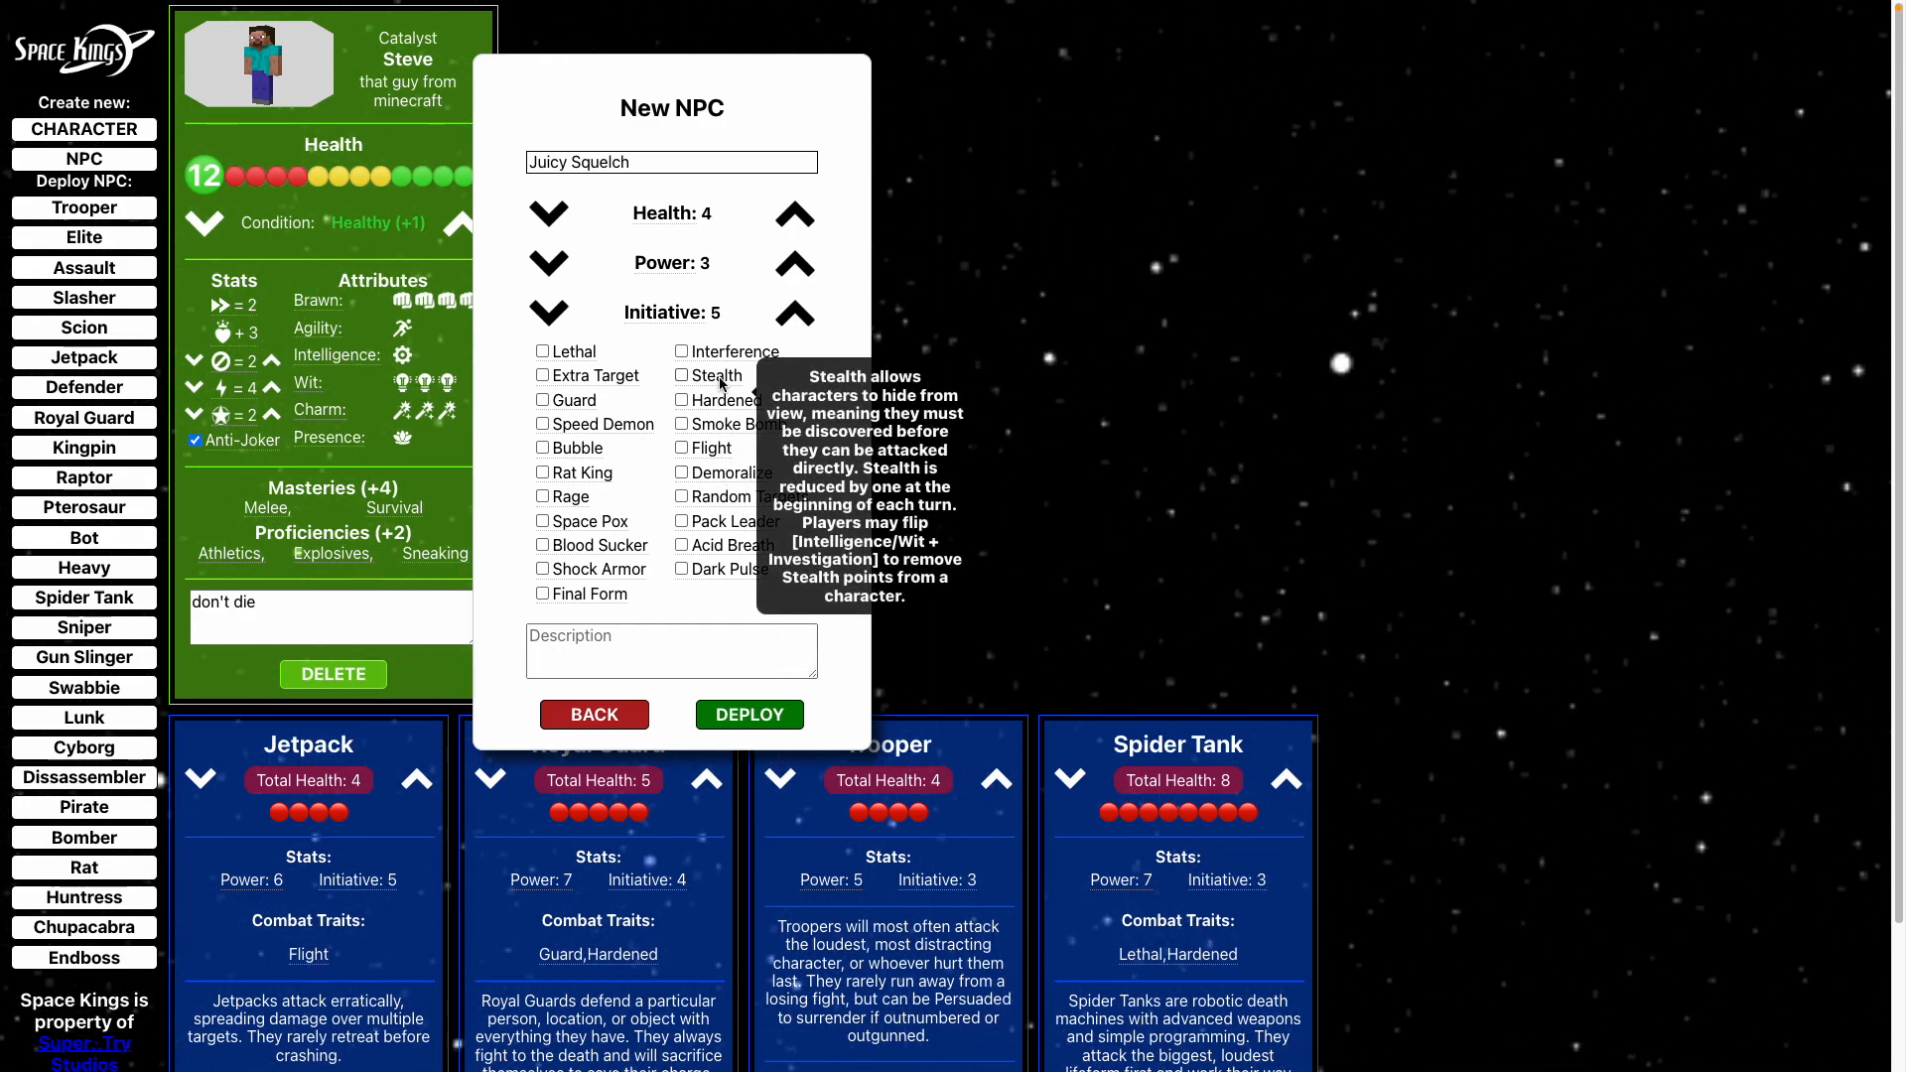
Give the NPC the description "this is the bad guy".
left_click(681, 376)
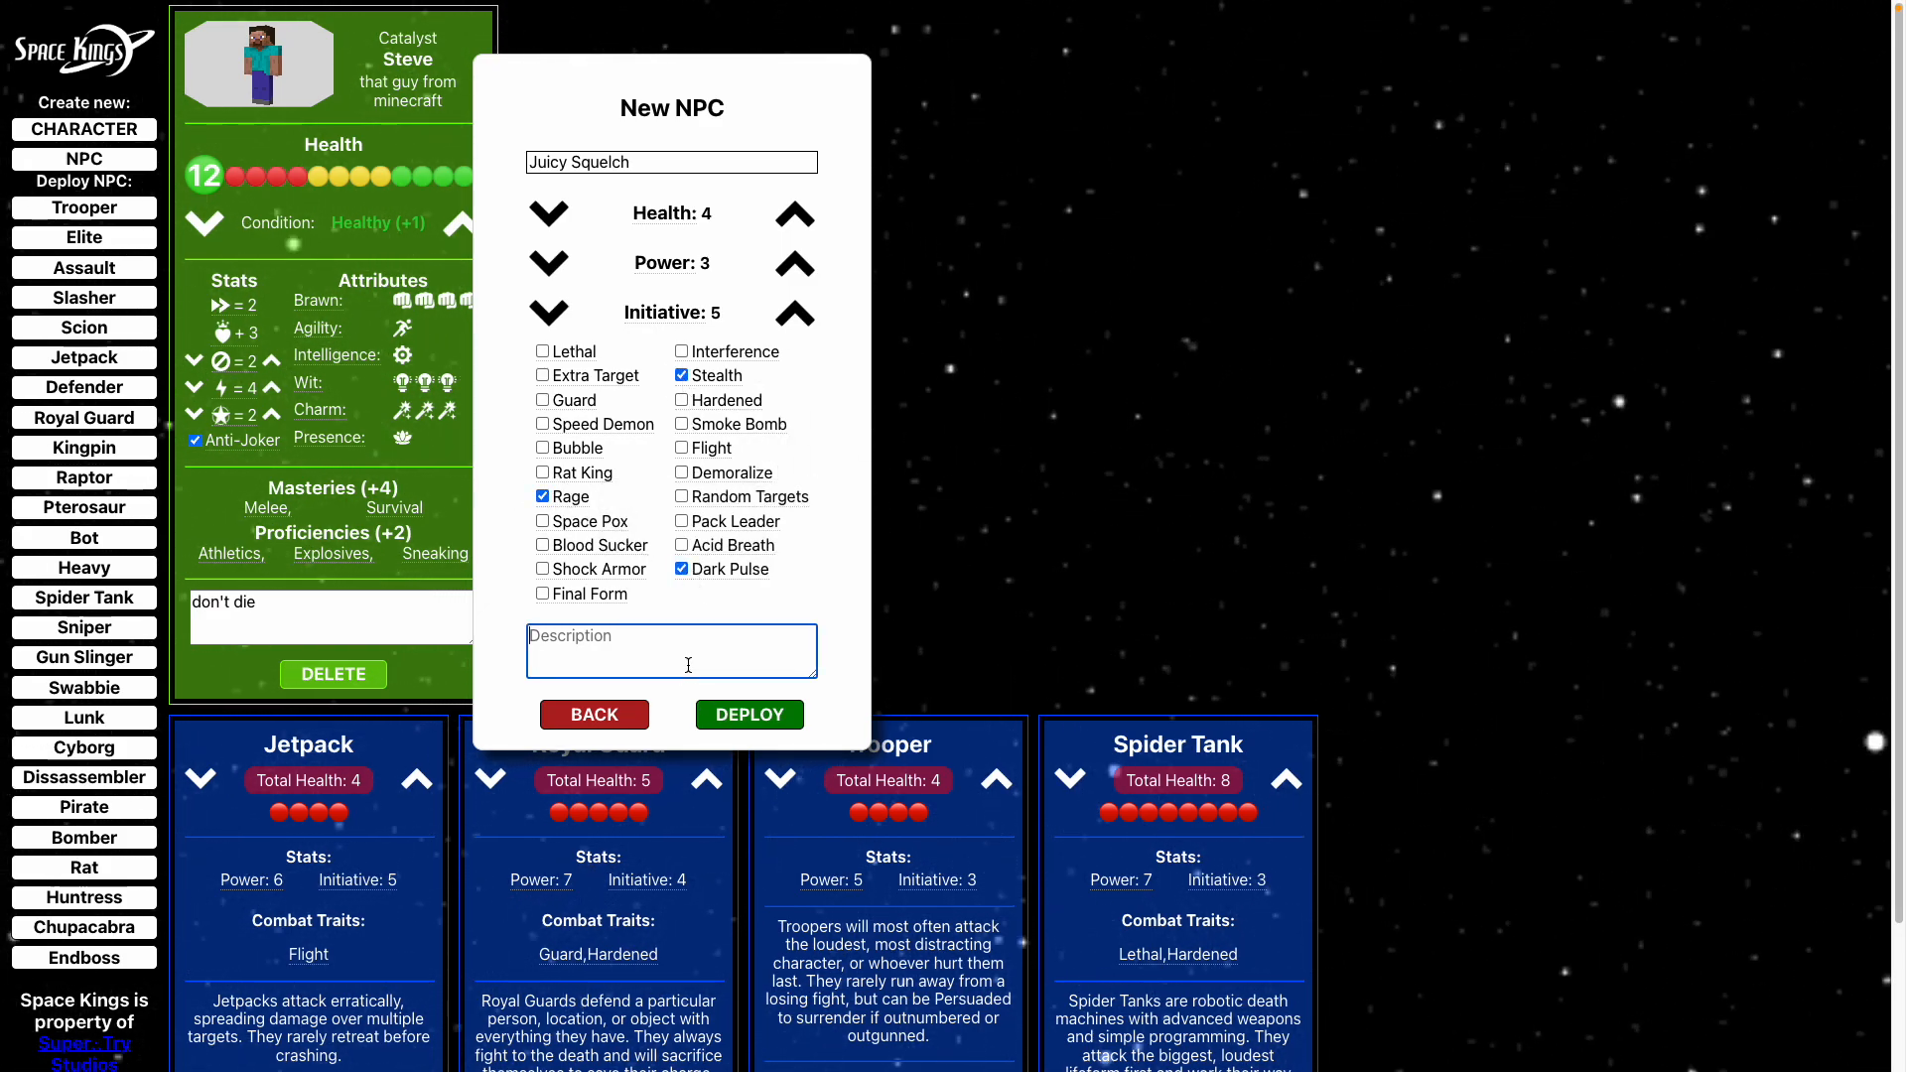
type("this is")
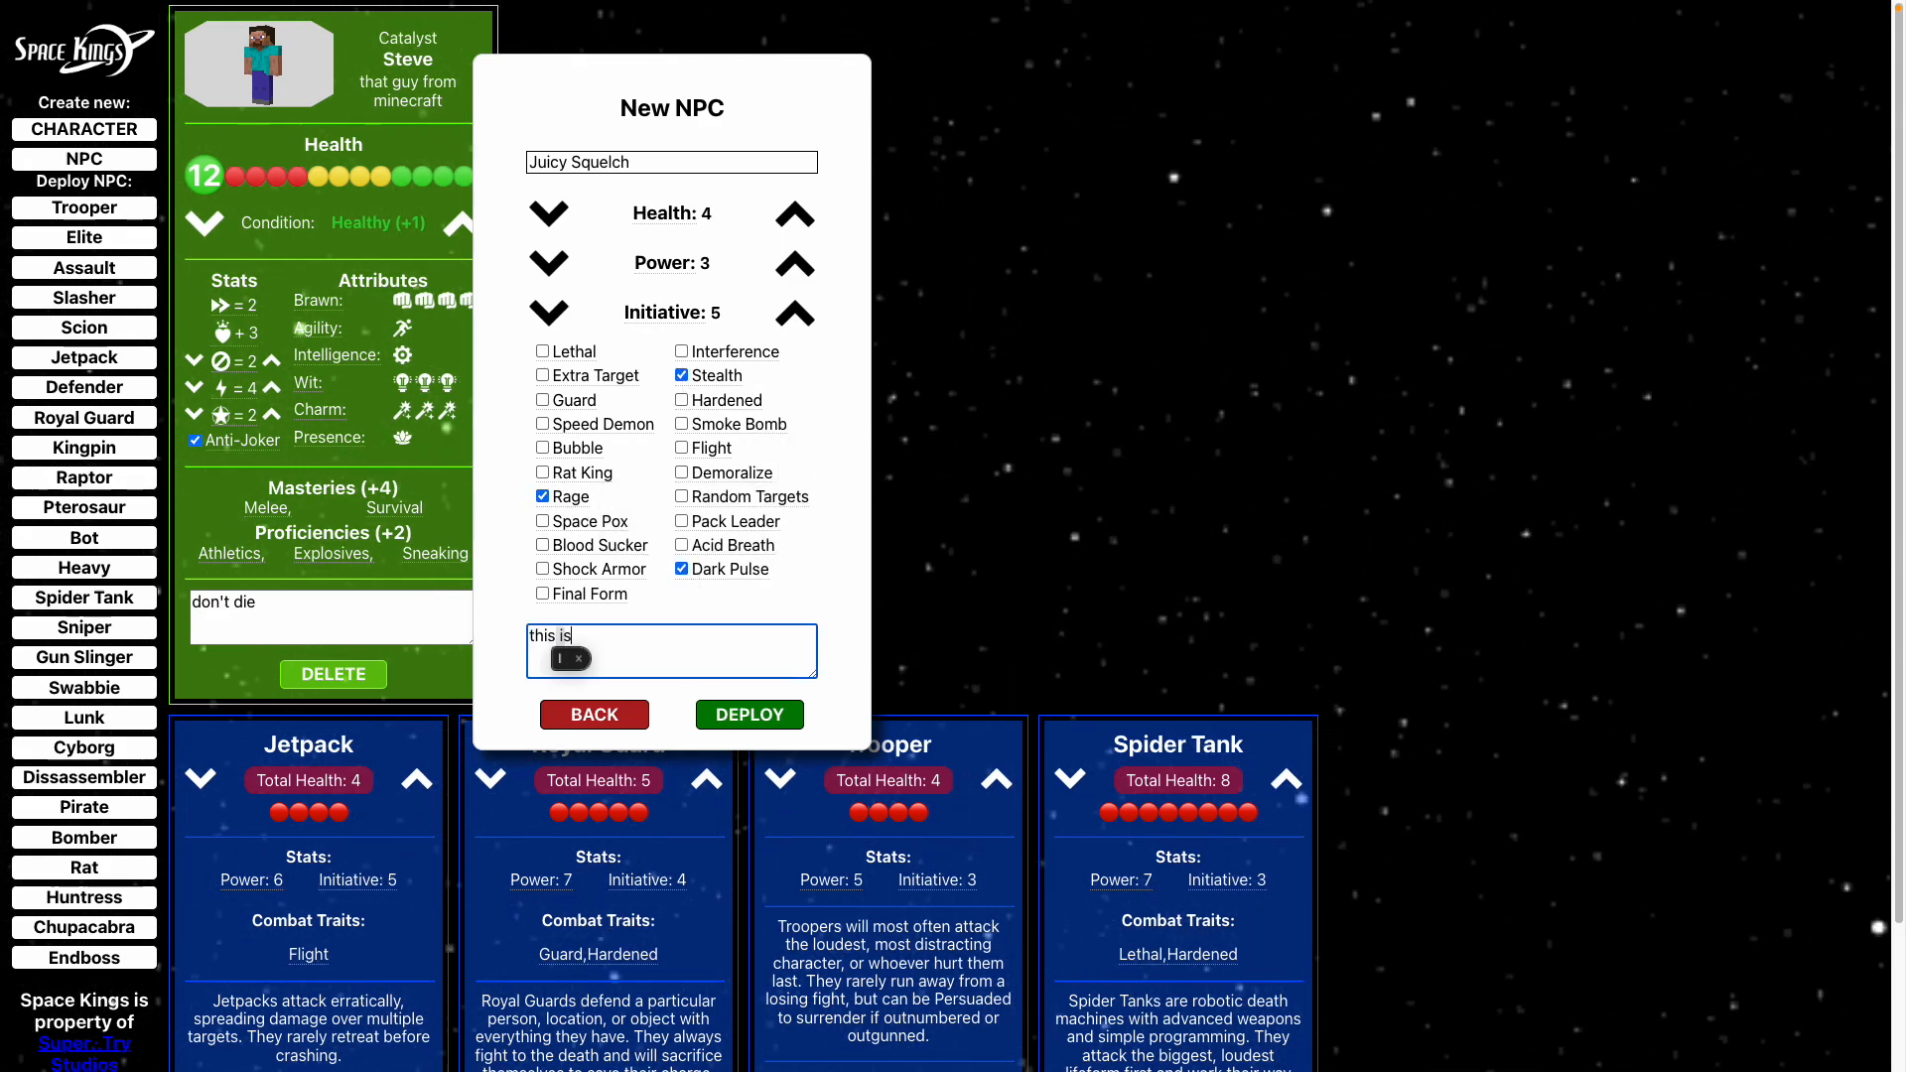
type("the bad g")
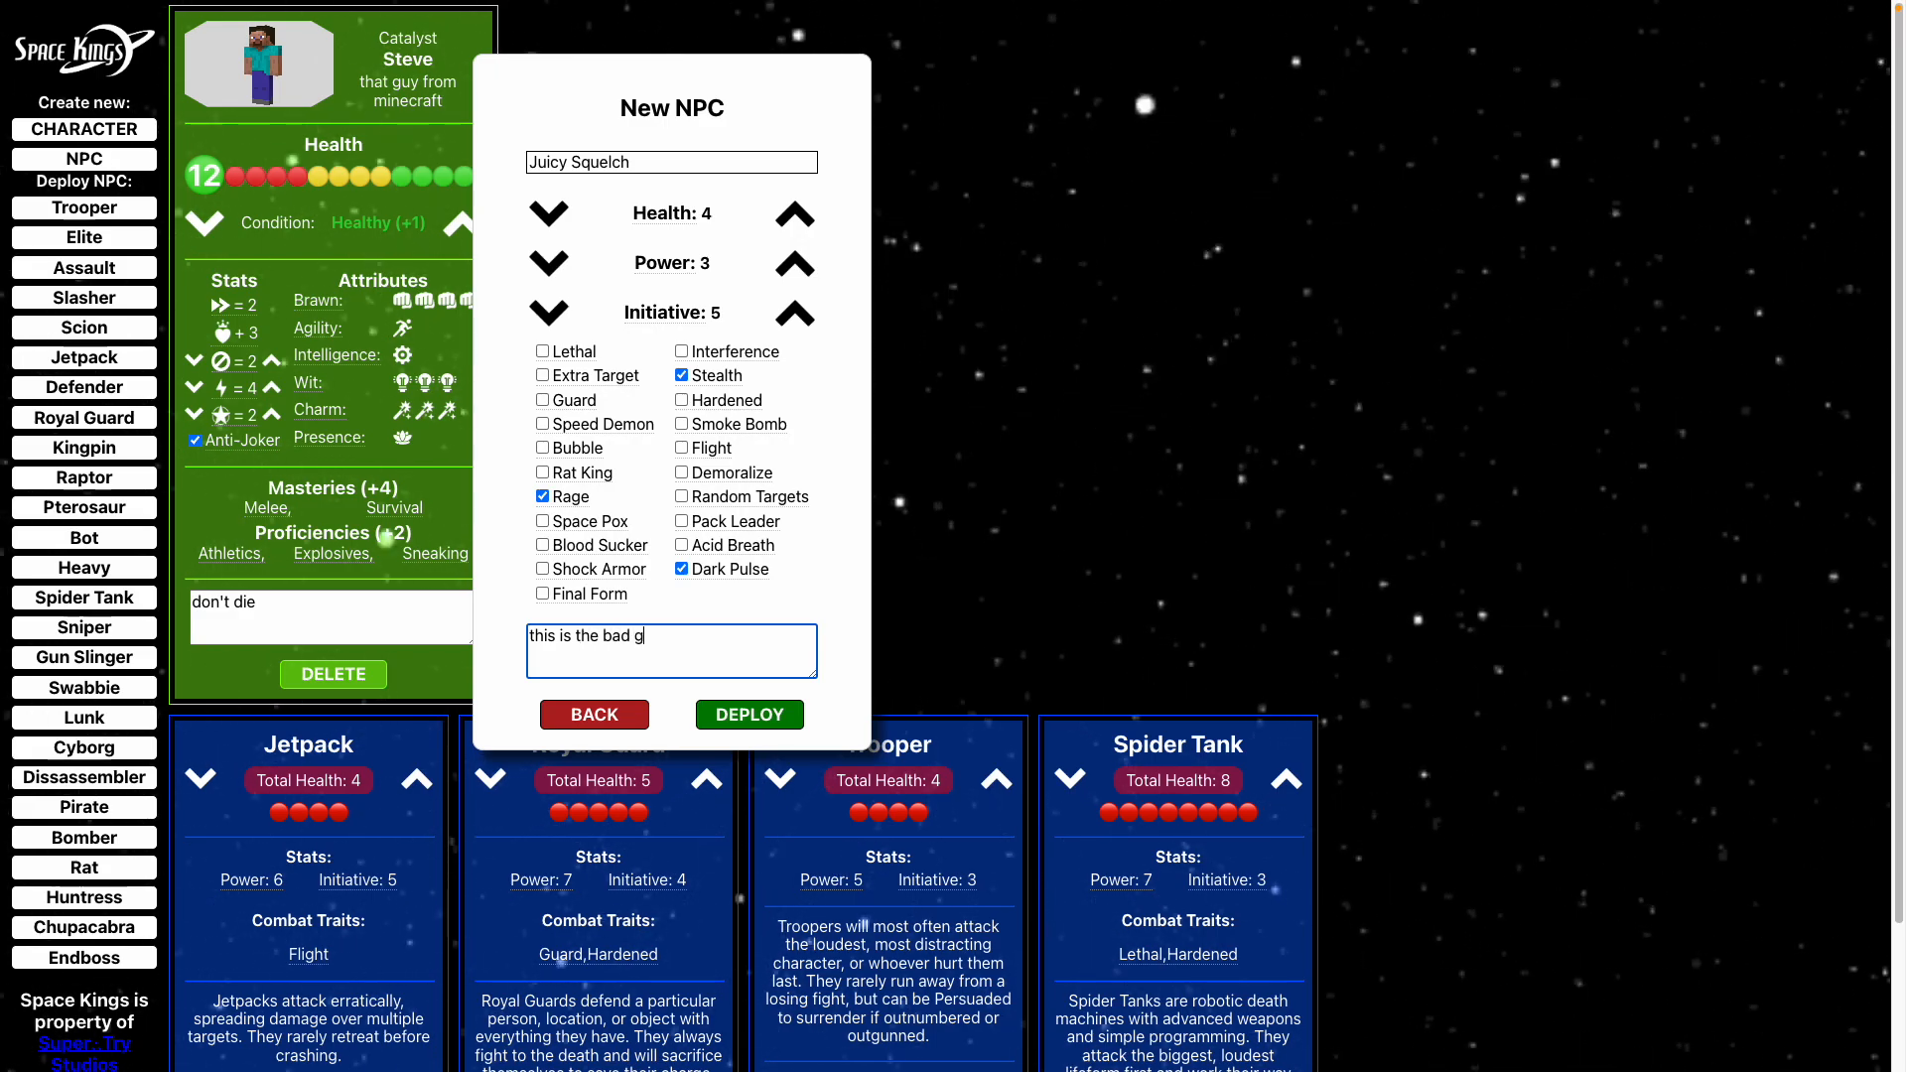
type("uy")
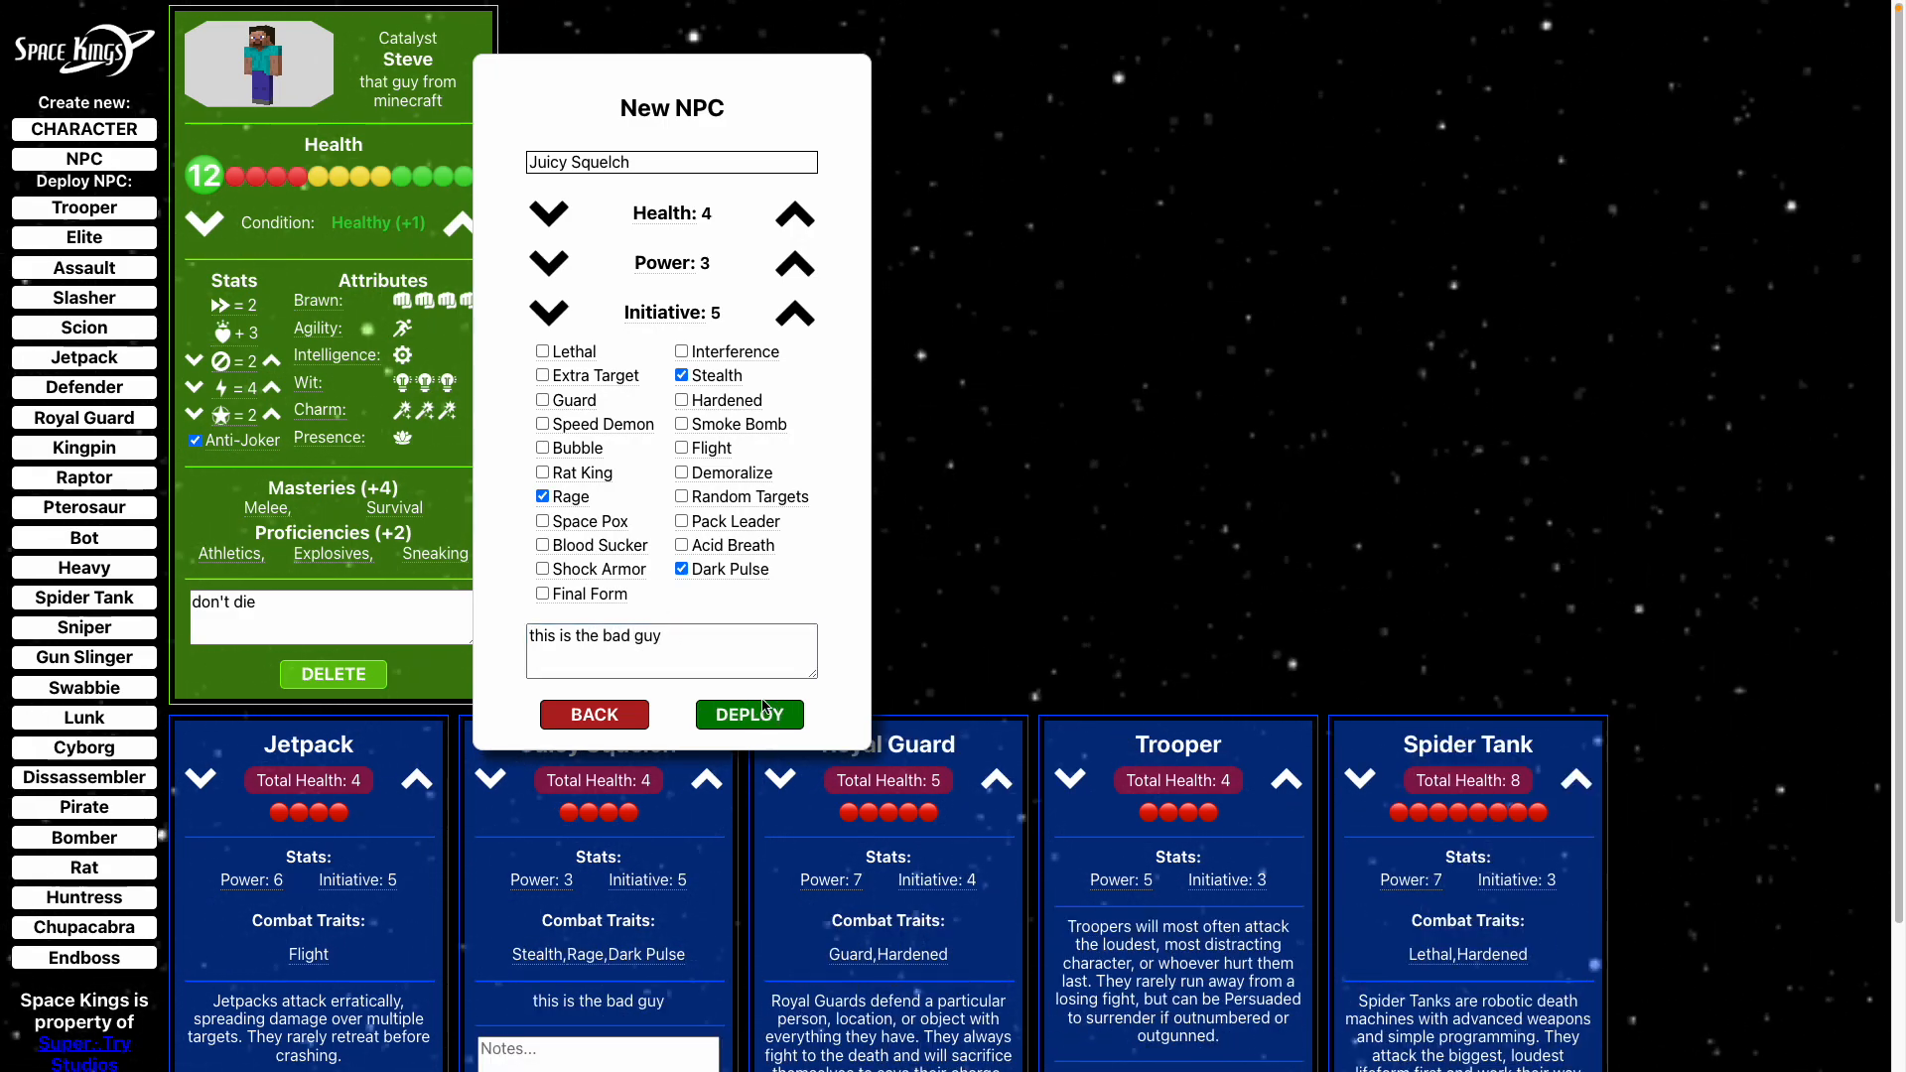
Deploy Juicy Squelch until four copies sit among the NPC cards, then review them.
left_click(749, 713)
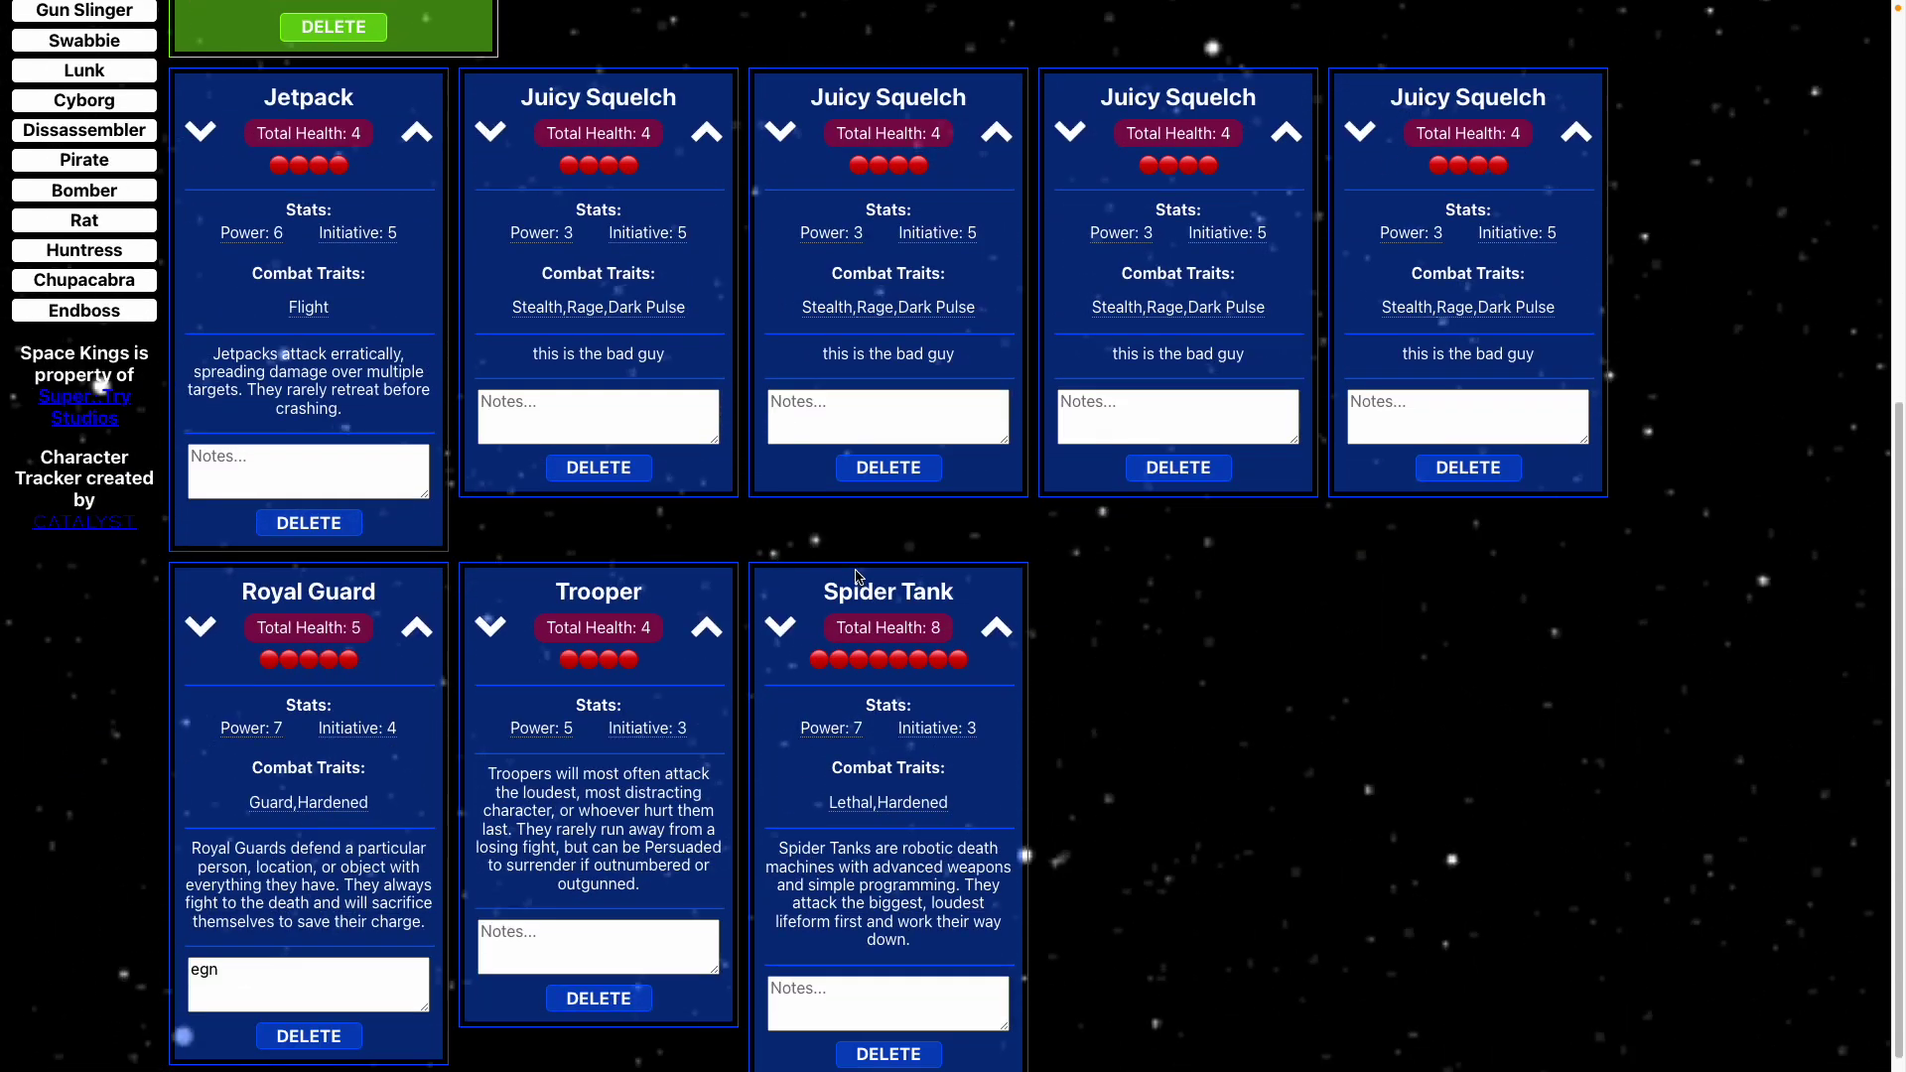
scroll("up", 3)
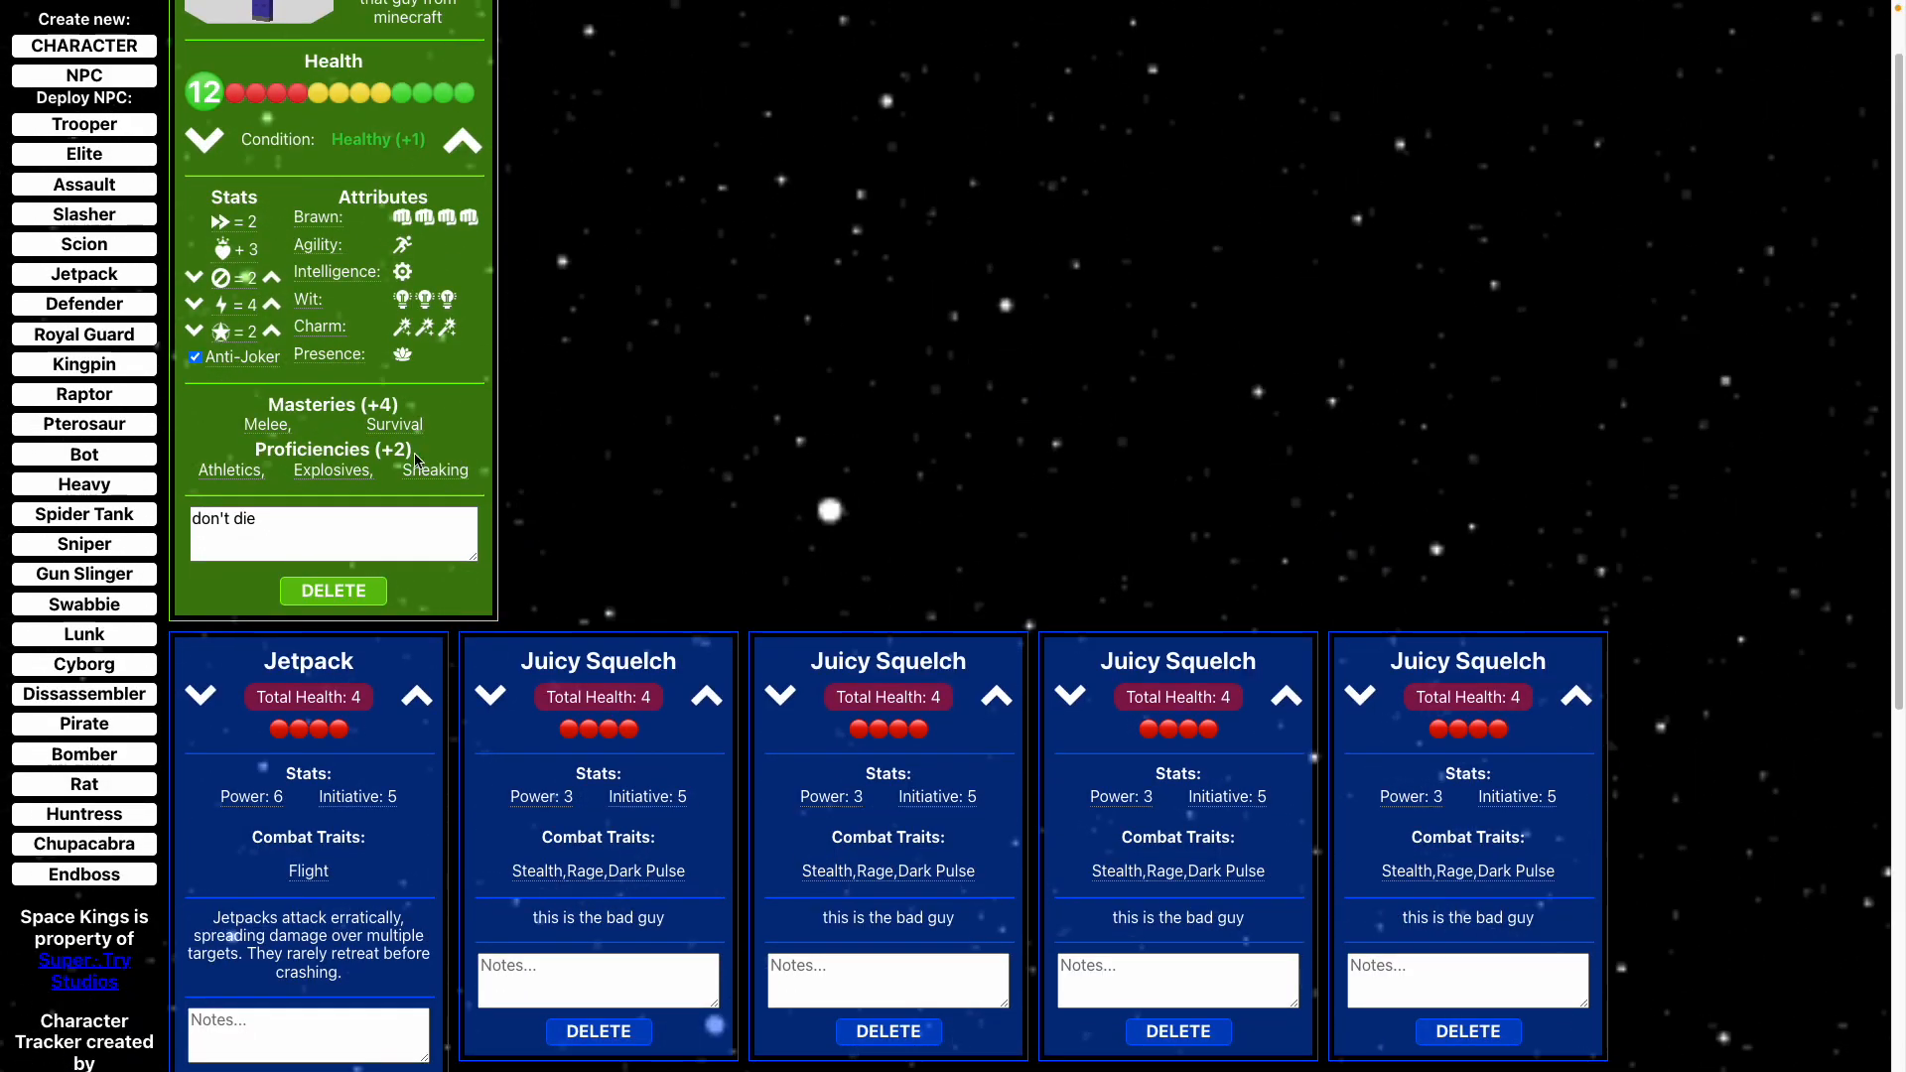
scroll("up", 3)
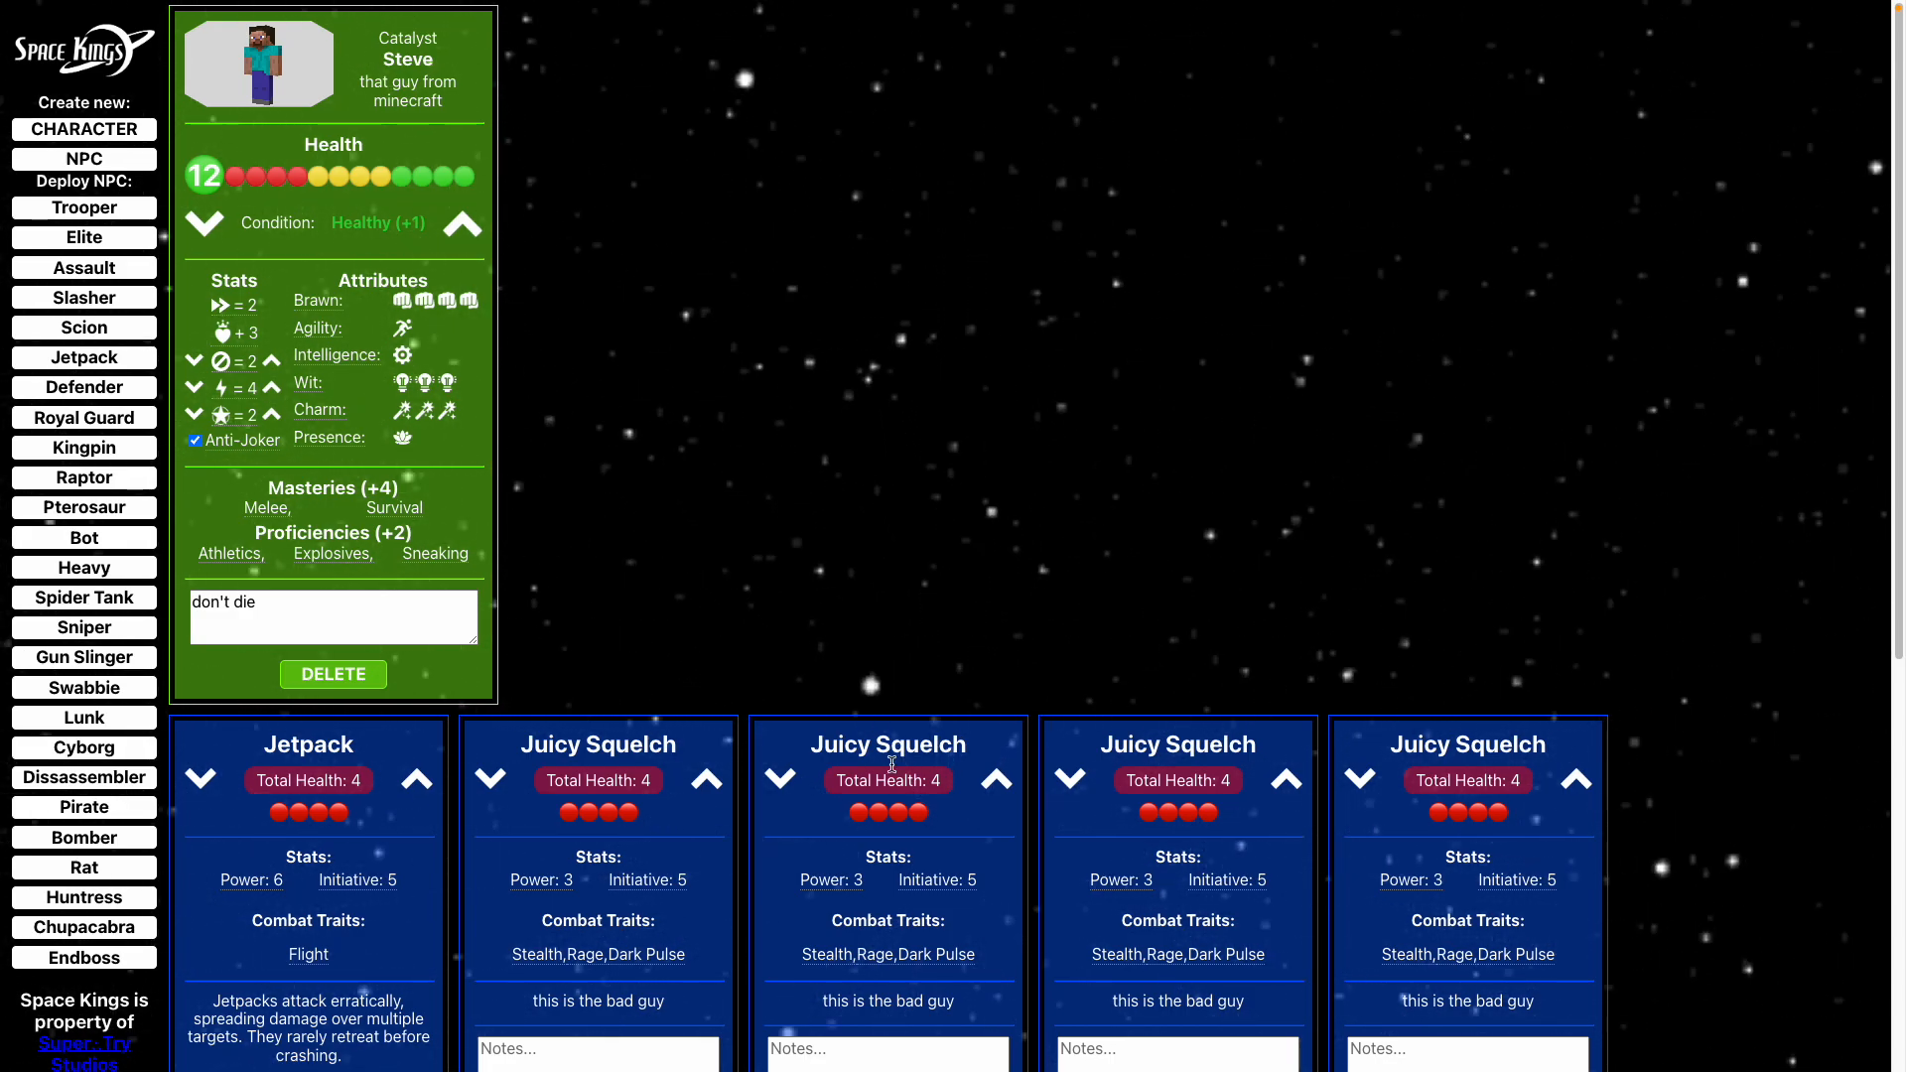
scroll("down", 3)
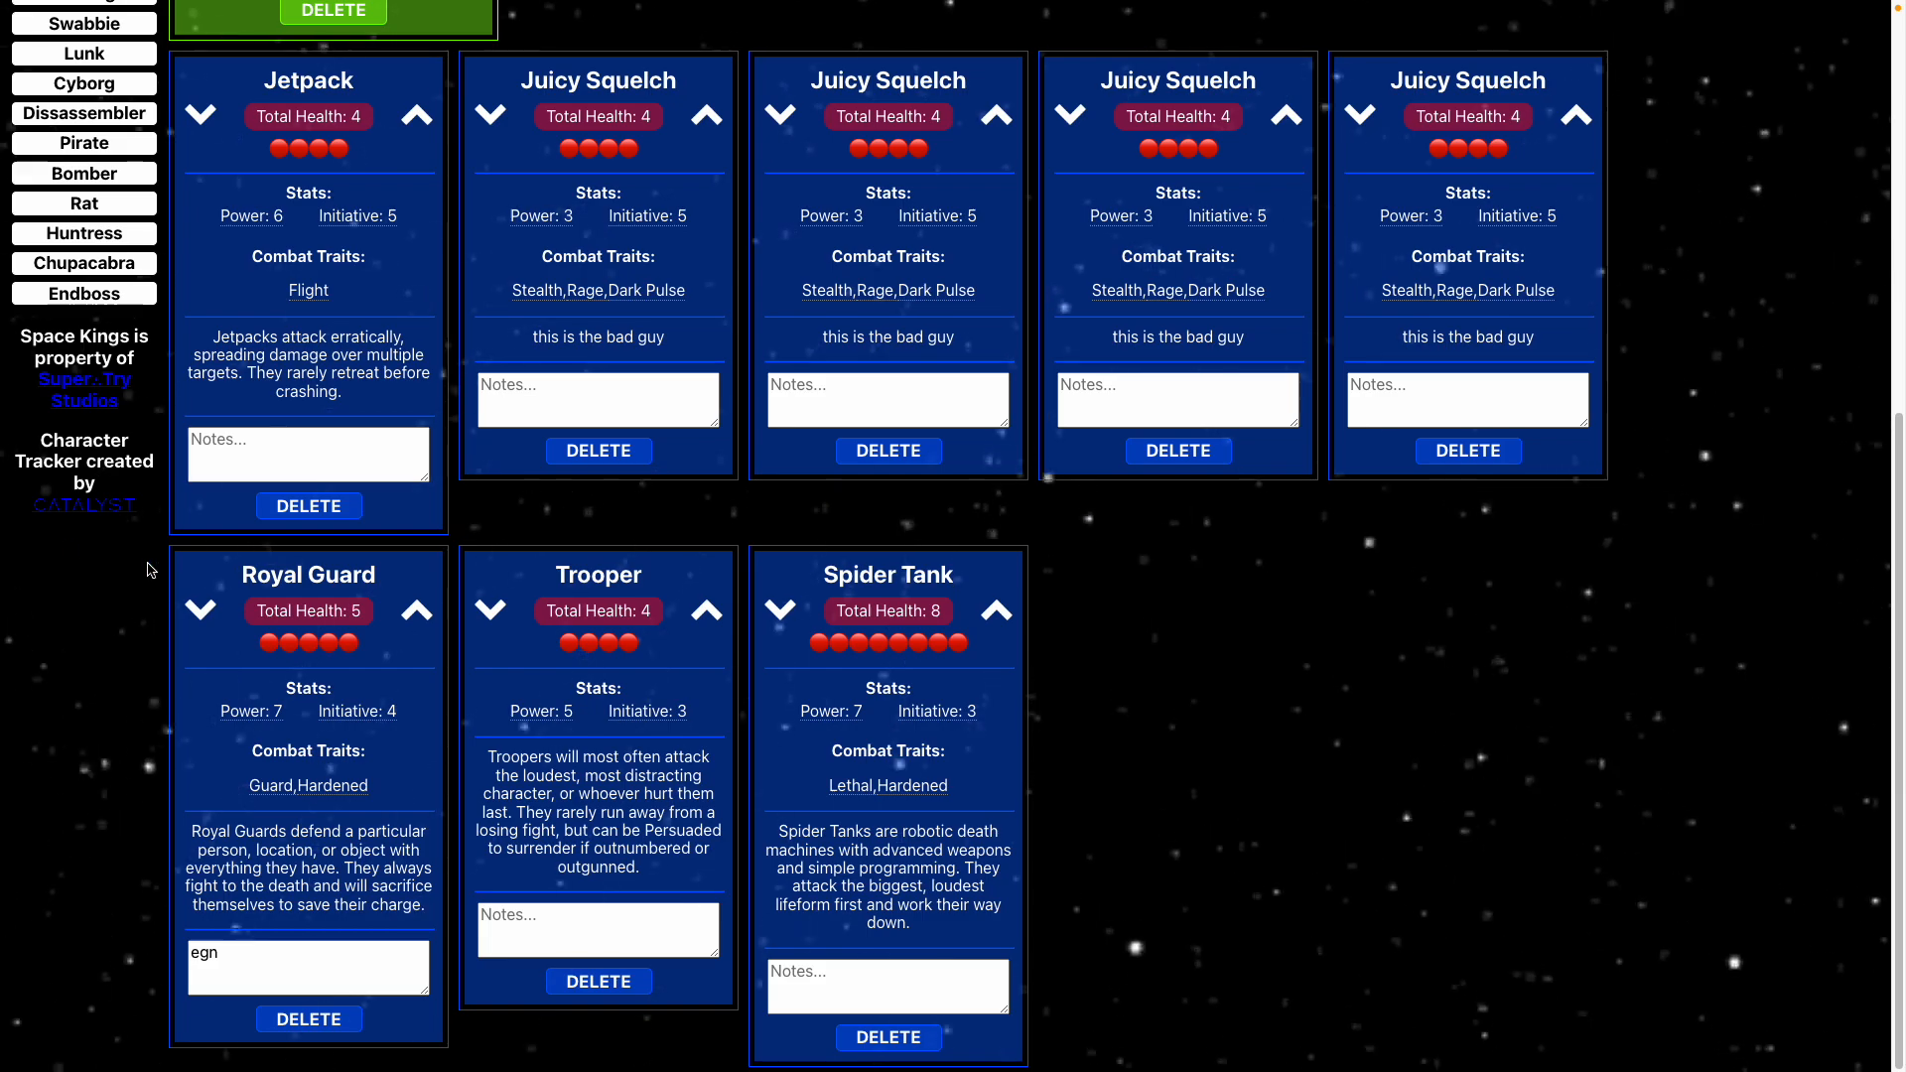
mouse_move(84, 389)
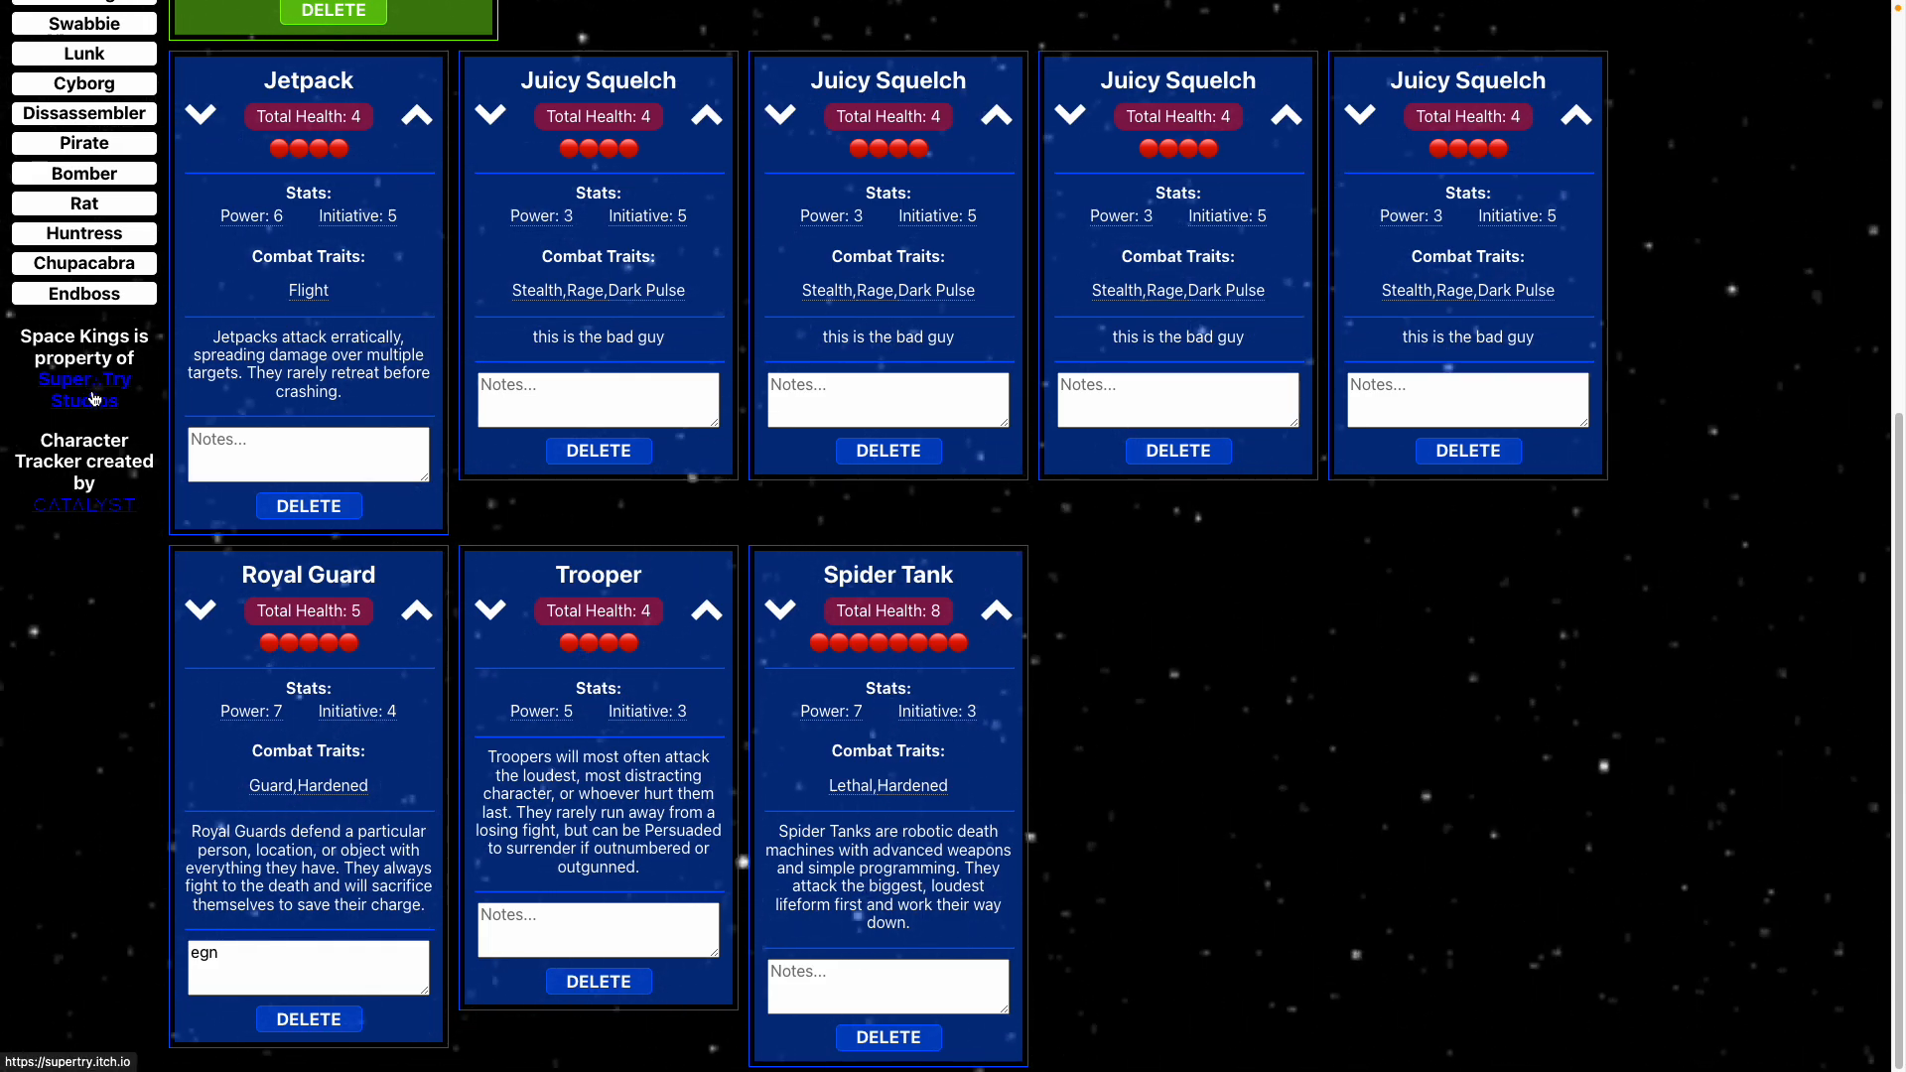